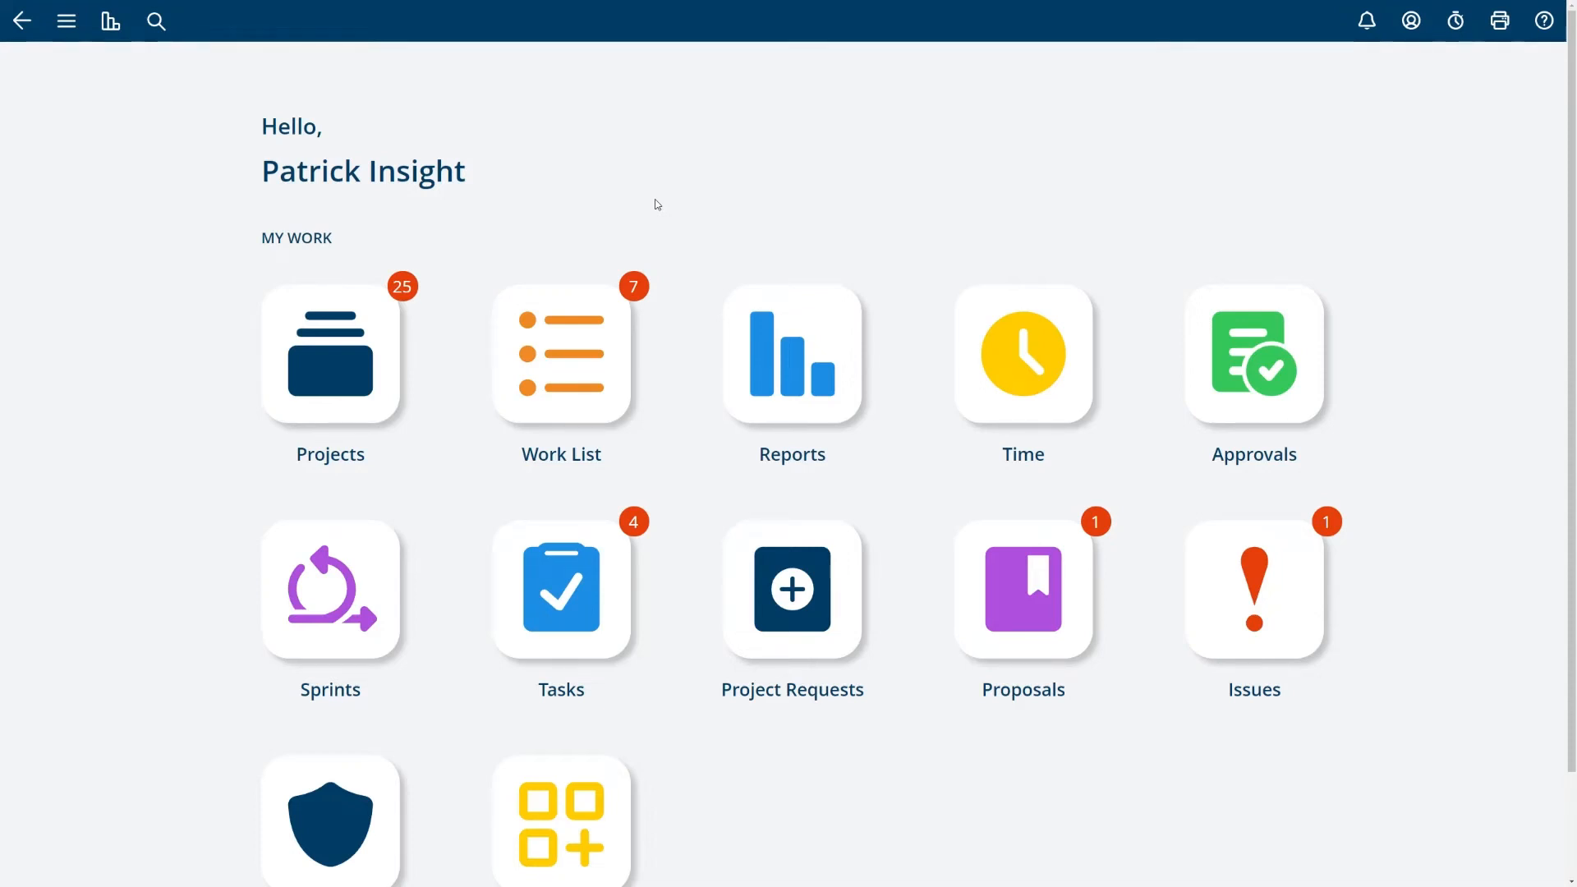
mouse_move(809, 196)
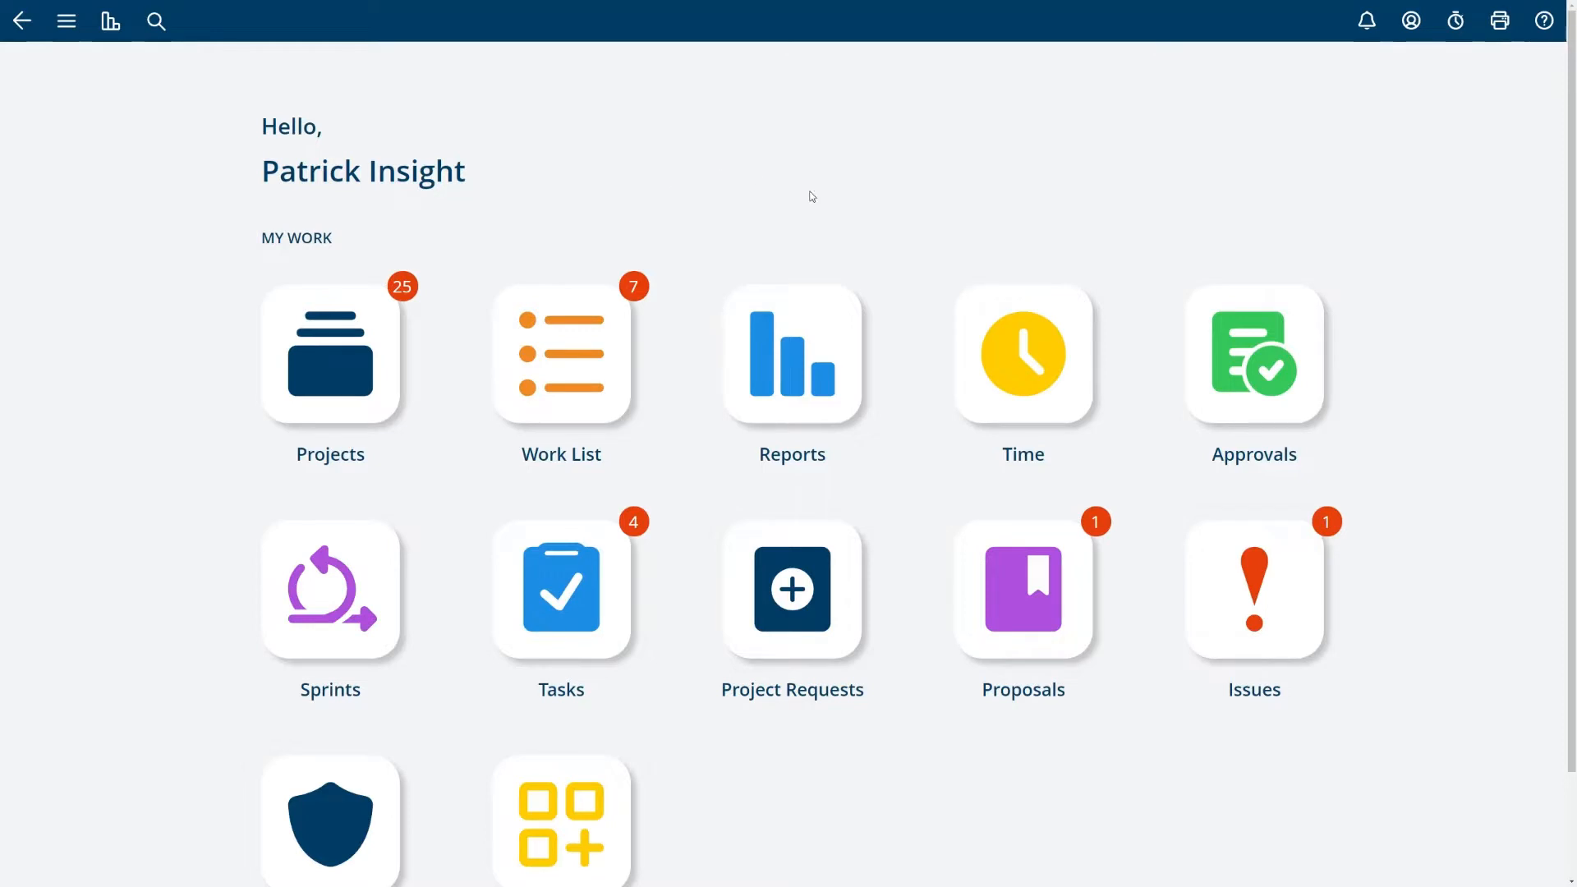
mouse_move(407, 337)
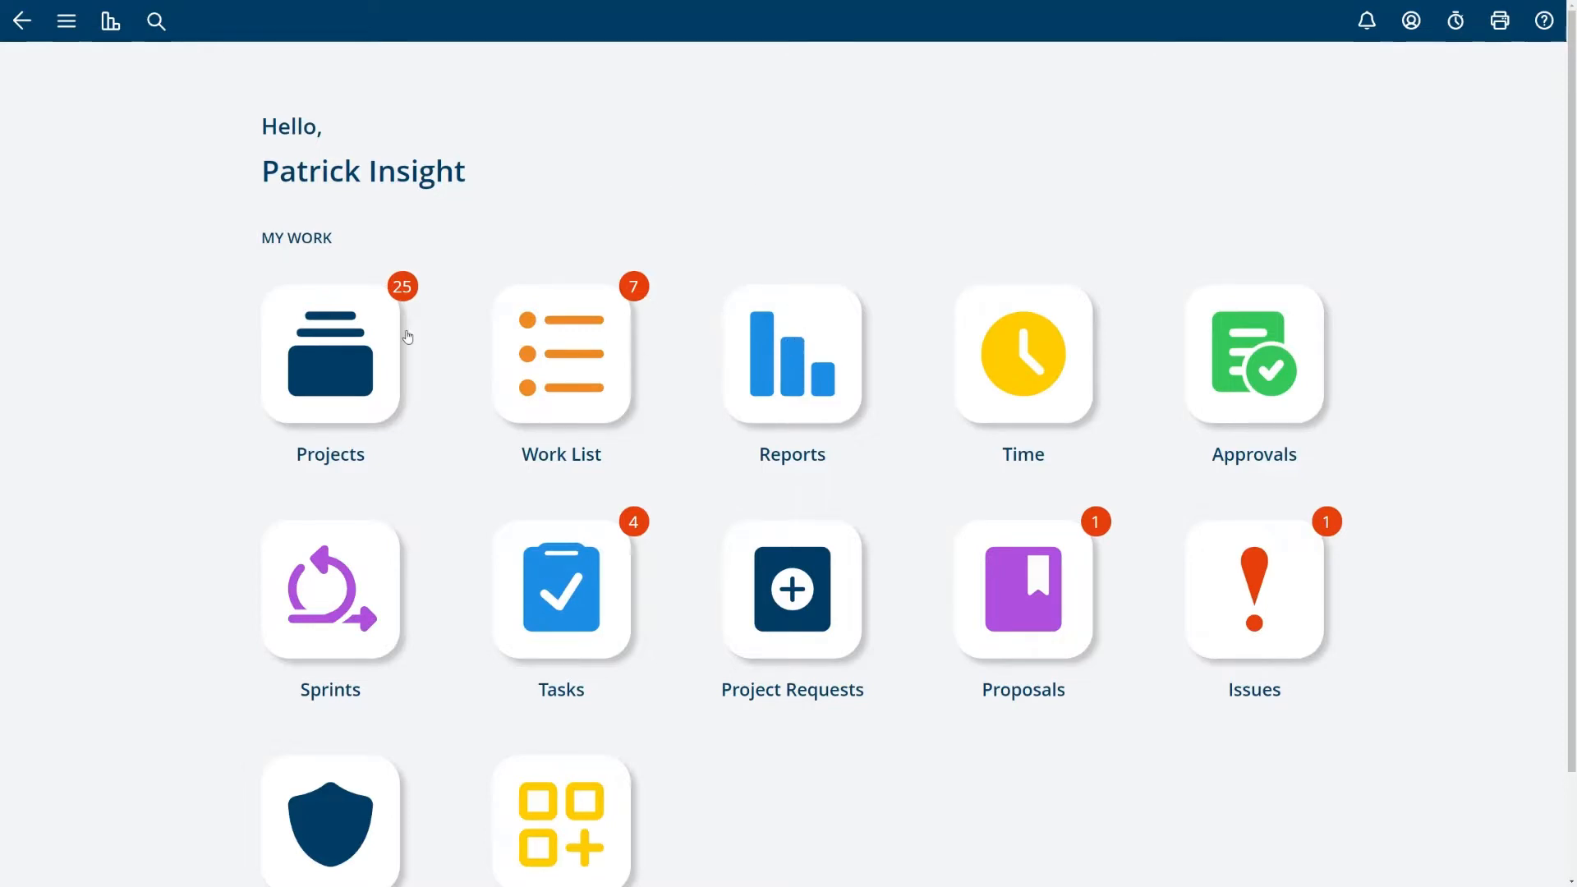
Go from the Reports menu to the Reports Home landing page with its report tiles
click(111, 19)
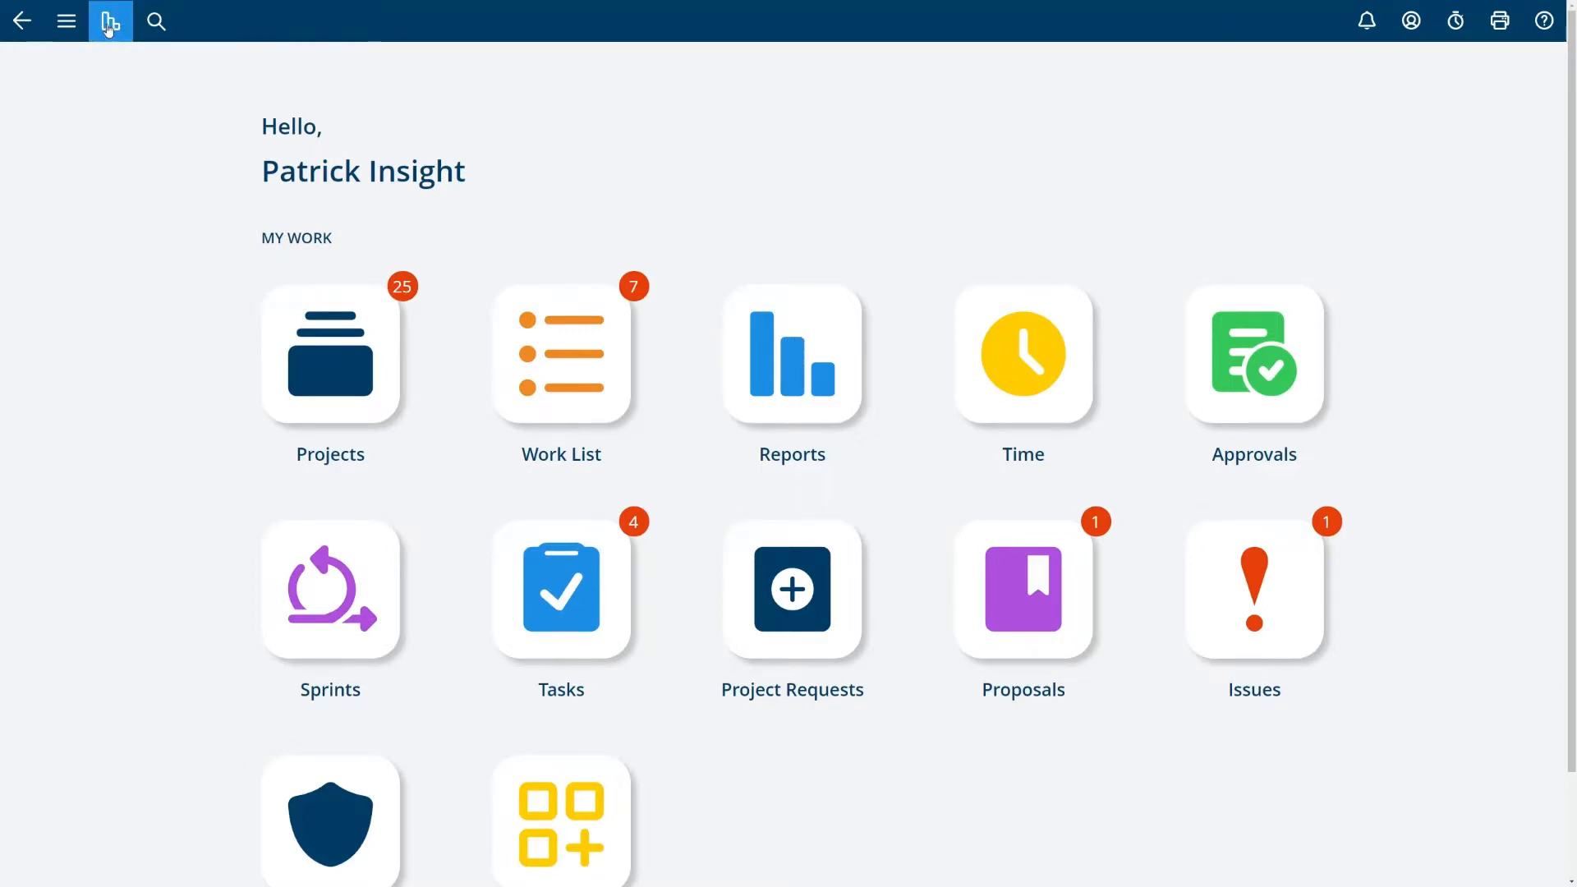
mouse_move(108, 21)
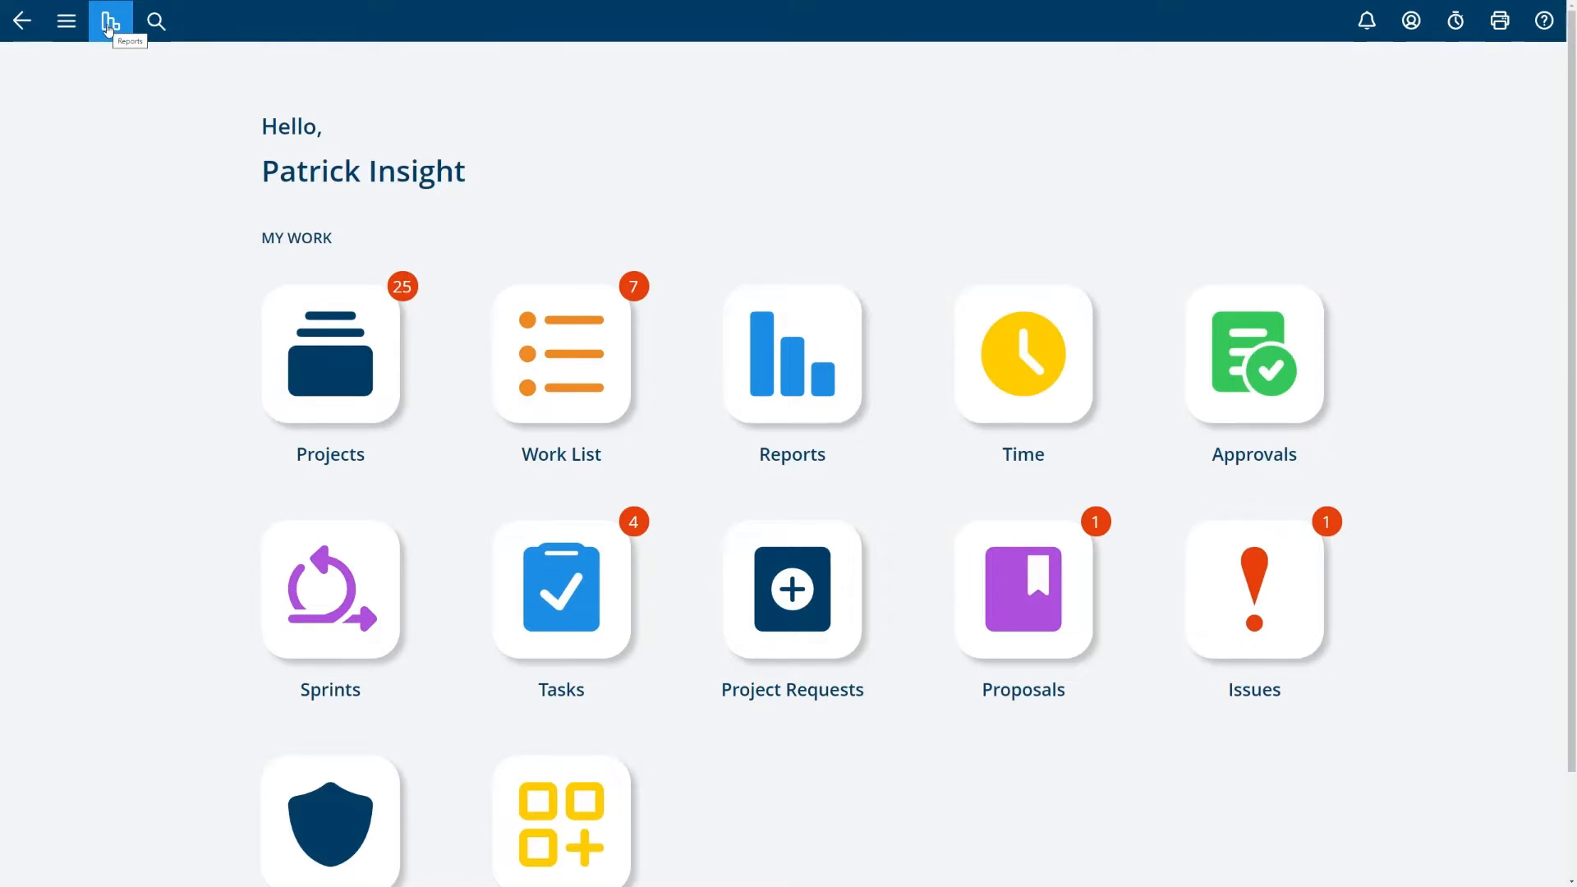
click(109, 20)
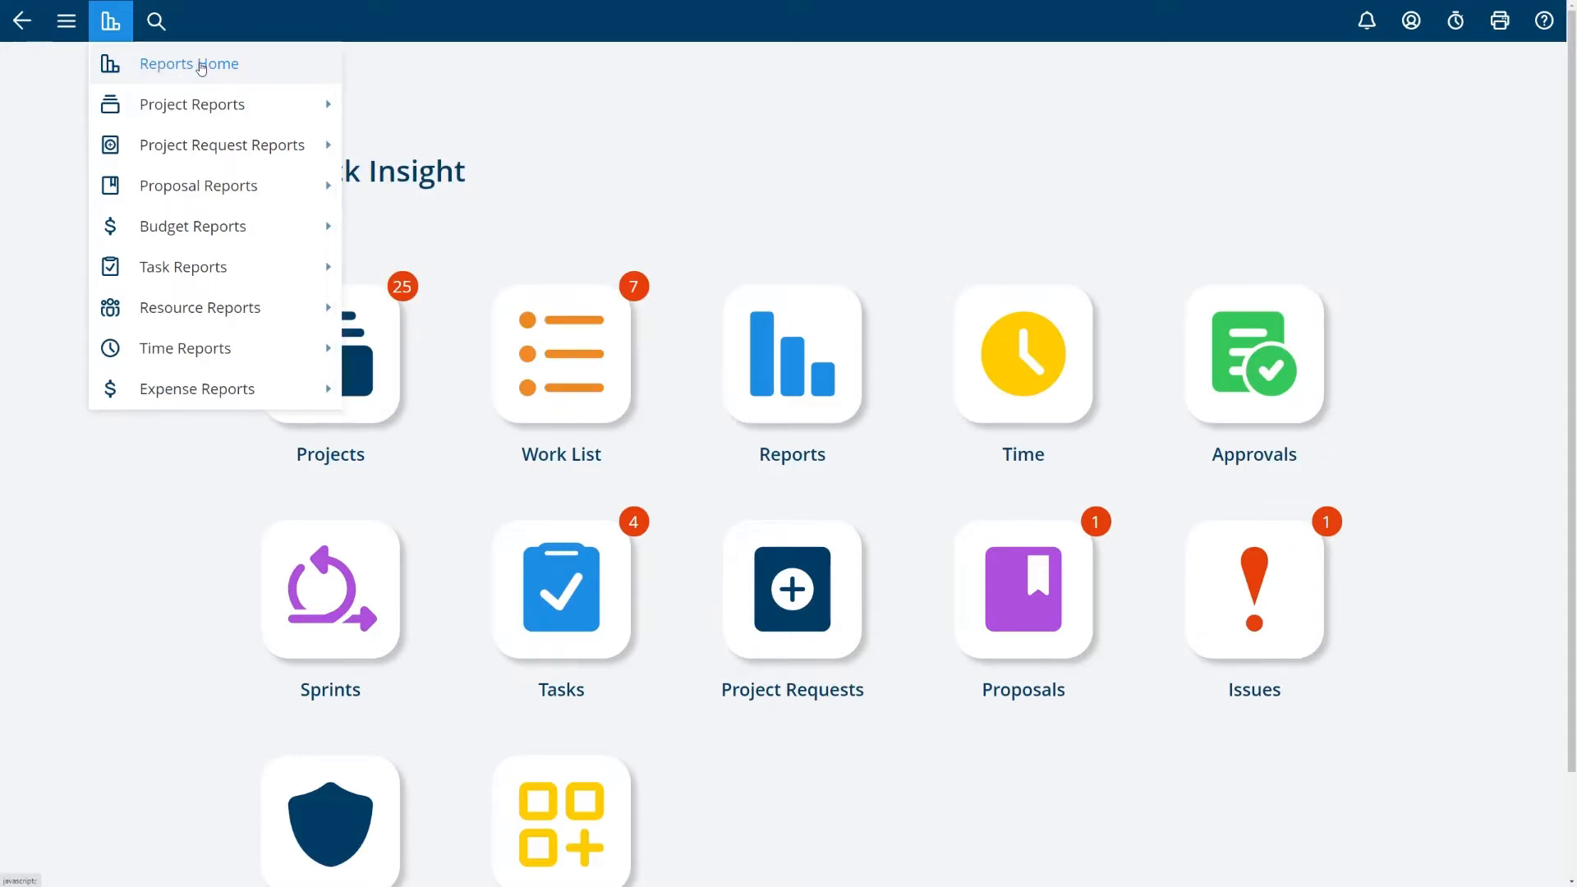
mouse_move(190, 104)
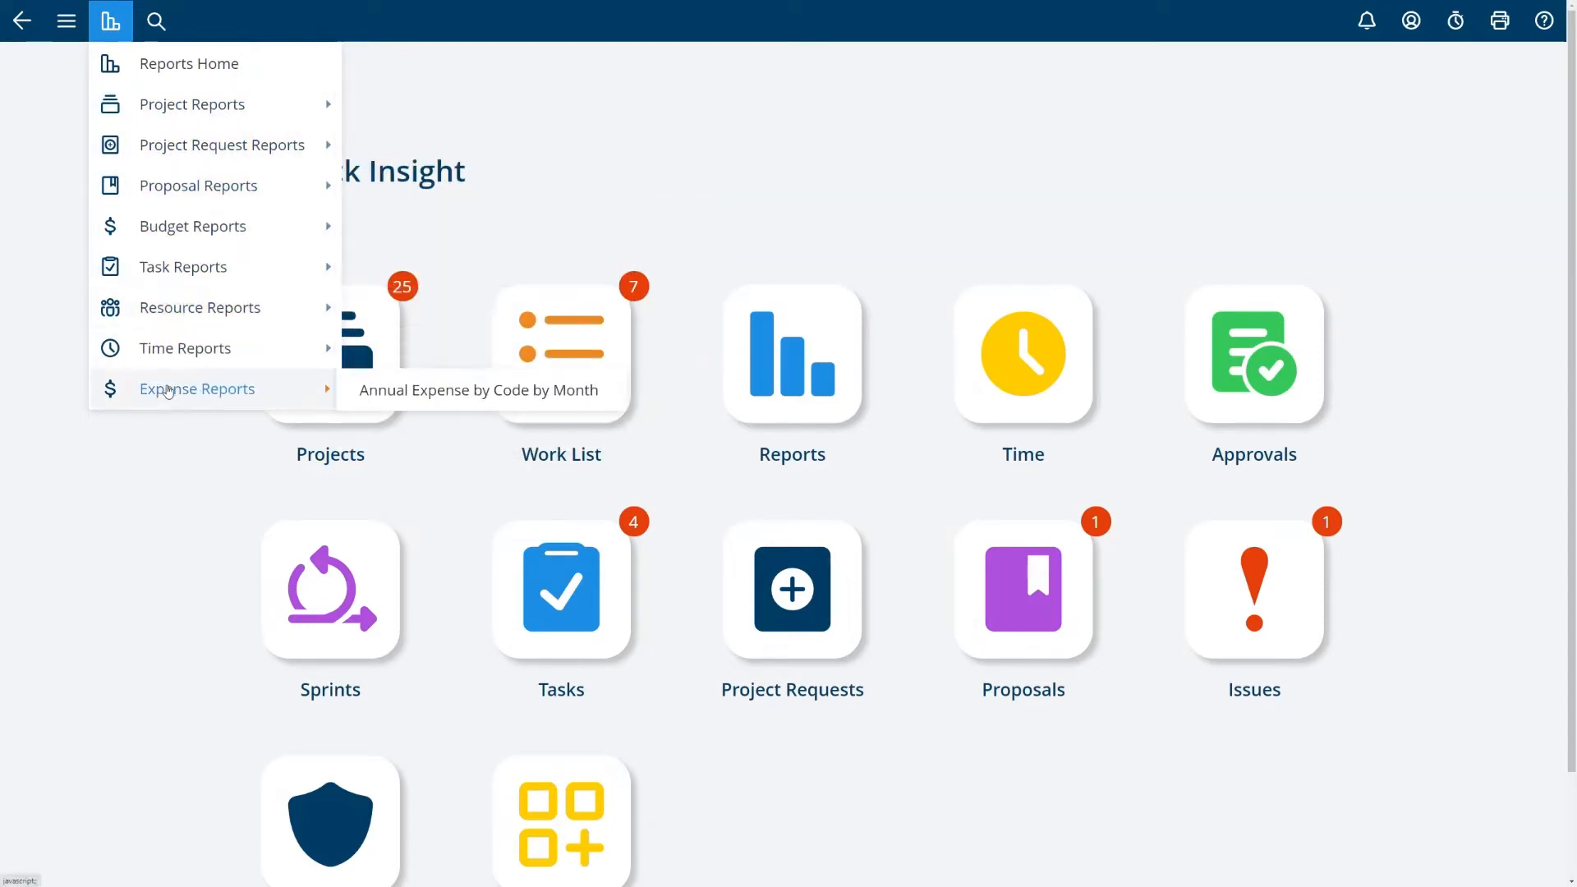
mouse_move(212, 104)
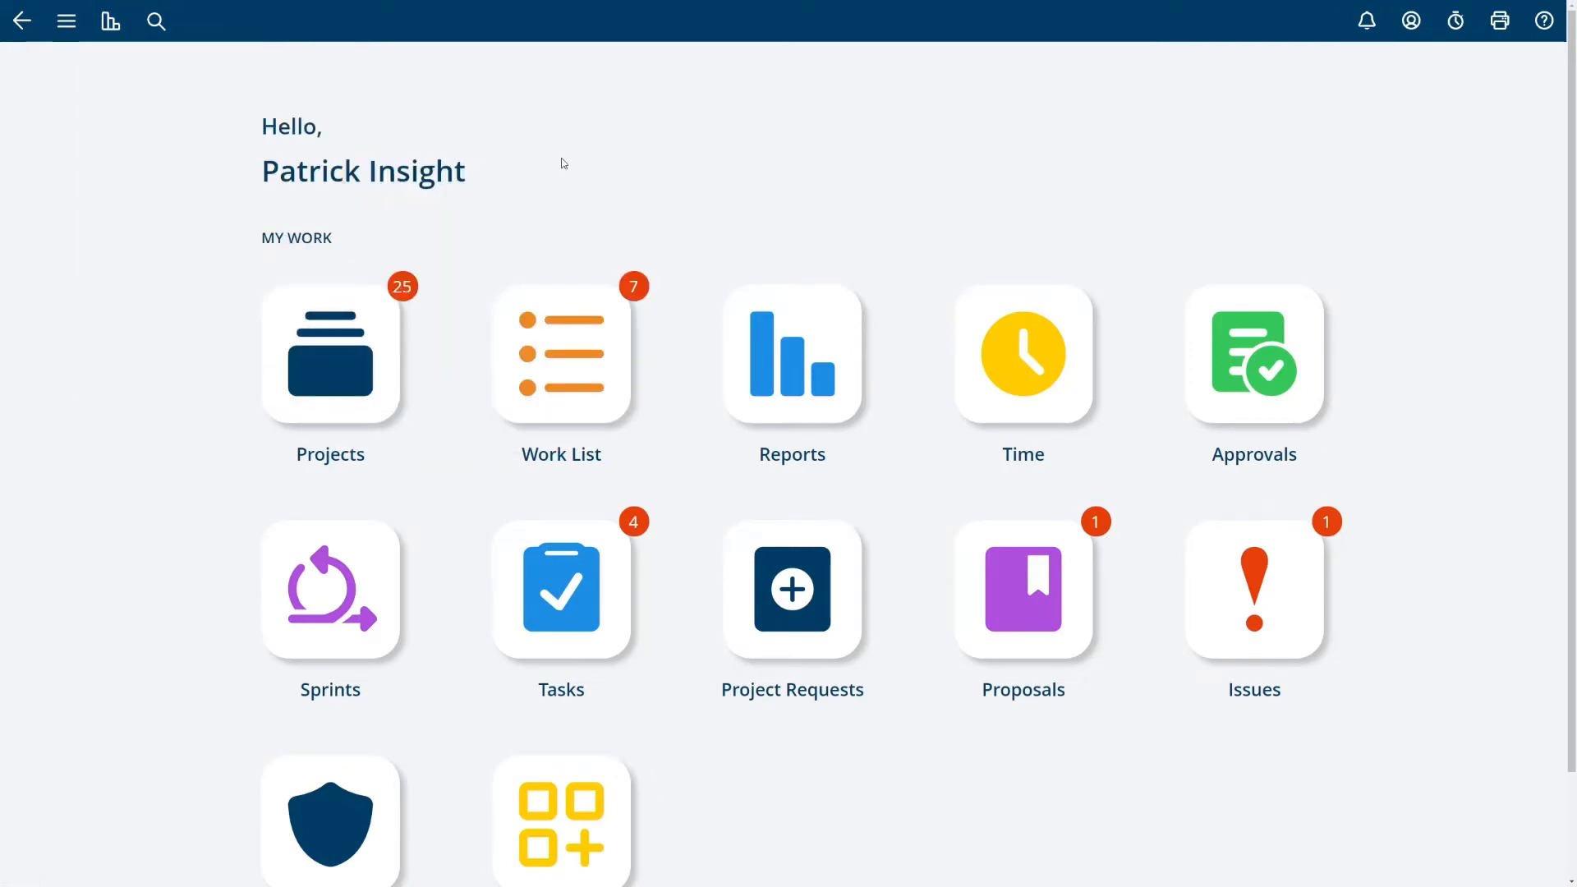
mouse_move(579, 151)
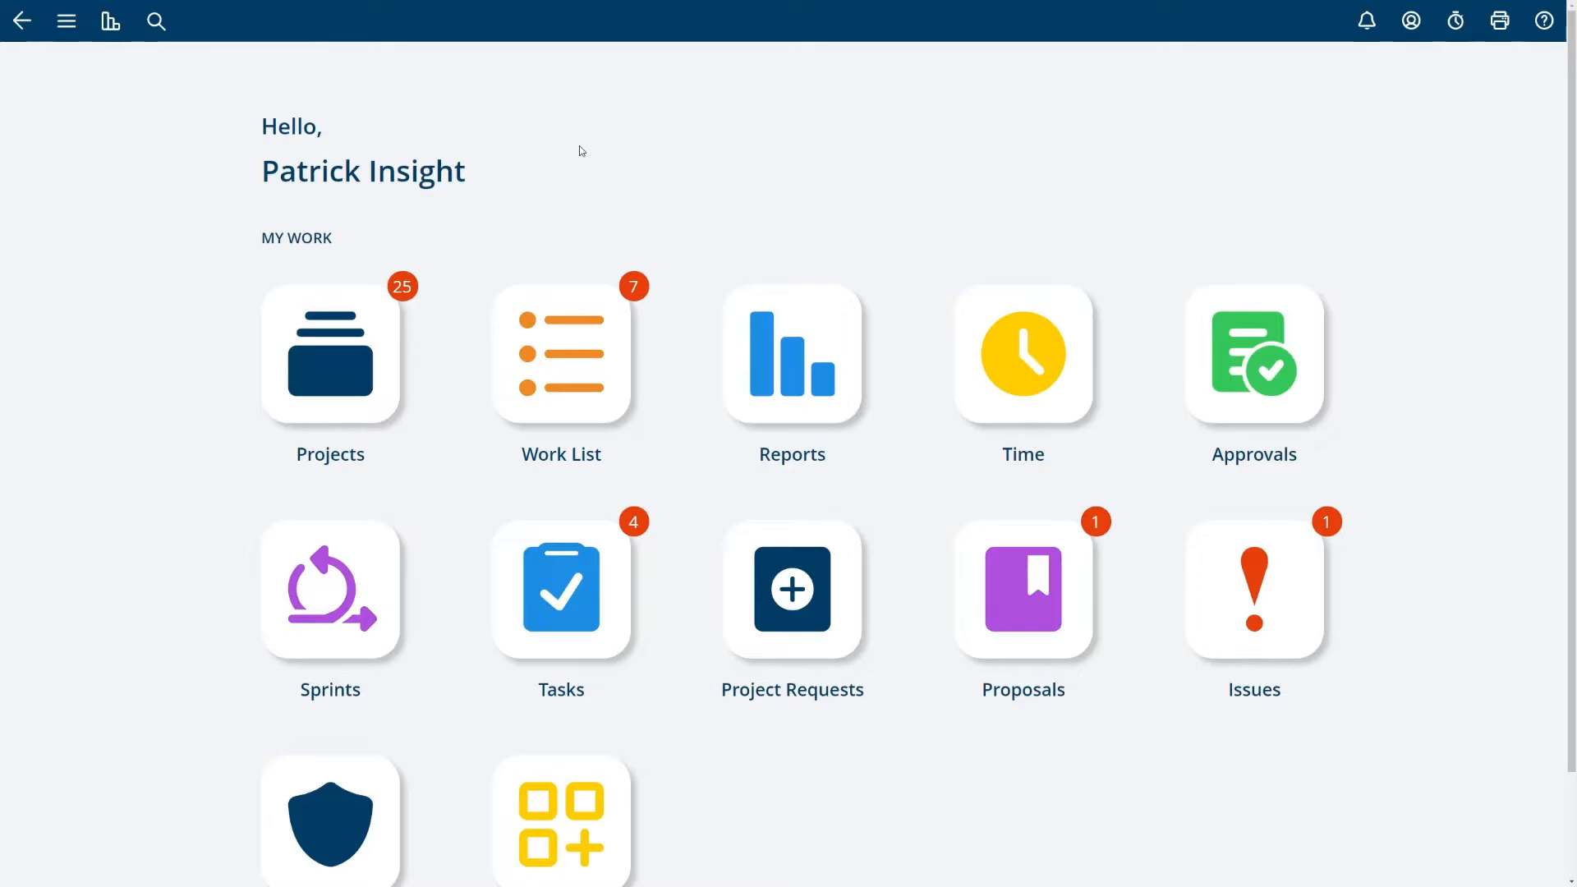
click(792, 355)
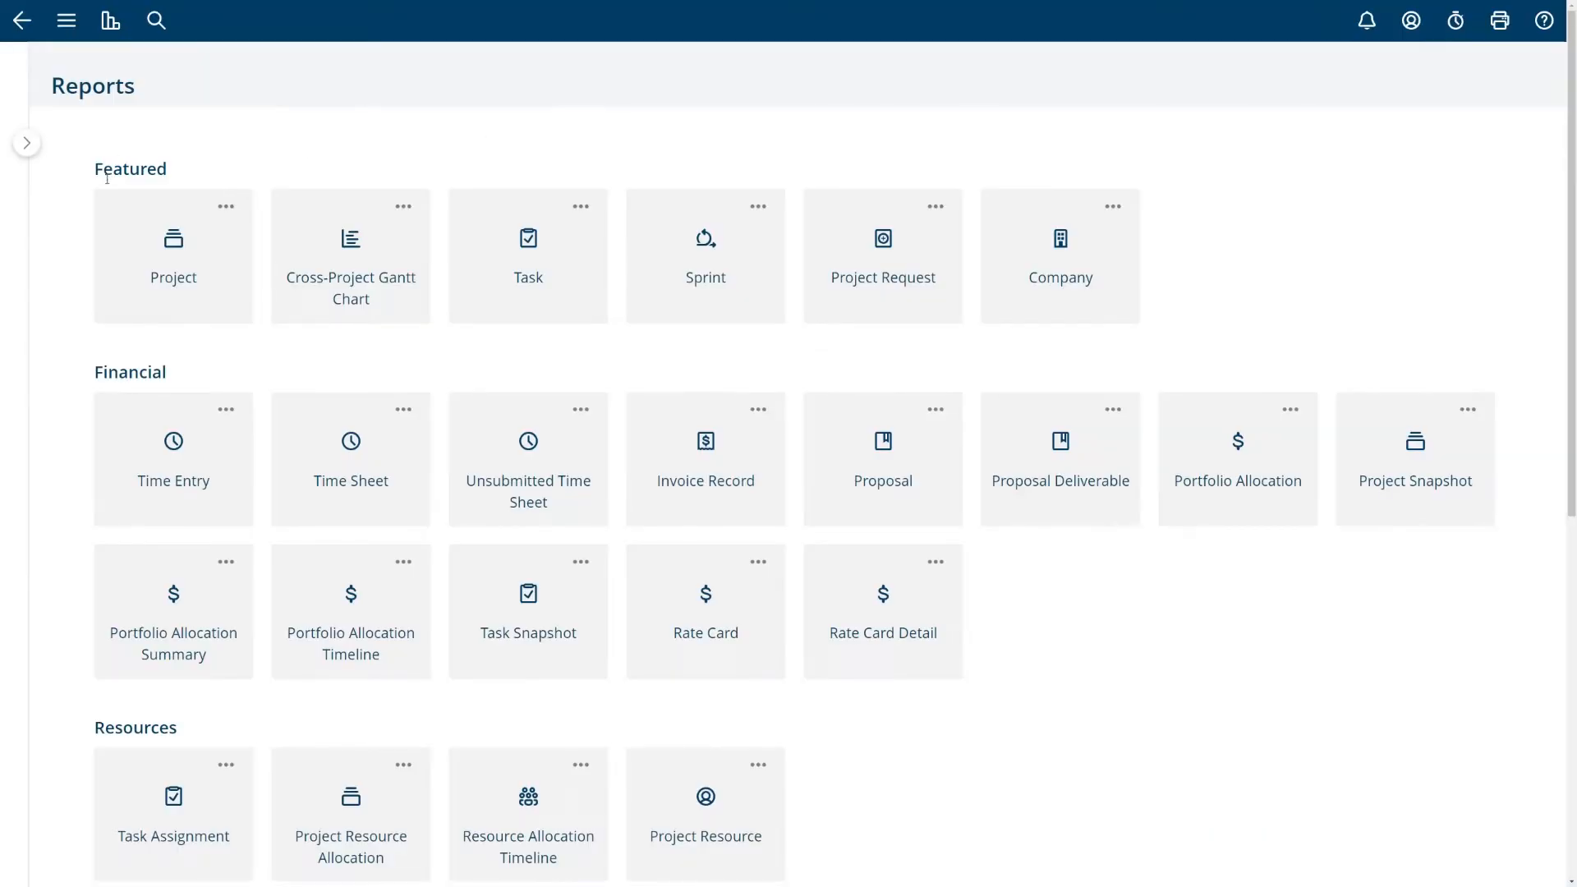
mouse_move(368, 342)
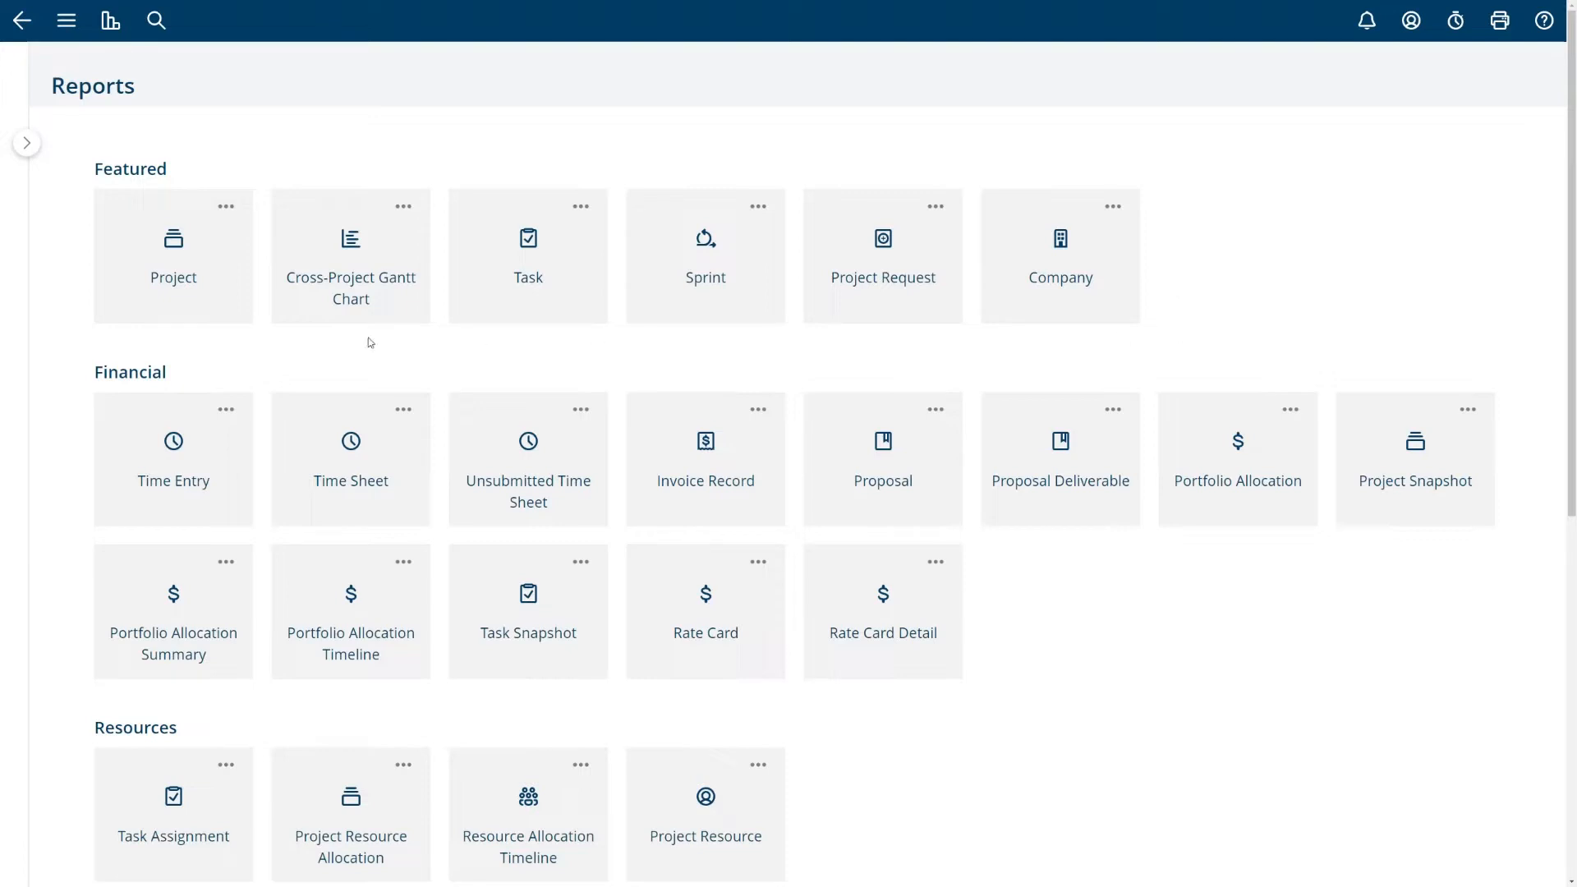
mouse_move(171, 263)
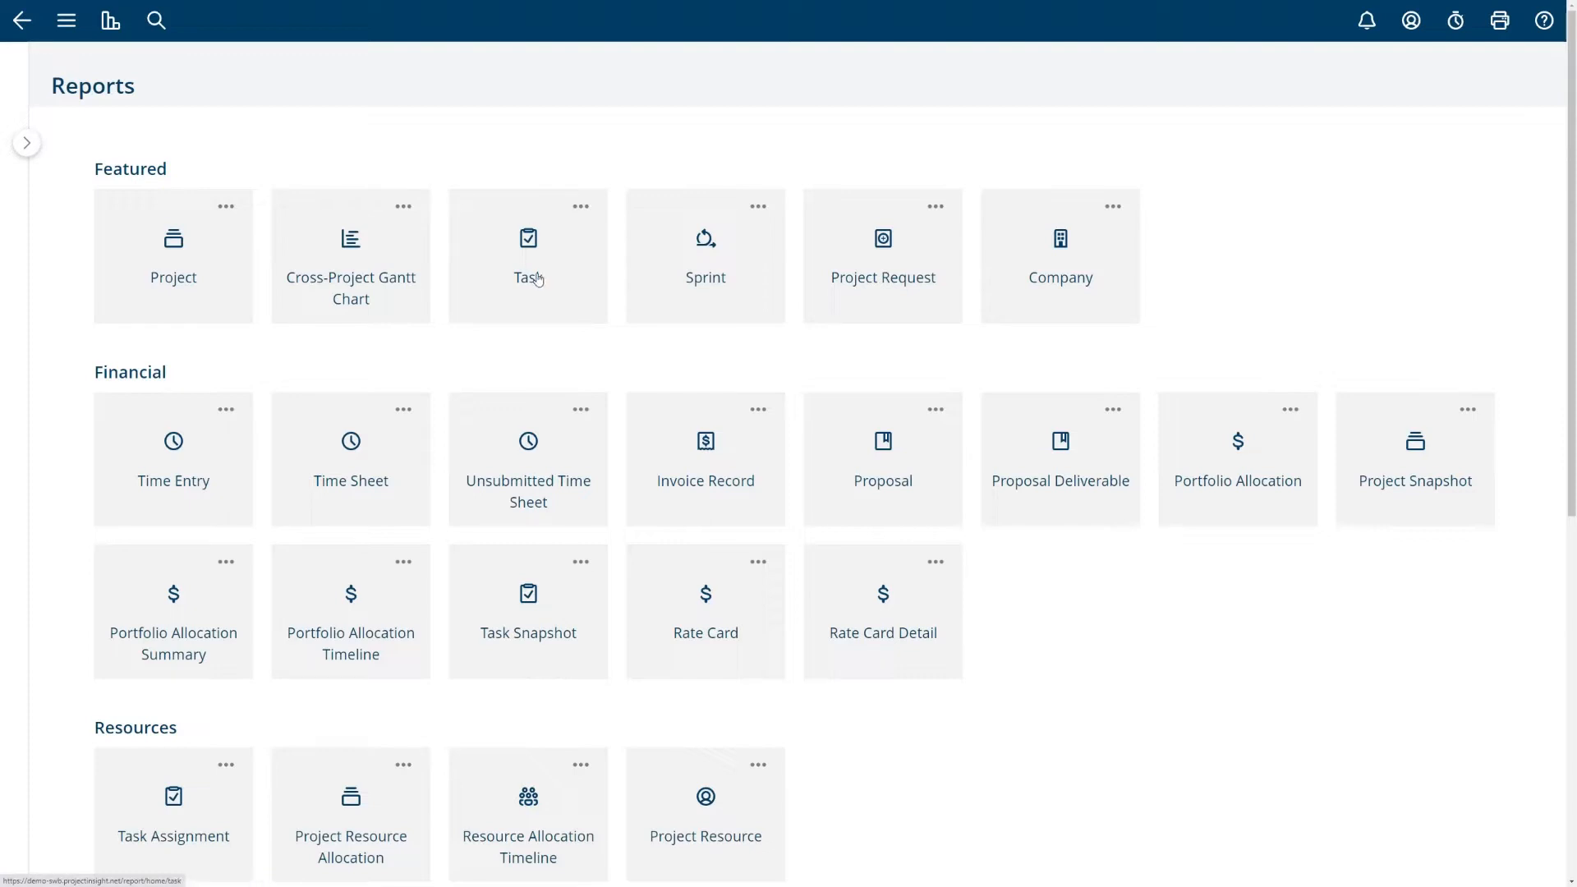
mouse_move(851, 261)
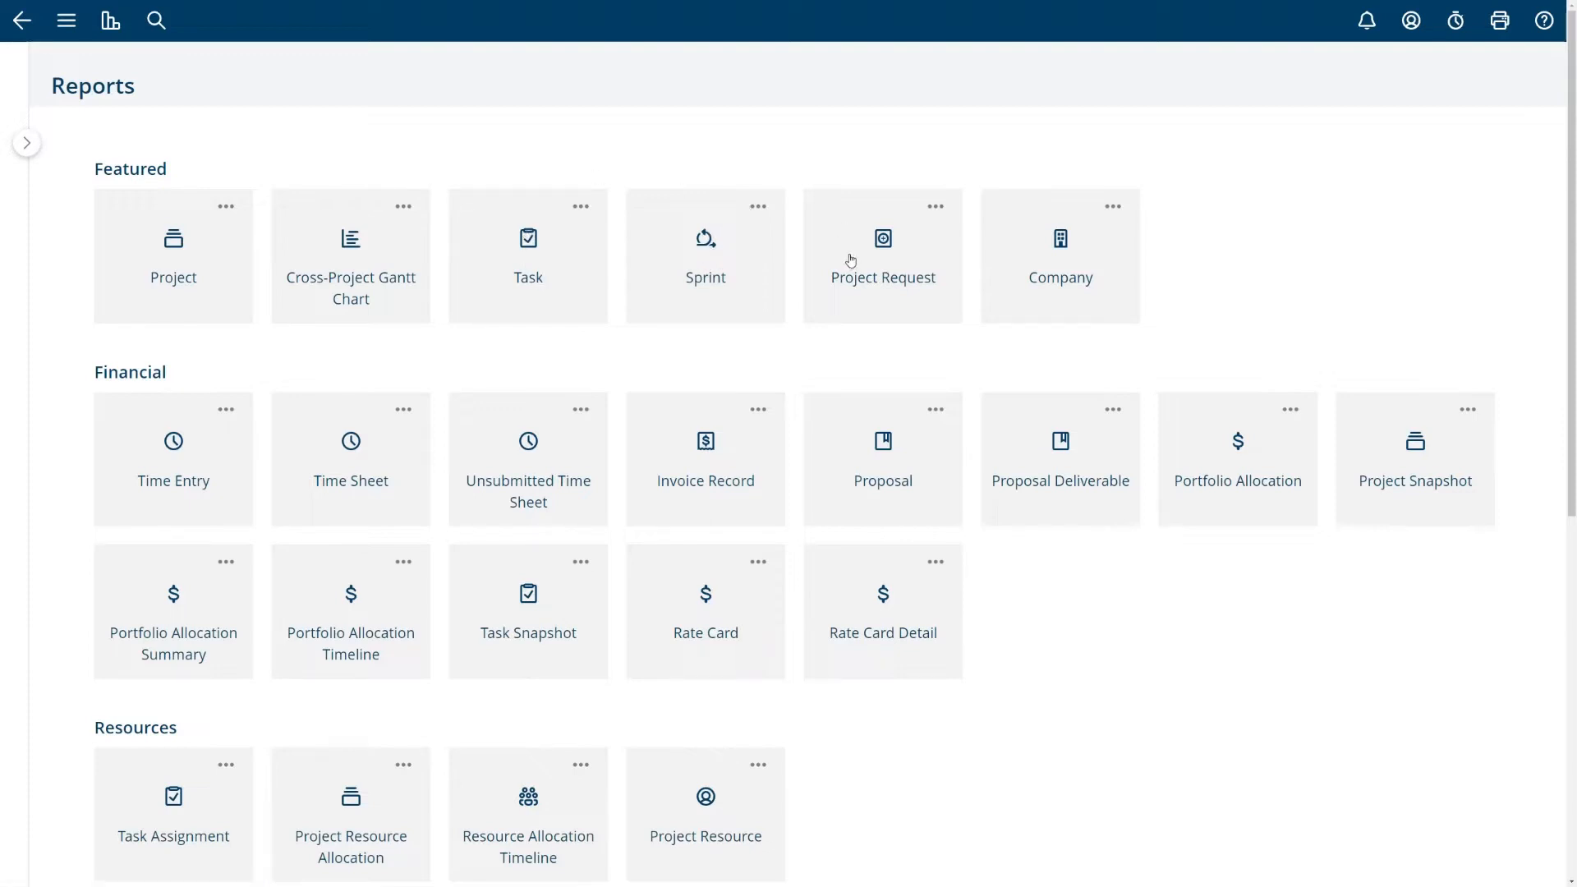
mouse_move(80, 172)
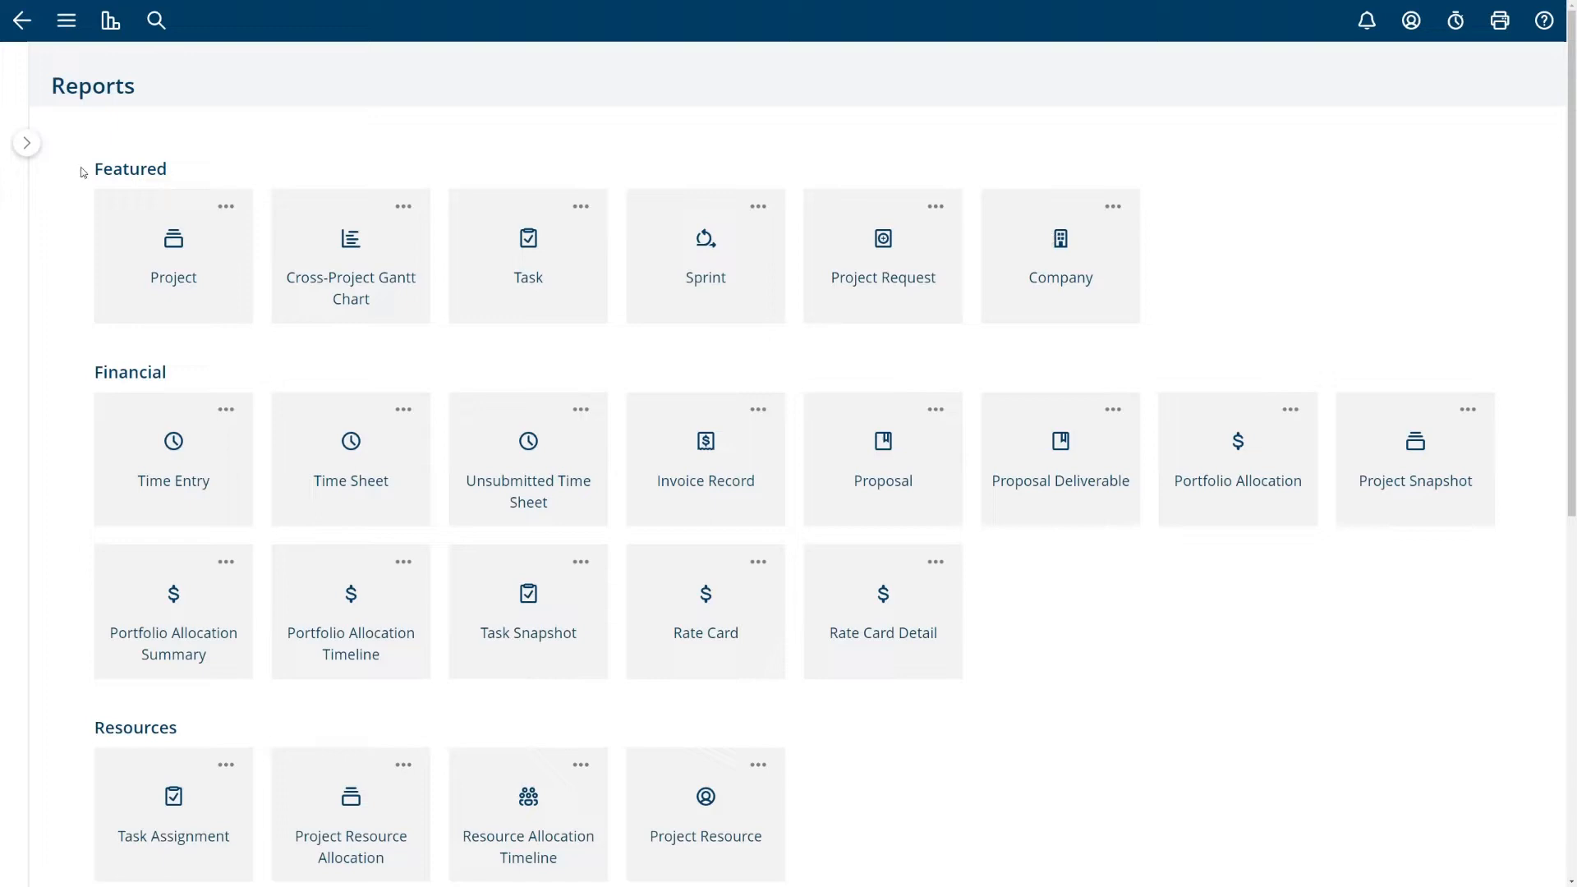
scroll(down, 3)
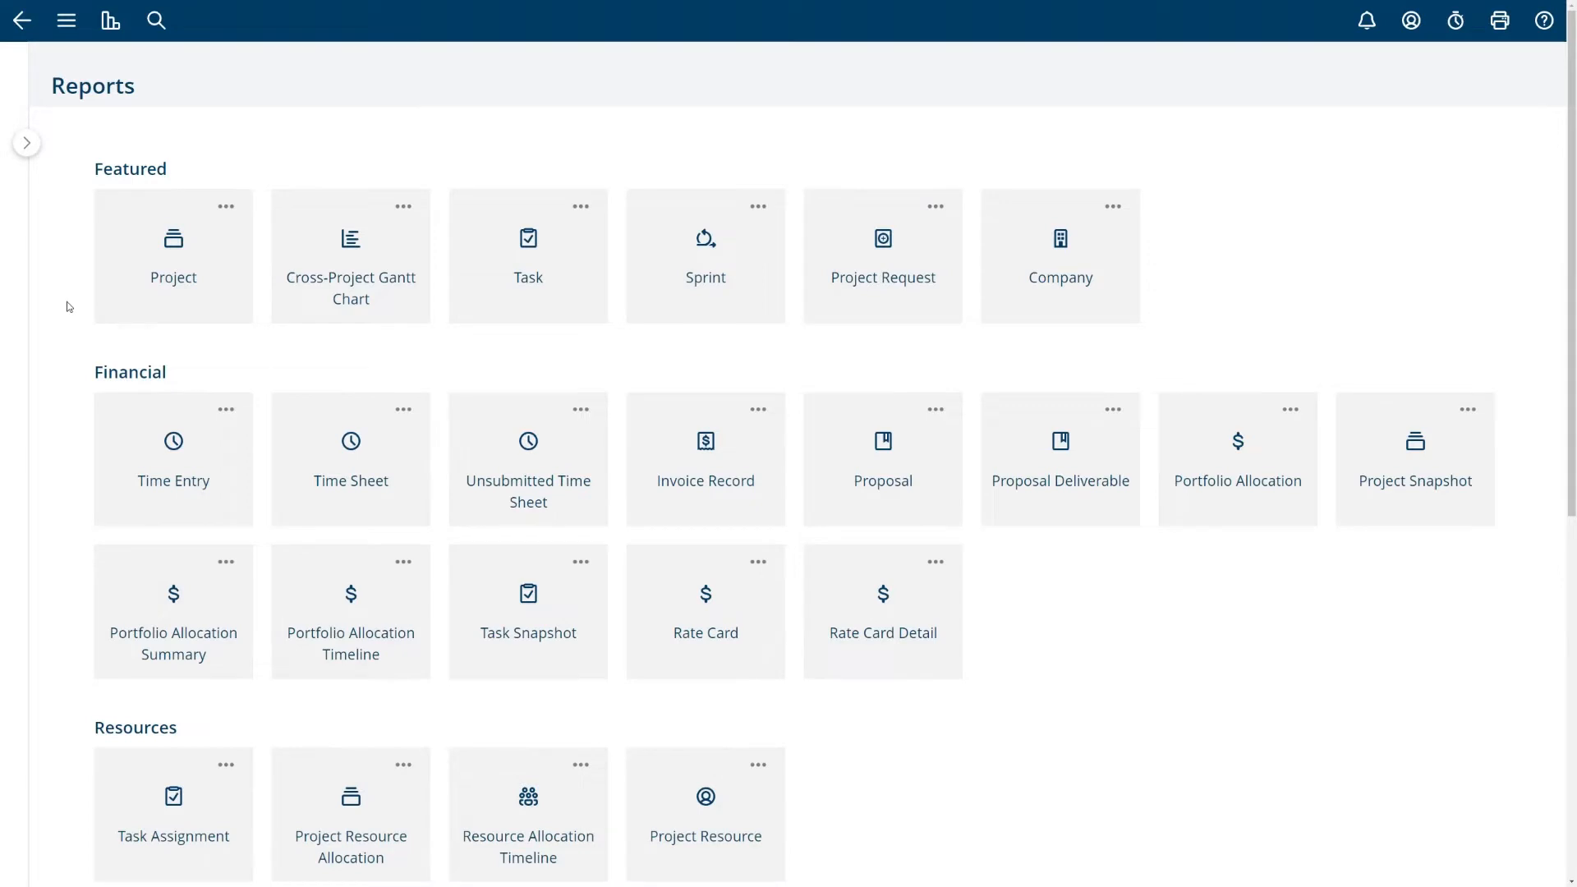
mouse_move(46, 225)
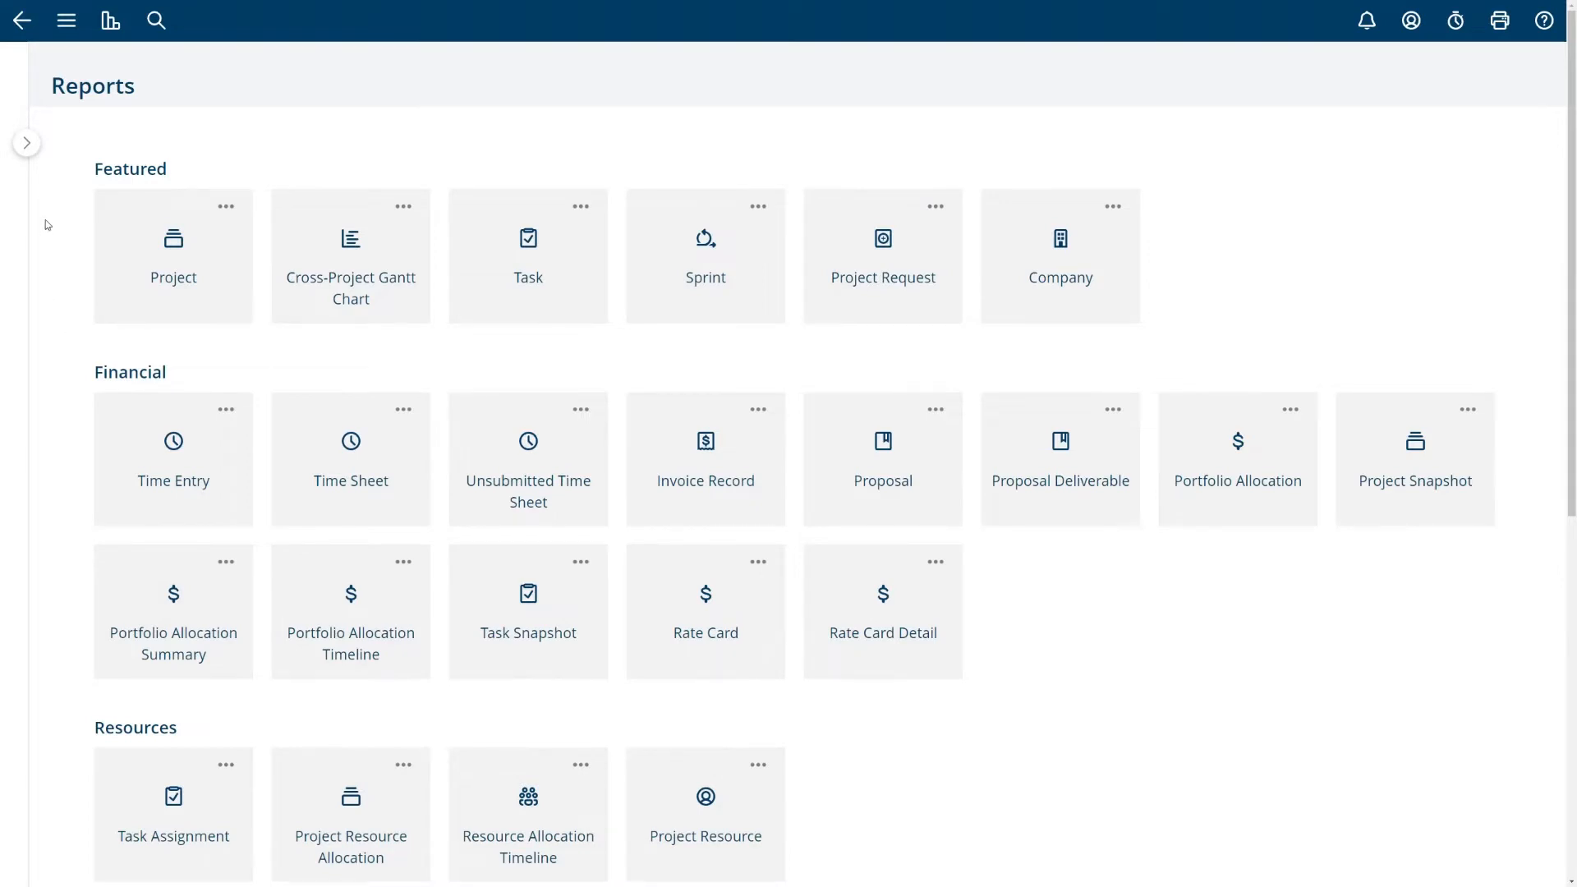
mouse_move(30, 253)
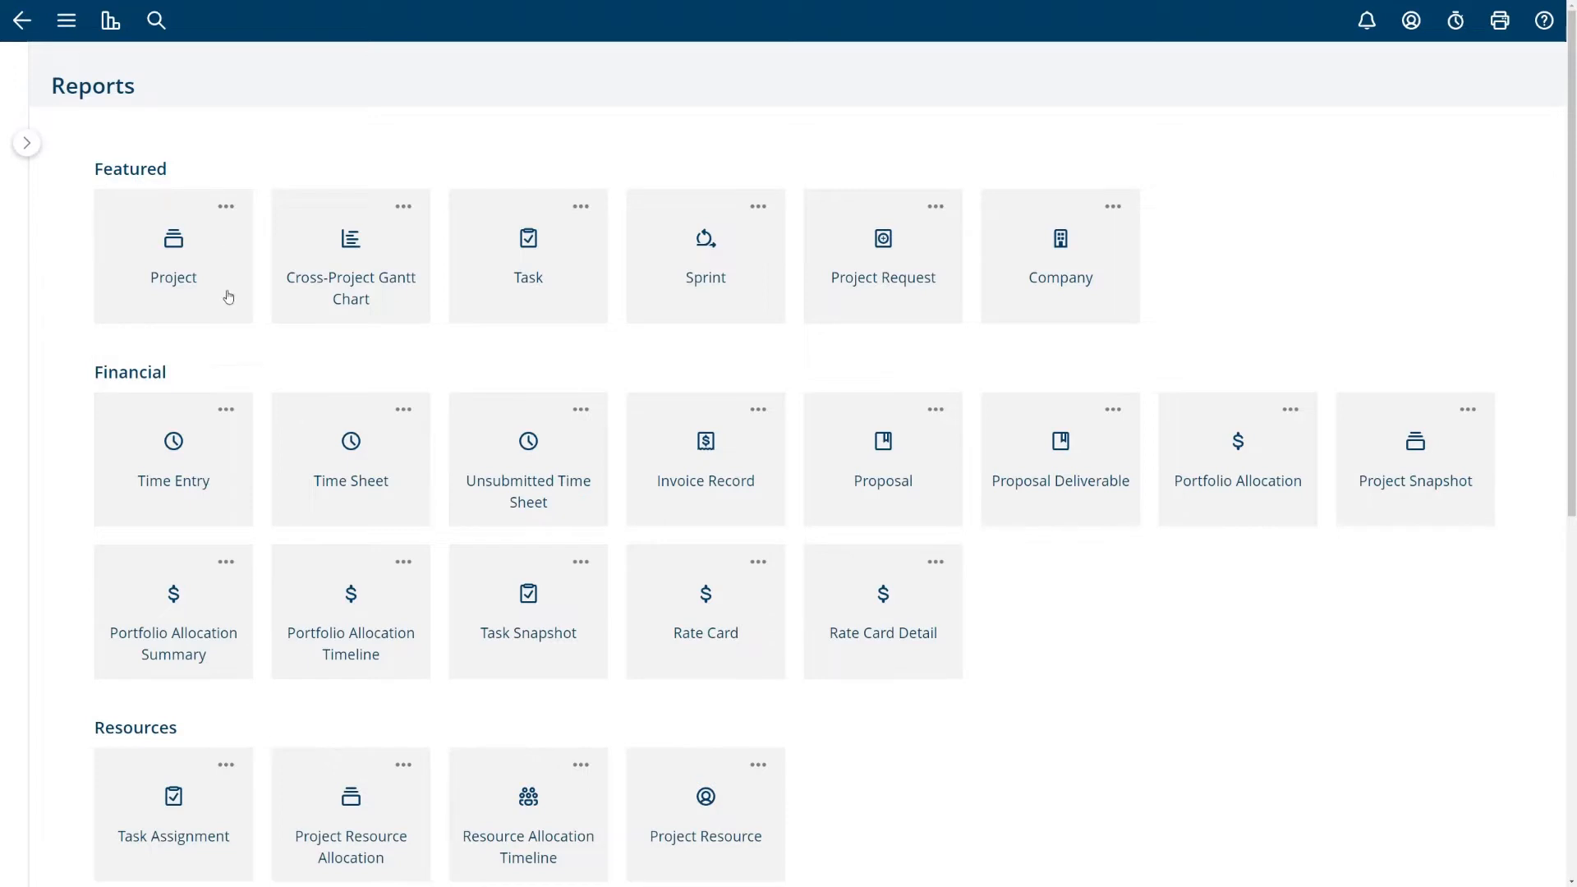
mouse_move(187, 261)
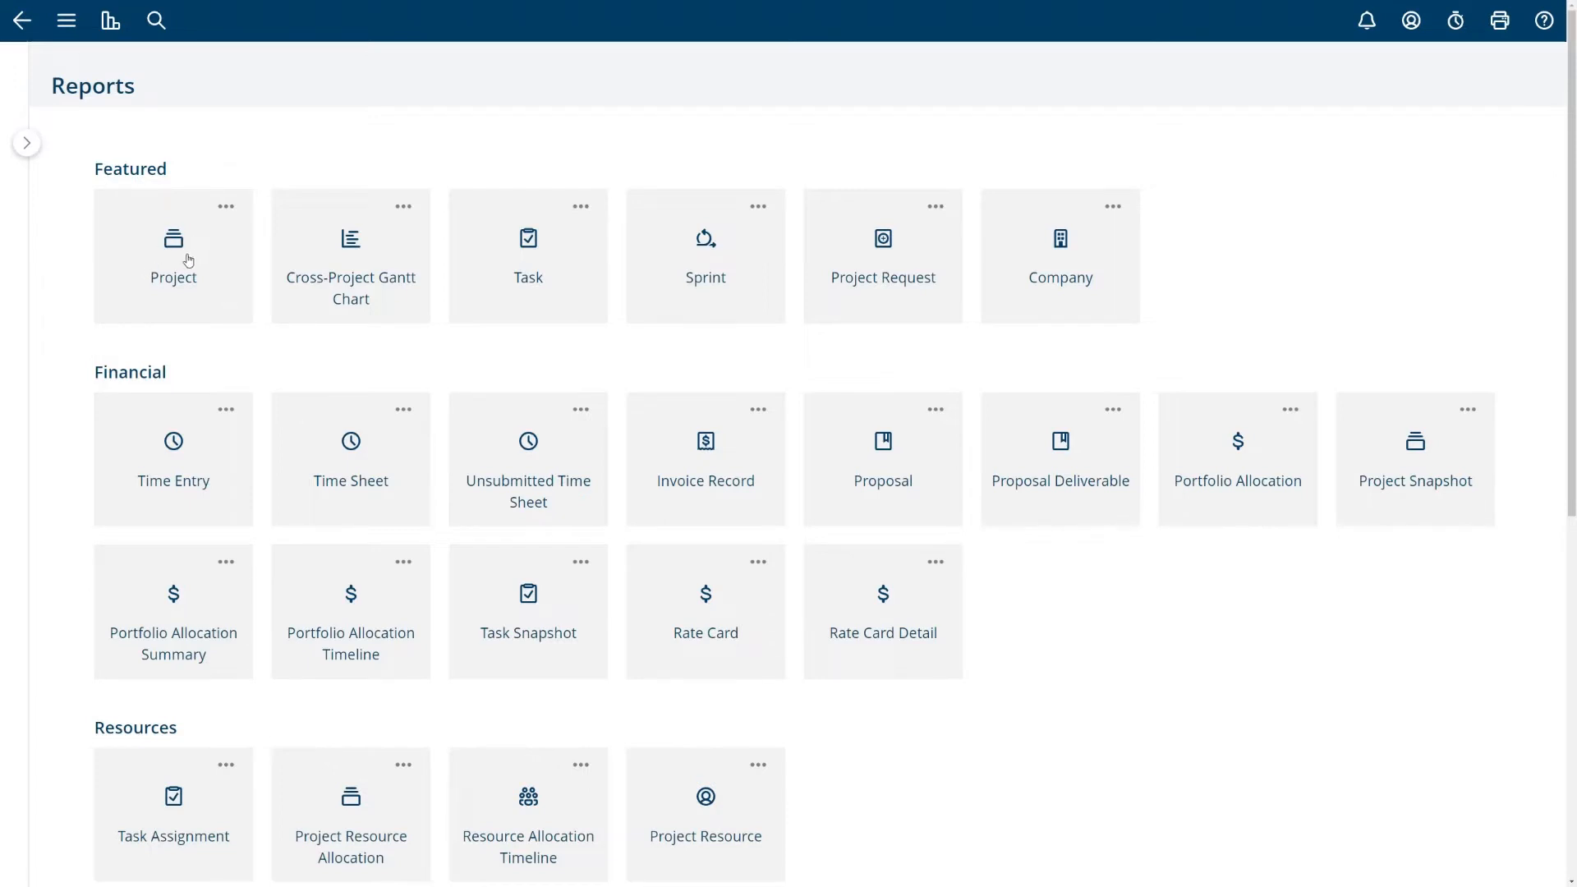
Choose the Project tile and browse the saved, Shared and Built-In project reports
click(172, 256)
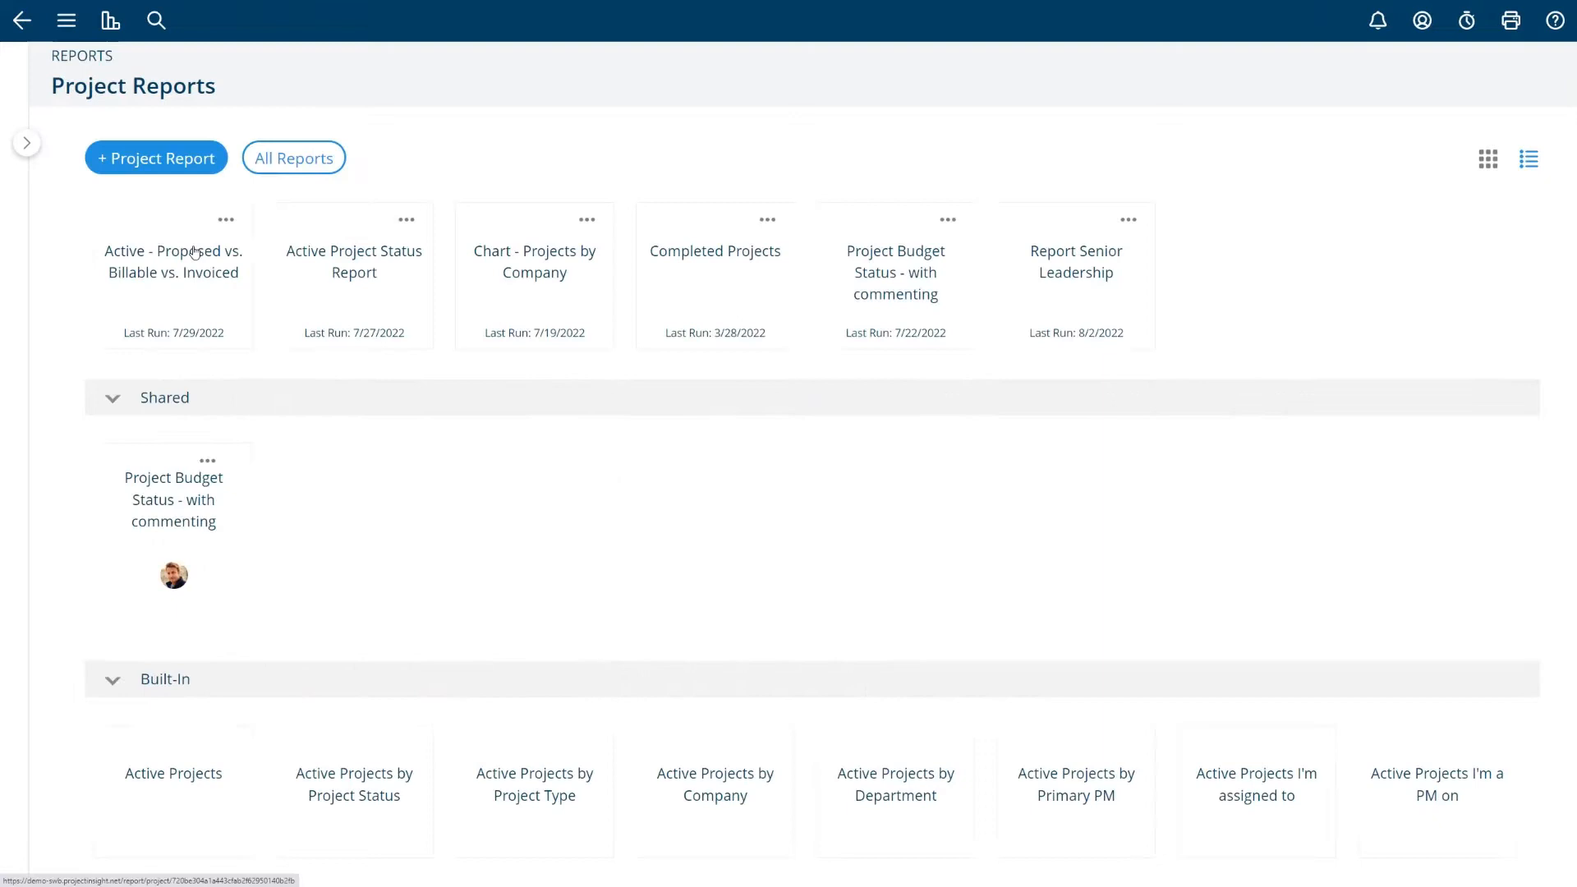
scroll(down, 3)
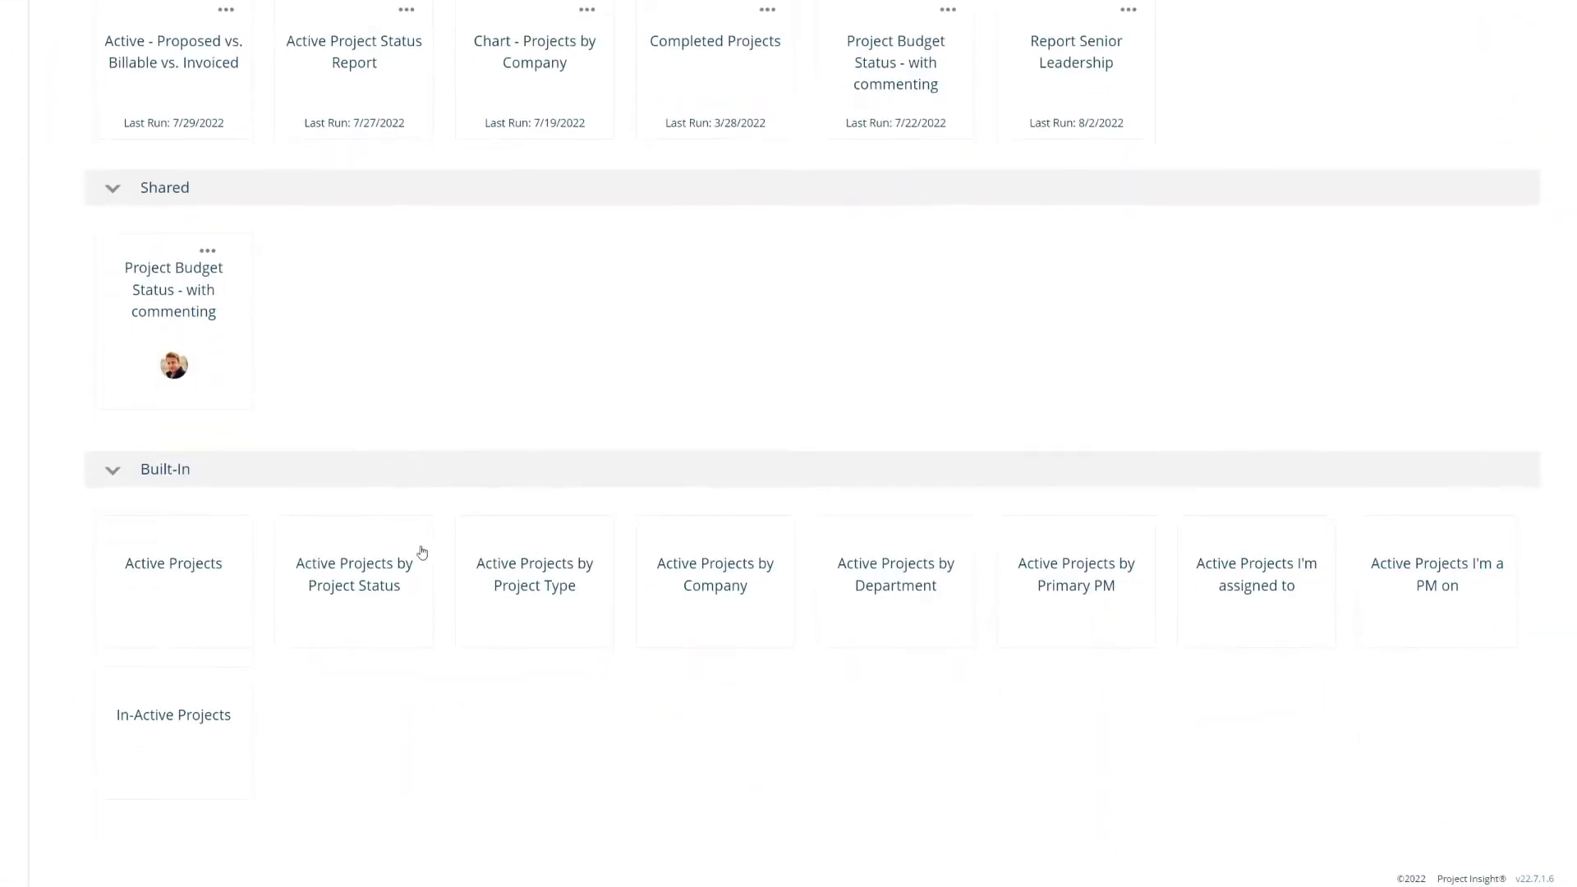
mouse_move(165, 593)
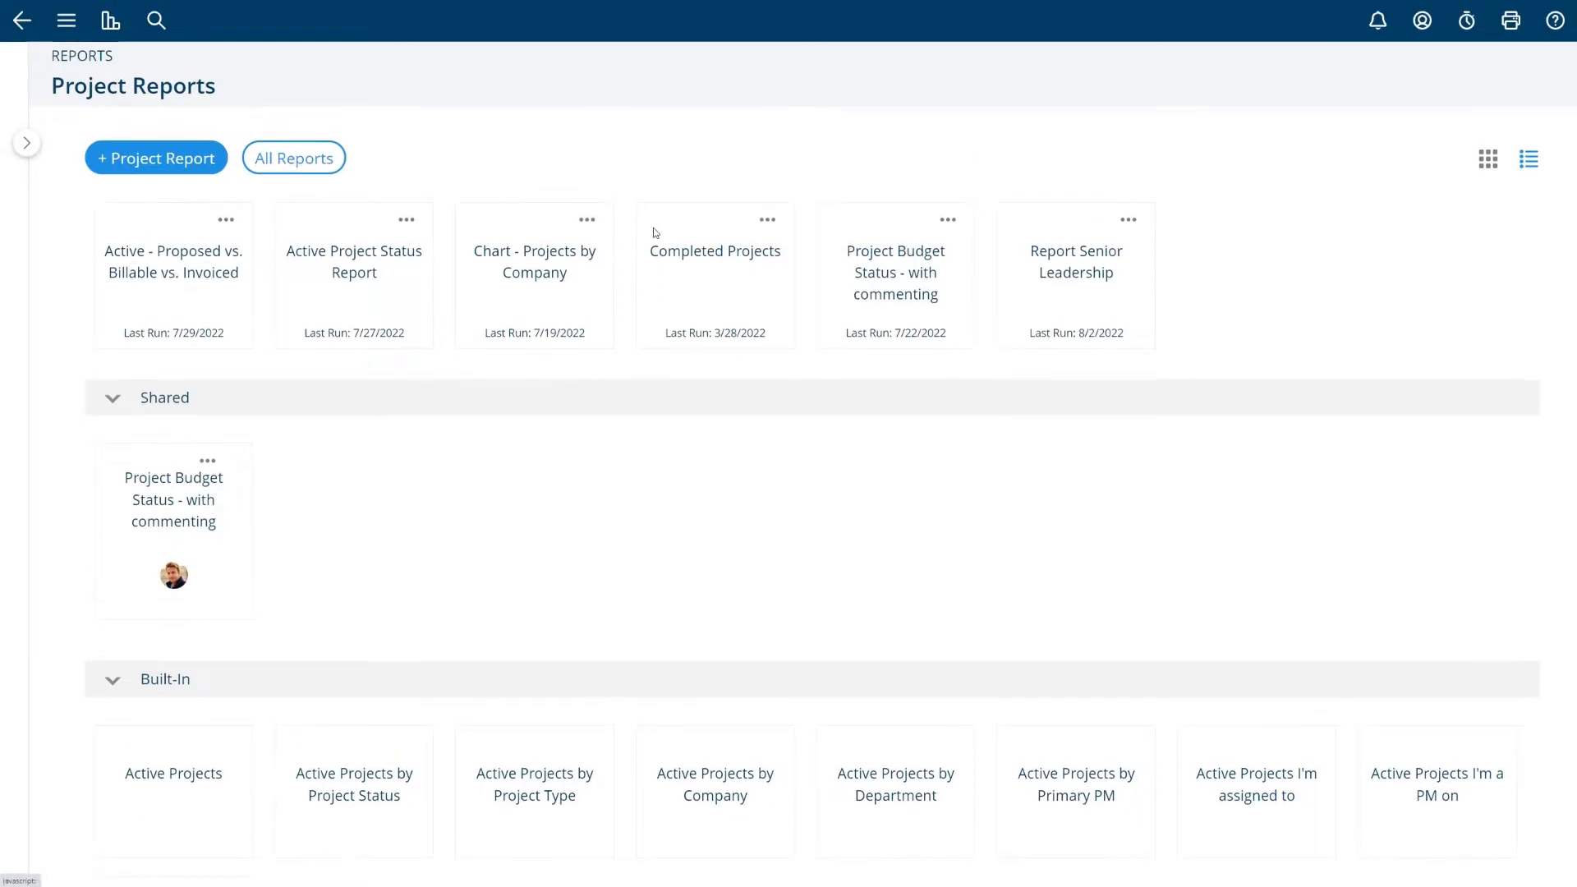
scroll(down, 3)
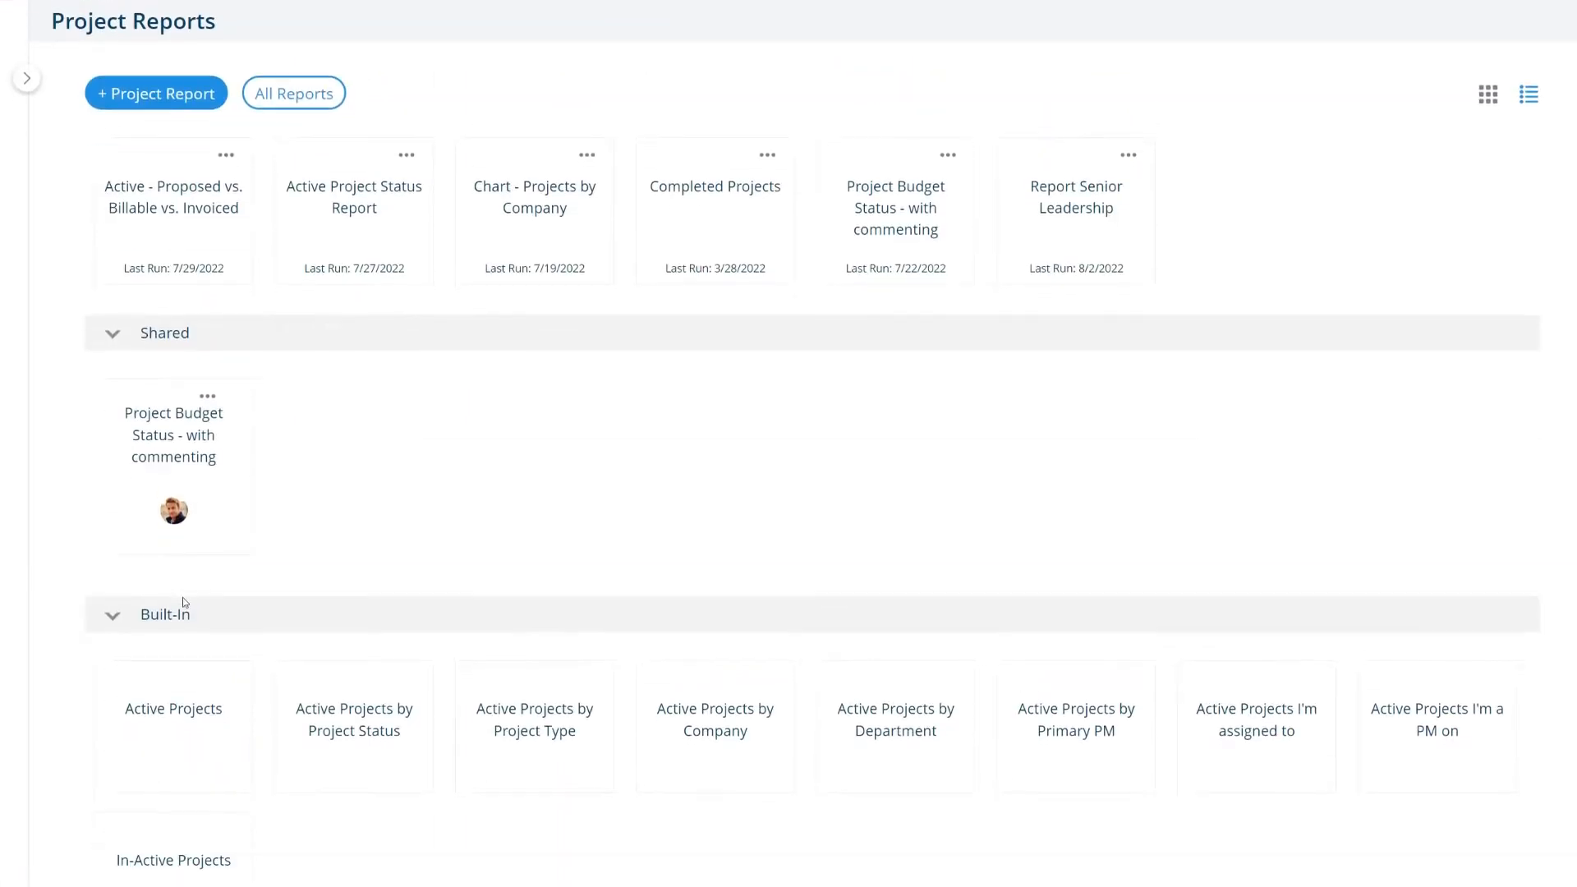
scroll(down, 3)
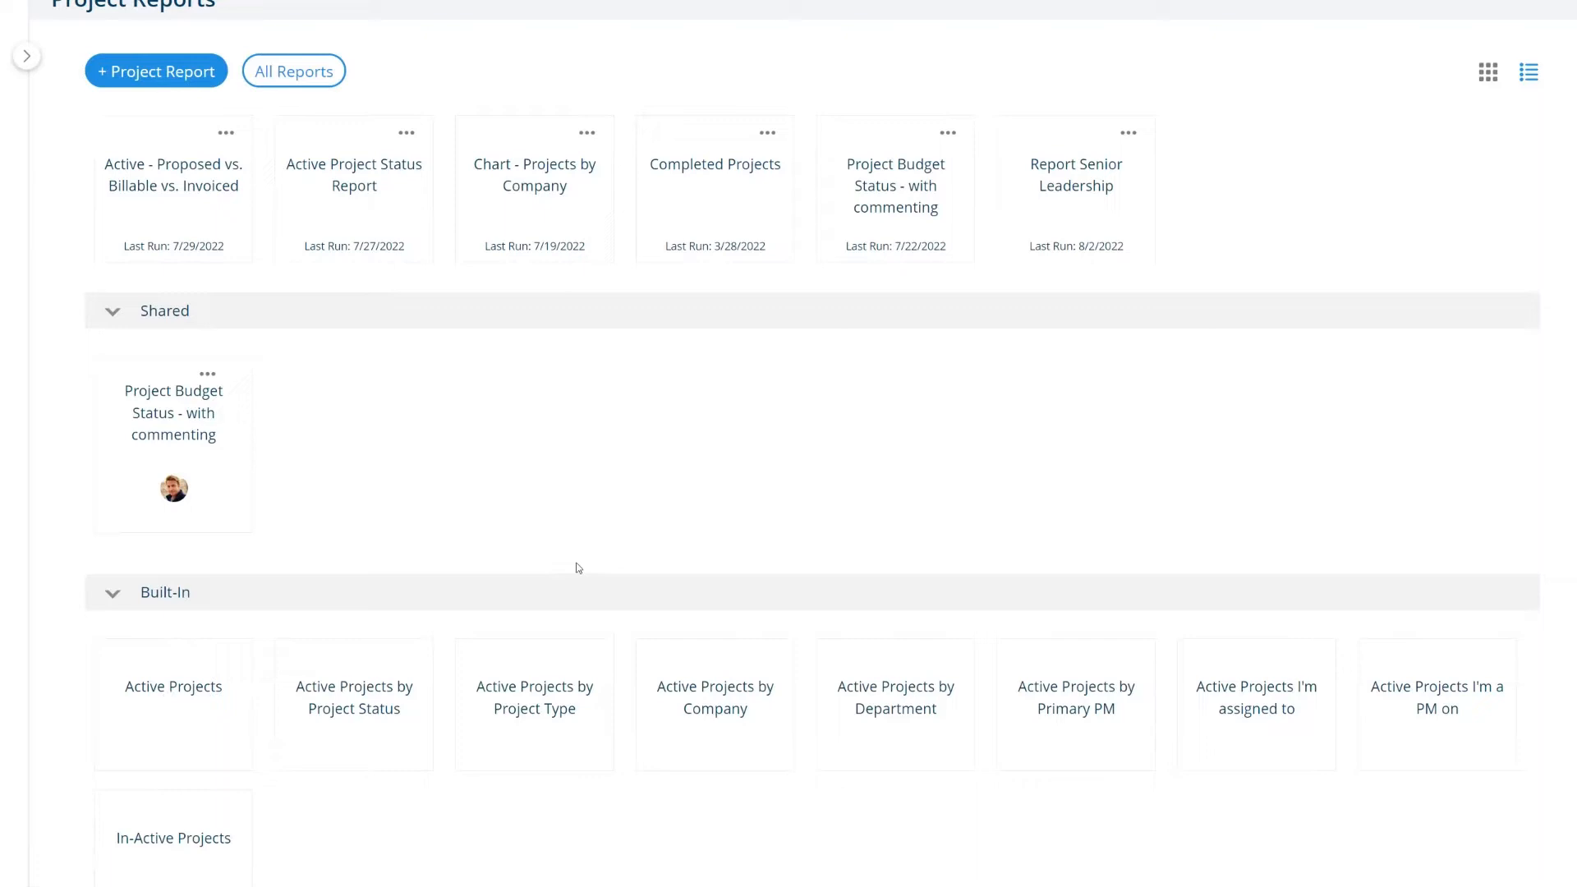
mouse_move(647, 468)
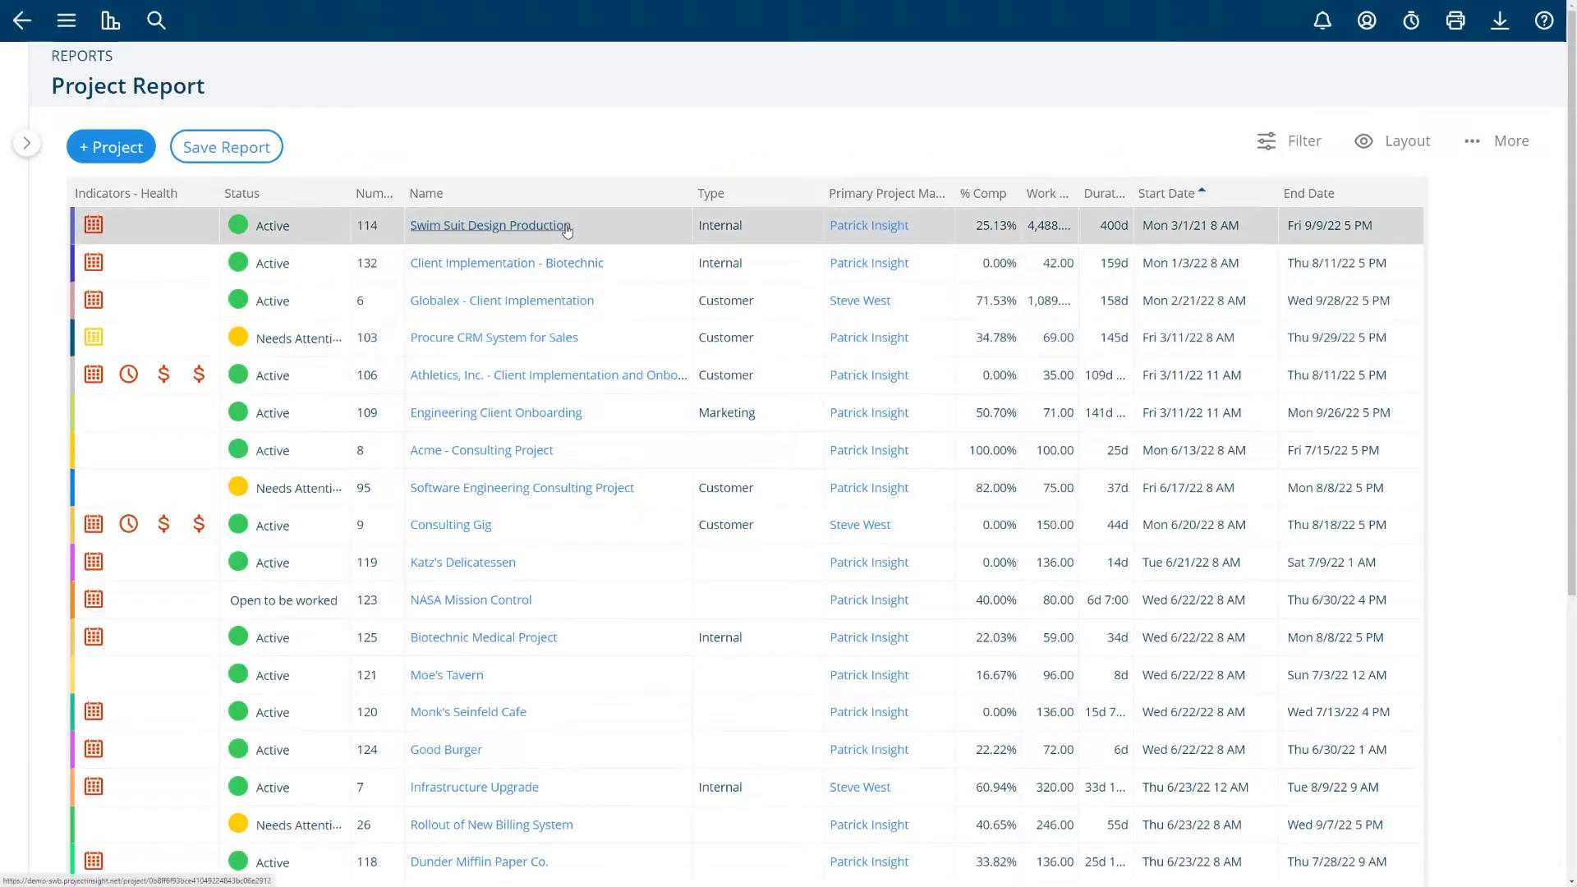
mouse_move(553, 166)
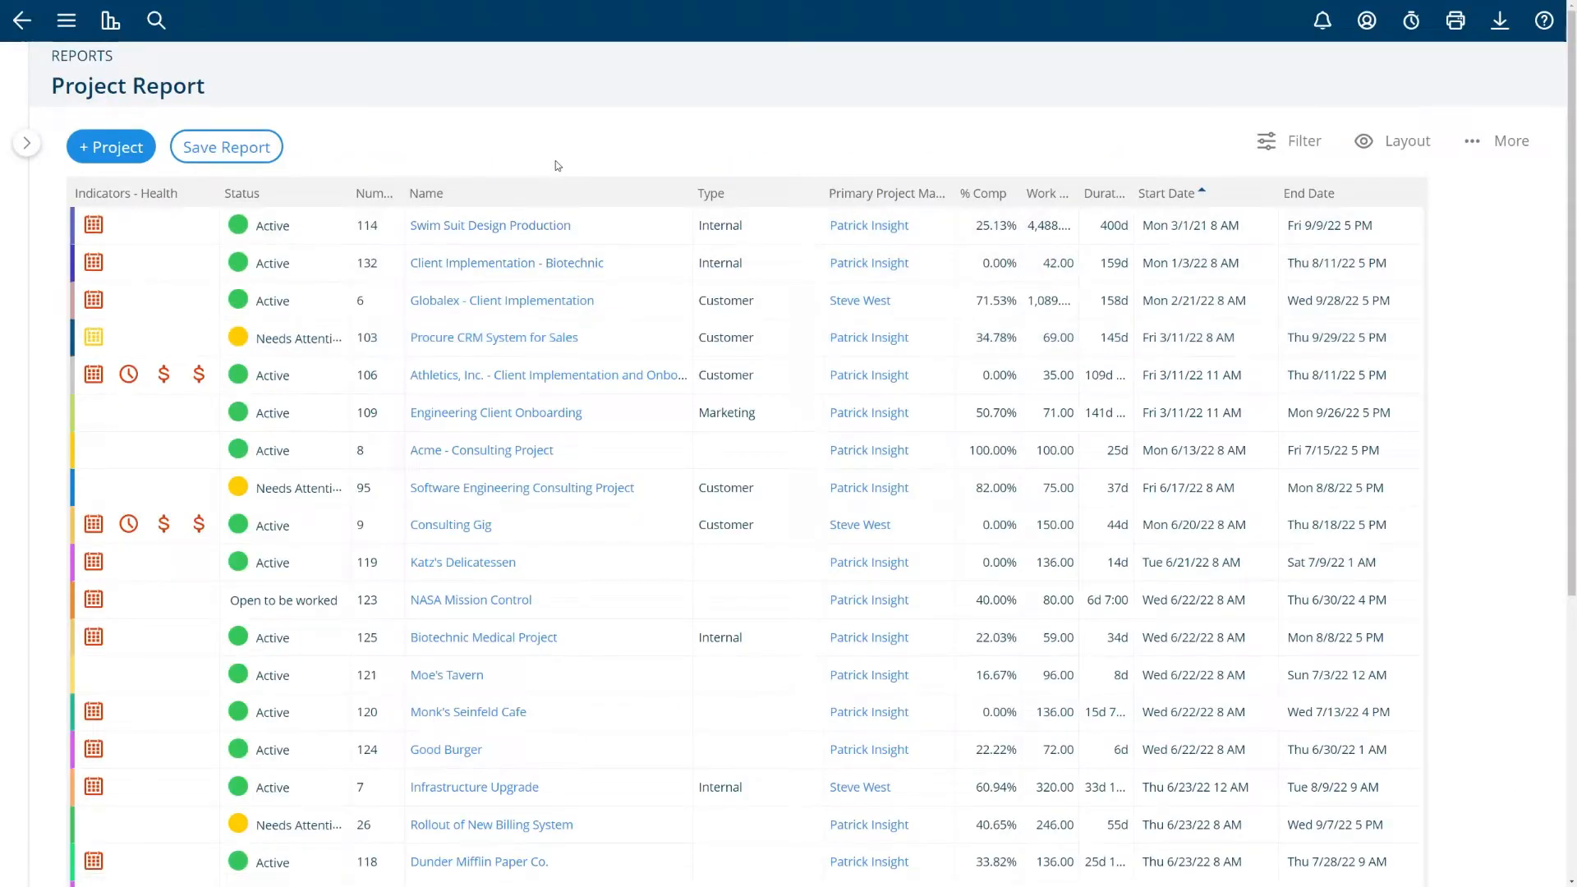
Scroll the Project report listing all projects with status, dates and completion
scroll(down, 3)
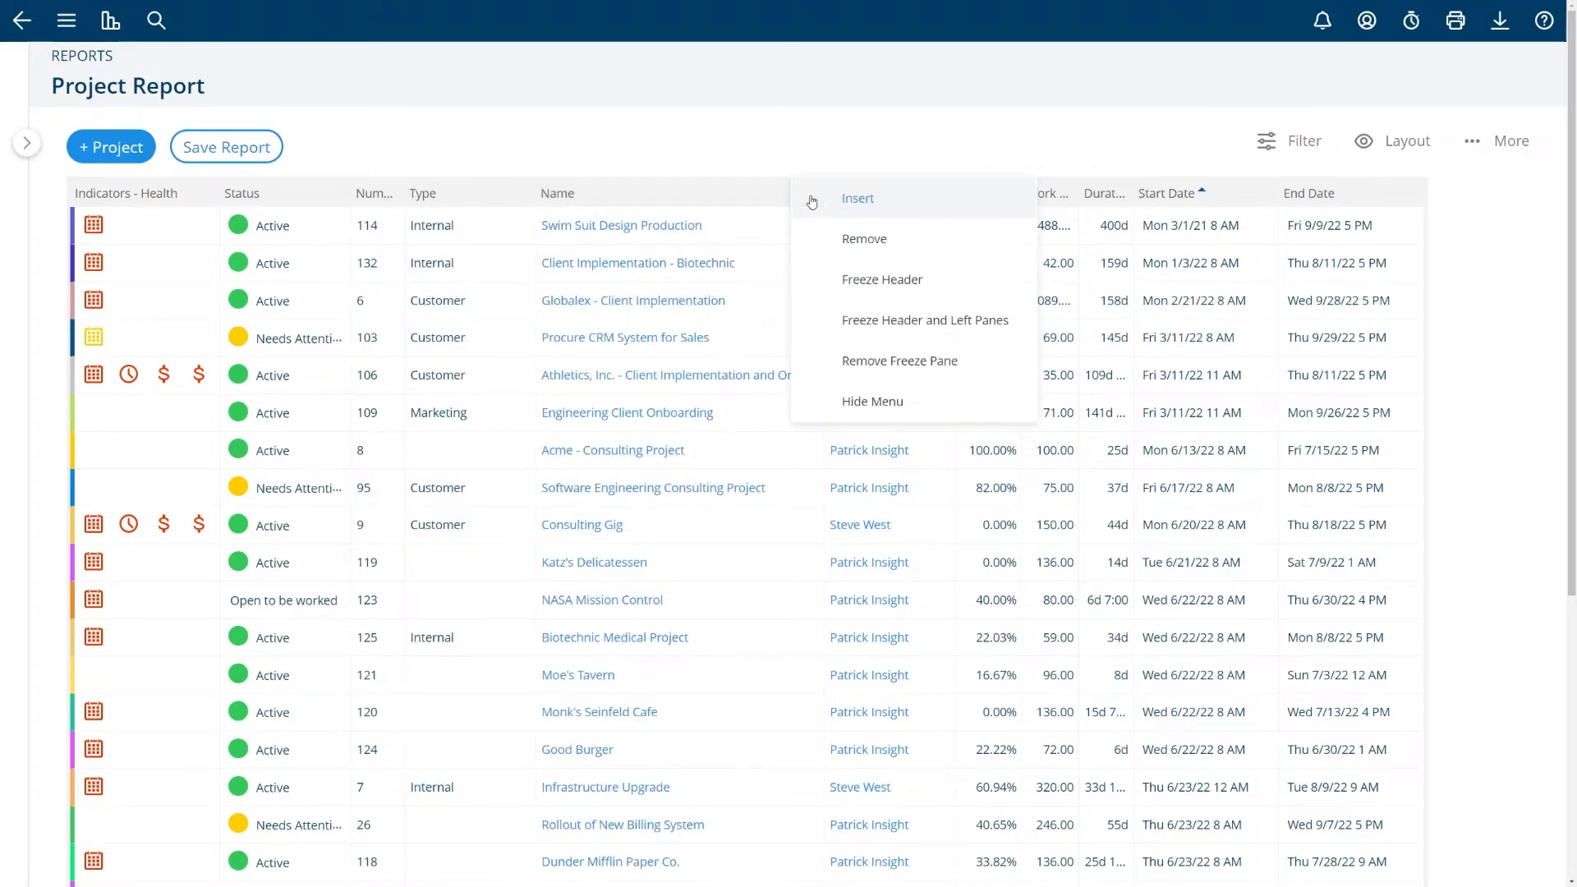
Add the Actual Total column to the Project report from the column settings
click(858, 198)
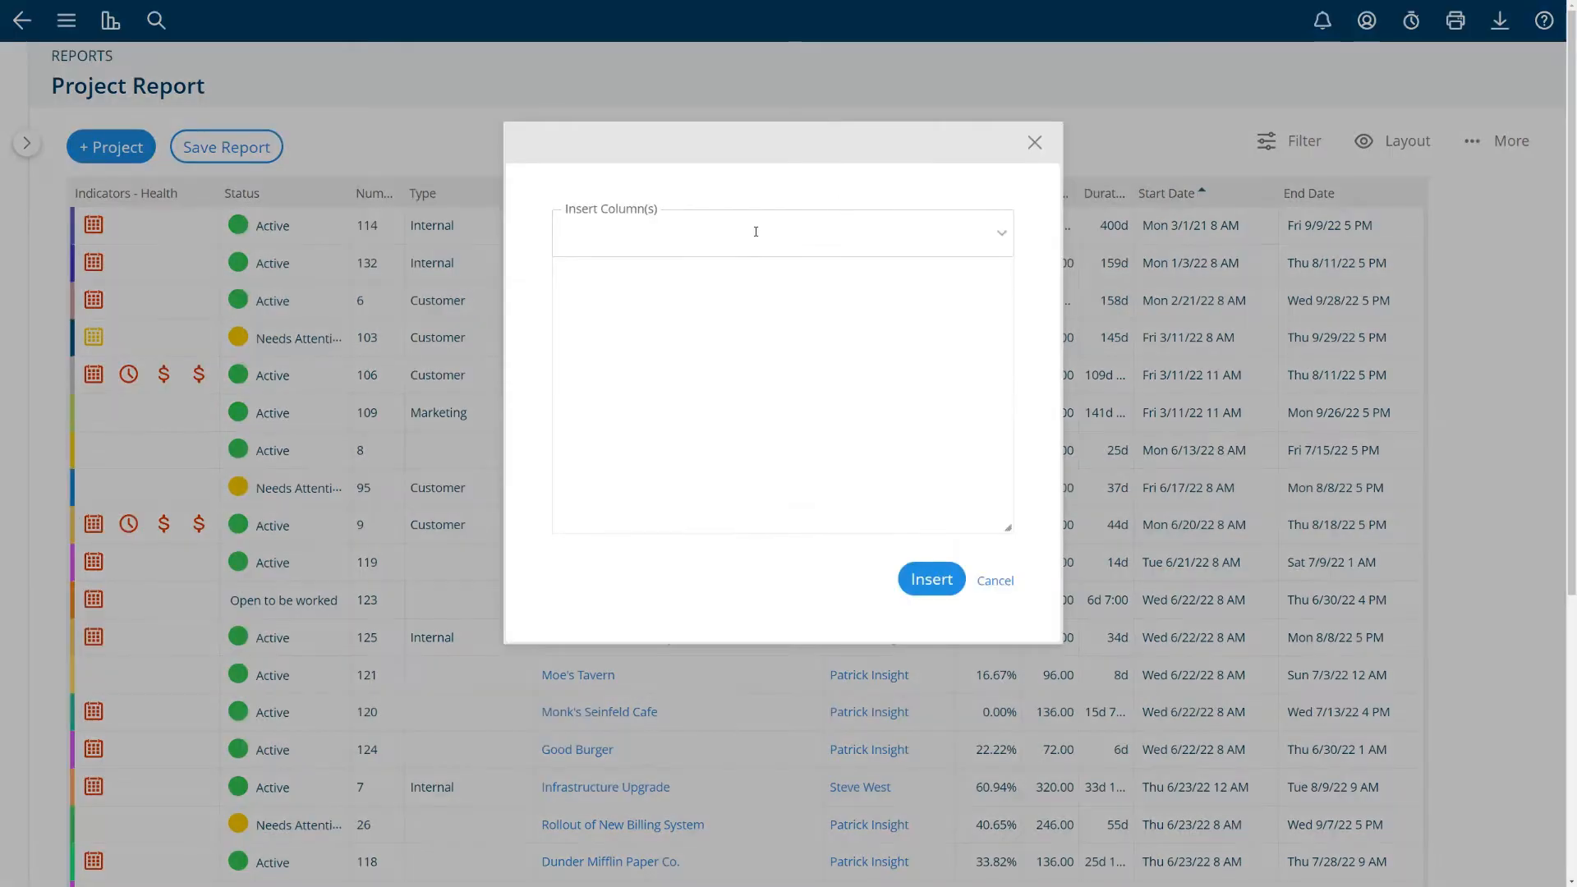
click(780, 231)
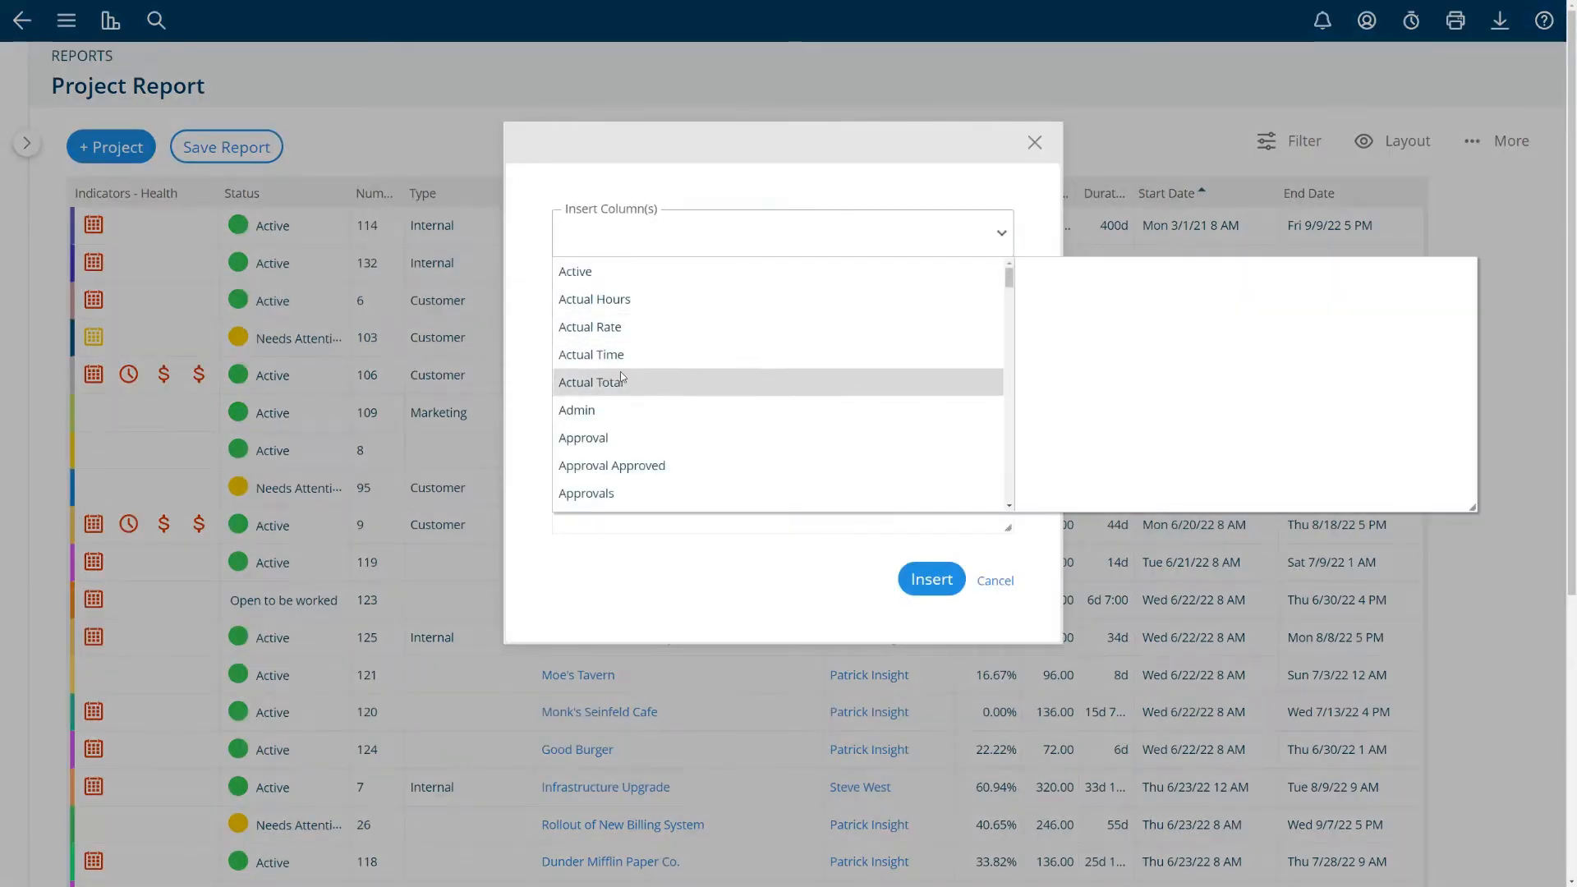
click(928, 580)
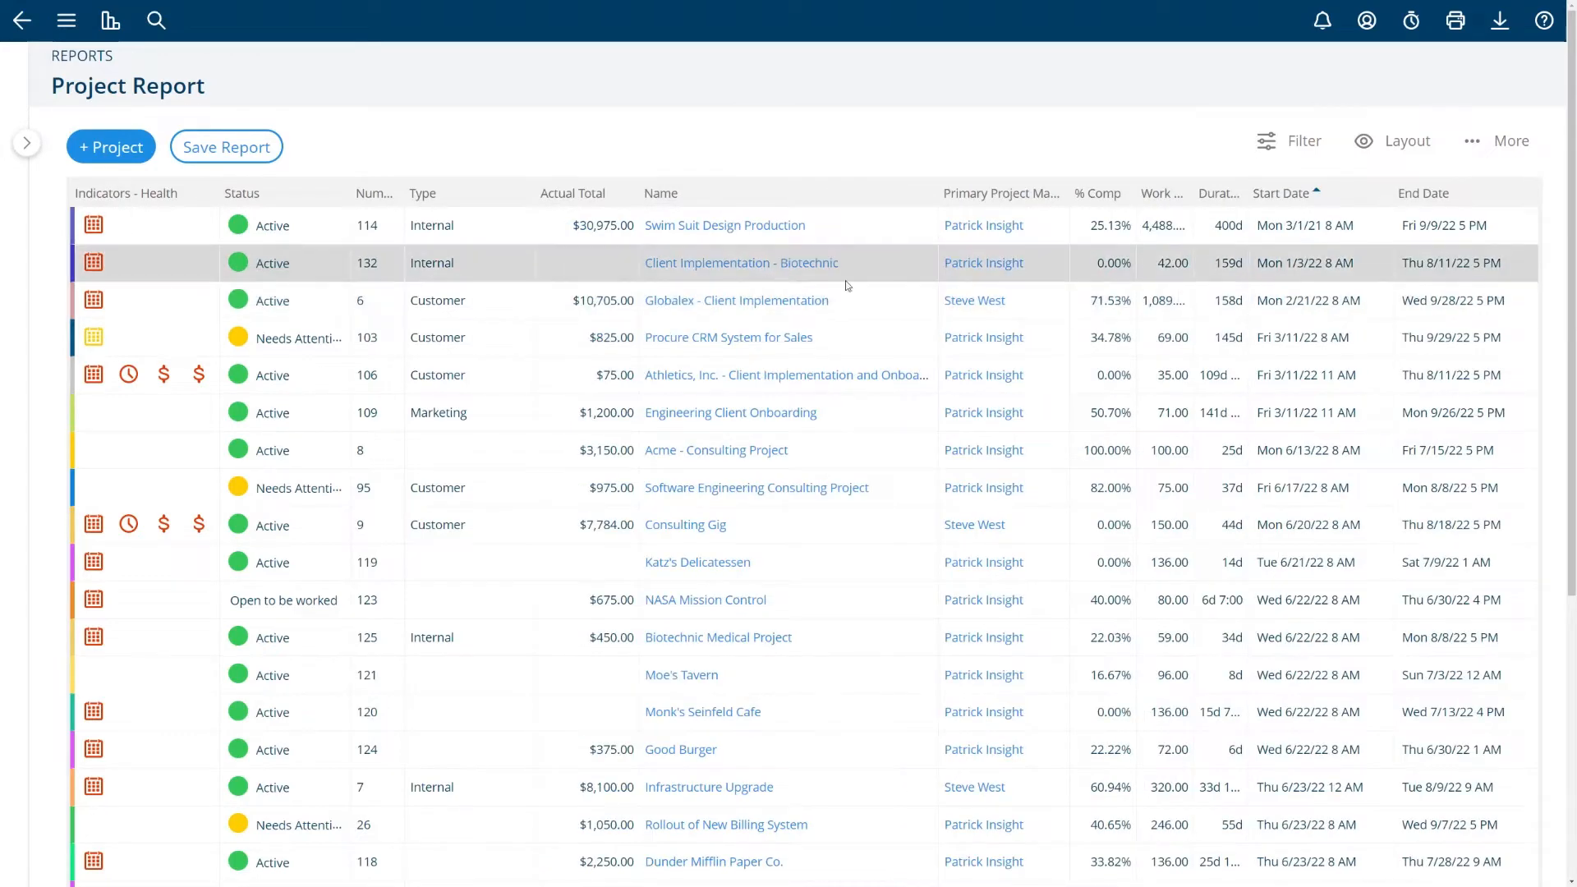
Drag the Actual Total column to the far right, after End Date
scroll(down, 3)
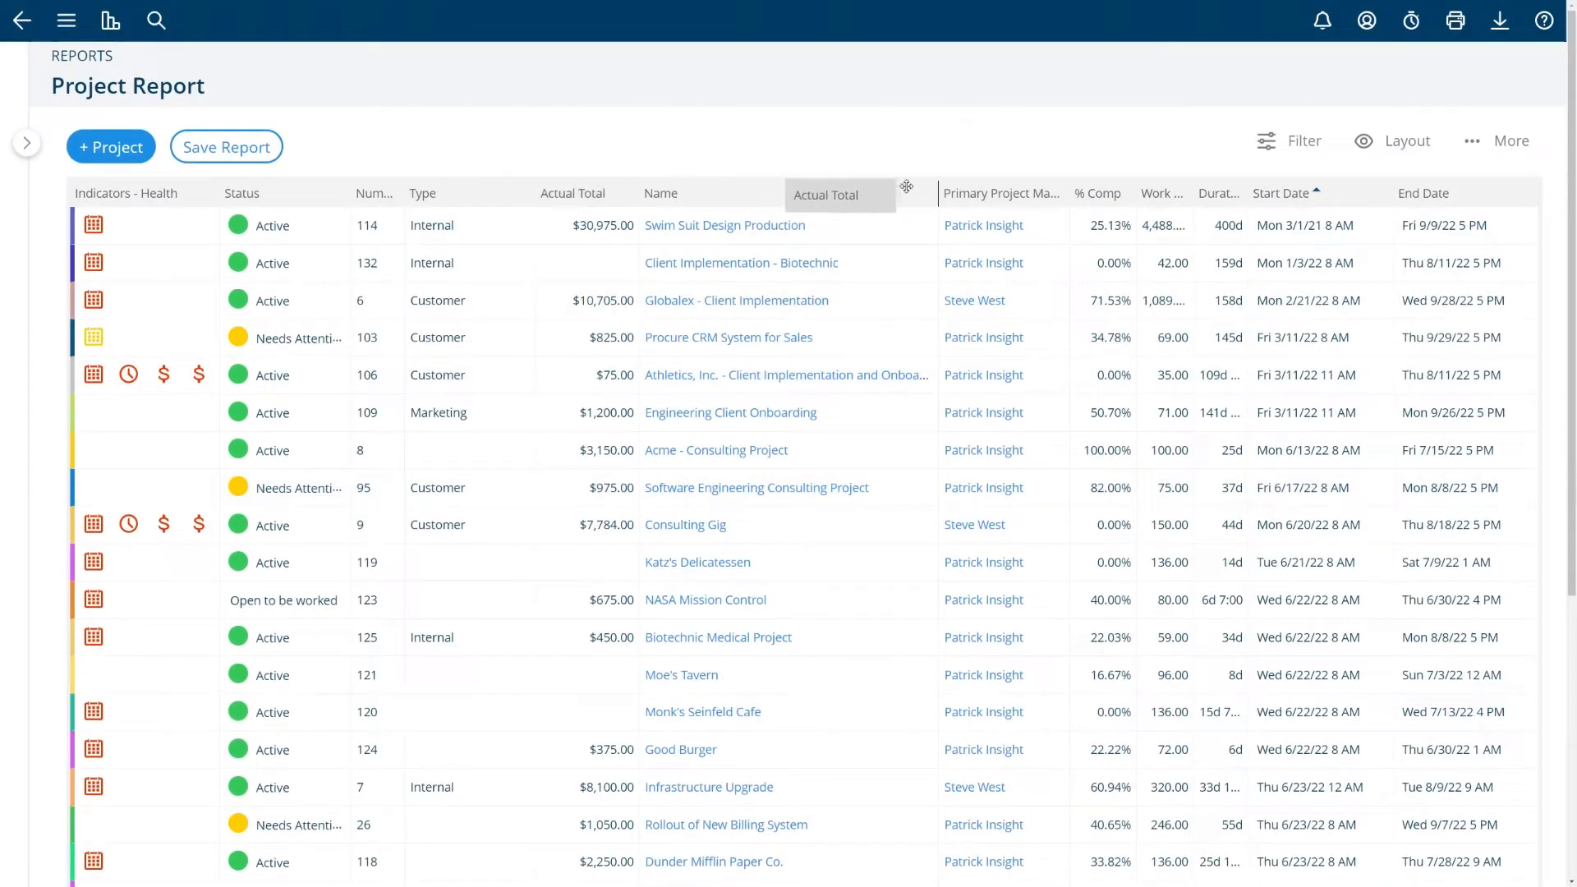
drag(839, 194, 1473, 192)
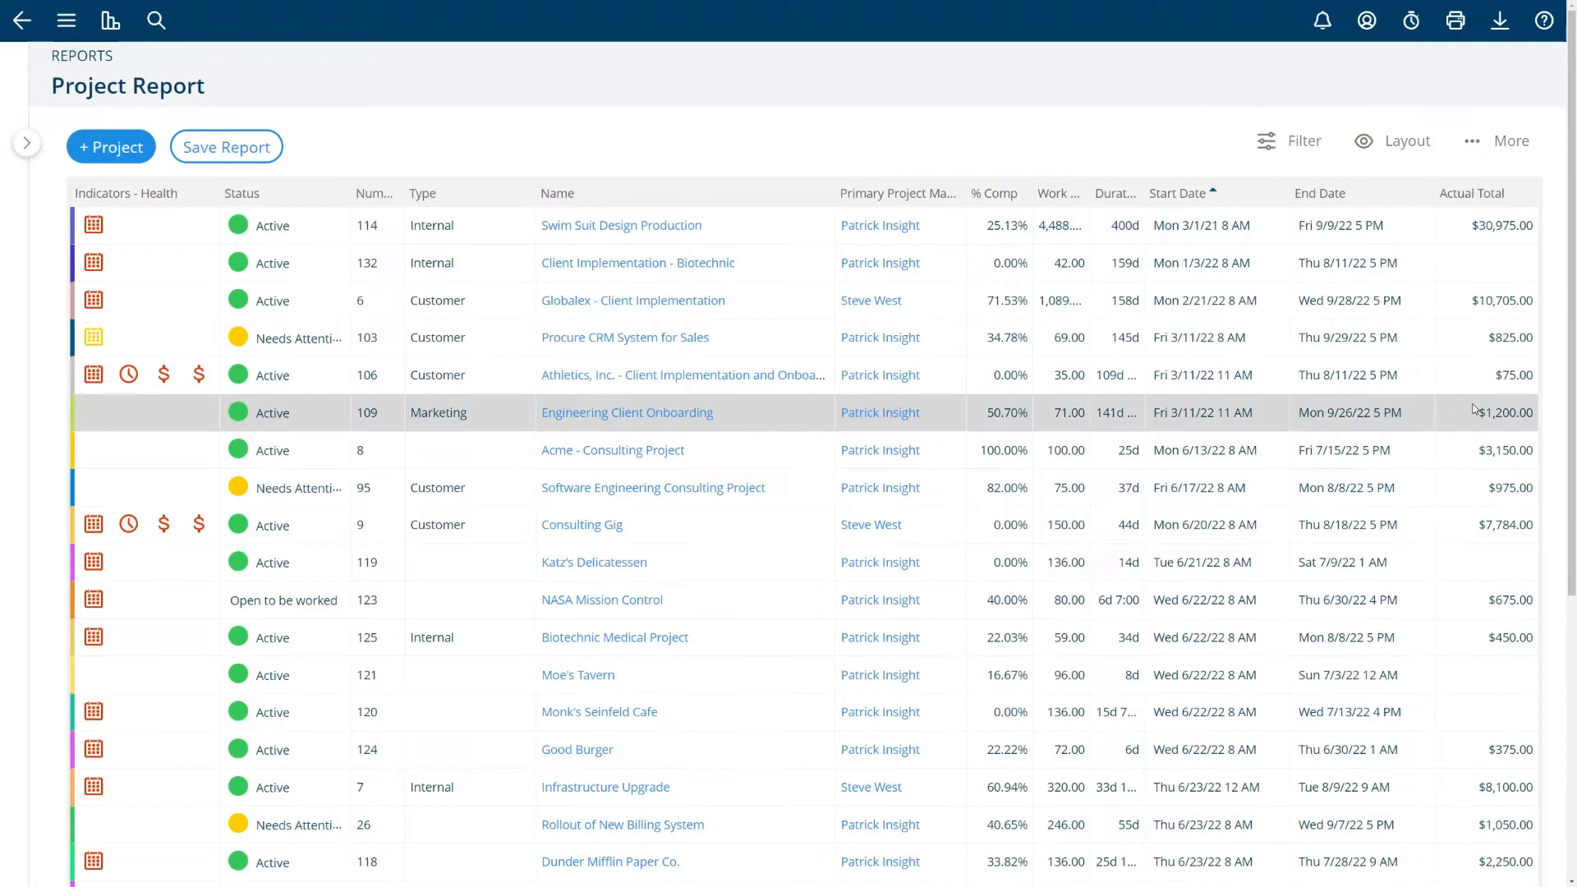
mouse_move(1403, 177)
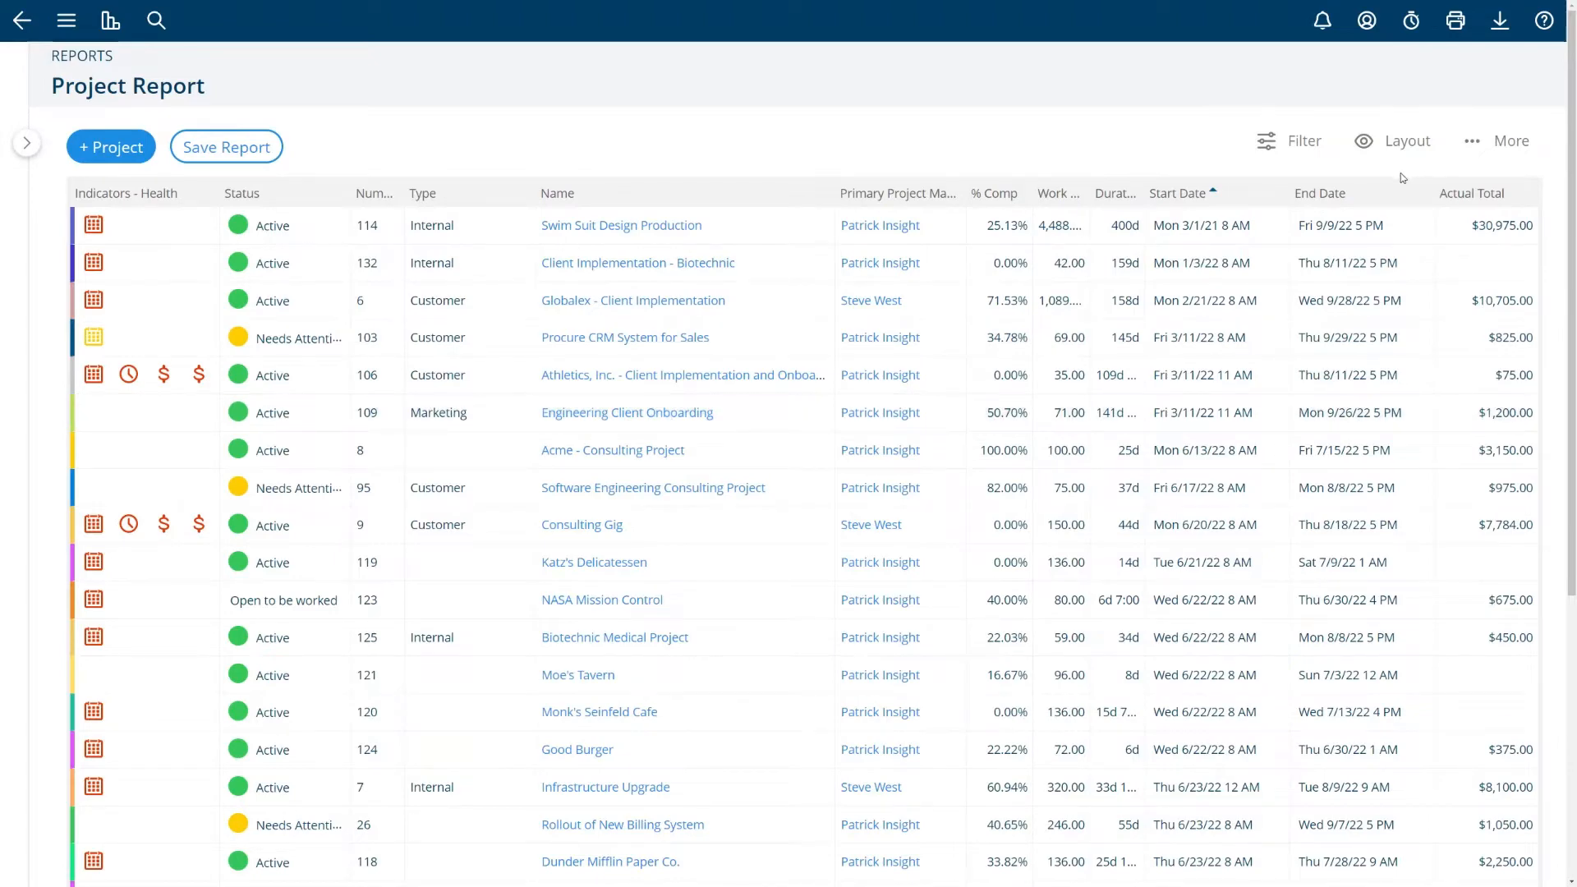
Save the current layout under the name 'Default with Actual Total' via Manage Layouts
click(1404, 142)
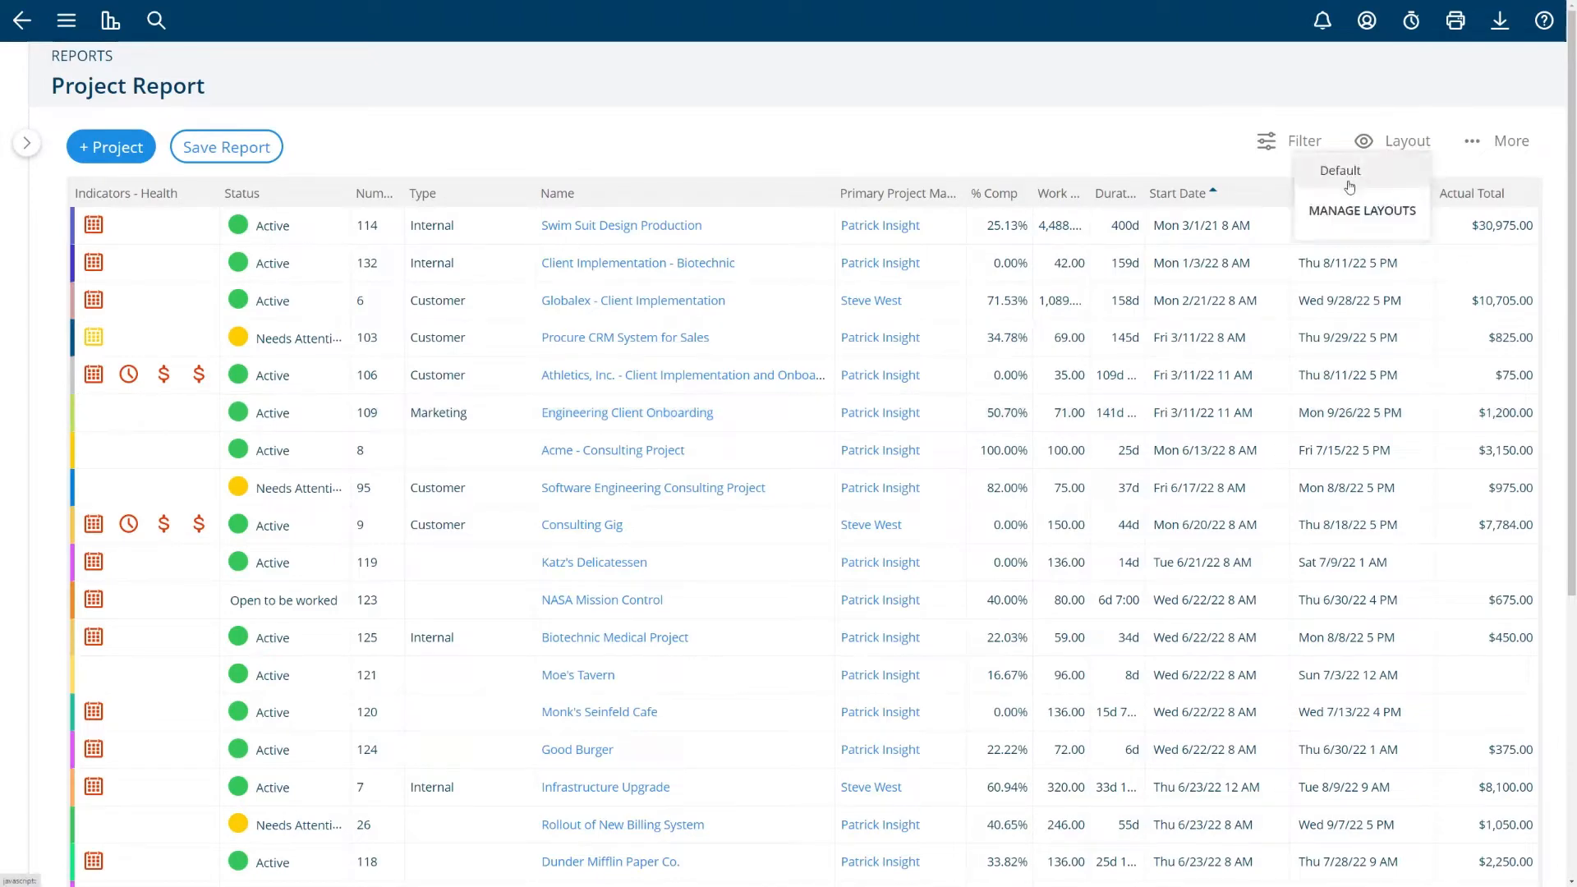
click(1361, 210)
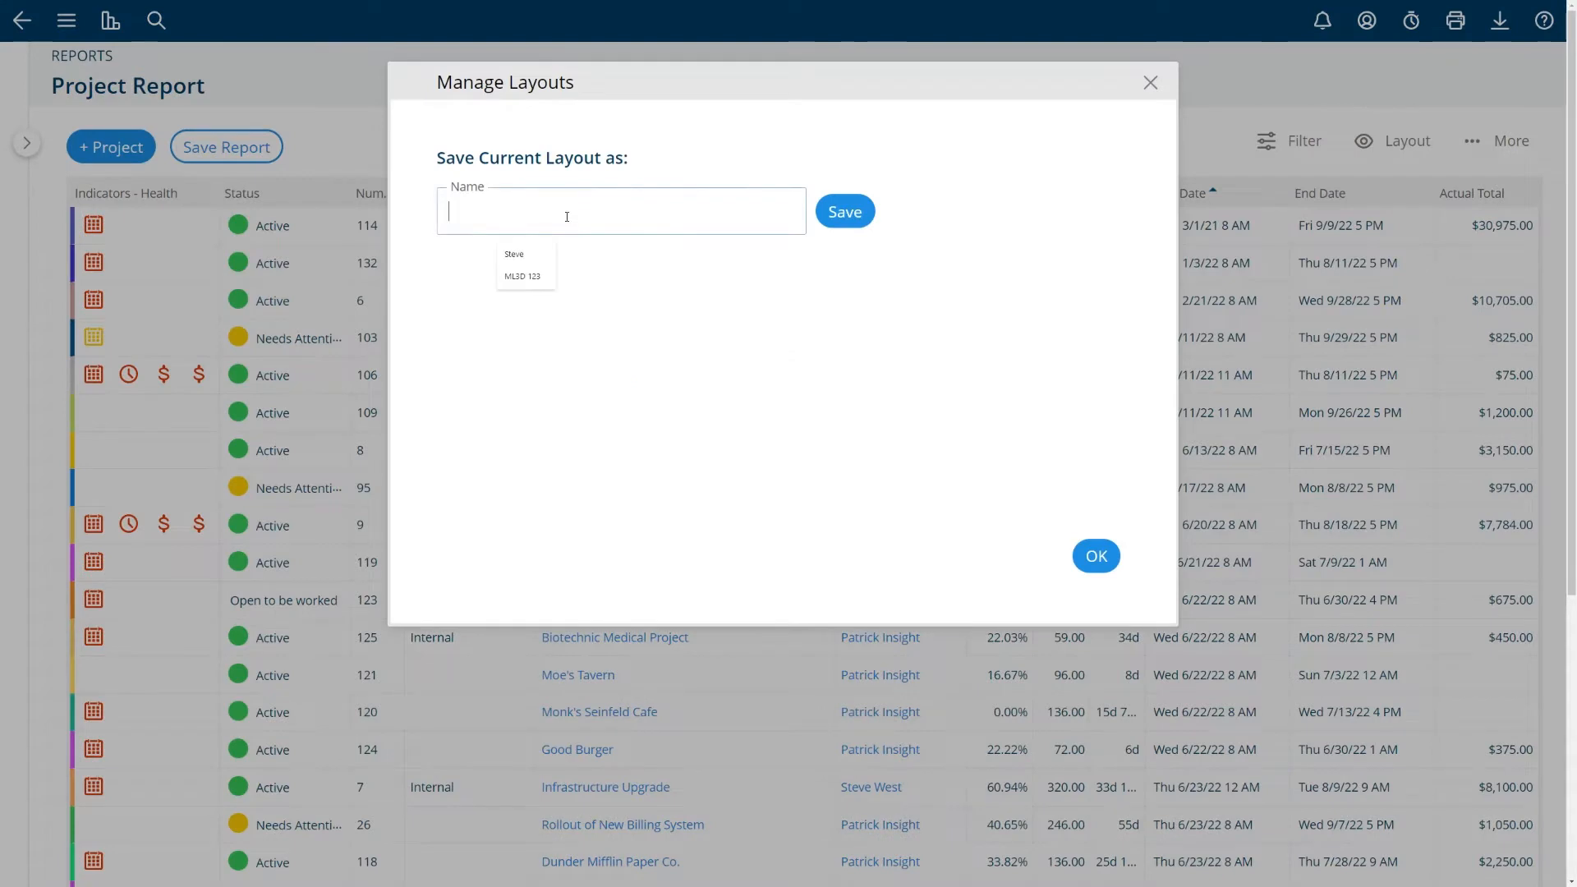
text(Default with A)
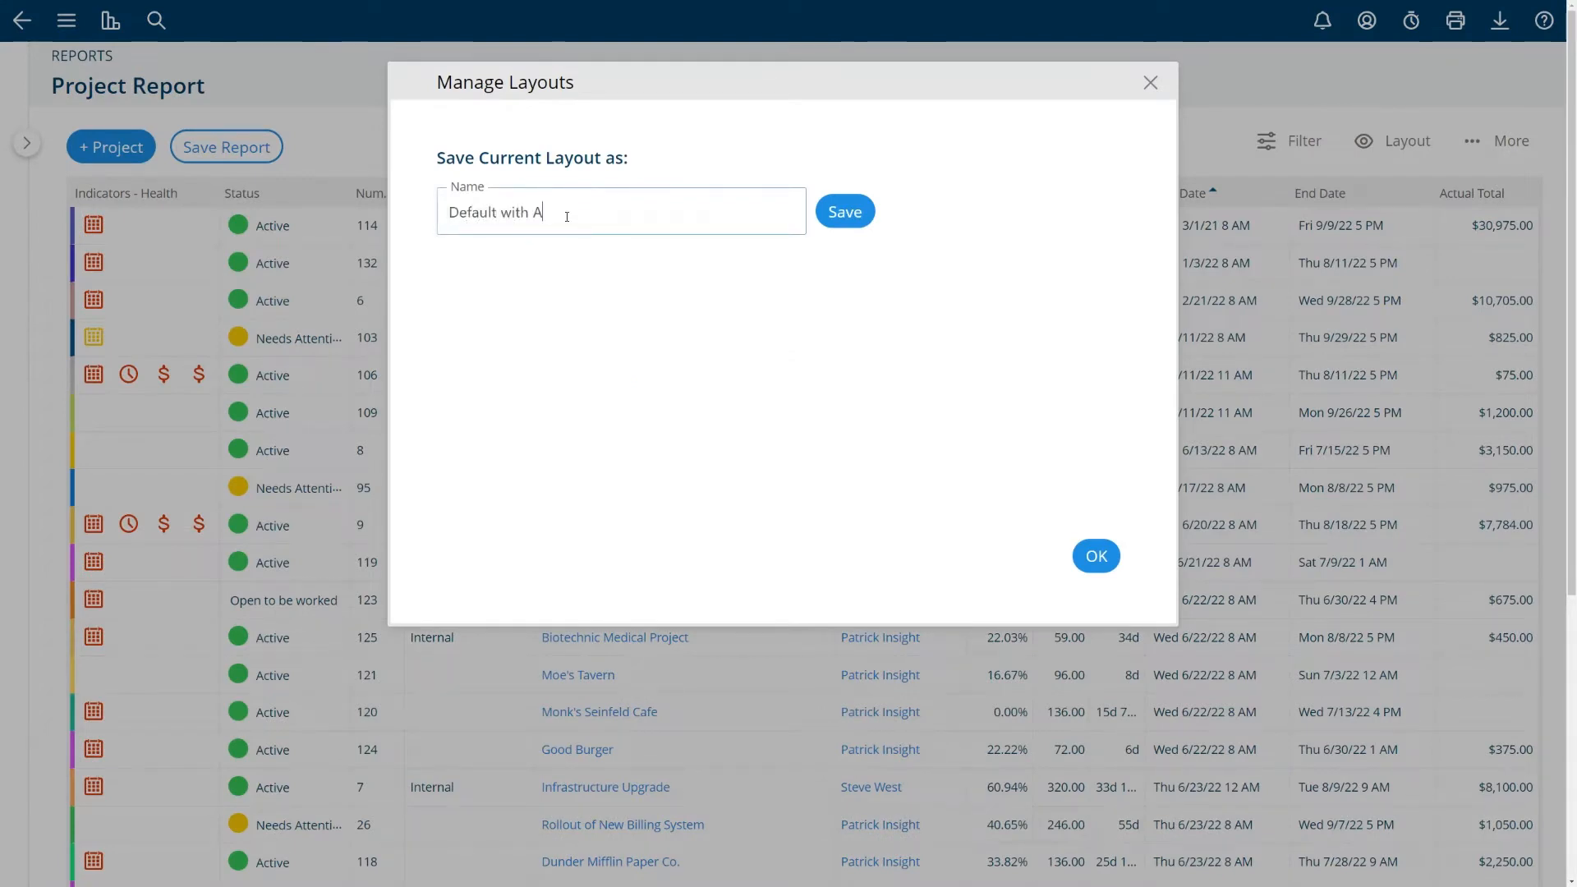
text(ctual Total)
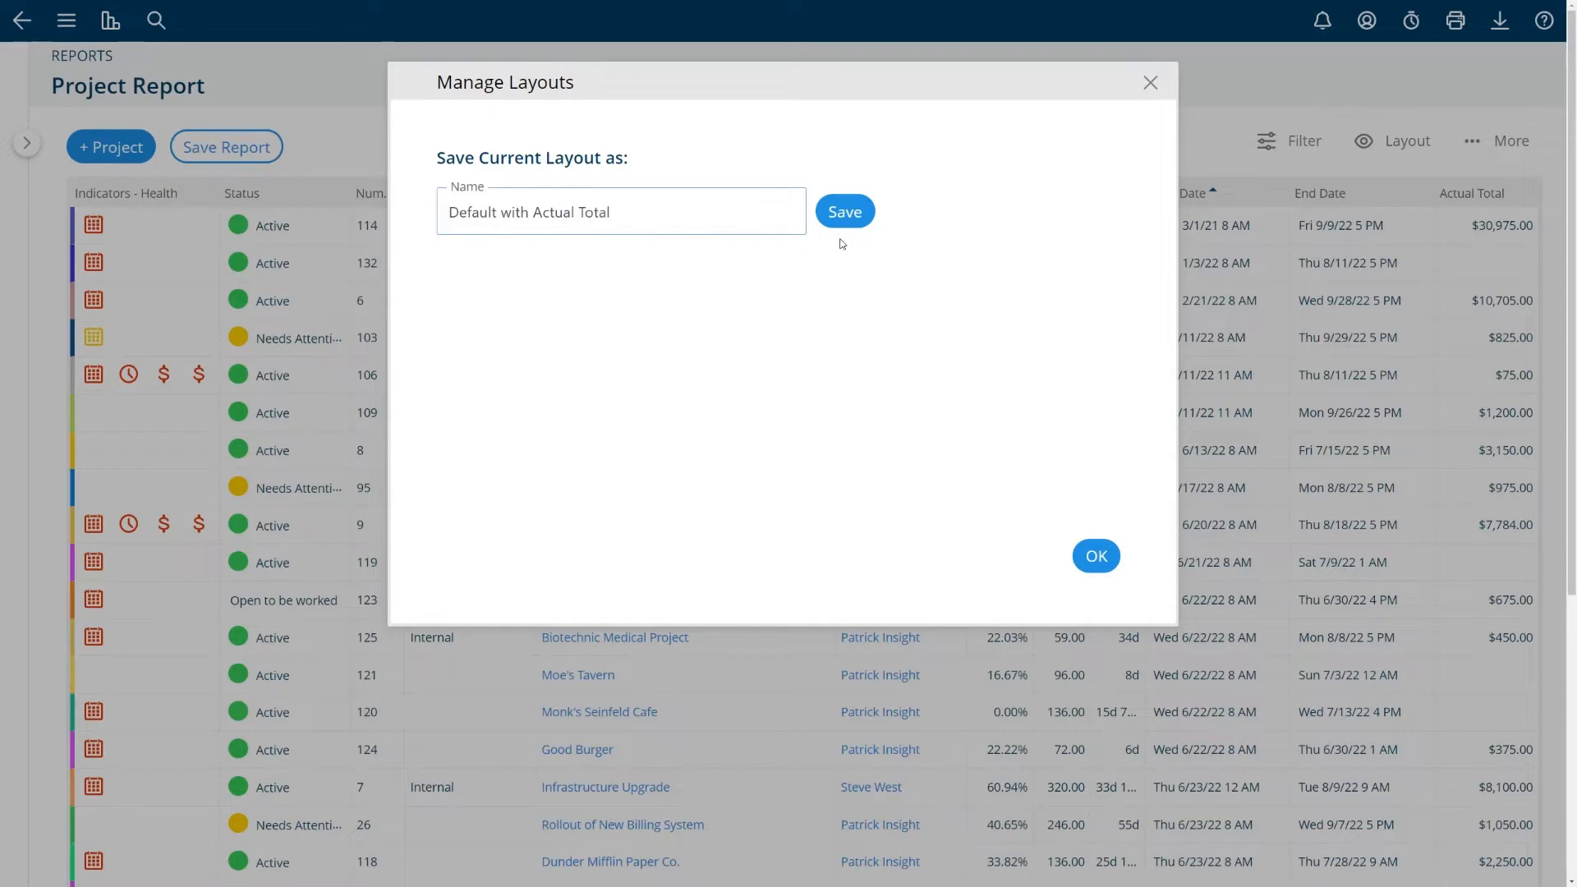
click(844, 212)
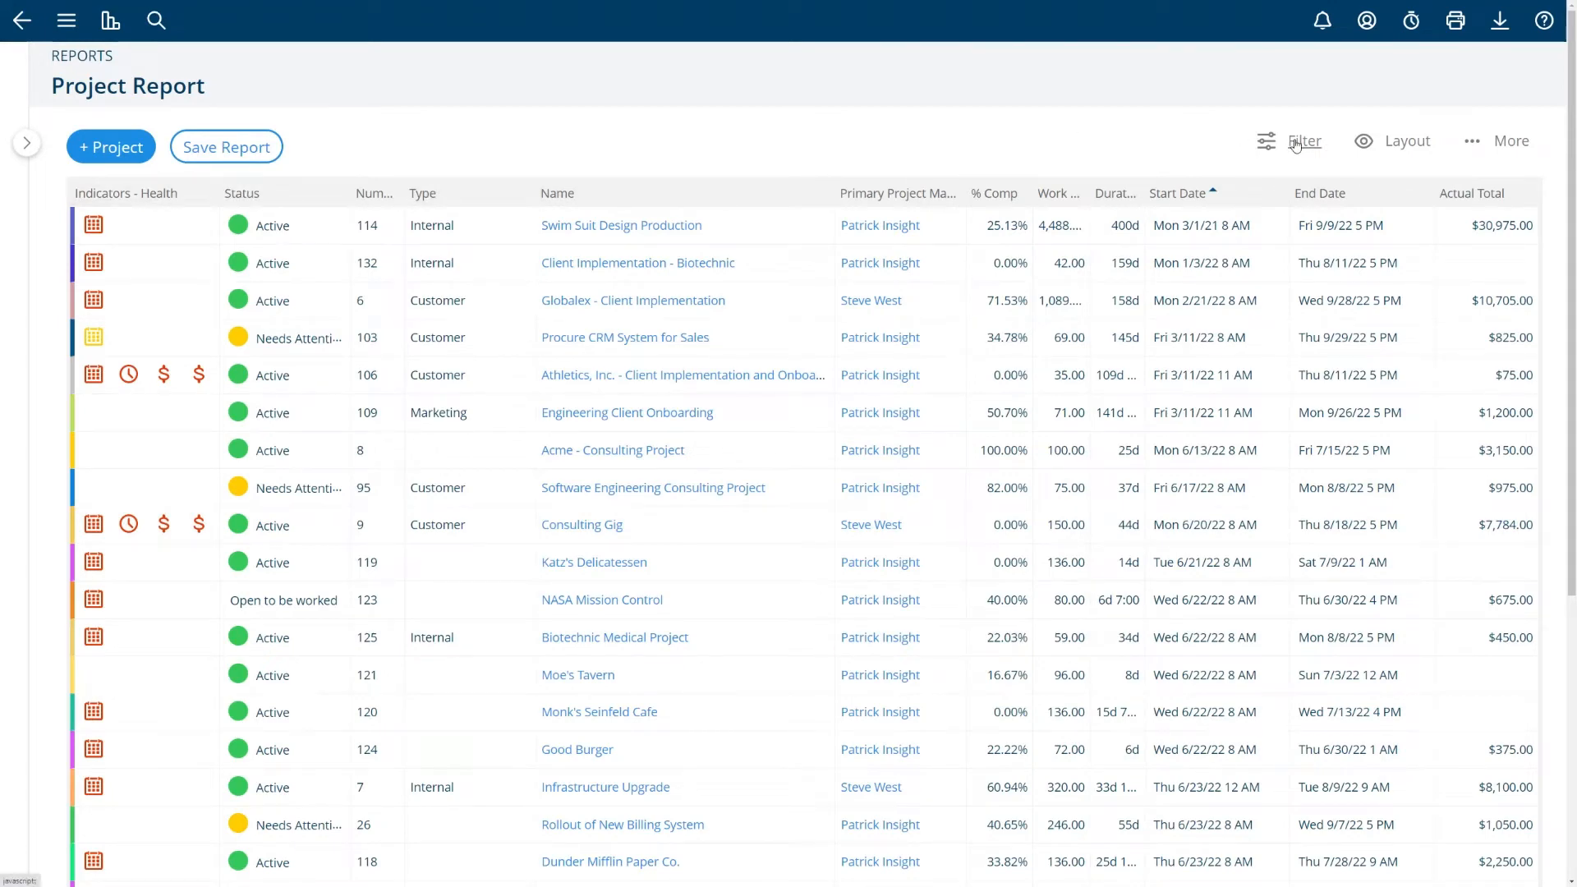
In the filter settings, try Inactive and Archived, settle on Active Projects, and list the filter types
click(1303, 141)
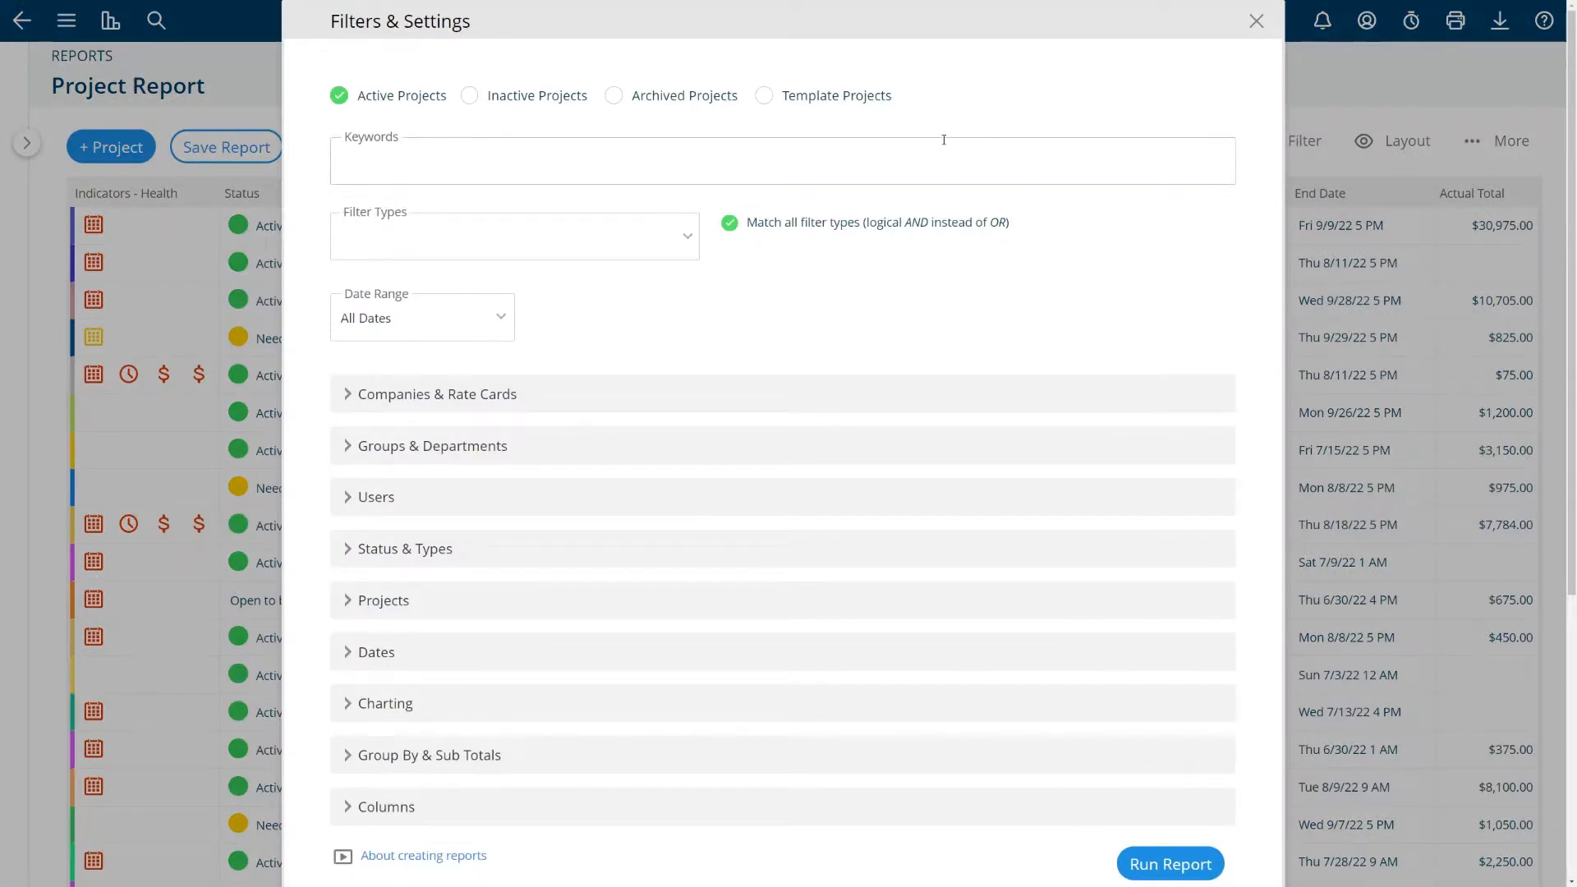
mouse_move(959, 263)
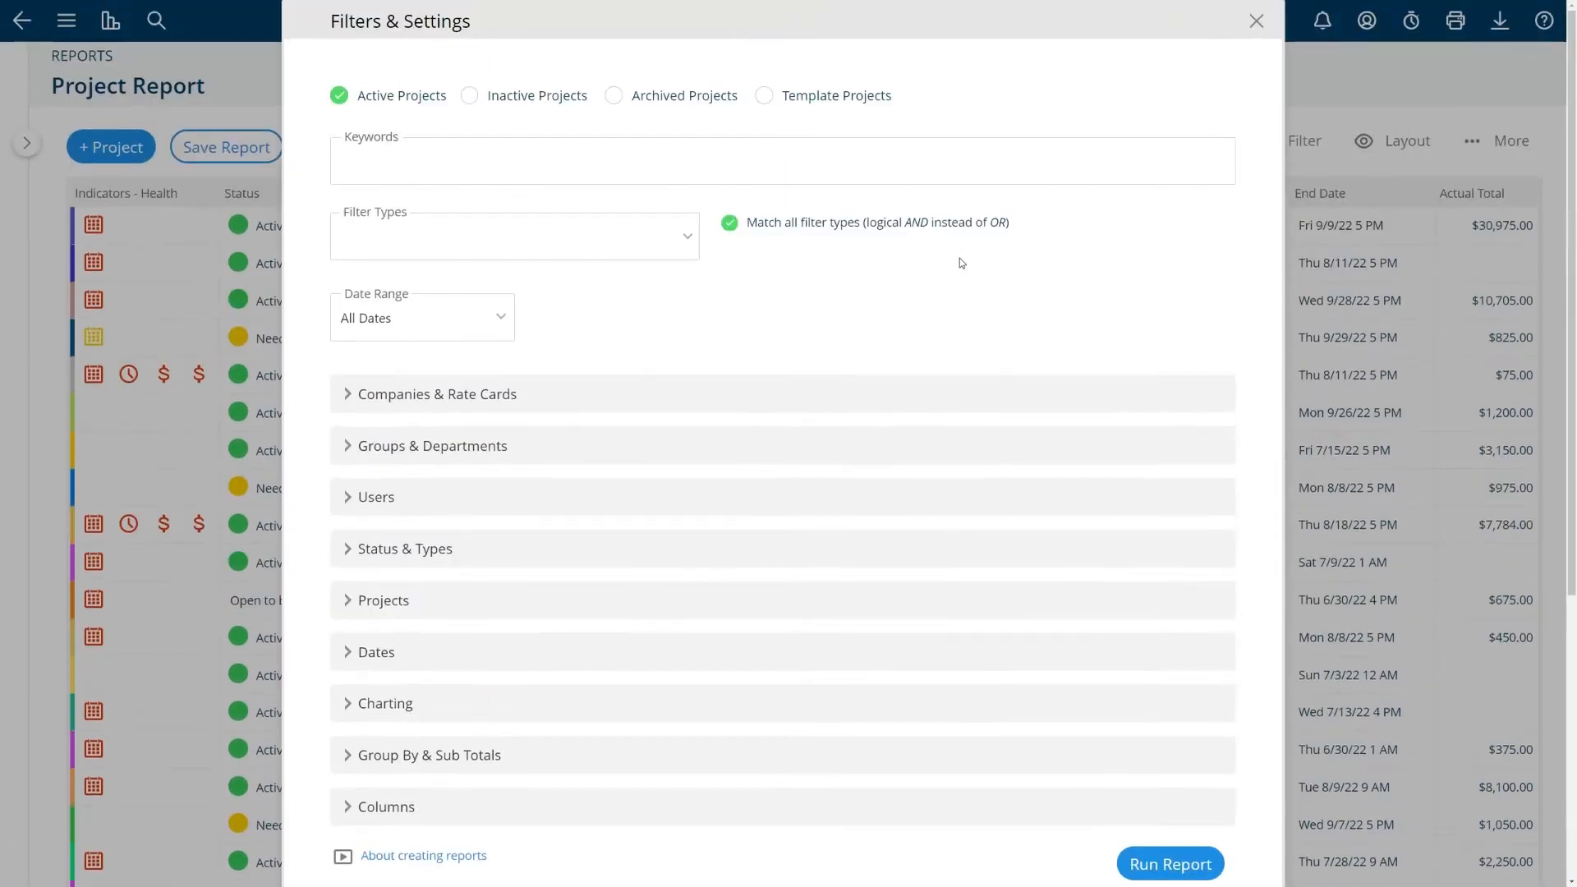
mouse_move(749, 319)
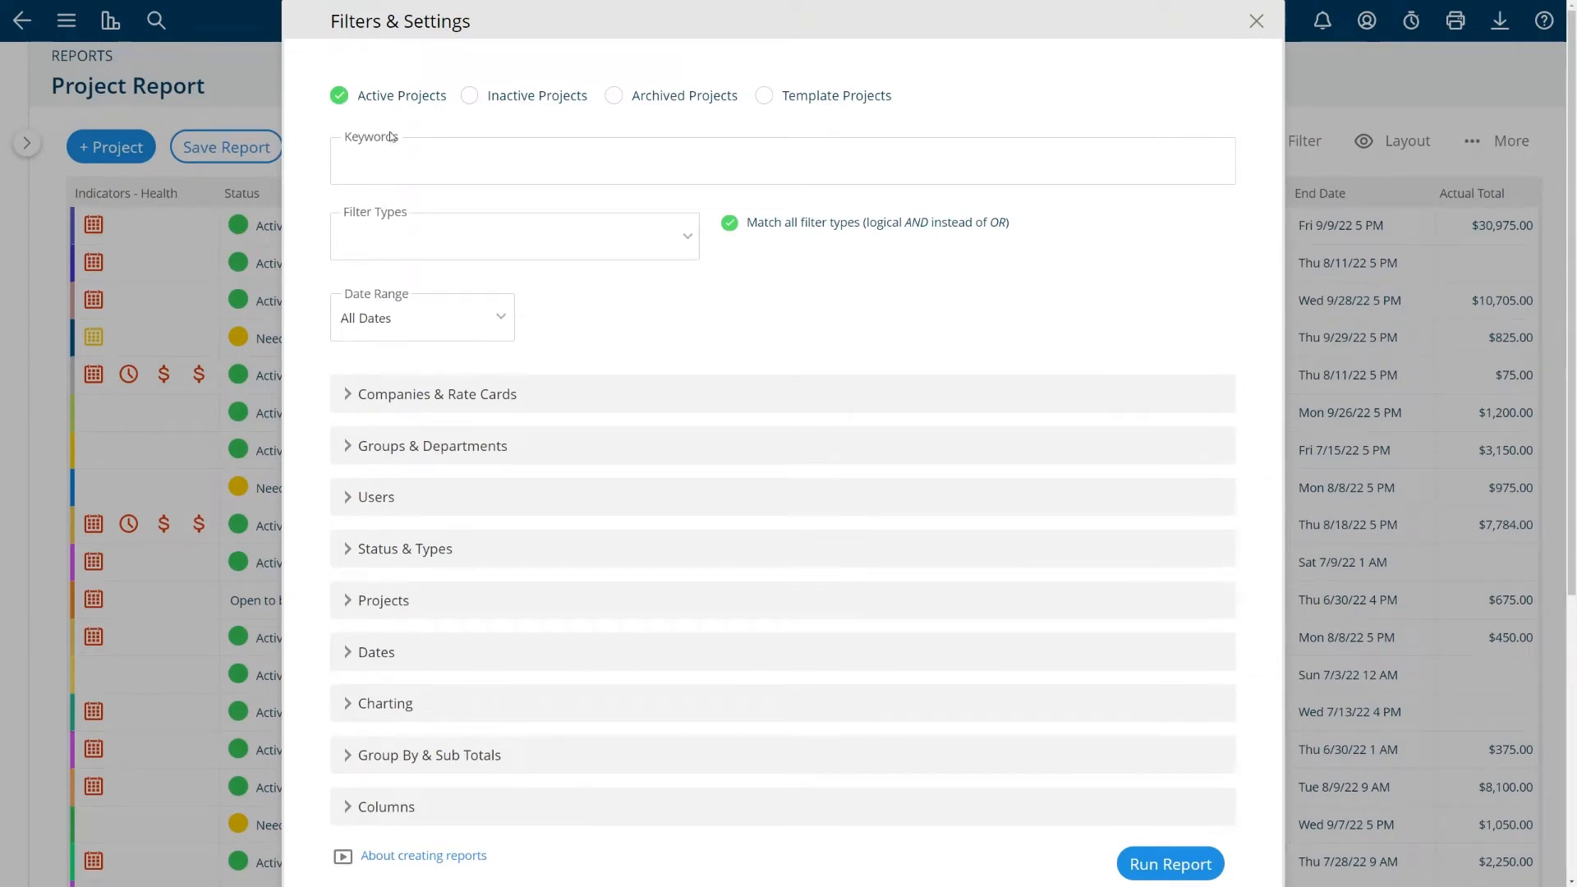
click(468, 95)
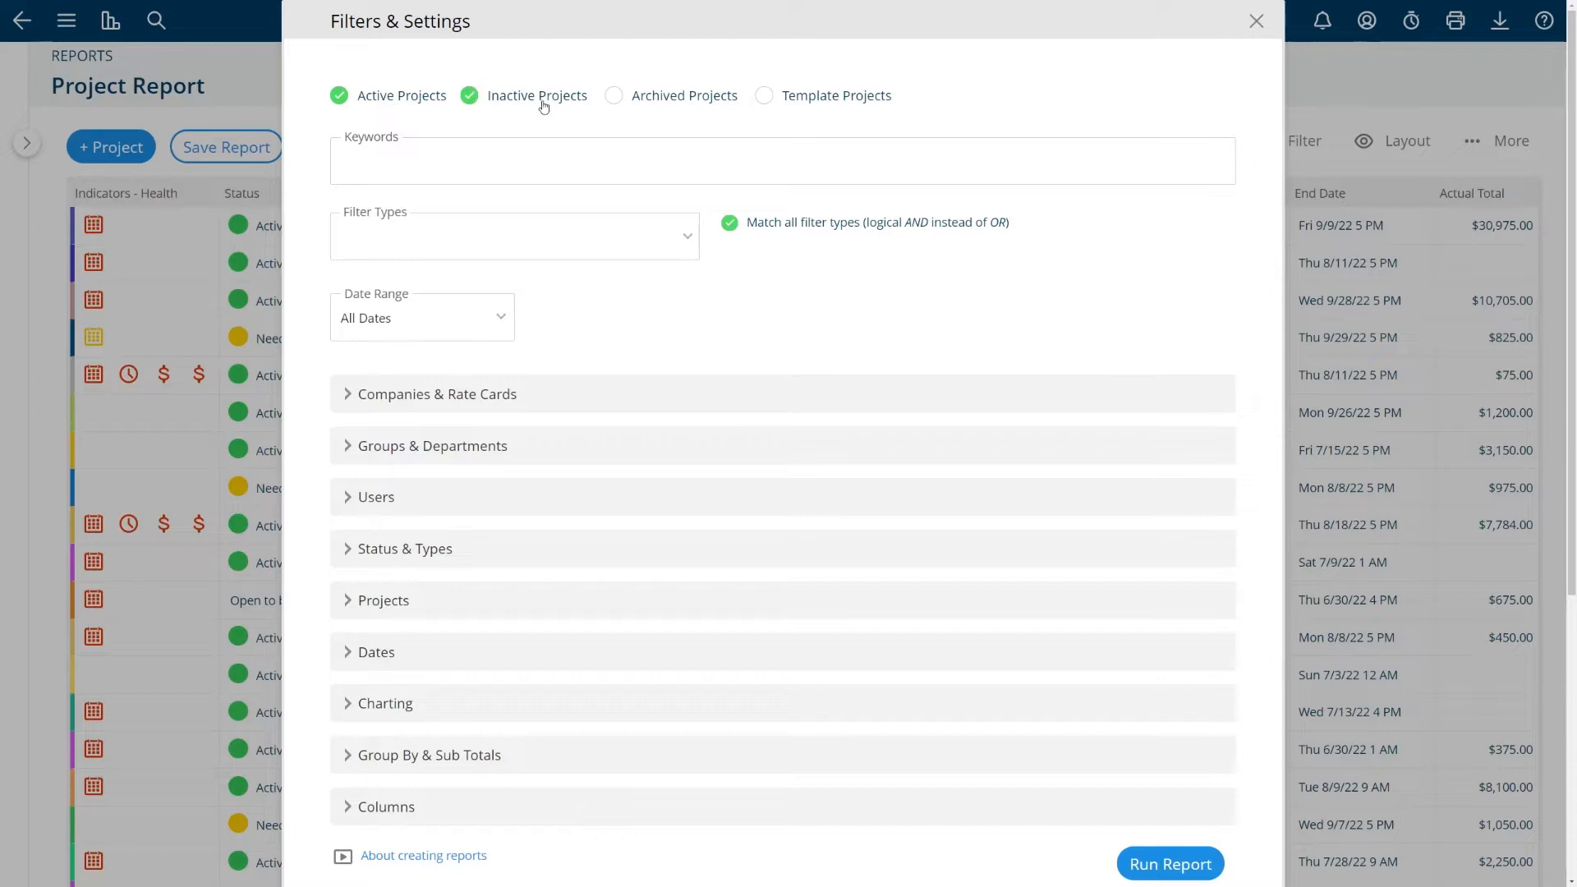
click(468, 96)
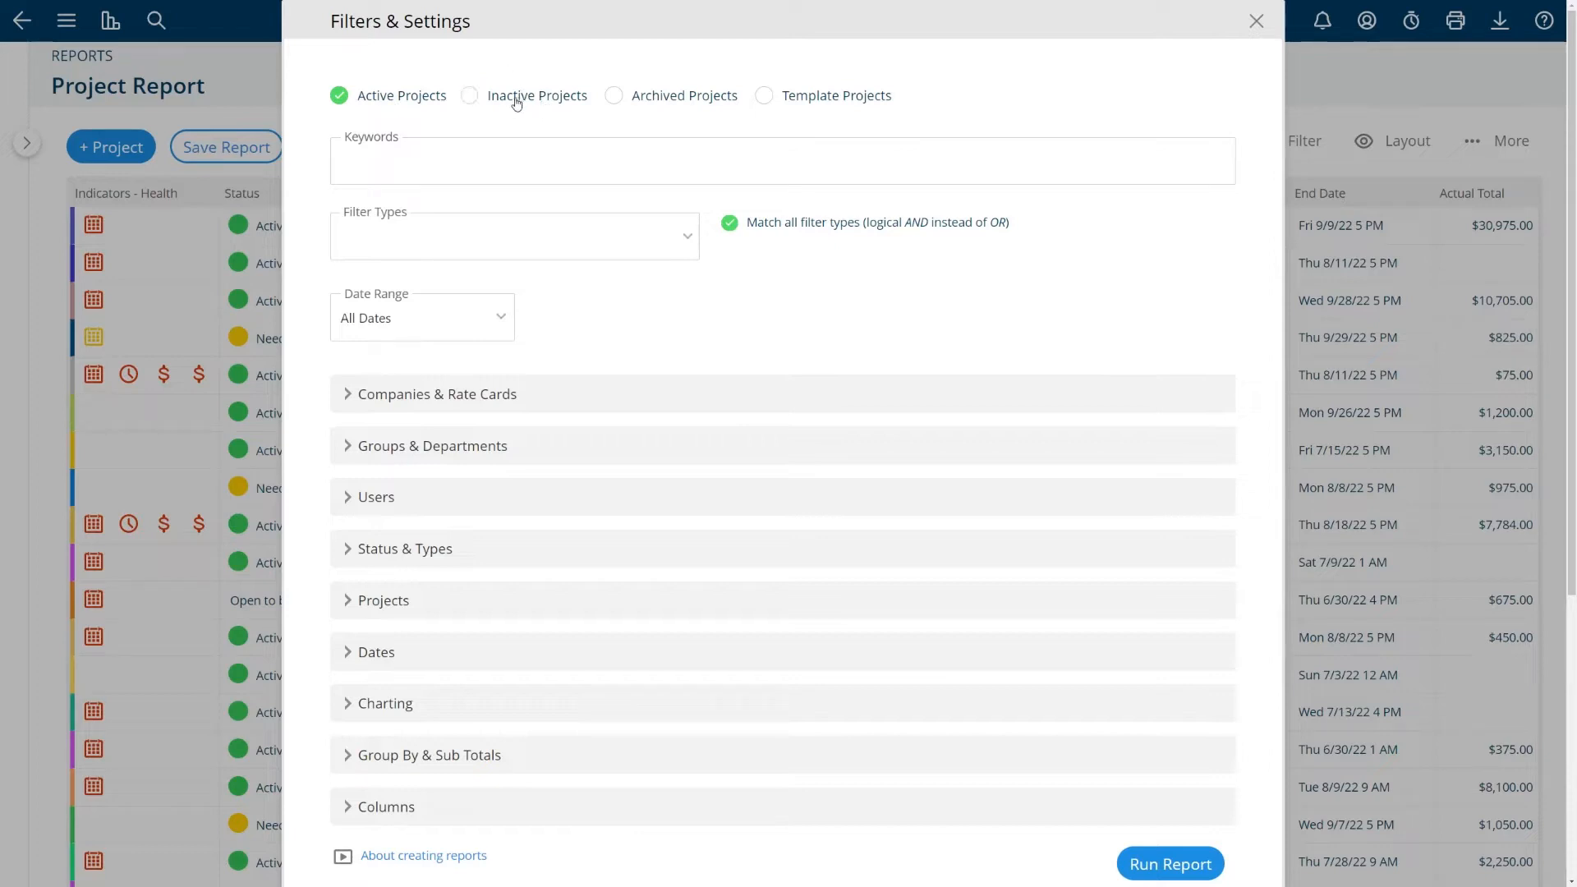
click(612, 95)
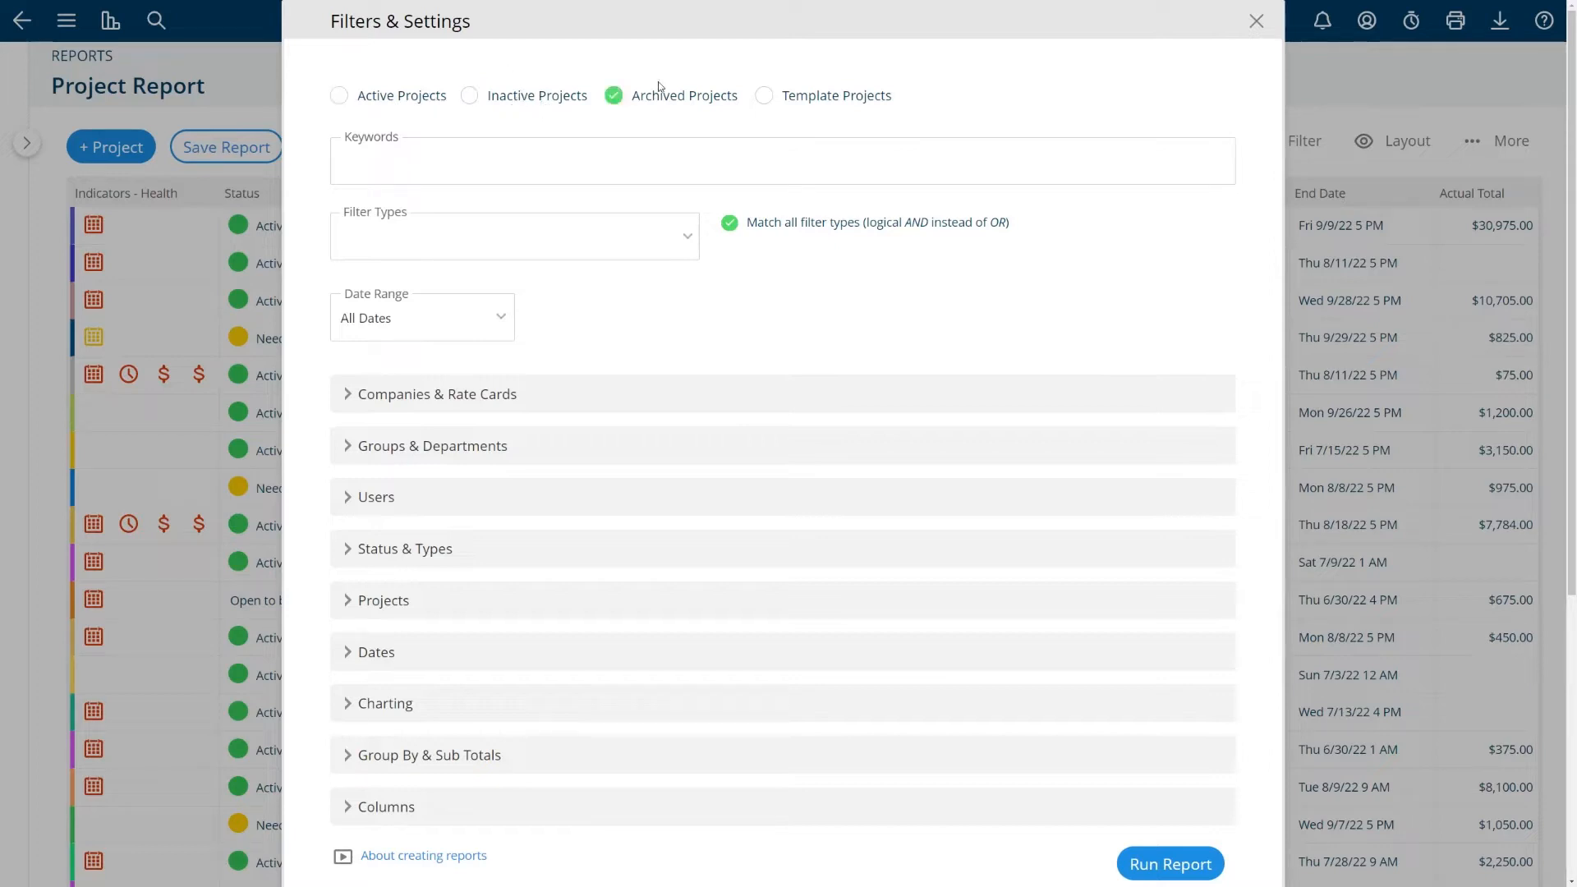
click(339, 95)
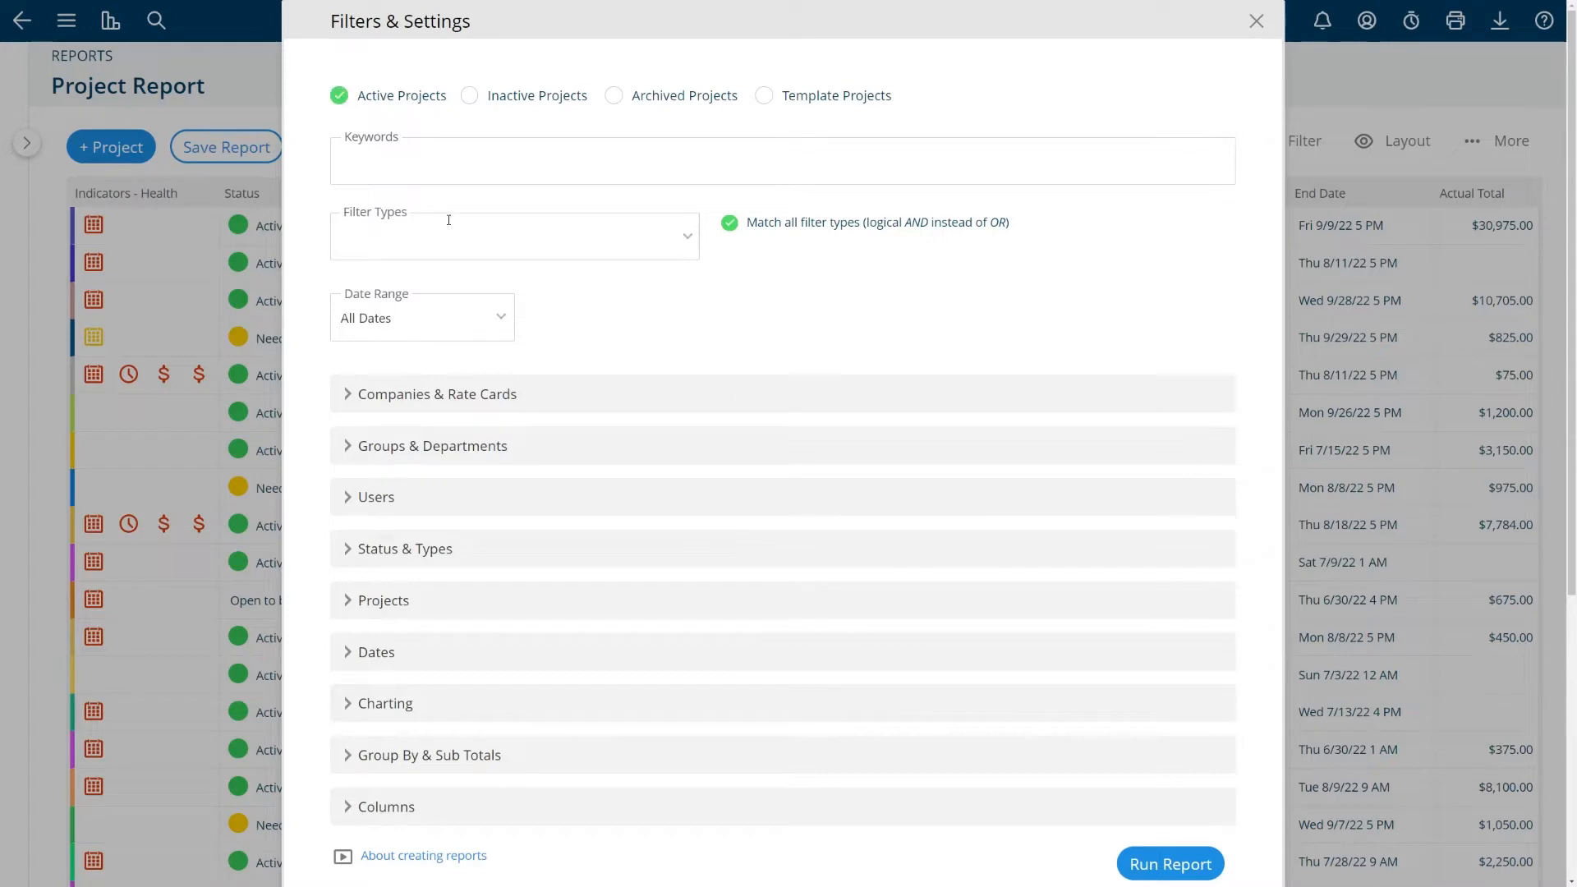
click(512, 235)
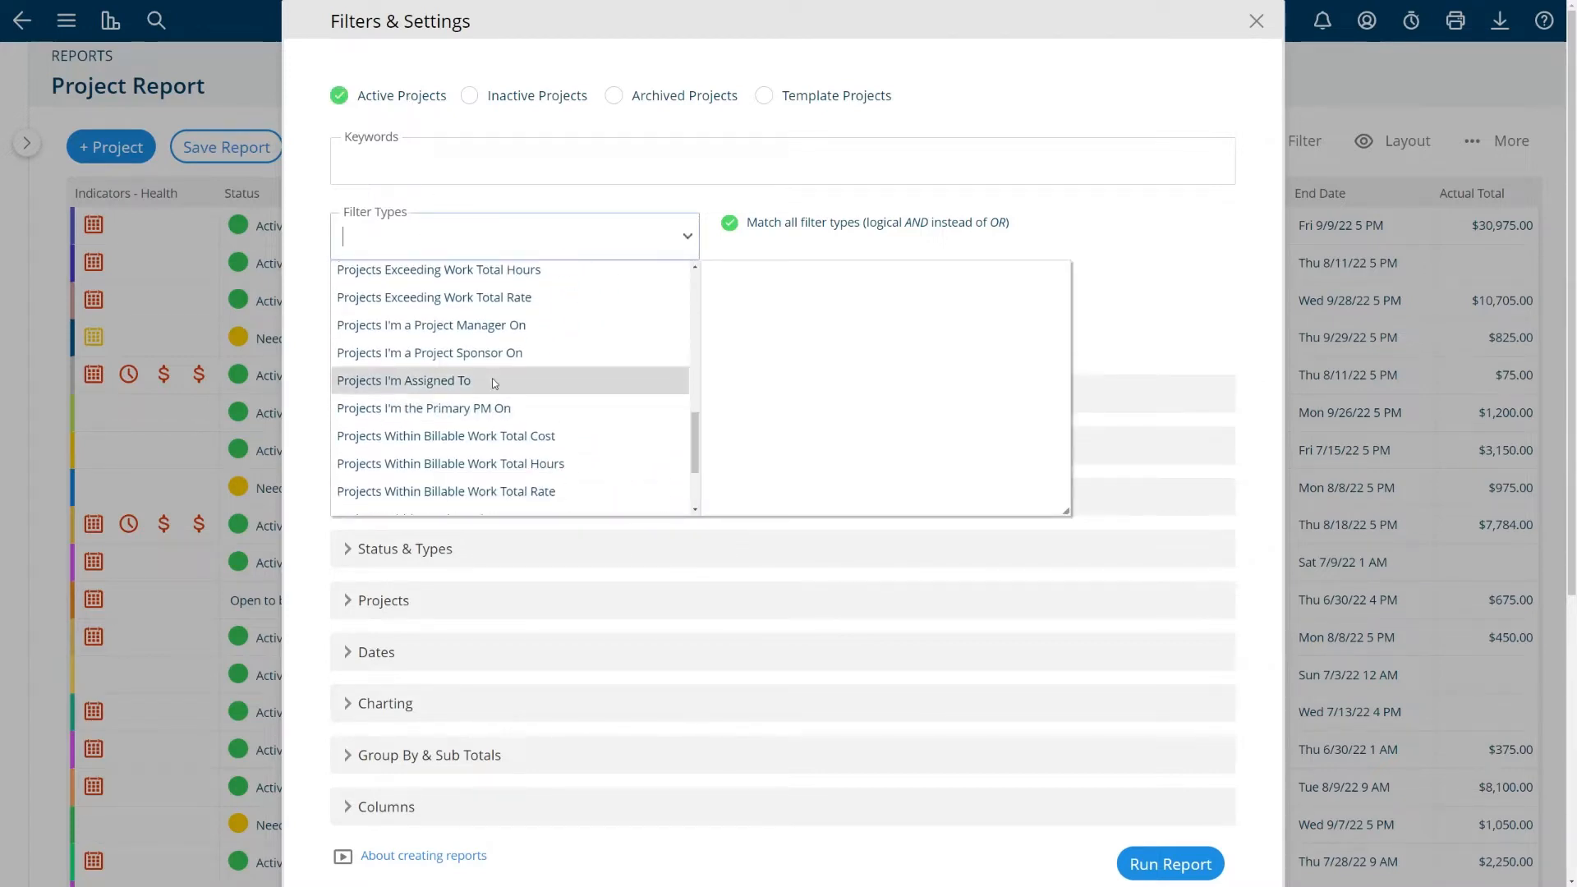
Select the 'Projects I'm Assigned To' filter type for the Active Projects report
click(404, 379)
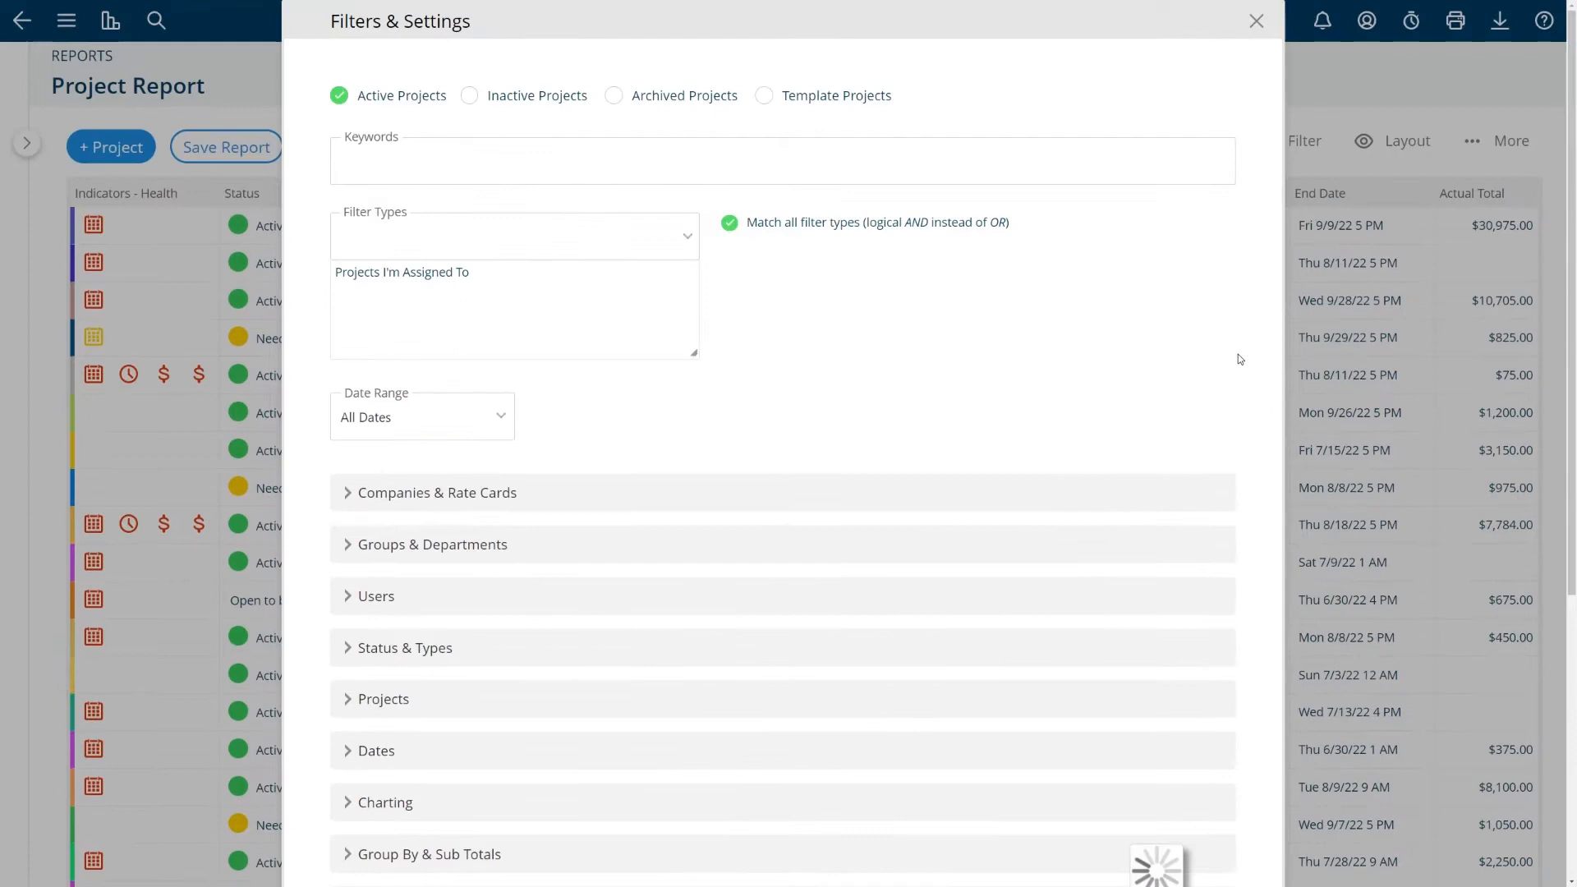
mouse_move(1239, 293)
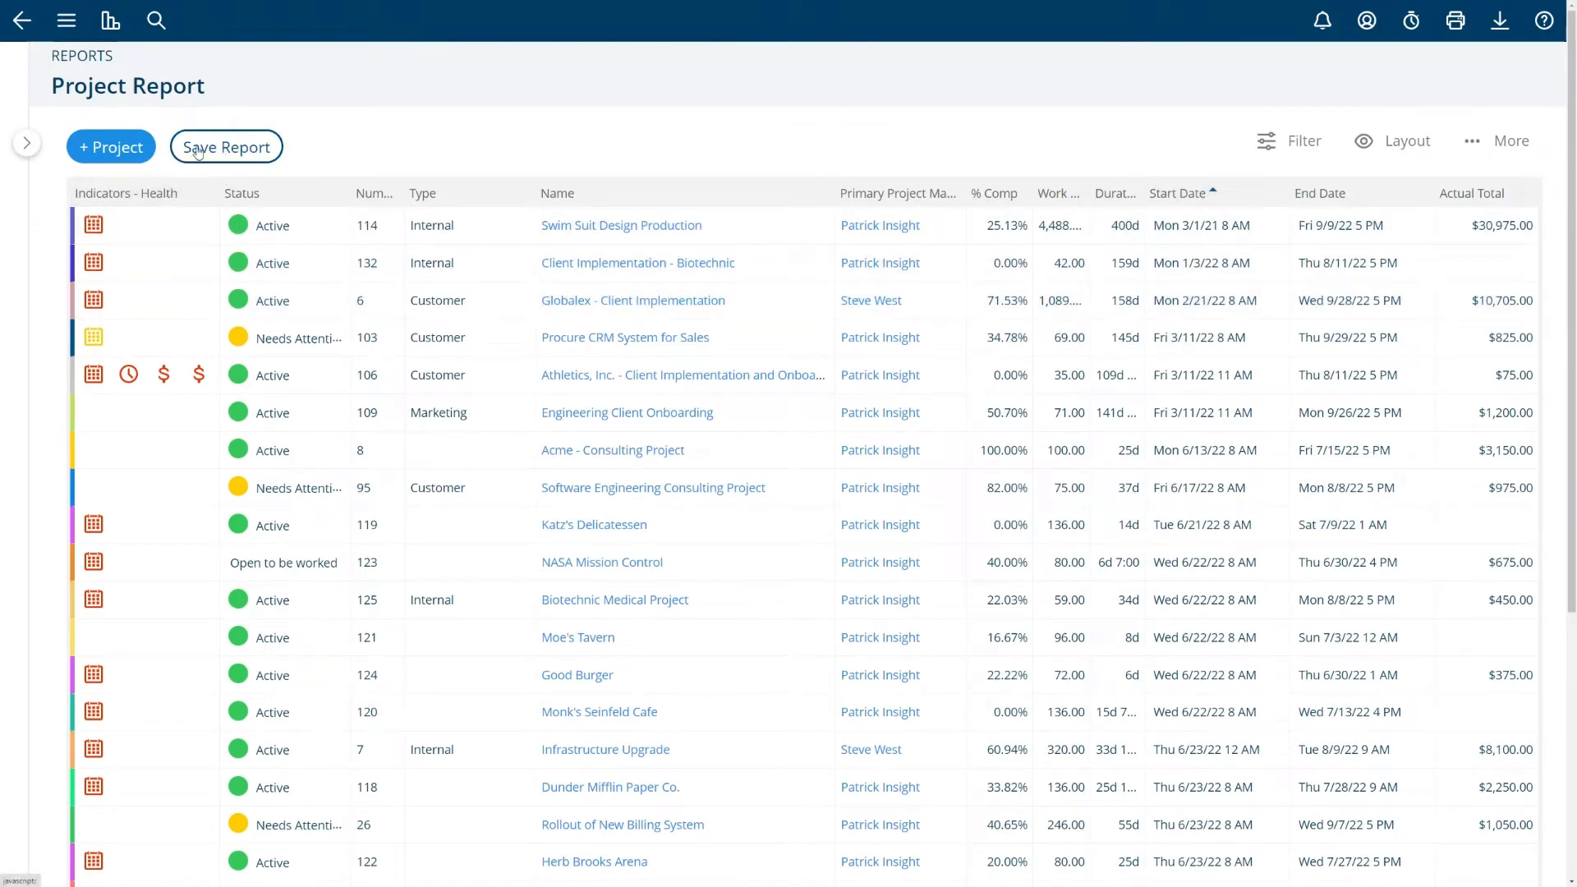
click(225, 146)
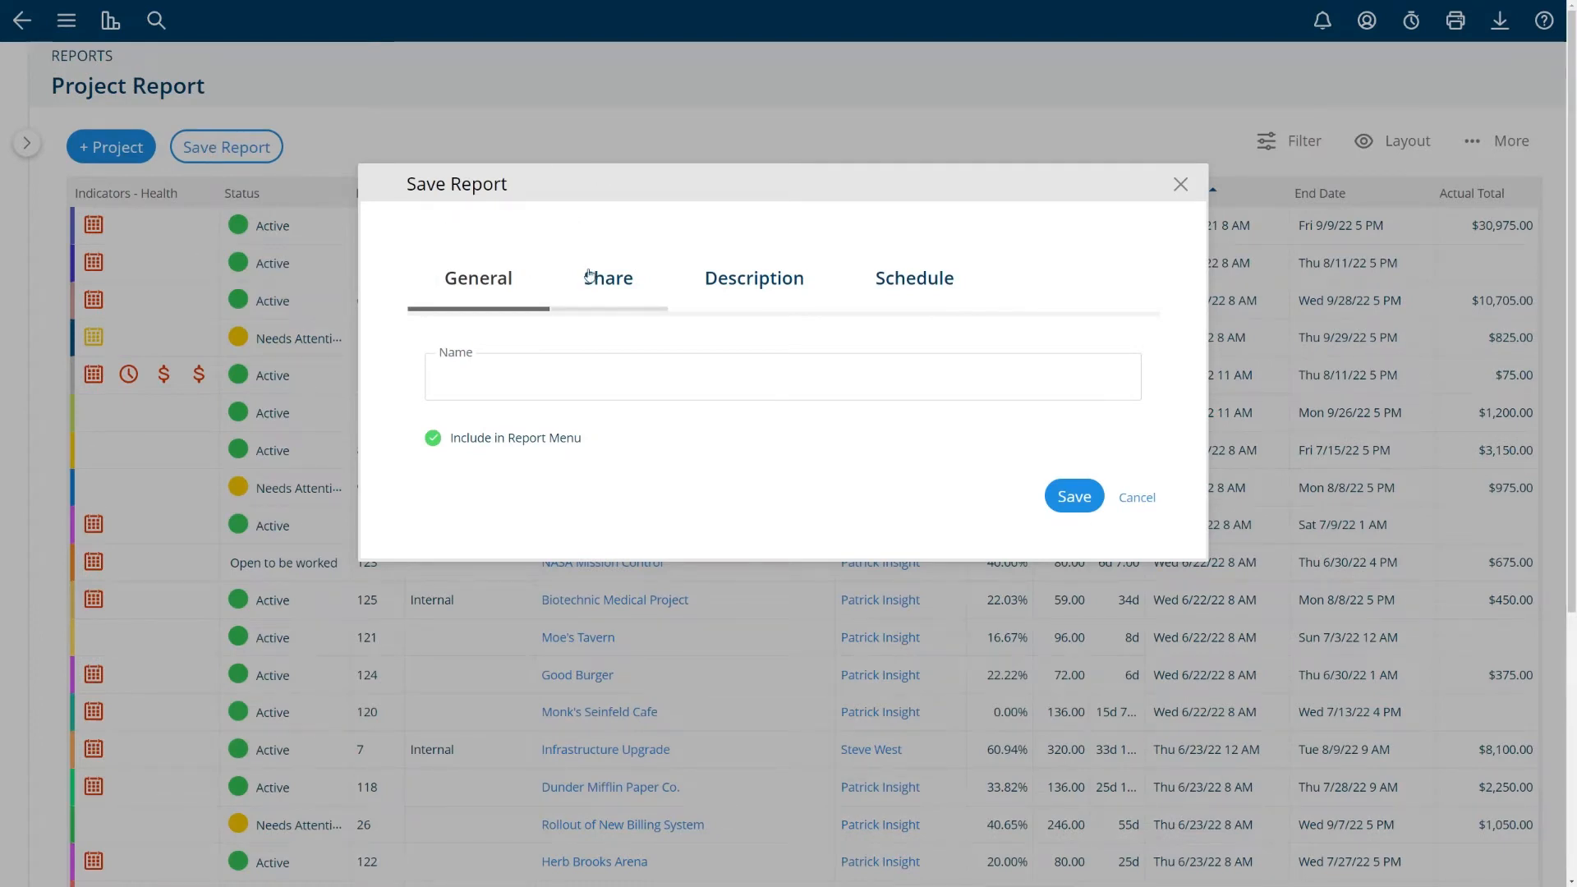
click(608, 279)
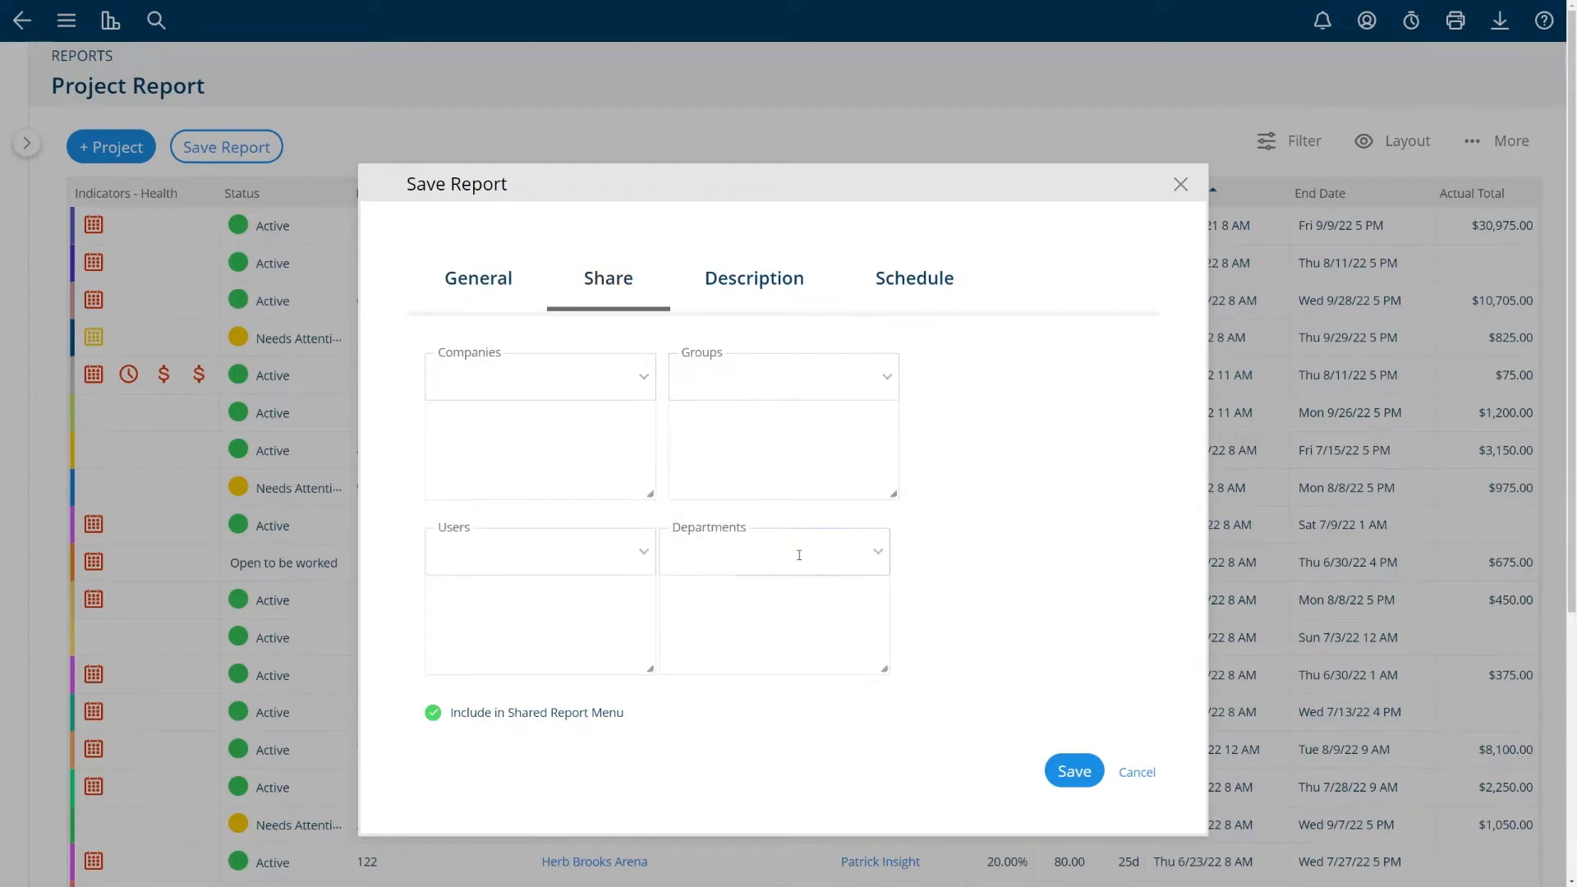
click(913, 280)
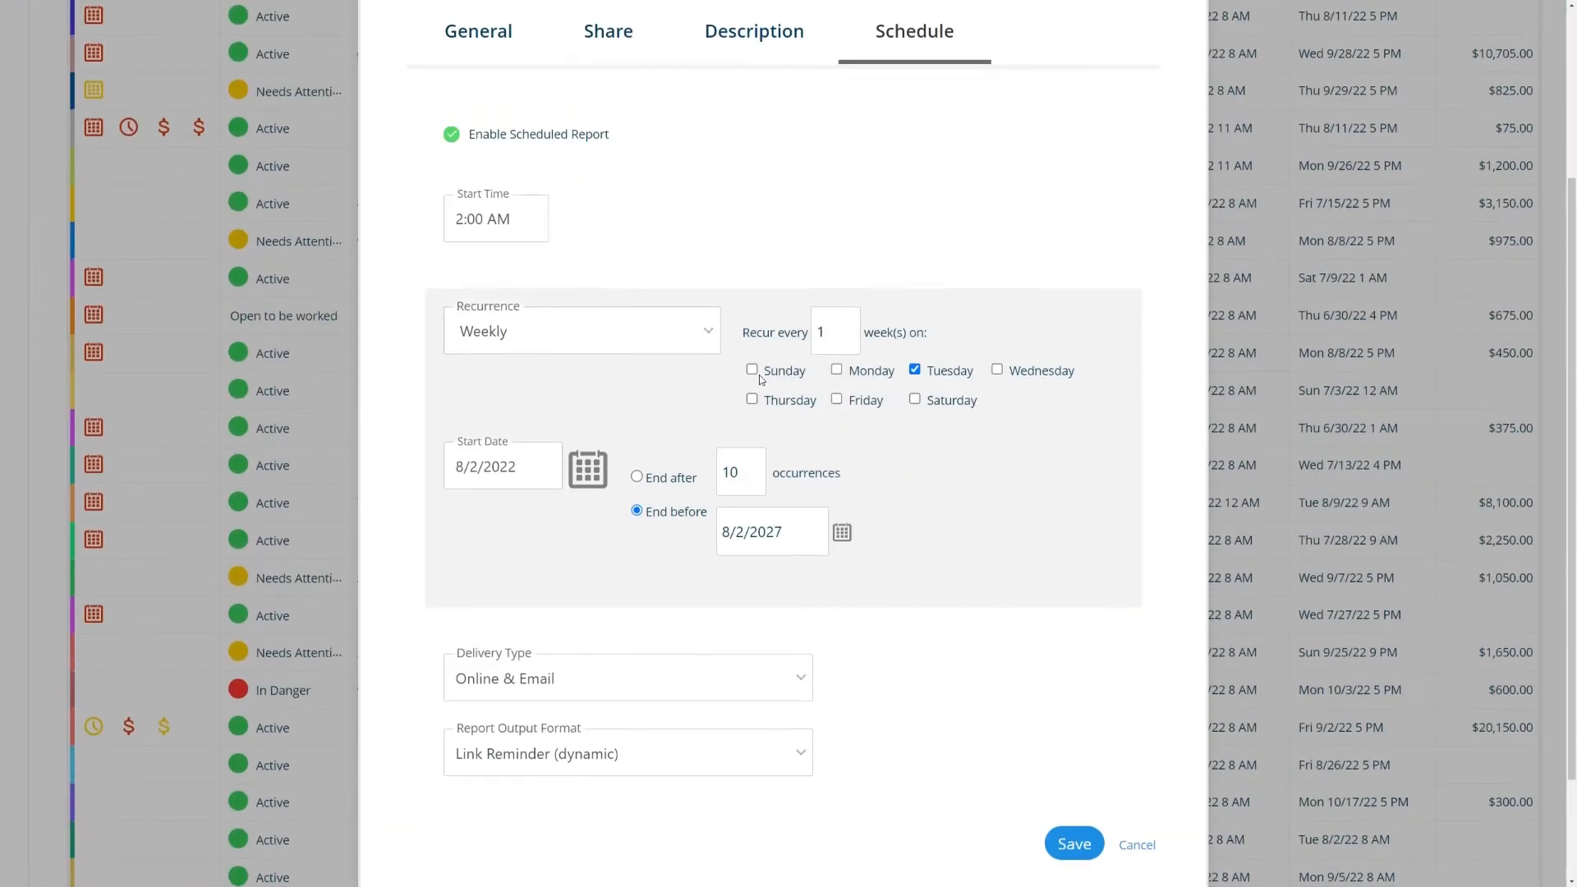
click(754, 278)
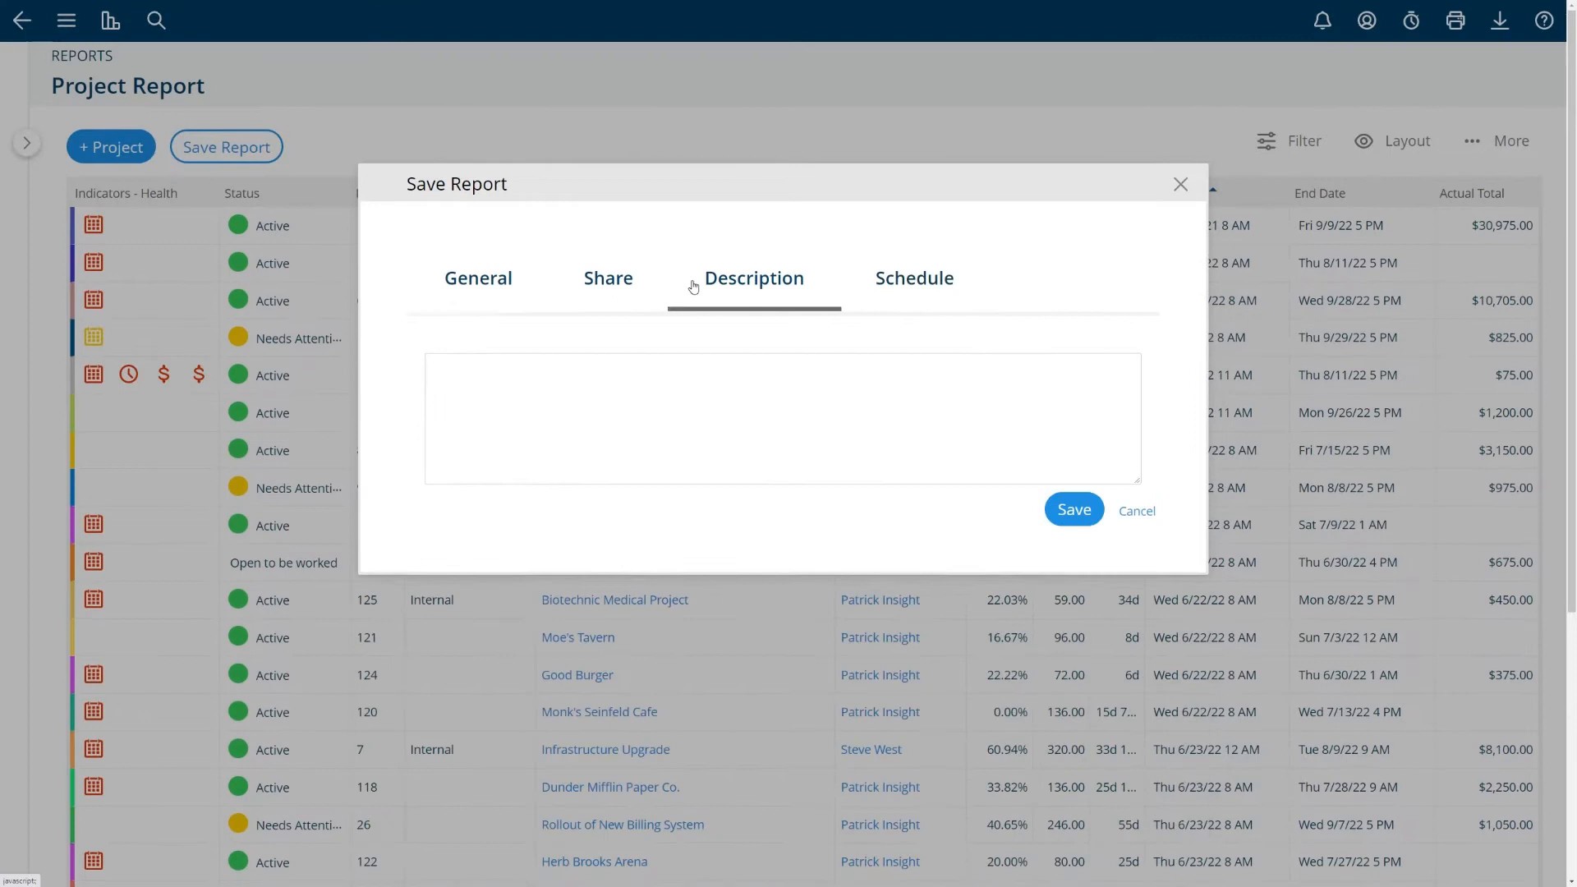
click(478, 279)
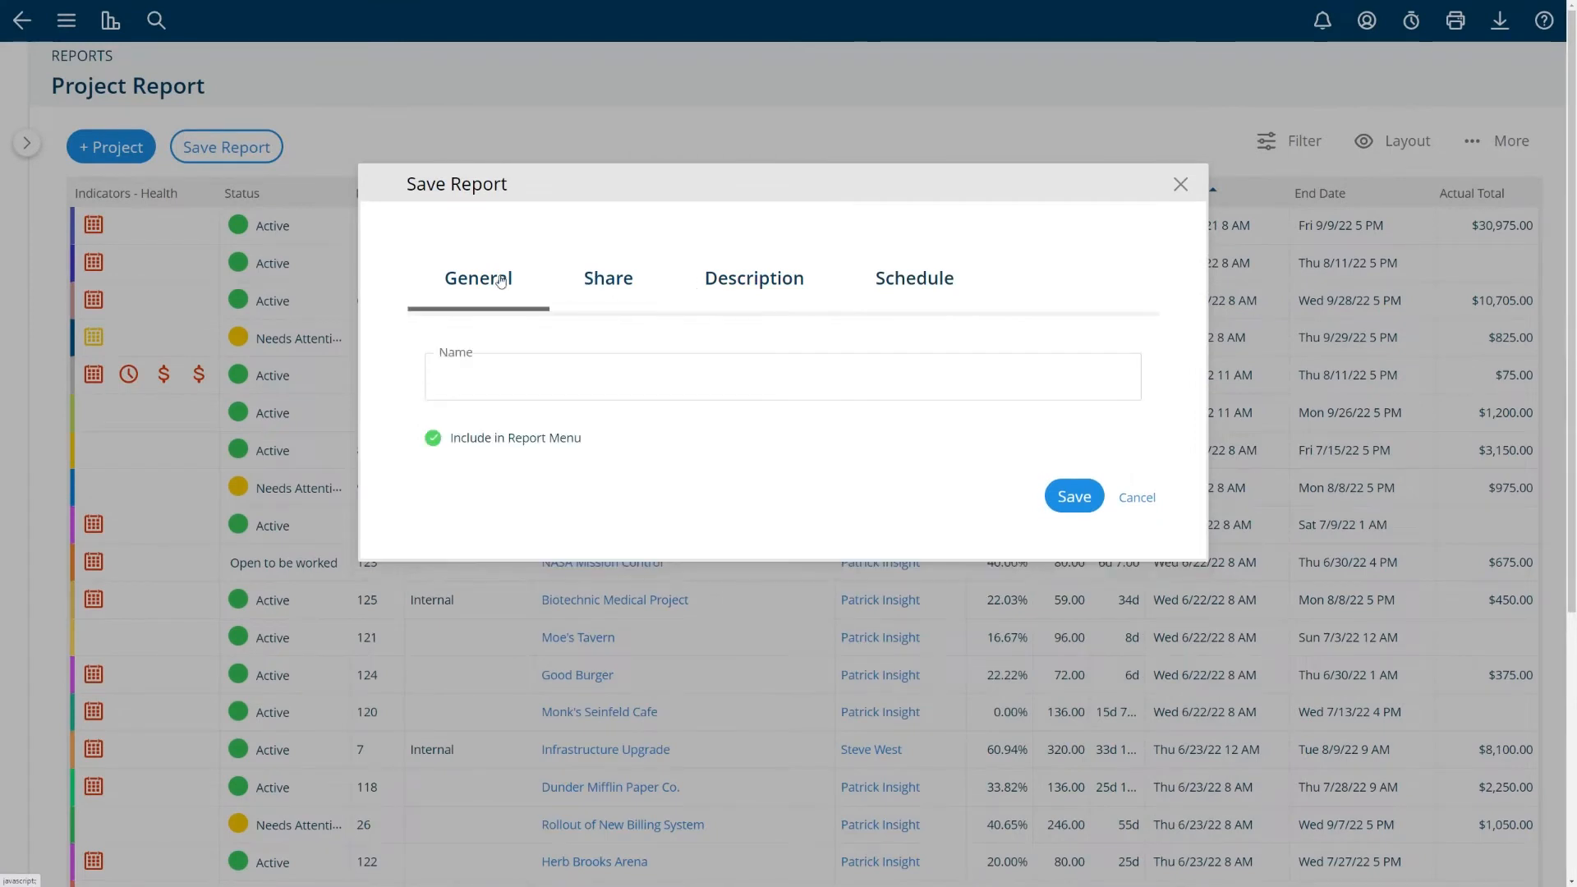
mouse_move(625, 530)
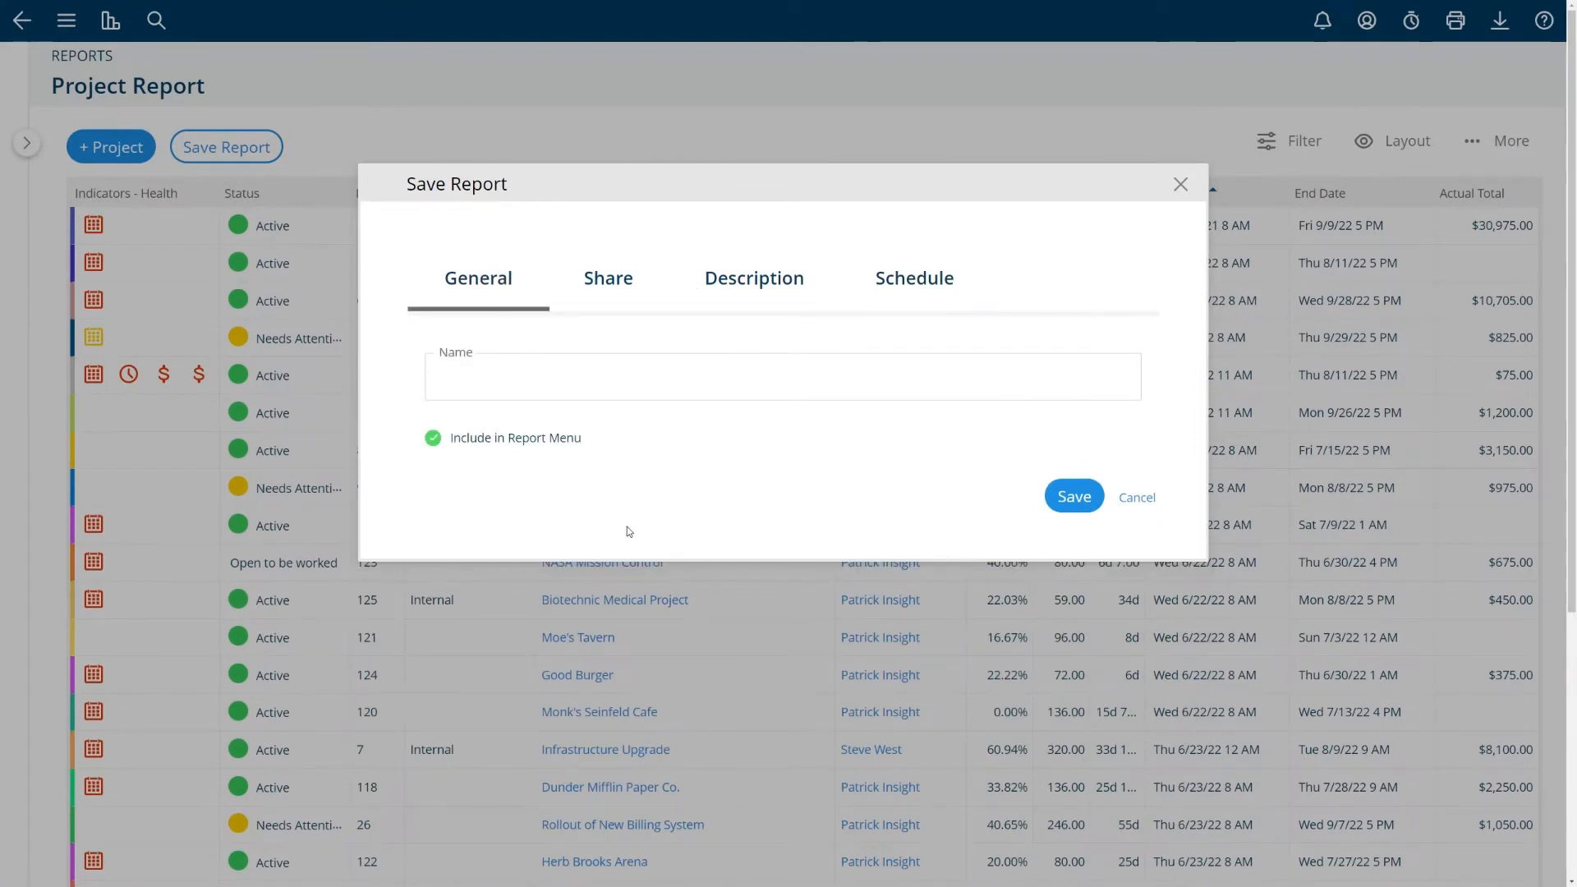
click(1136, 496)
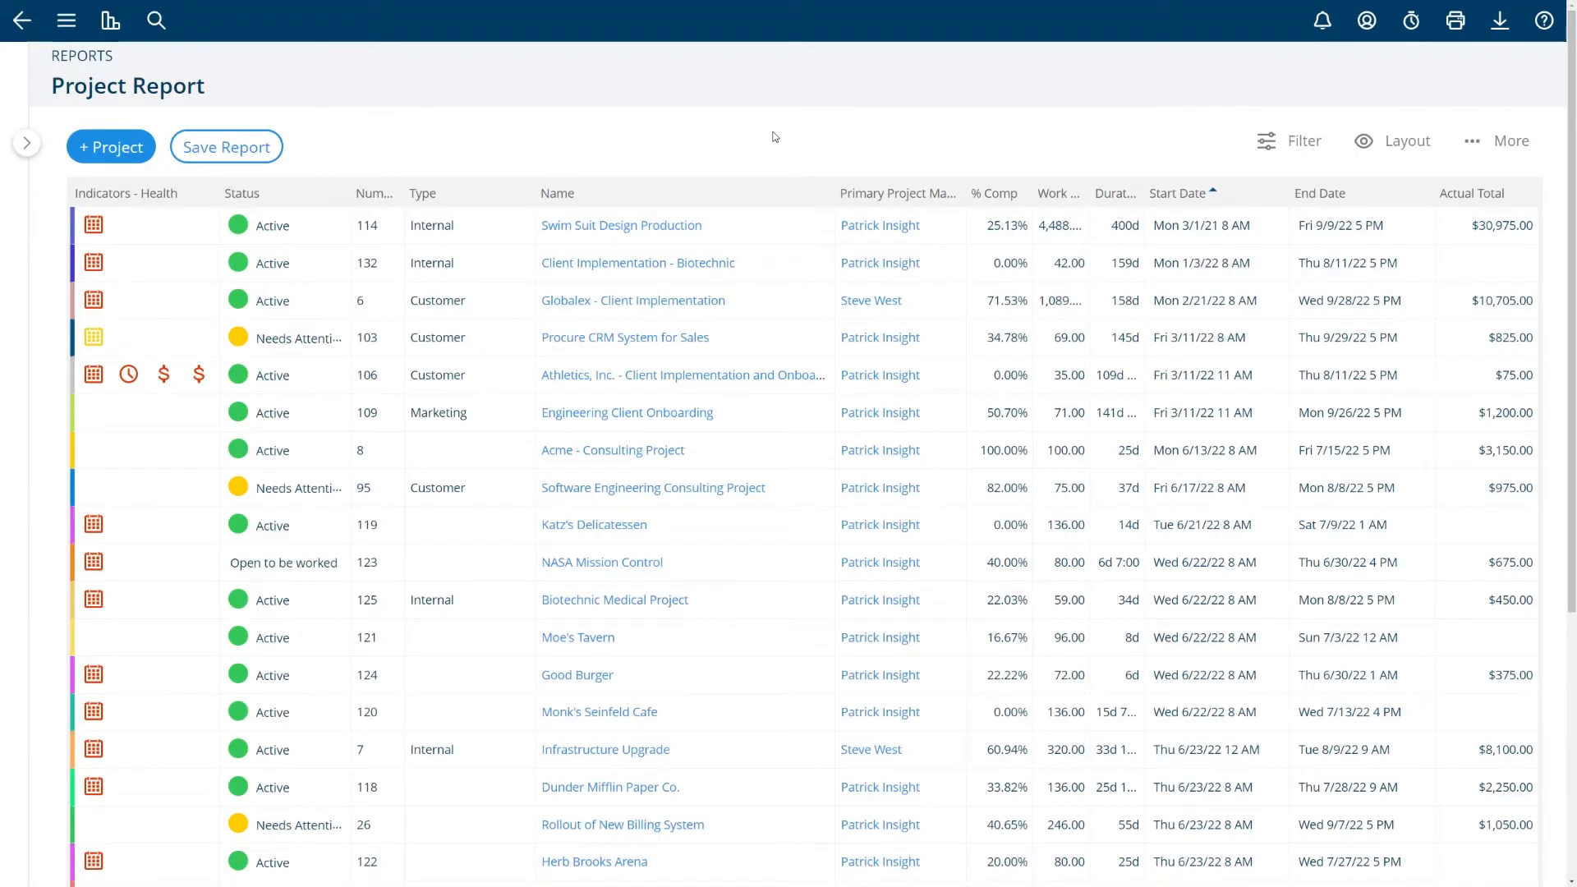
click(110, 19)
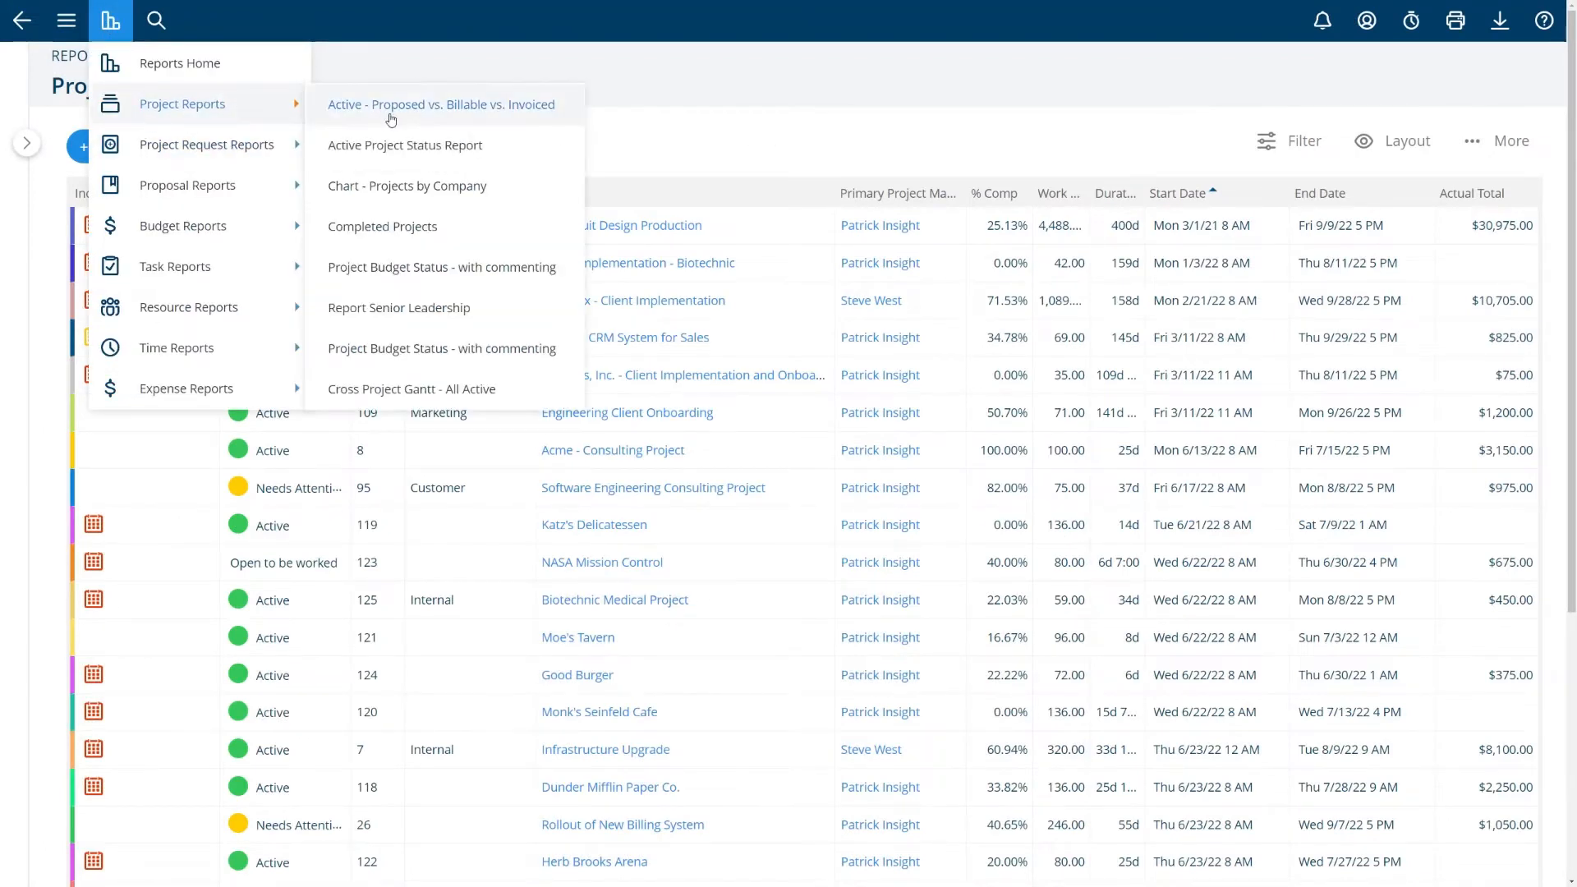
mouse_move(422, 396)
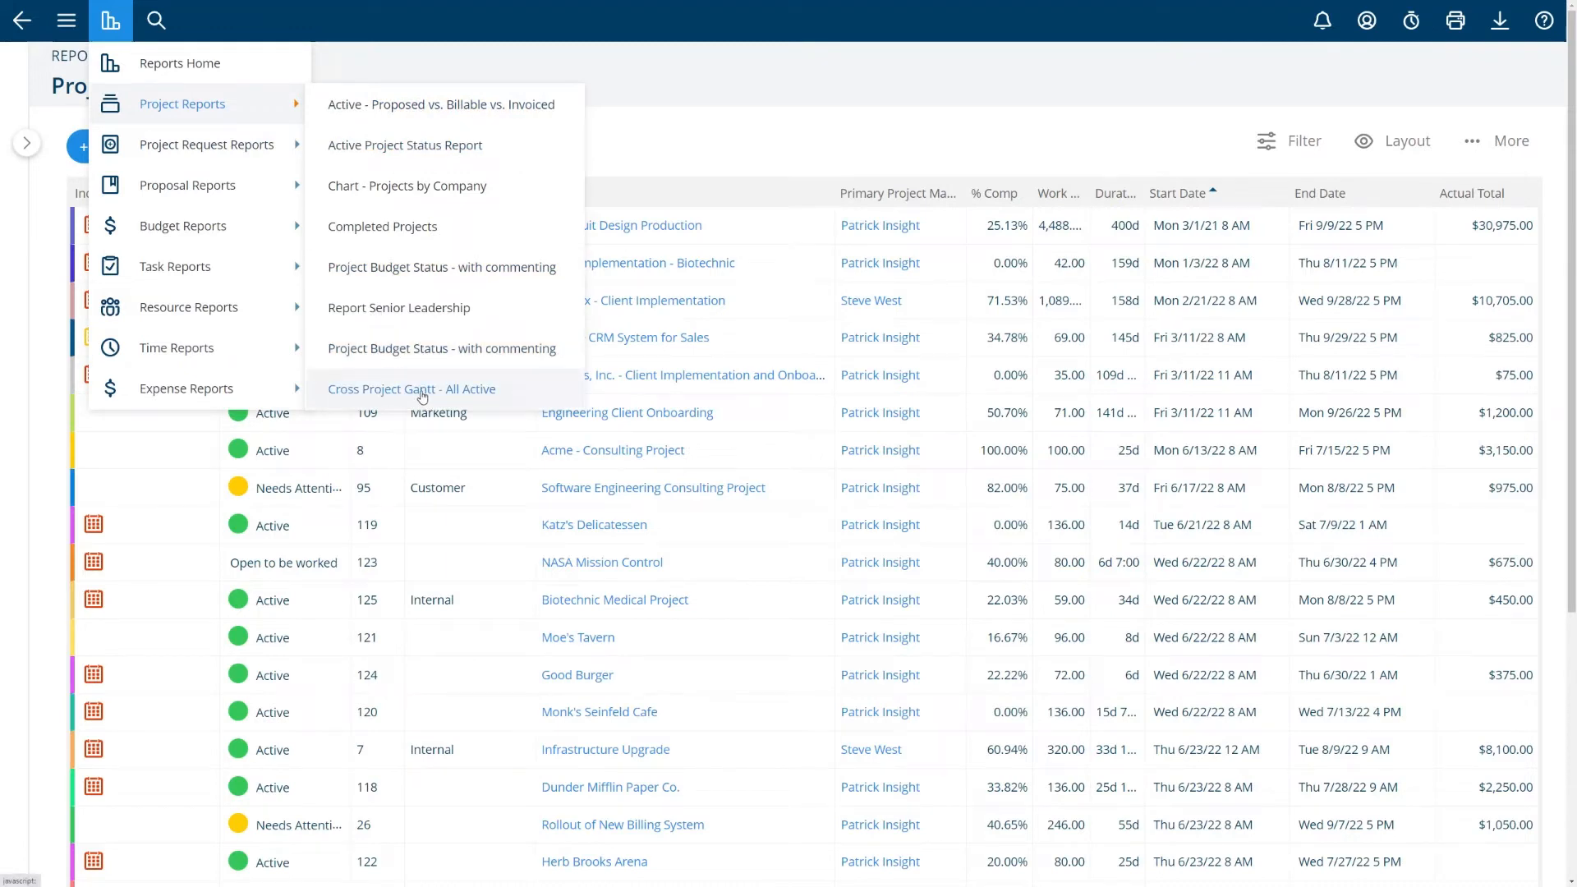
click(410, 389)
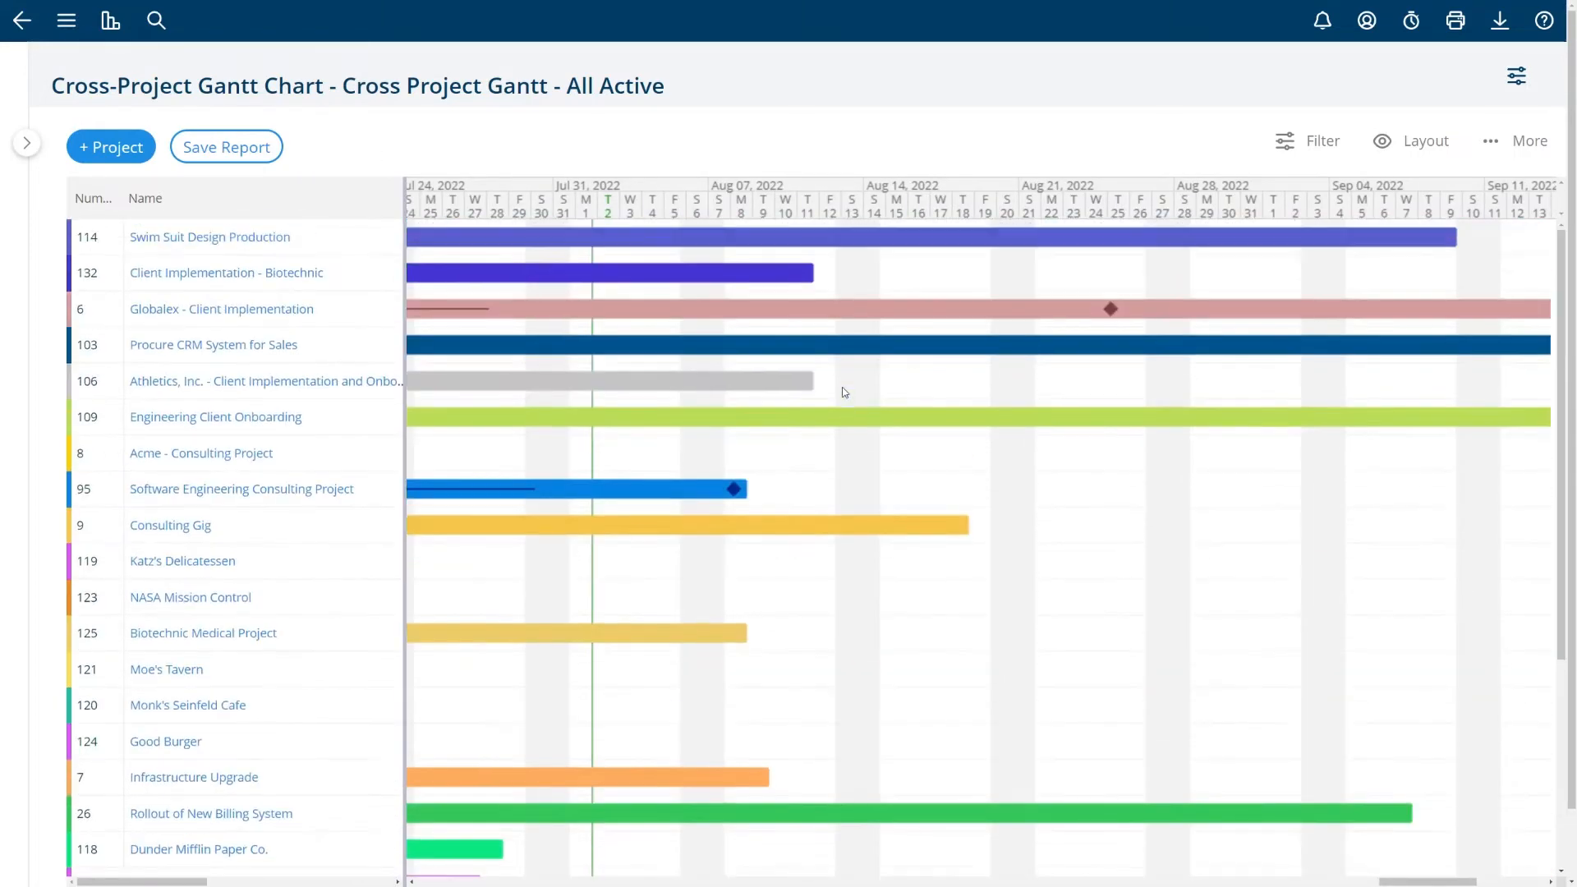
mouse_move(136, 53)
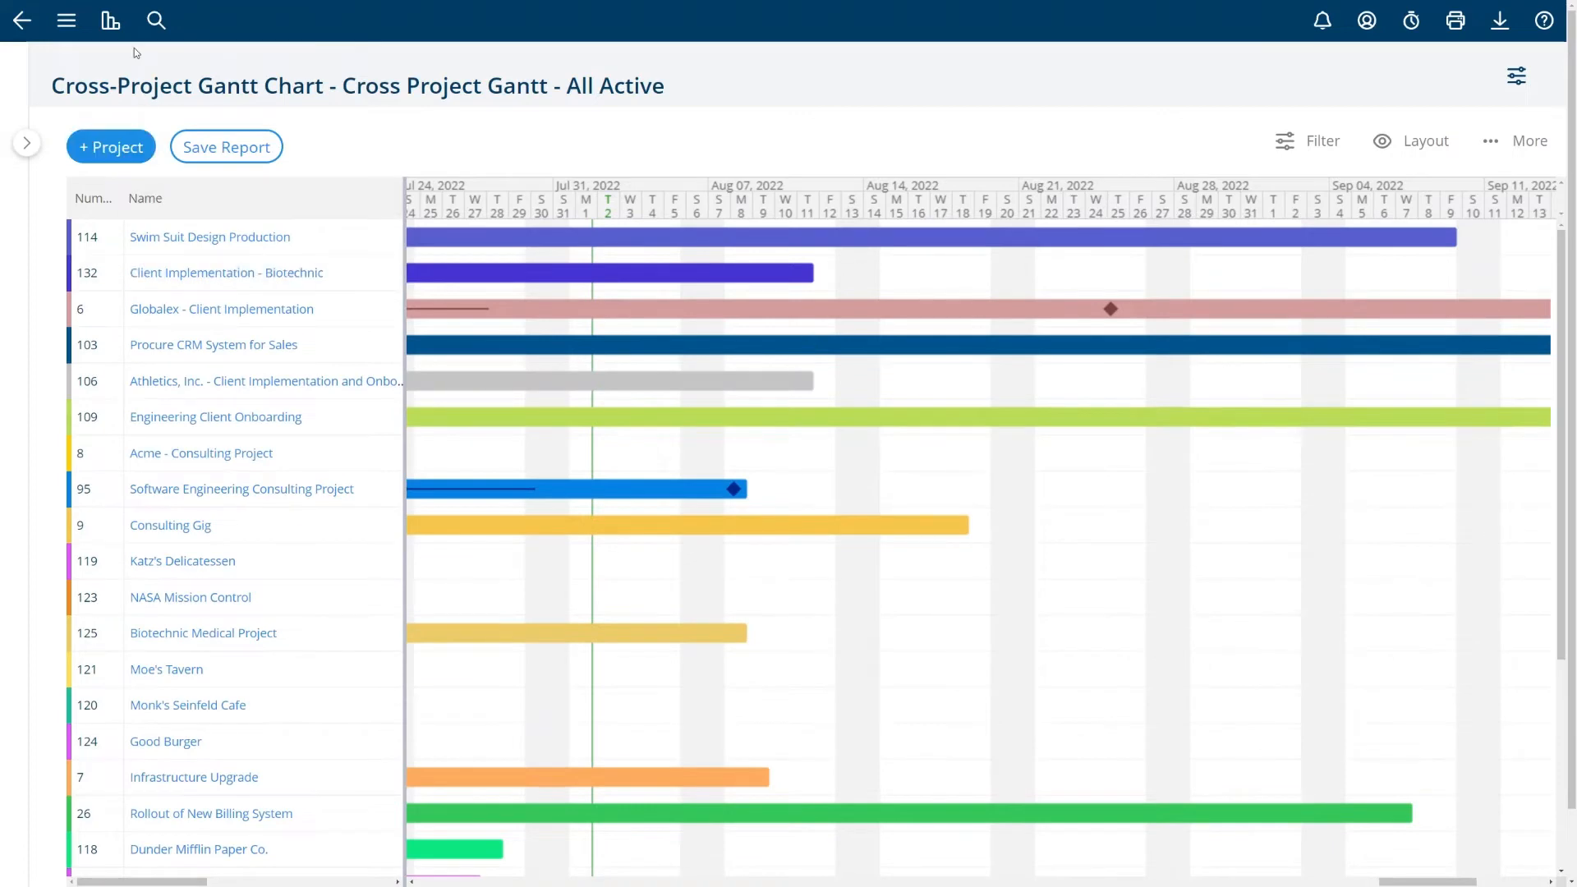
From the Reports menu, run the Incomplete by Resource and Project task report
click(110, 20)
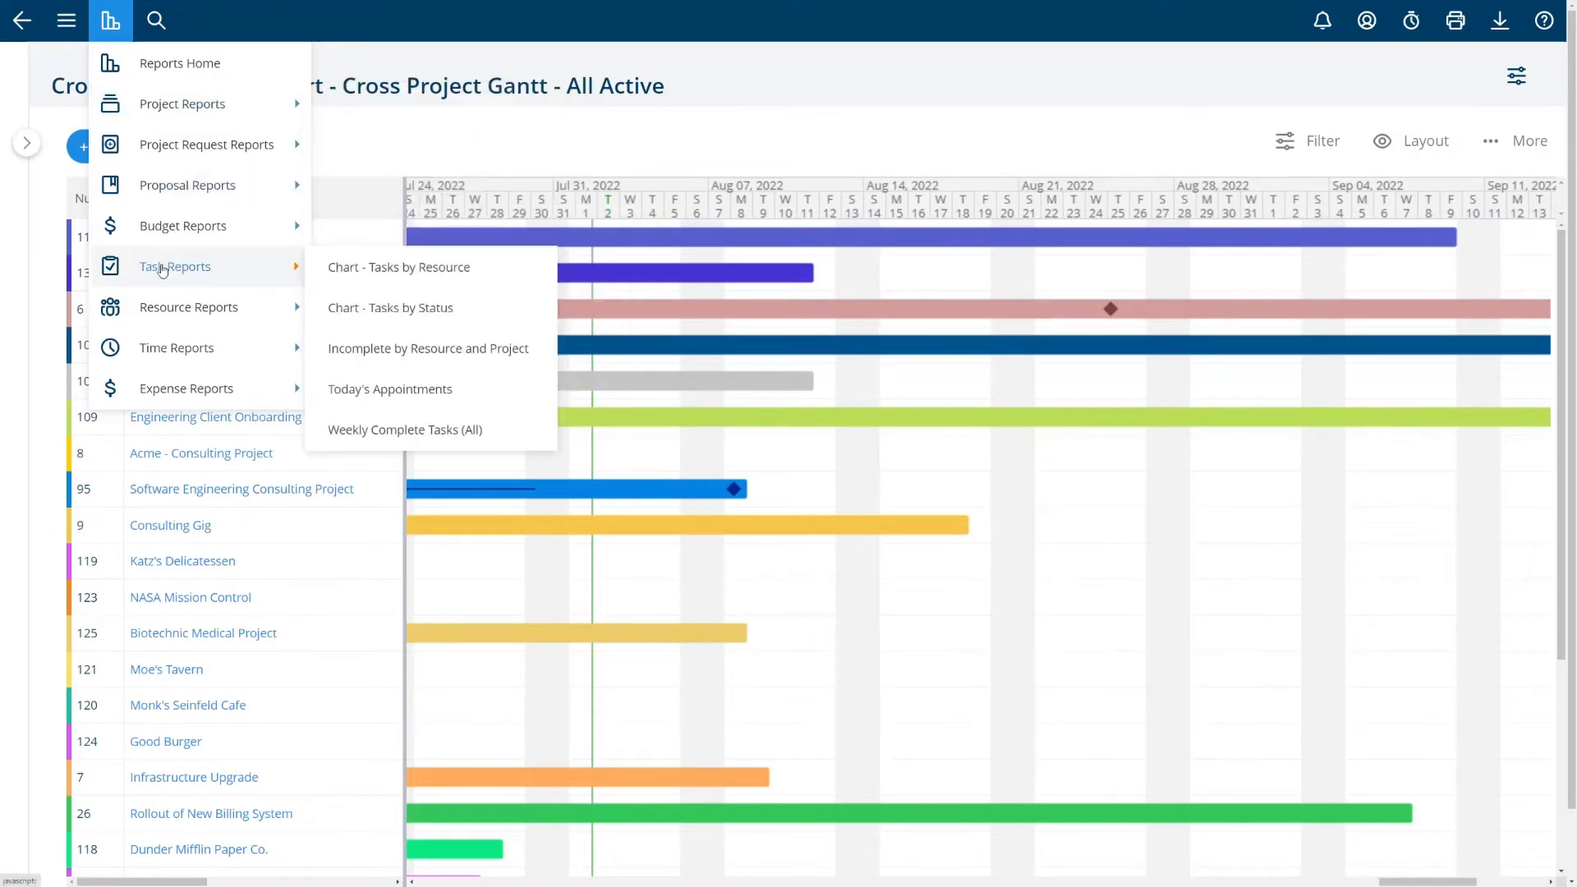
mouse_move(404, 428)
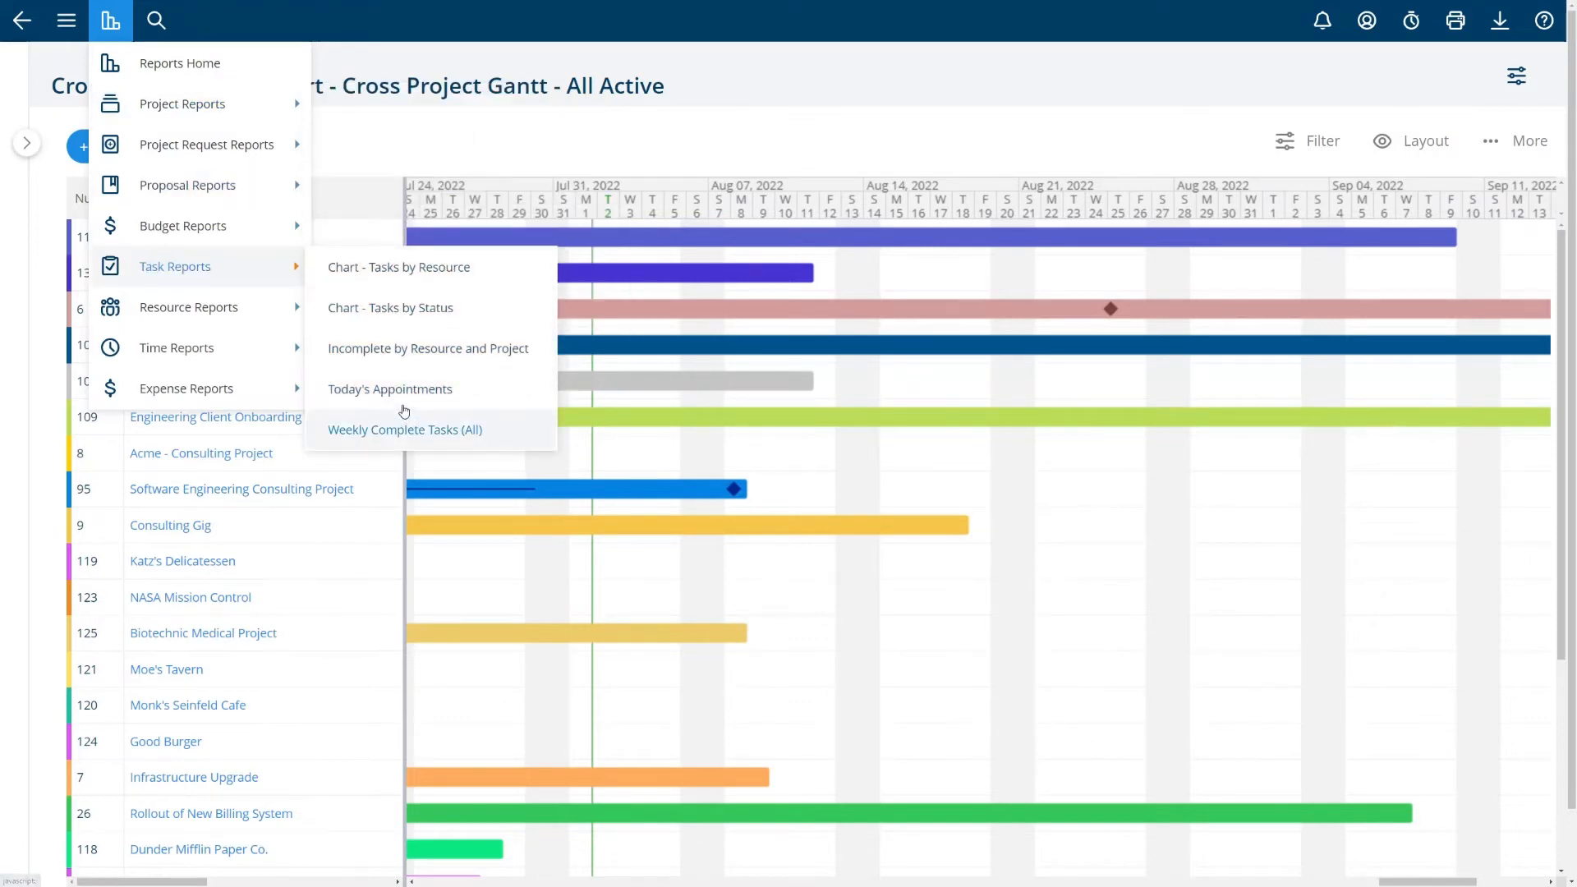
mouse_move(427, 348)
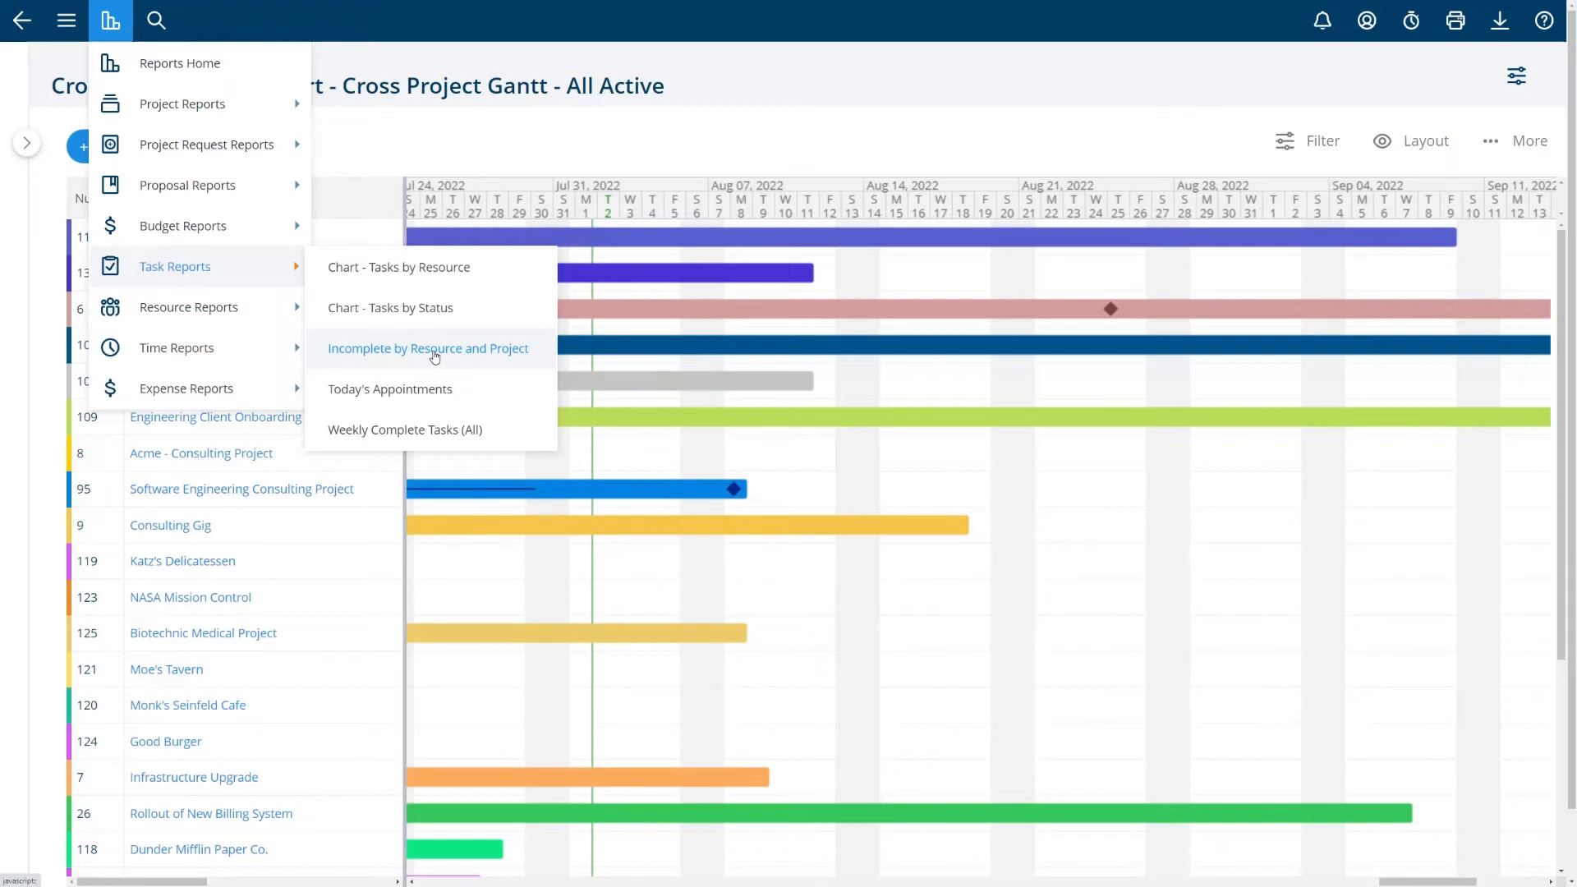
mouse_move(431, 355)
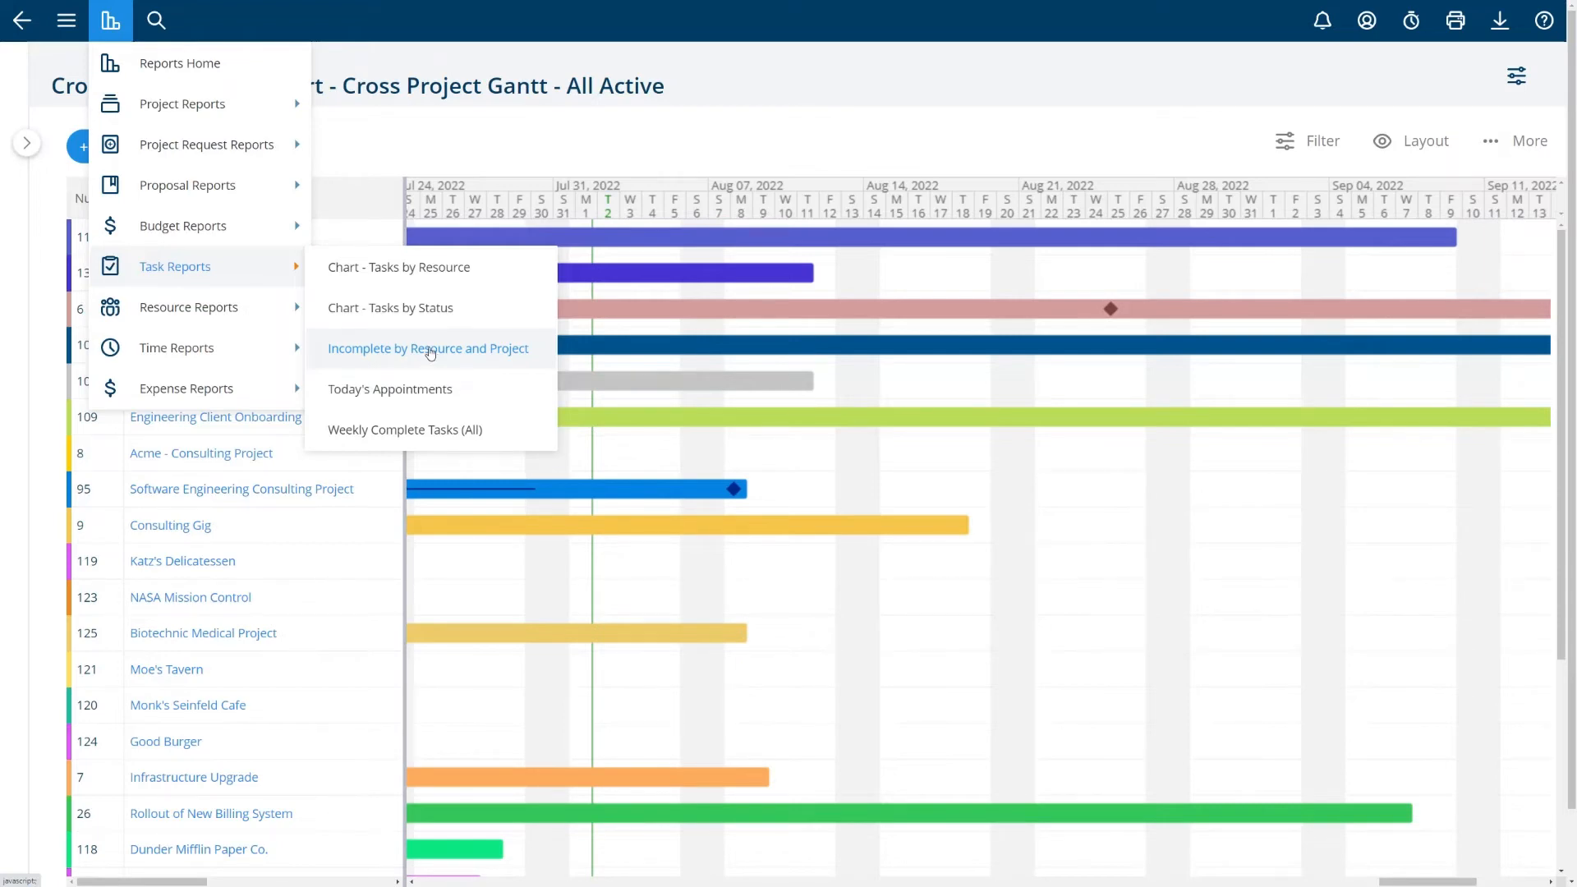
click(427, 348)
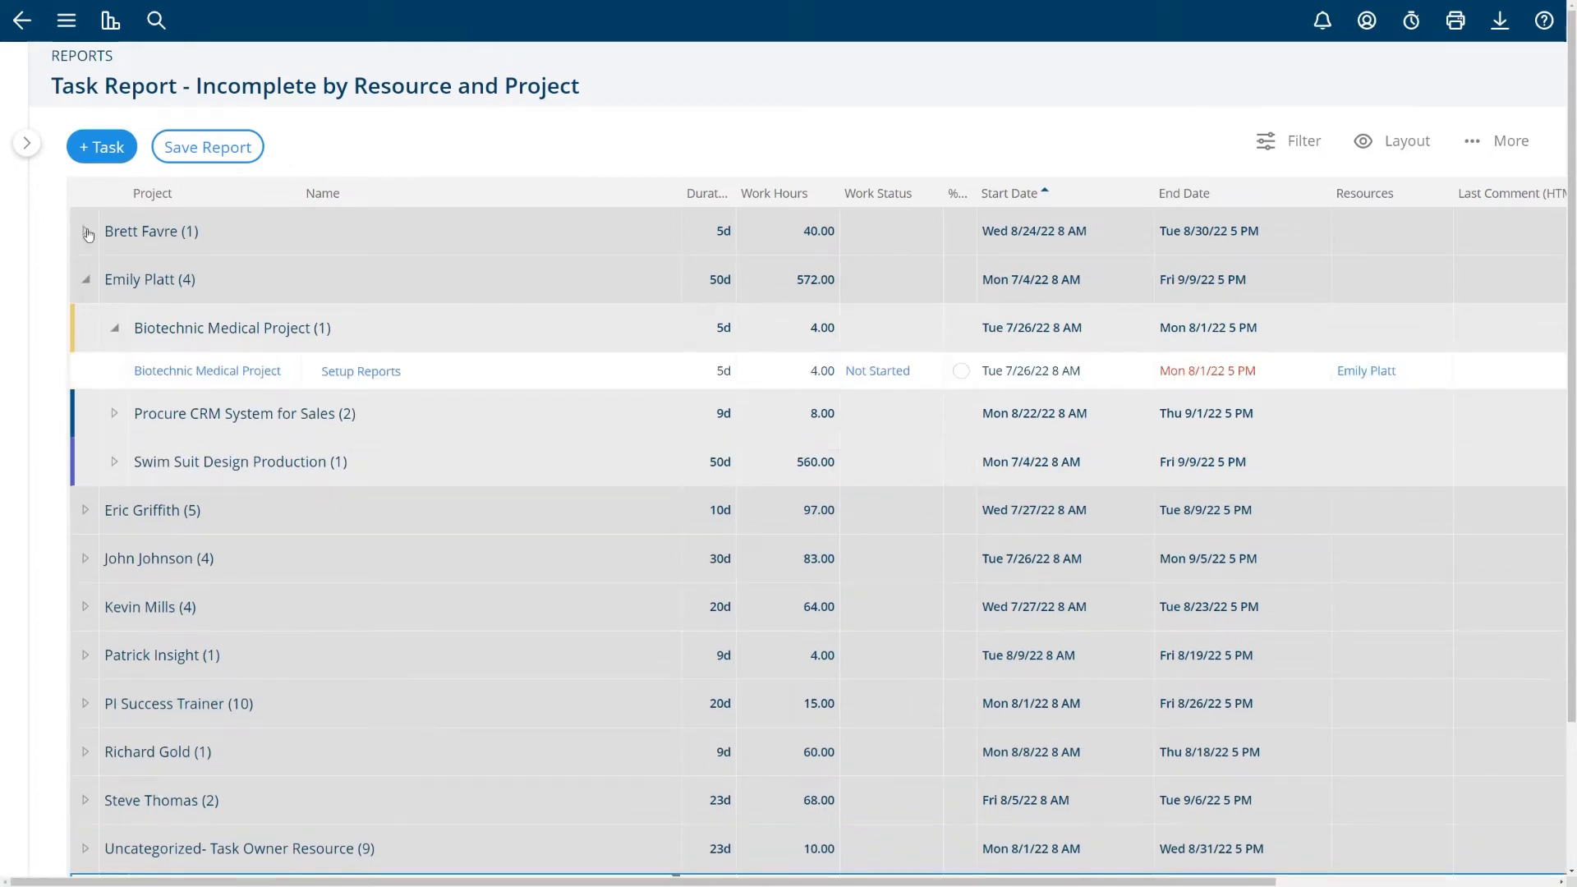
scroll(down, 3)
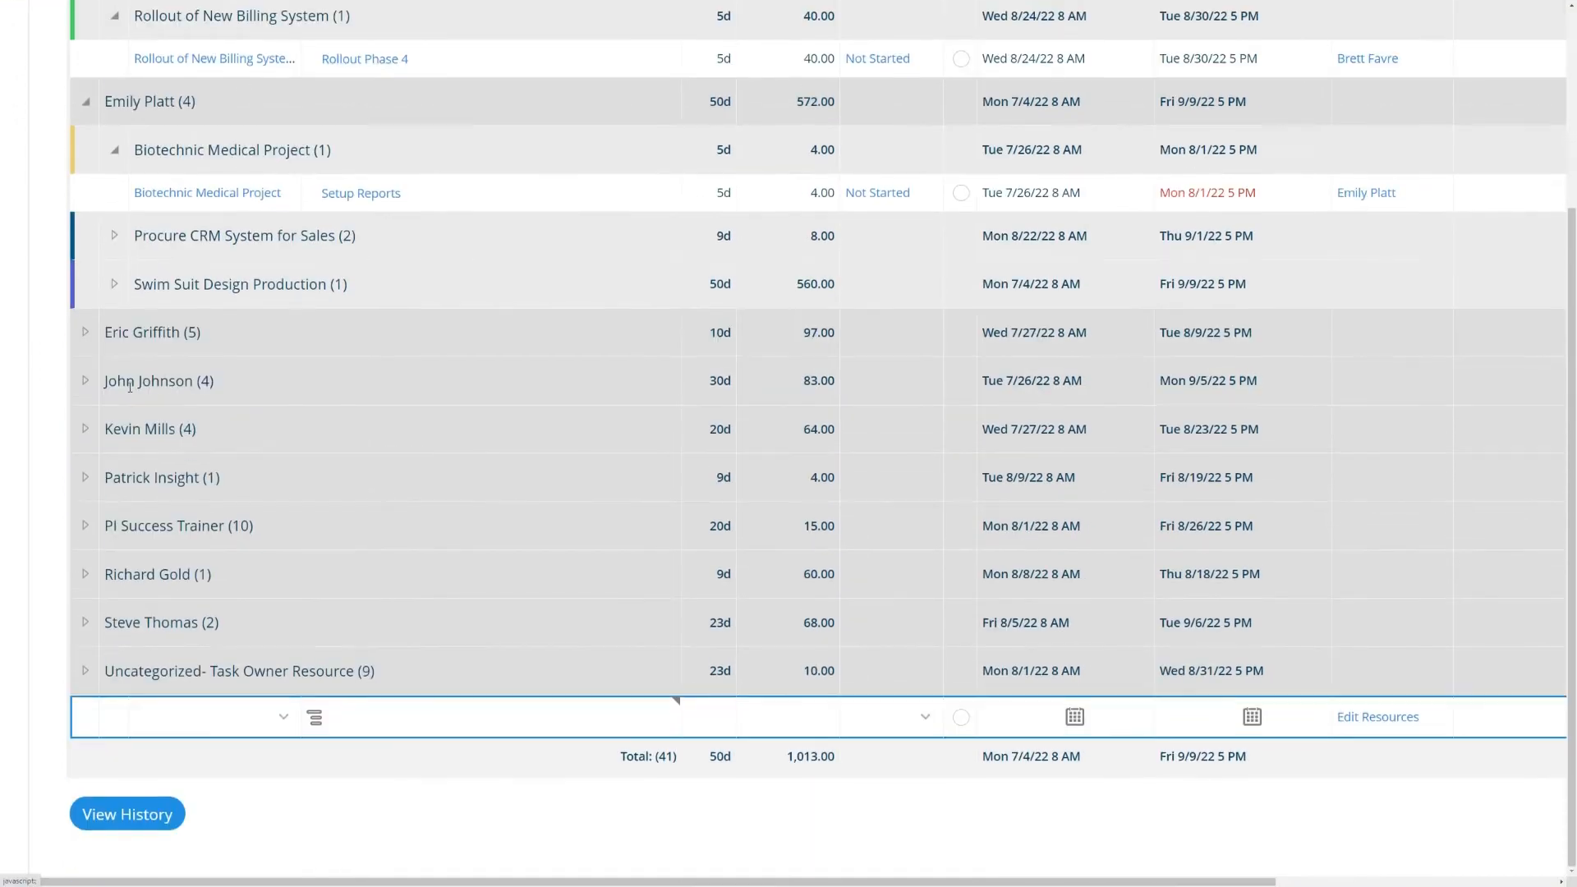
click(85, 380)
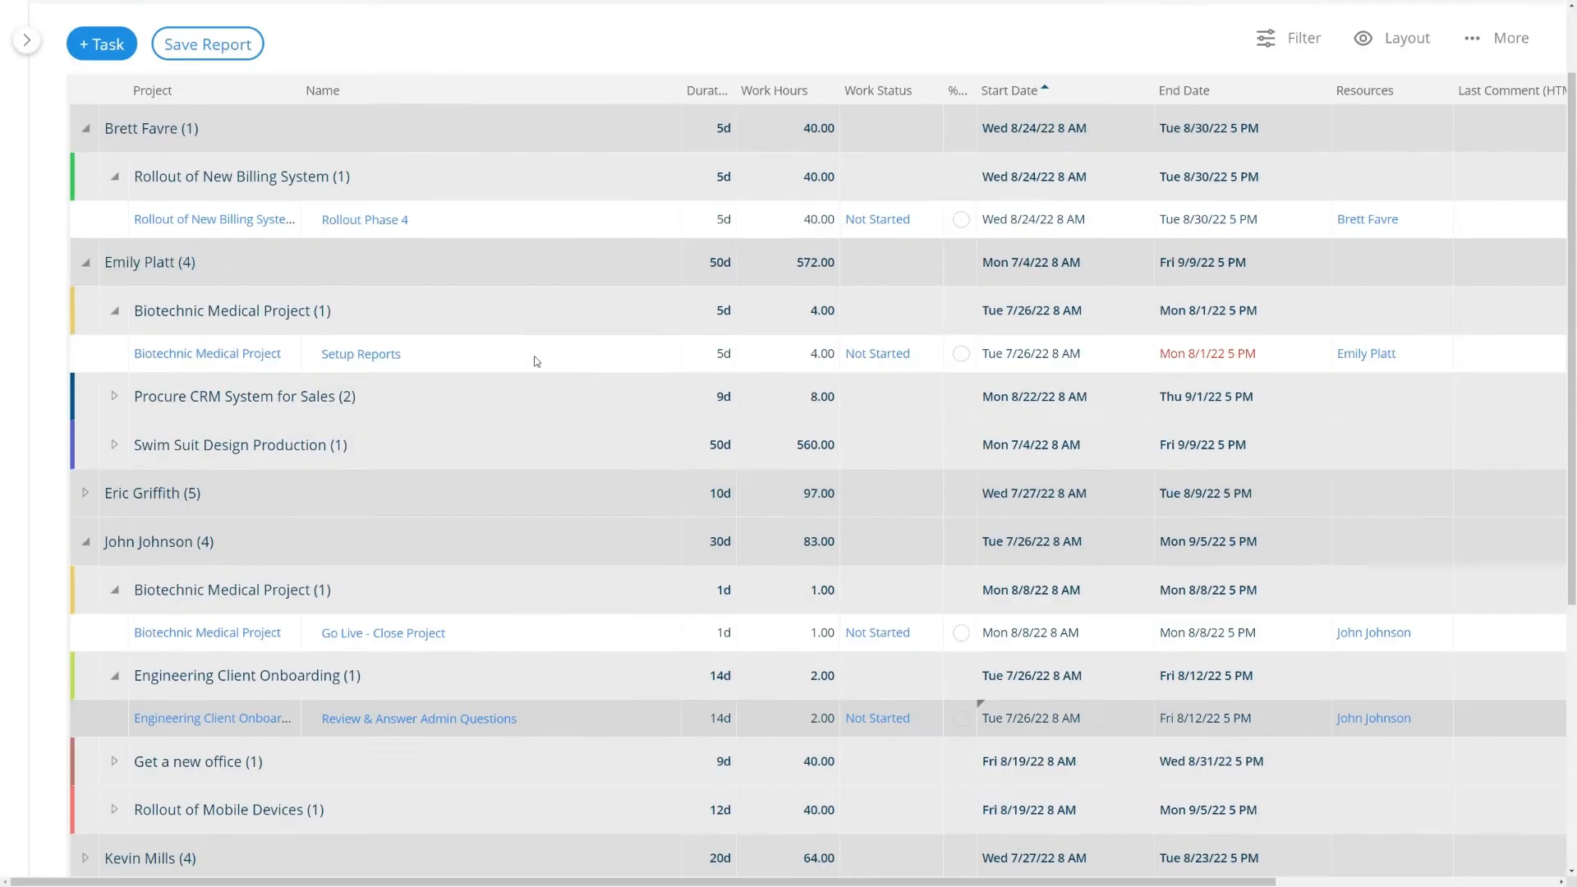
scroll(down, 3)
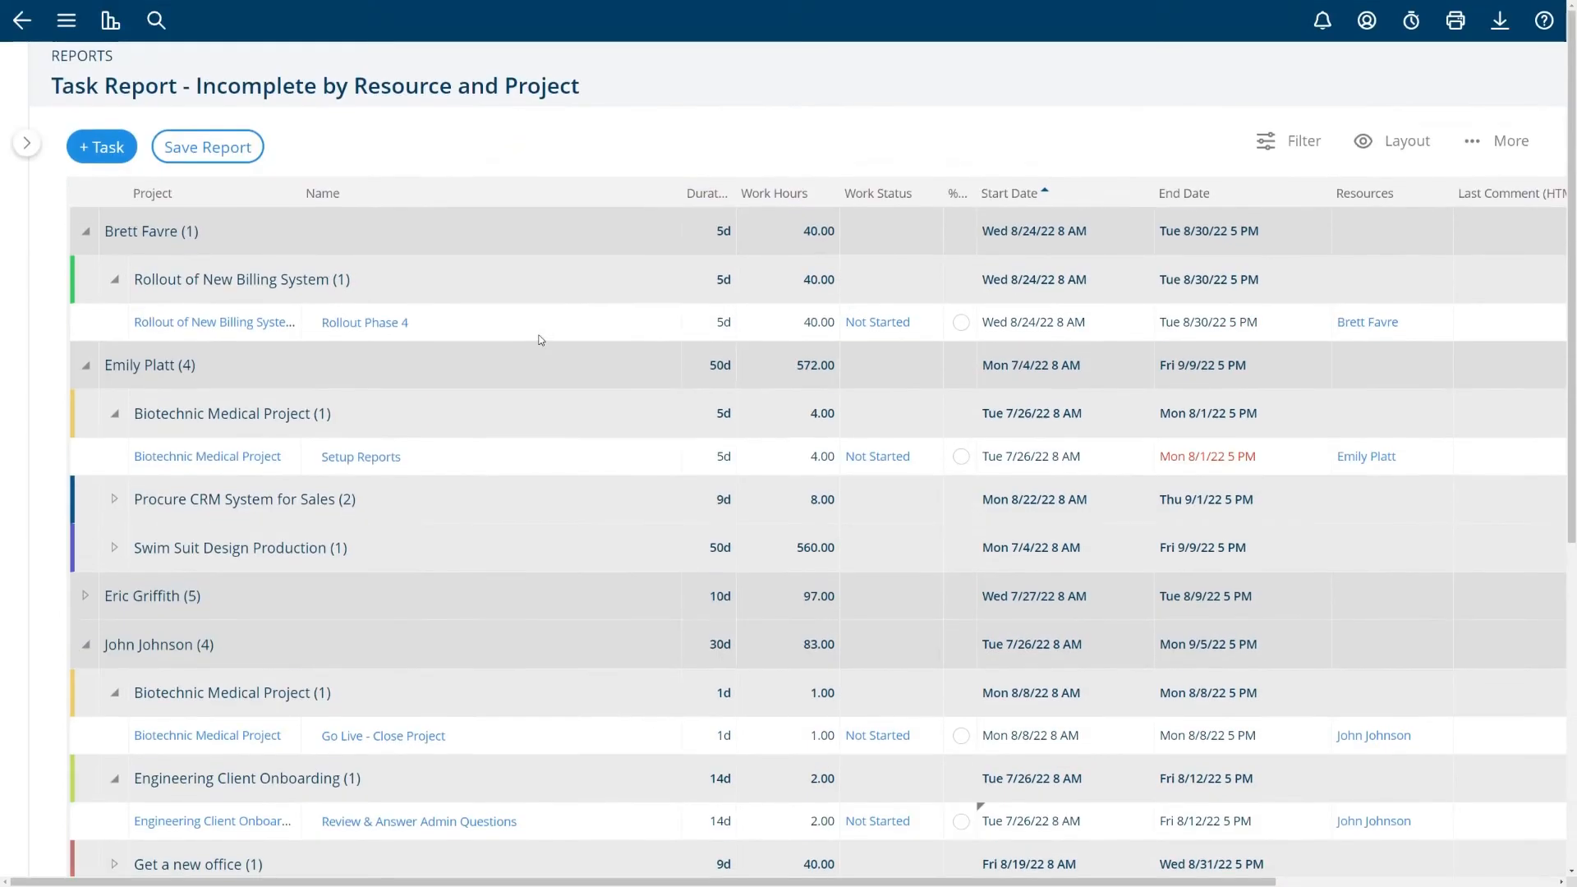
scroll(down, 3)
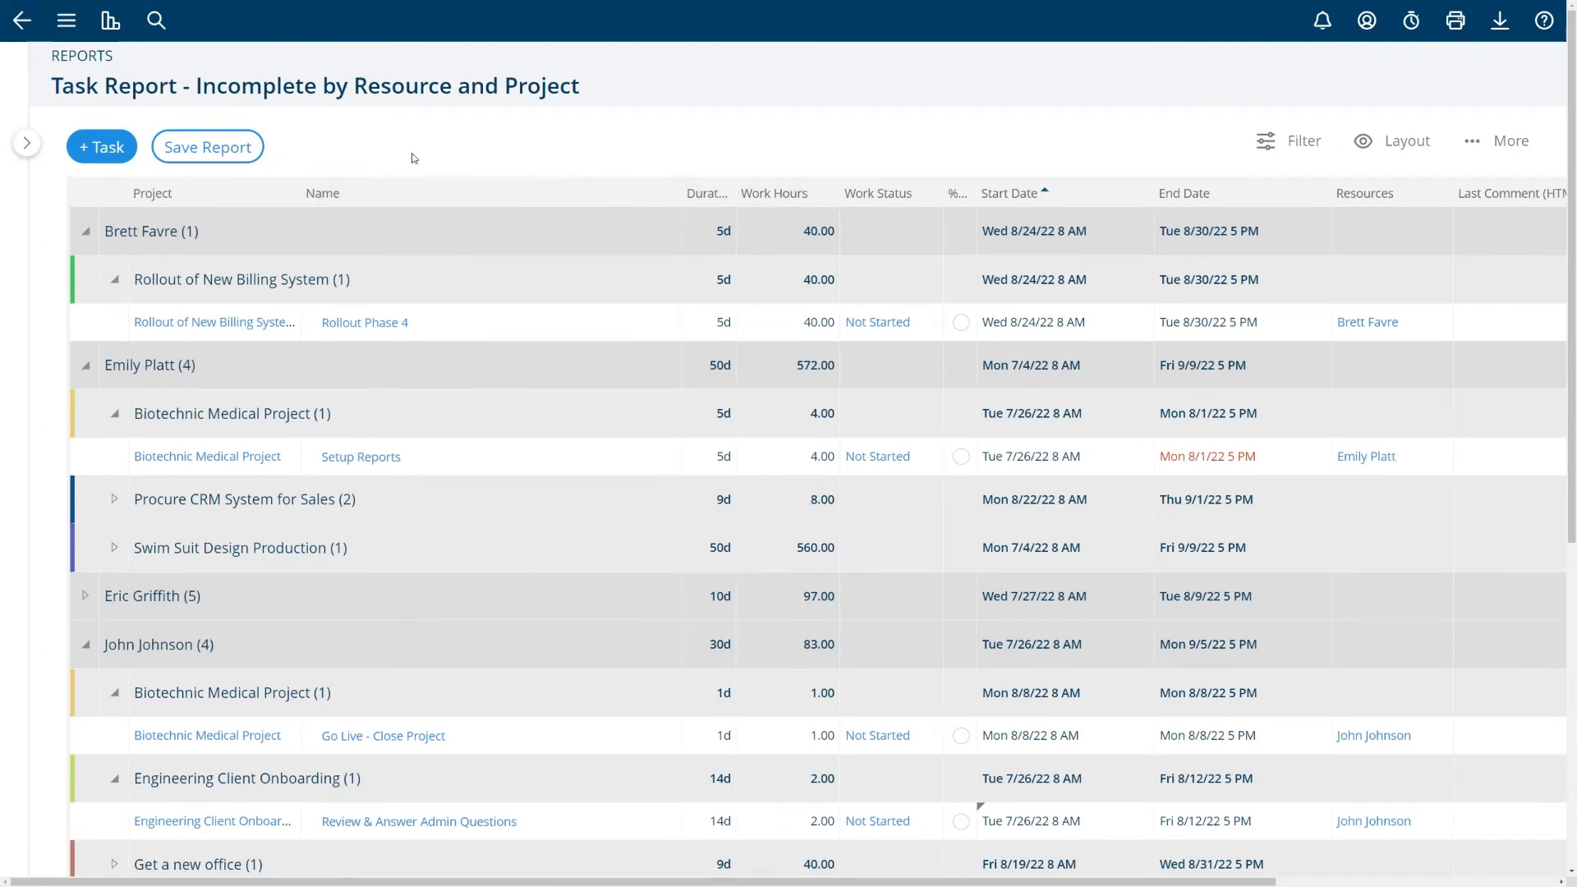
mouse_move(465, 158)
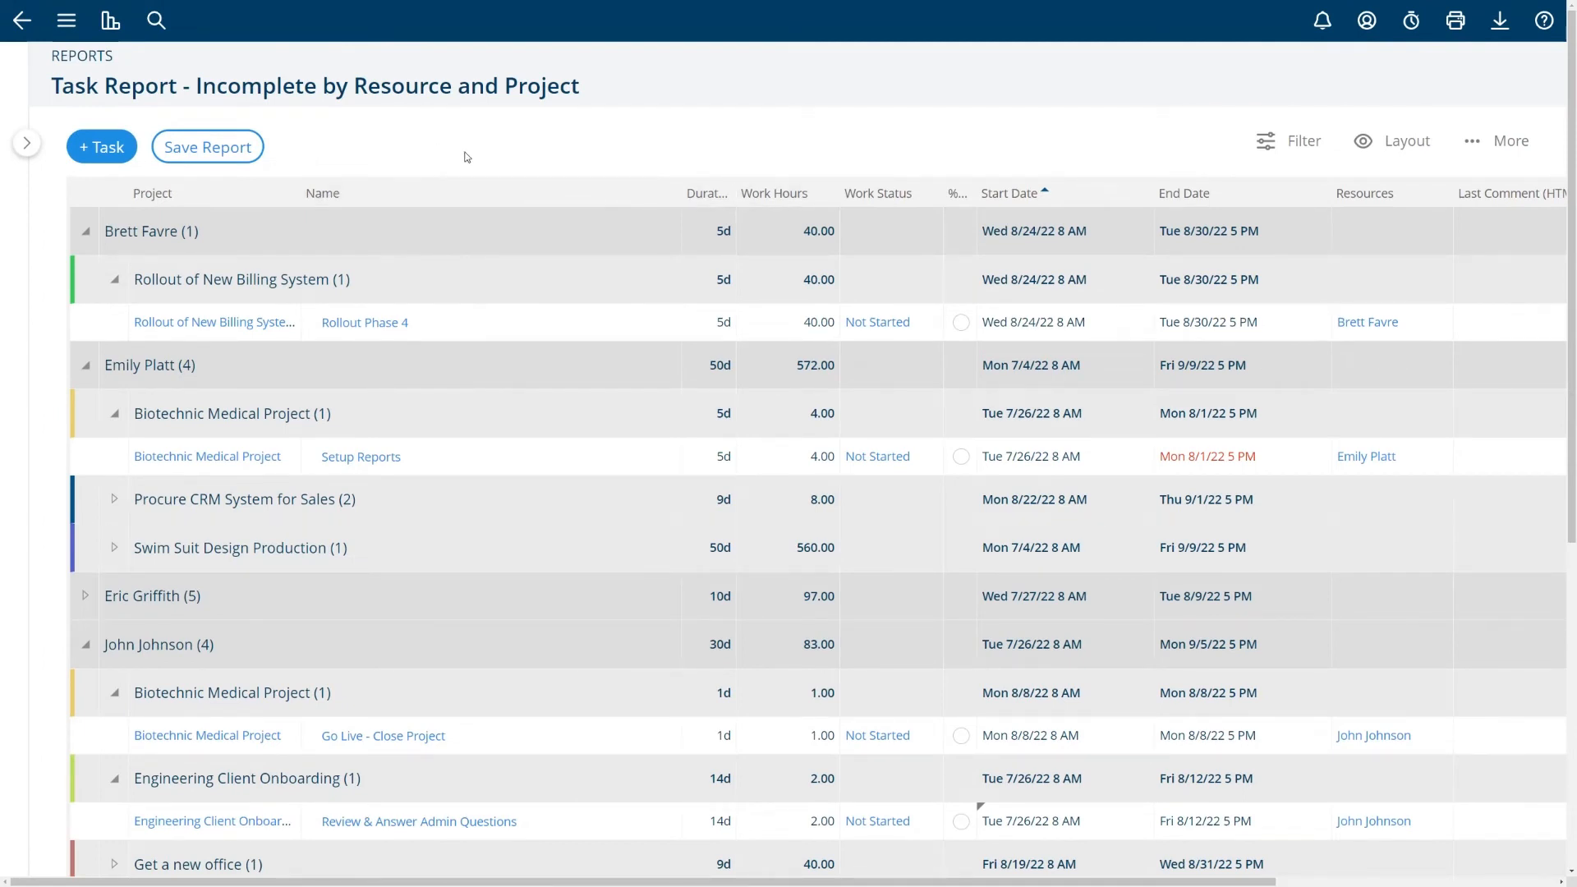
click(1288, 141)
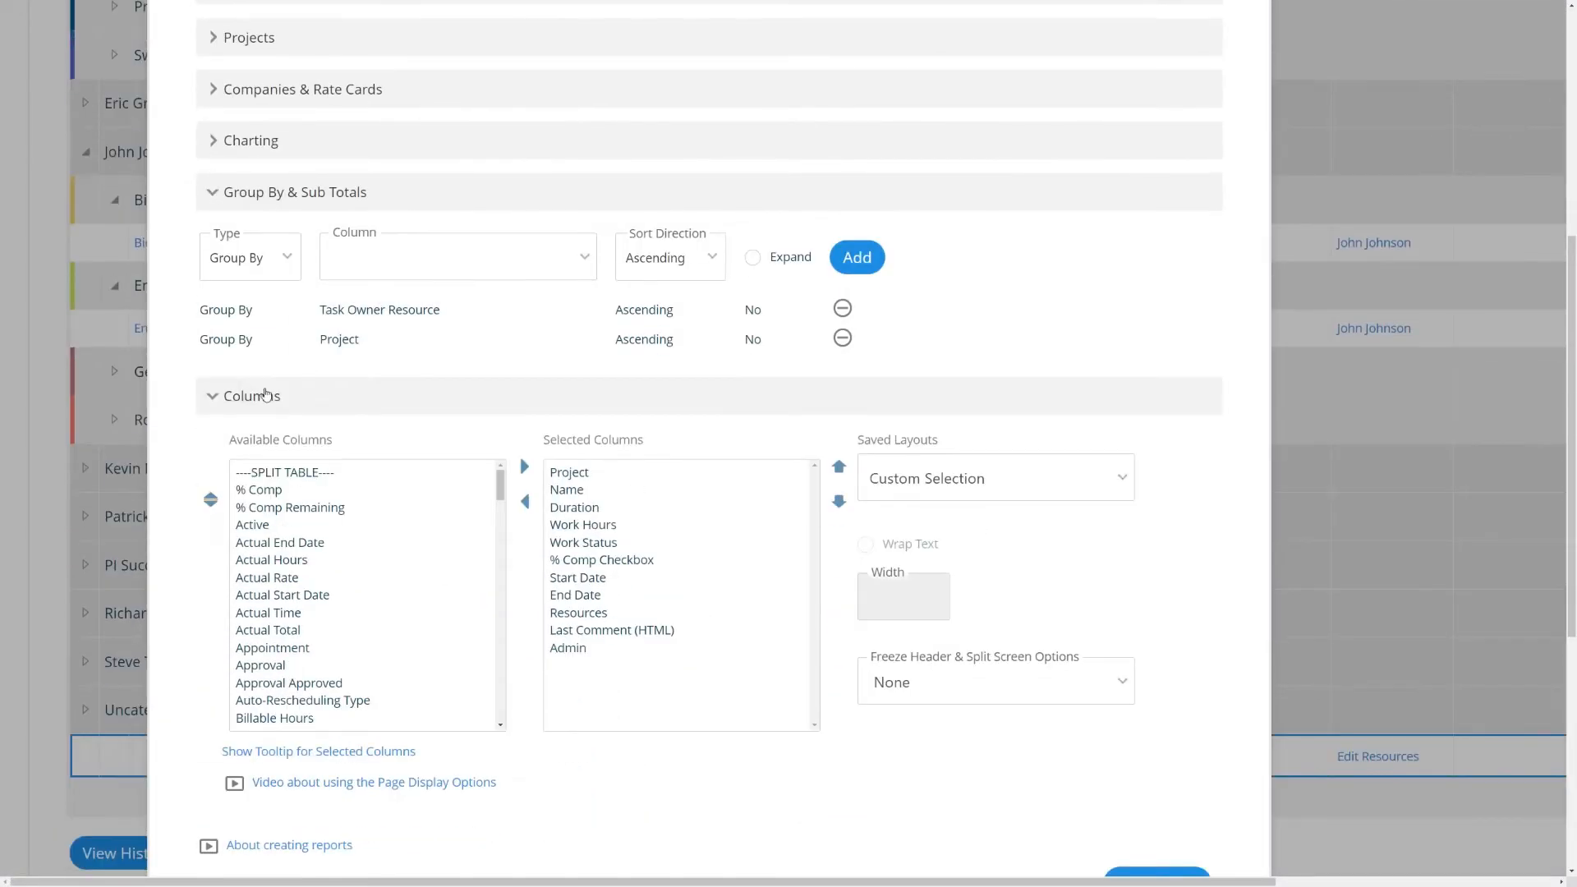
Rerun the incomplete task report with Columns collapsed and settings unchanged
click(250, 396)
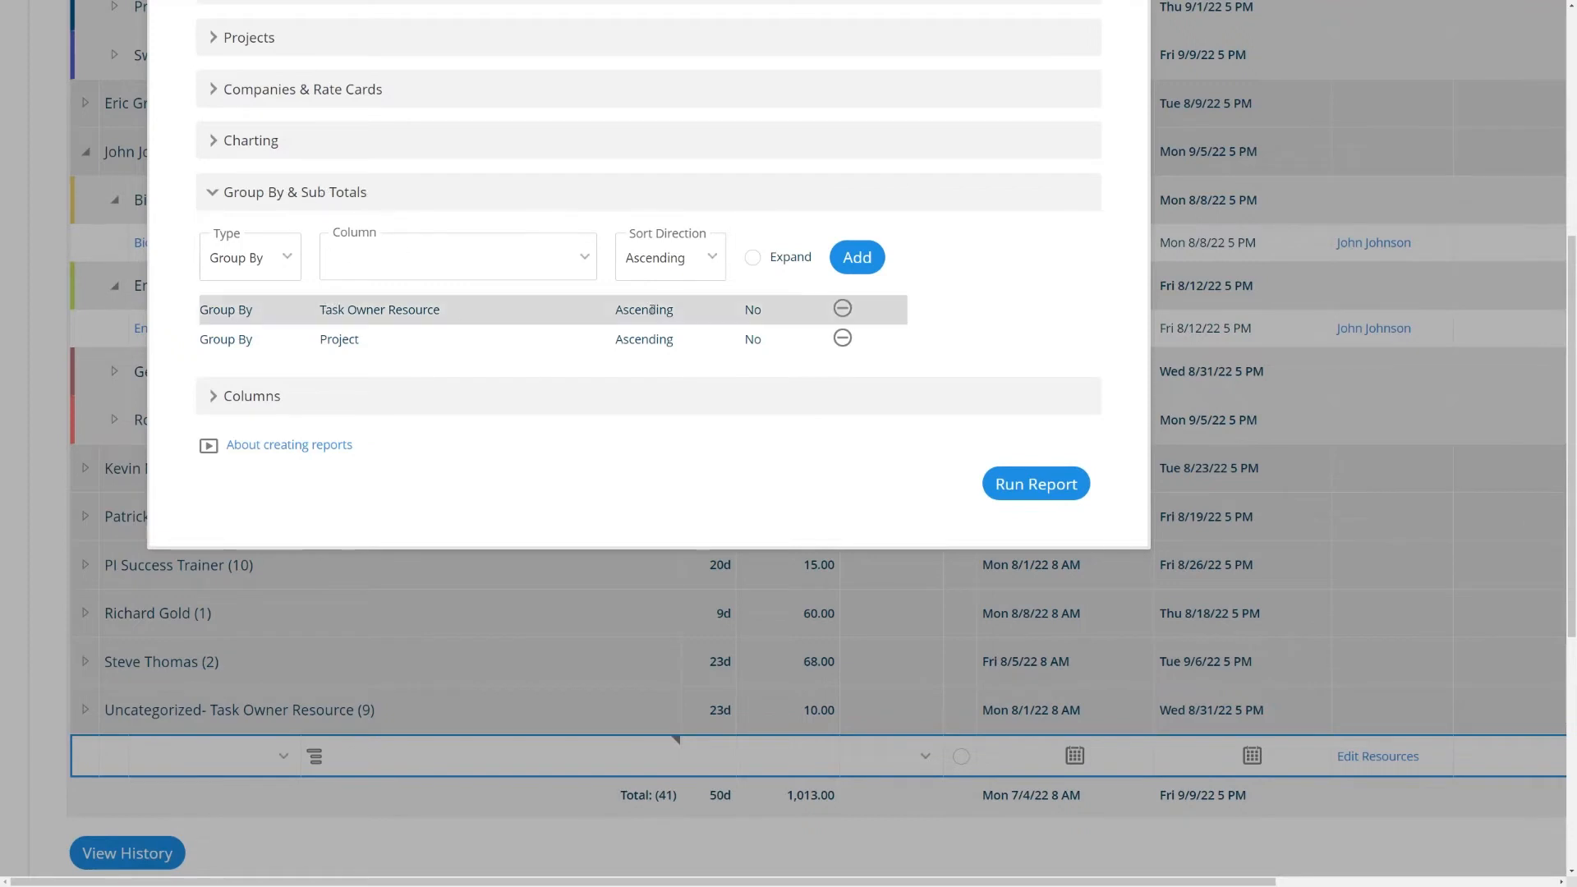
click(457, 256)
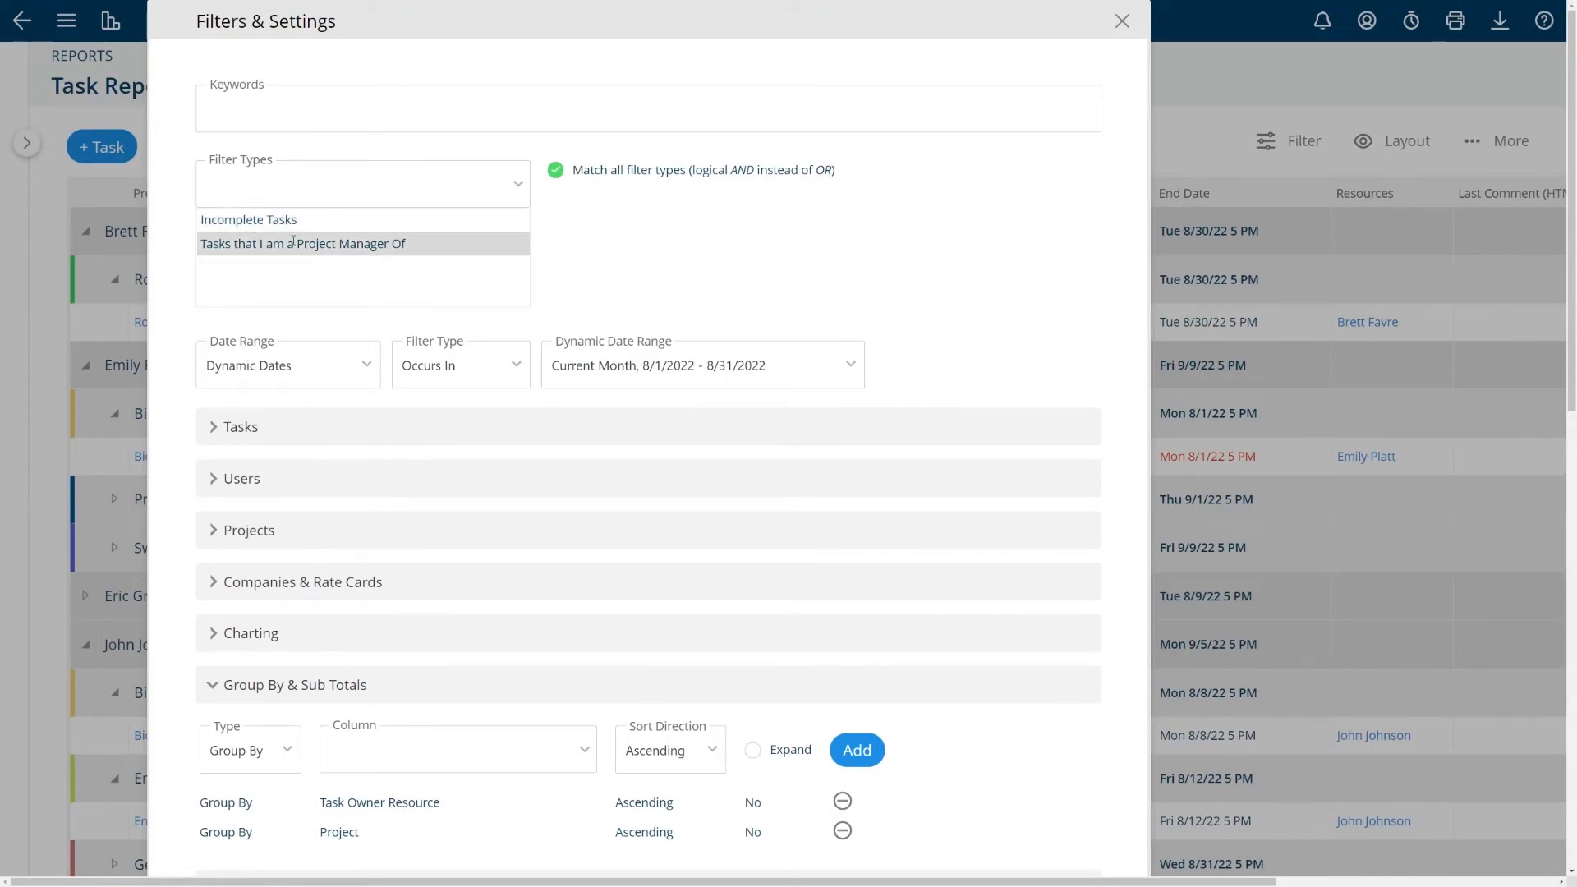
click(1035, 545)
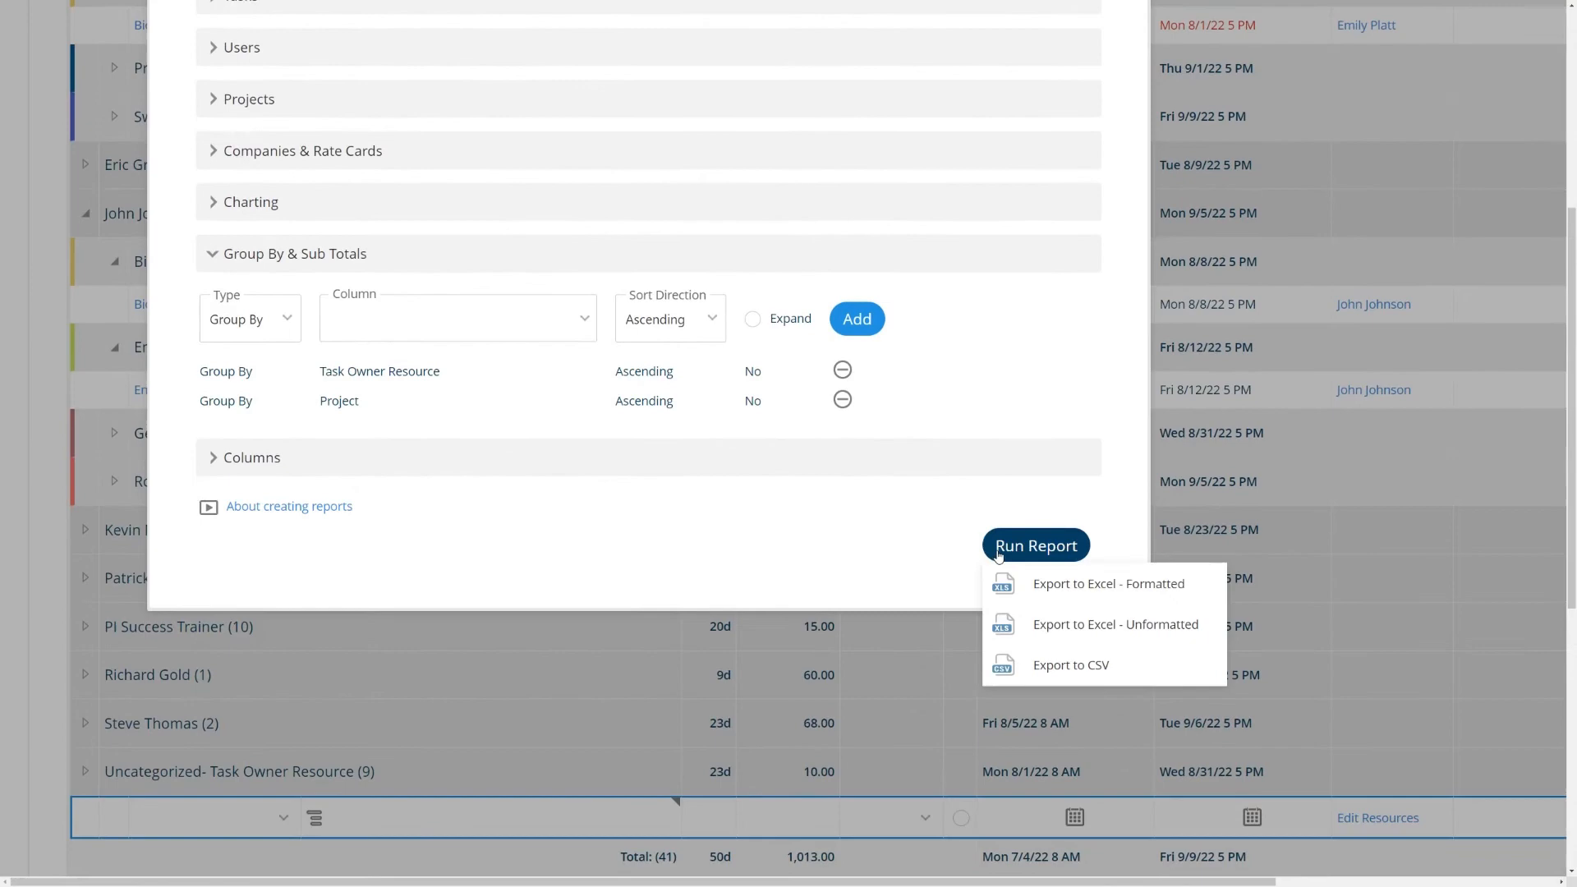
click(1035, 545)
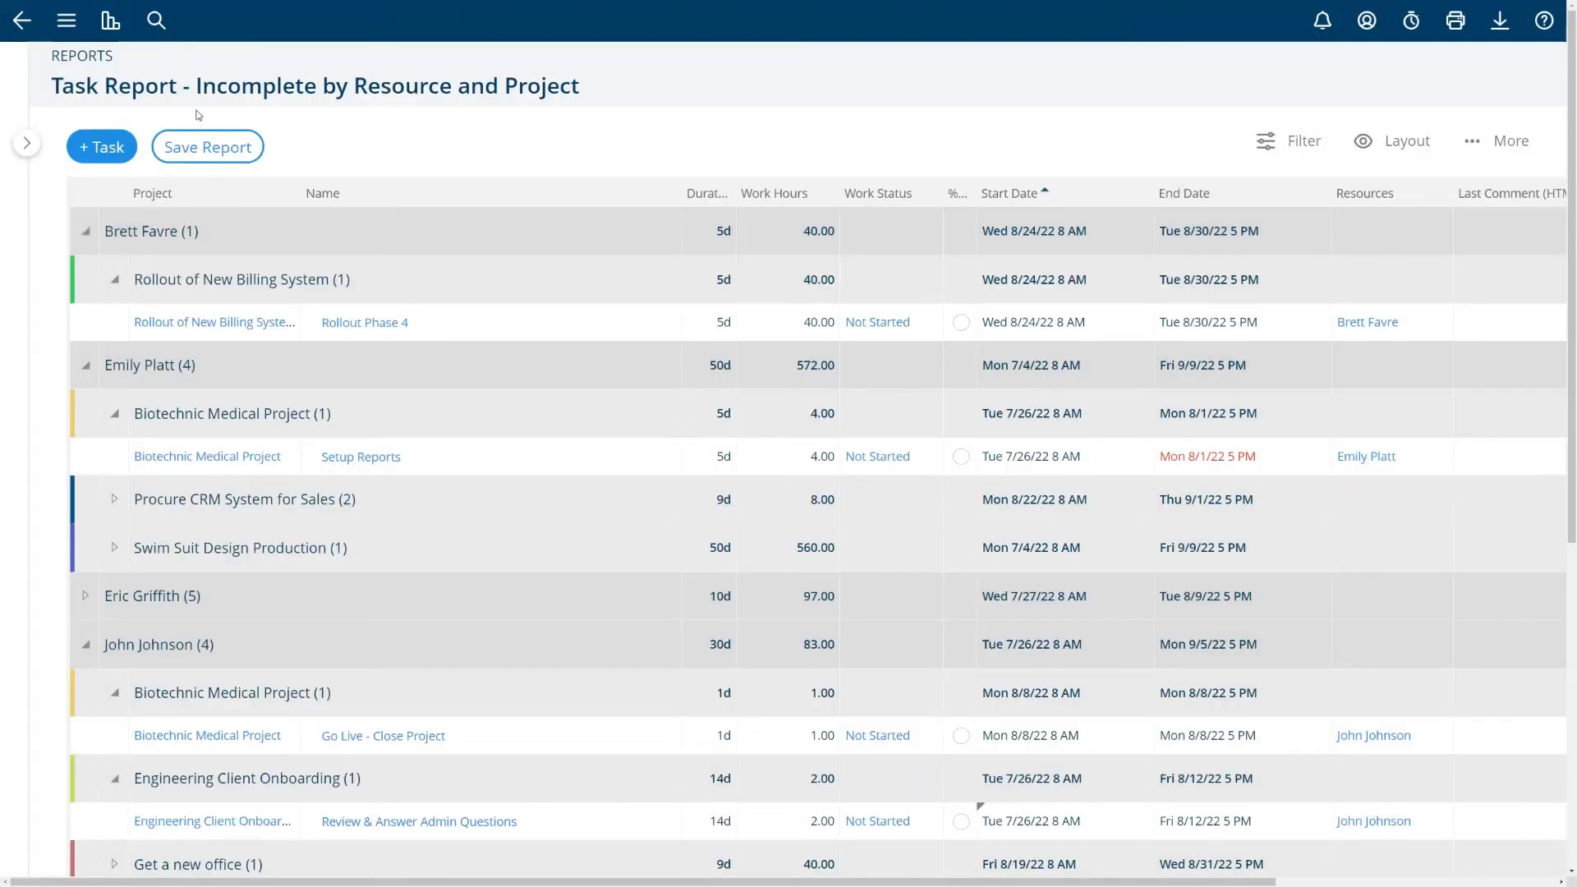
Open the 16 Week Capacity report from Reports > Resource Reports
click(110, 20)
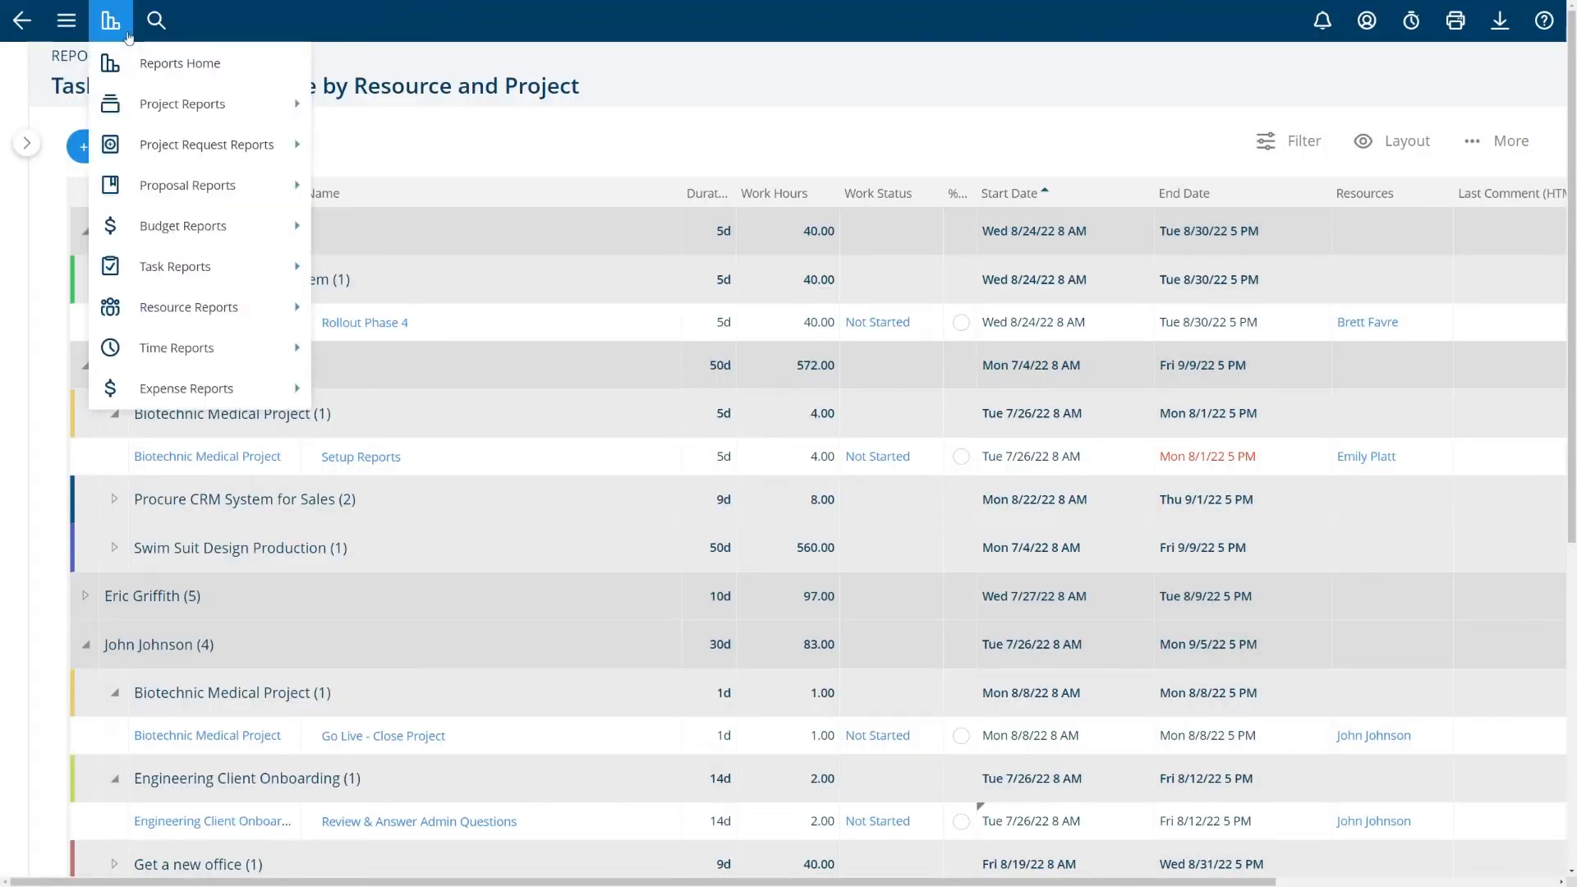
mouse_move(189, 307)
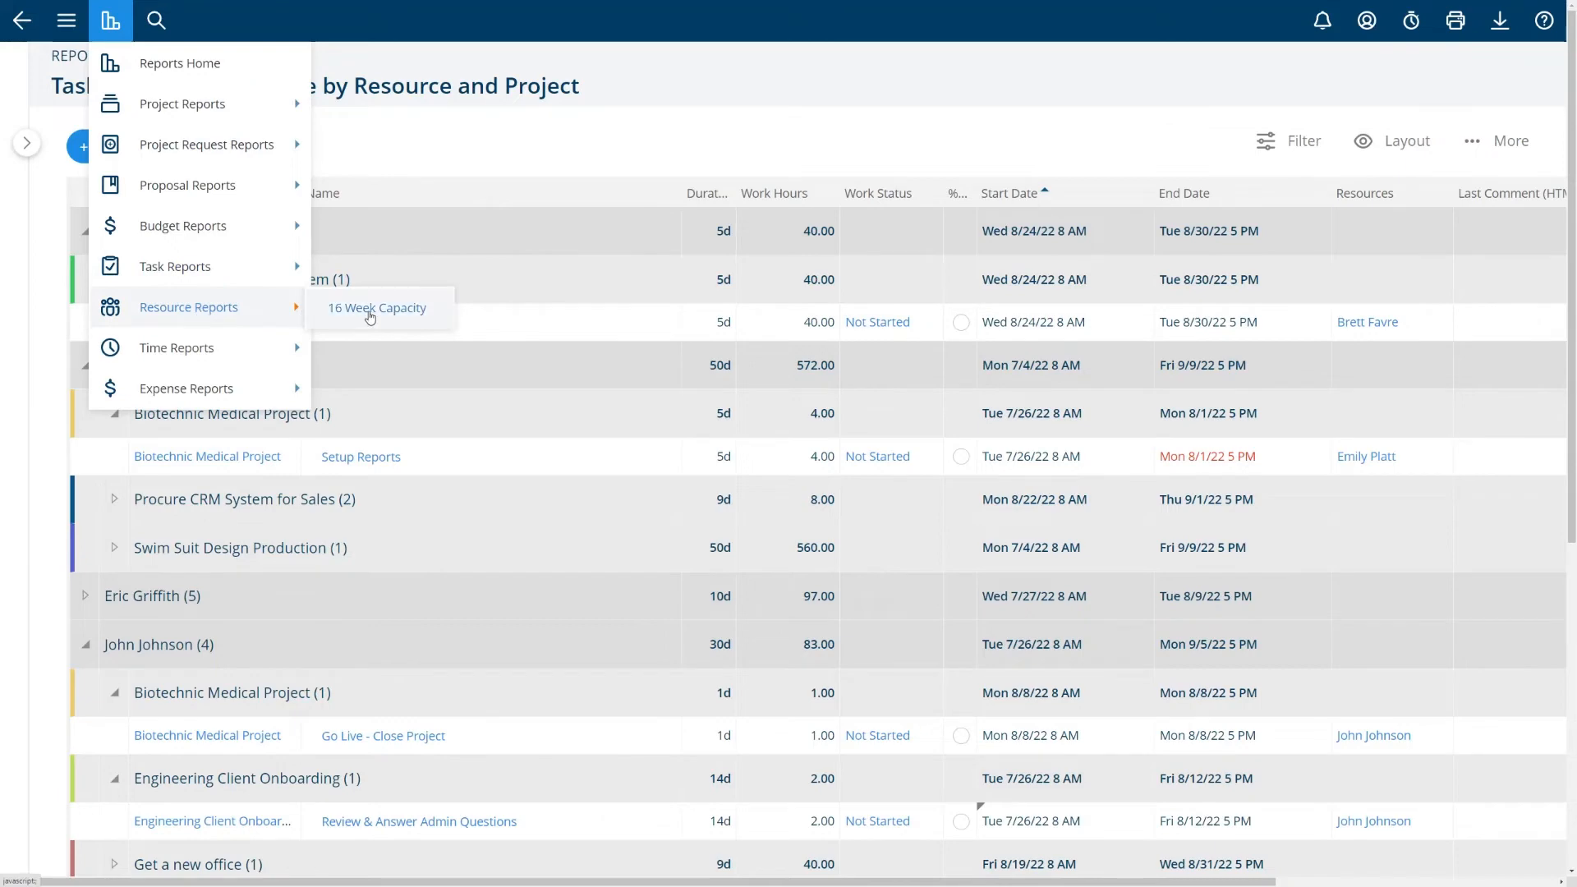
click(376, 307)
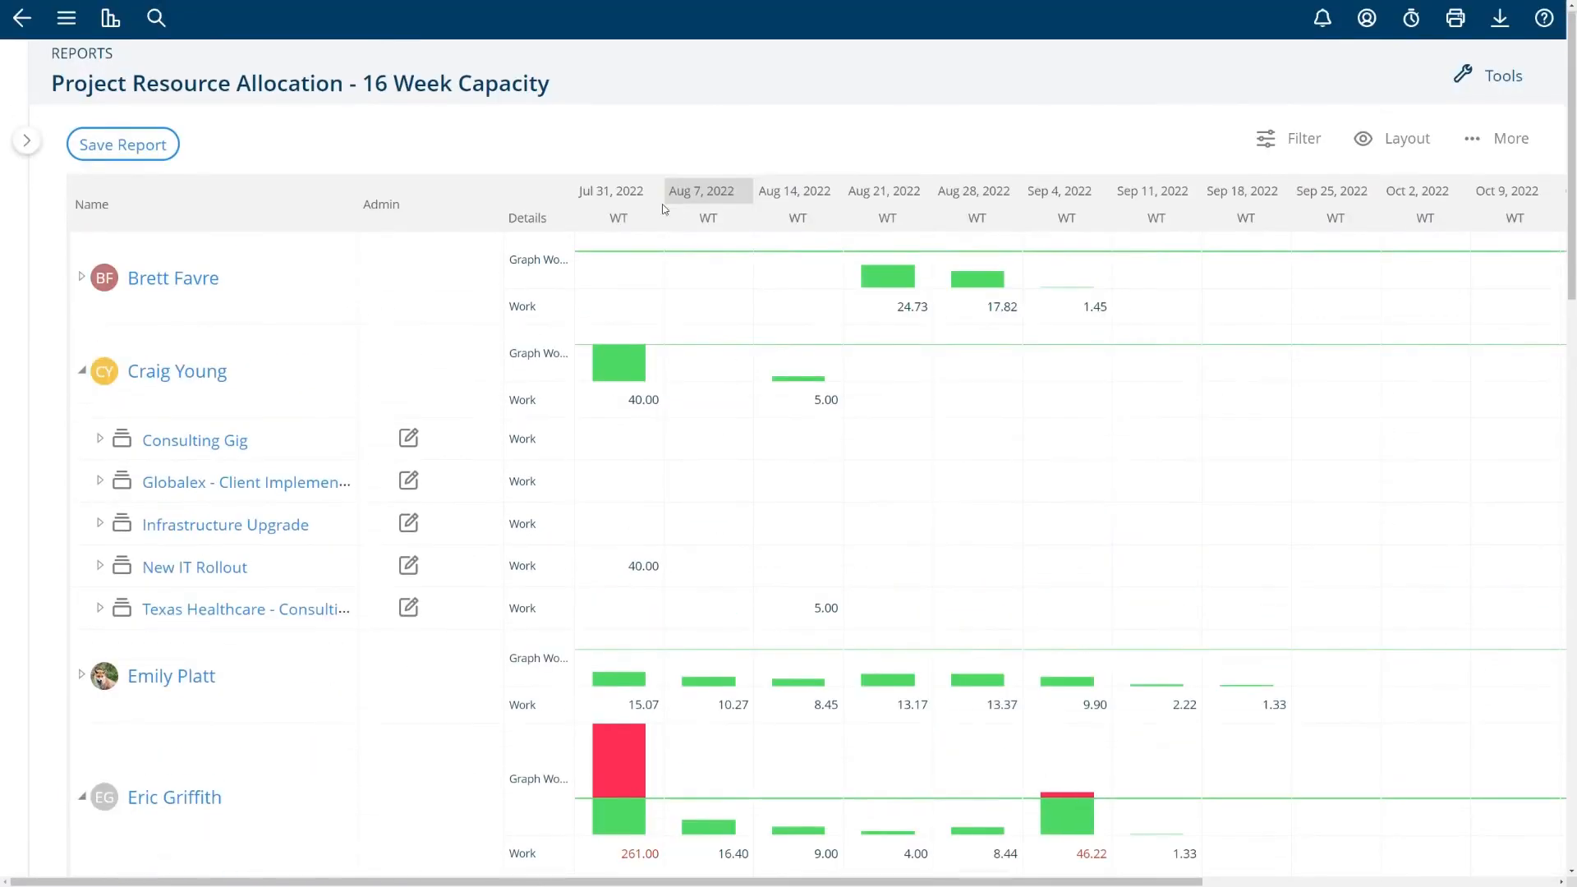
scroll(down, 3)
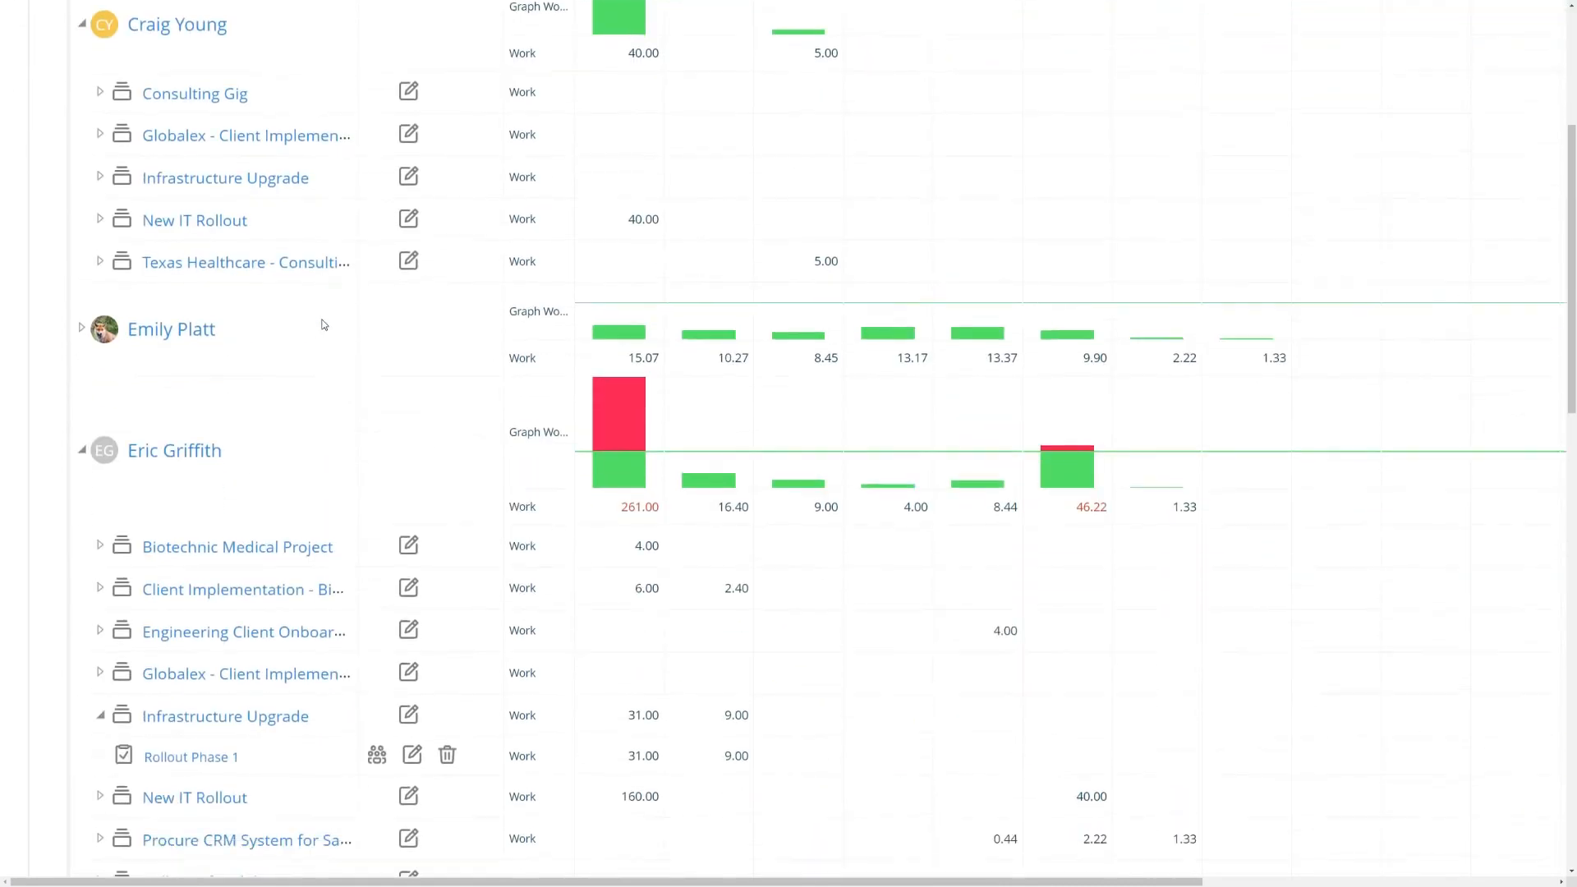
scroll(down, 3)
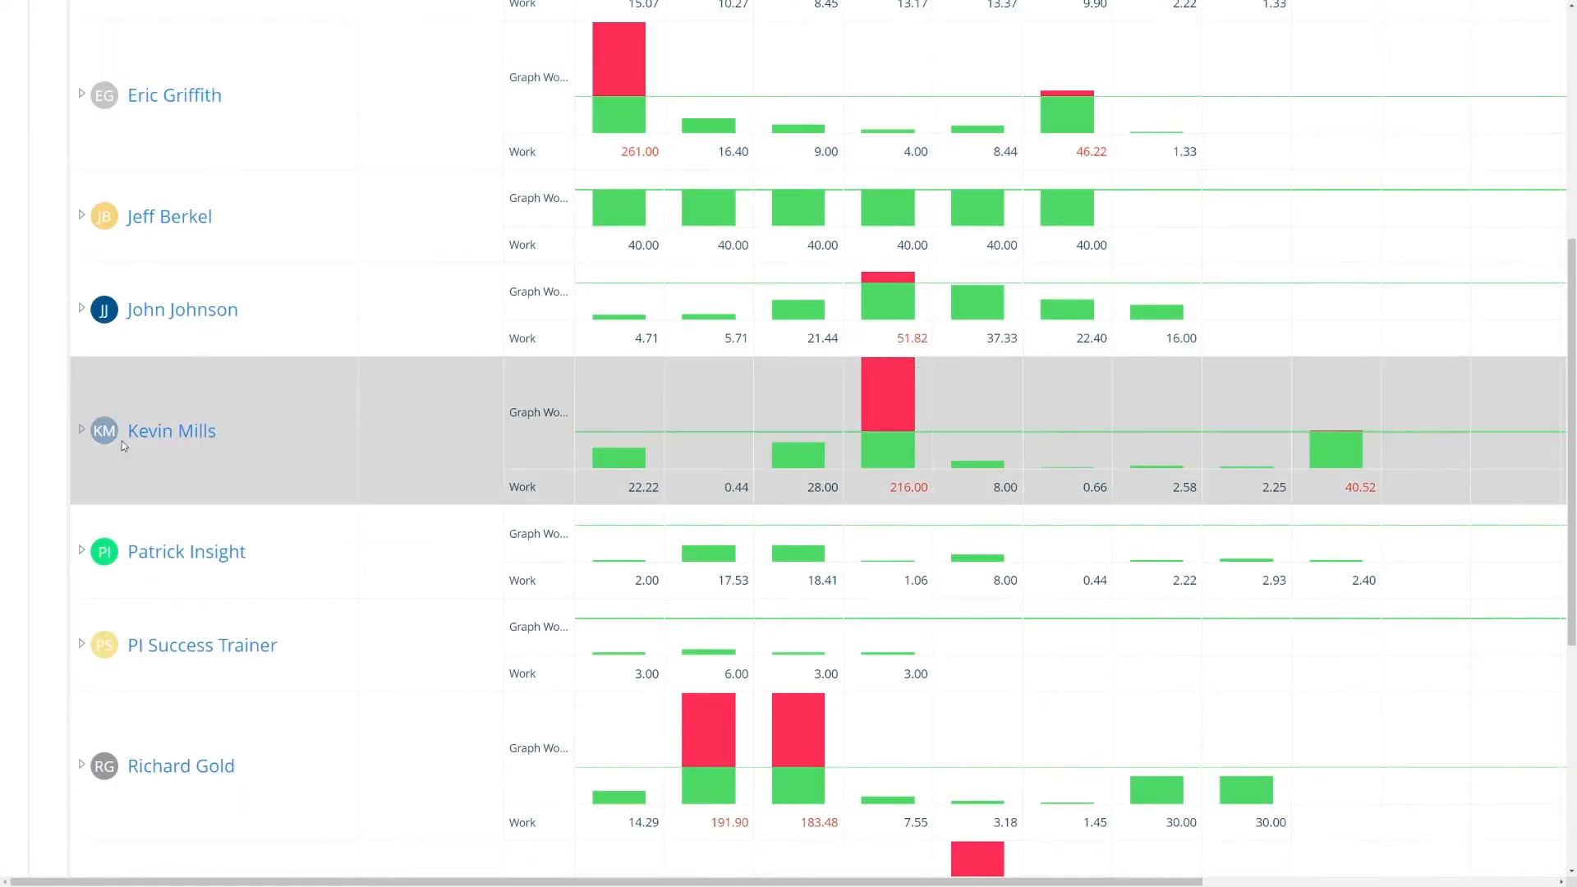
mouse_move(819, 424)
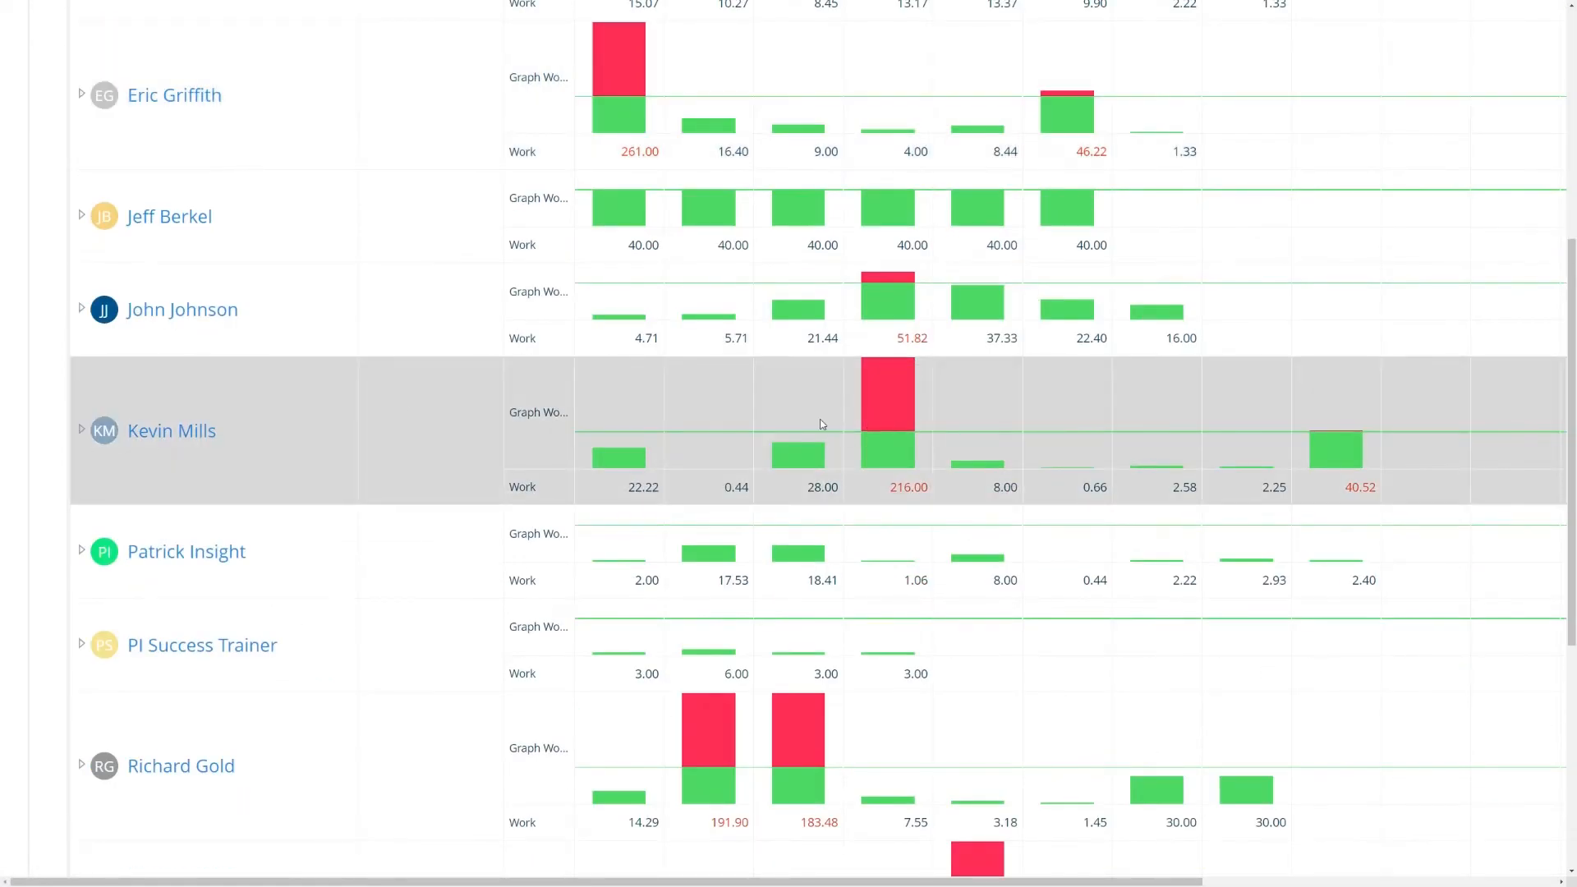
click(82, 430)
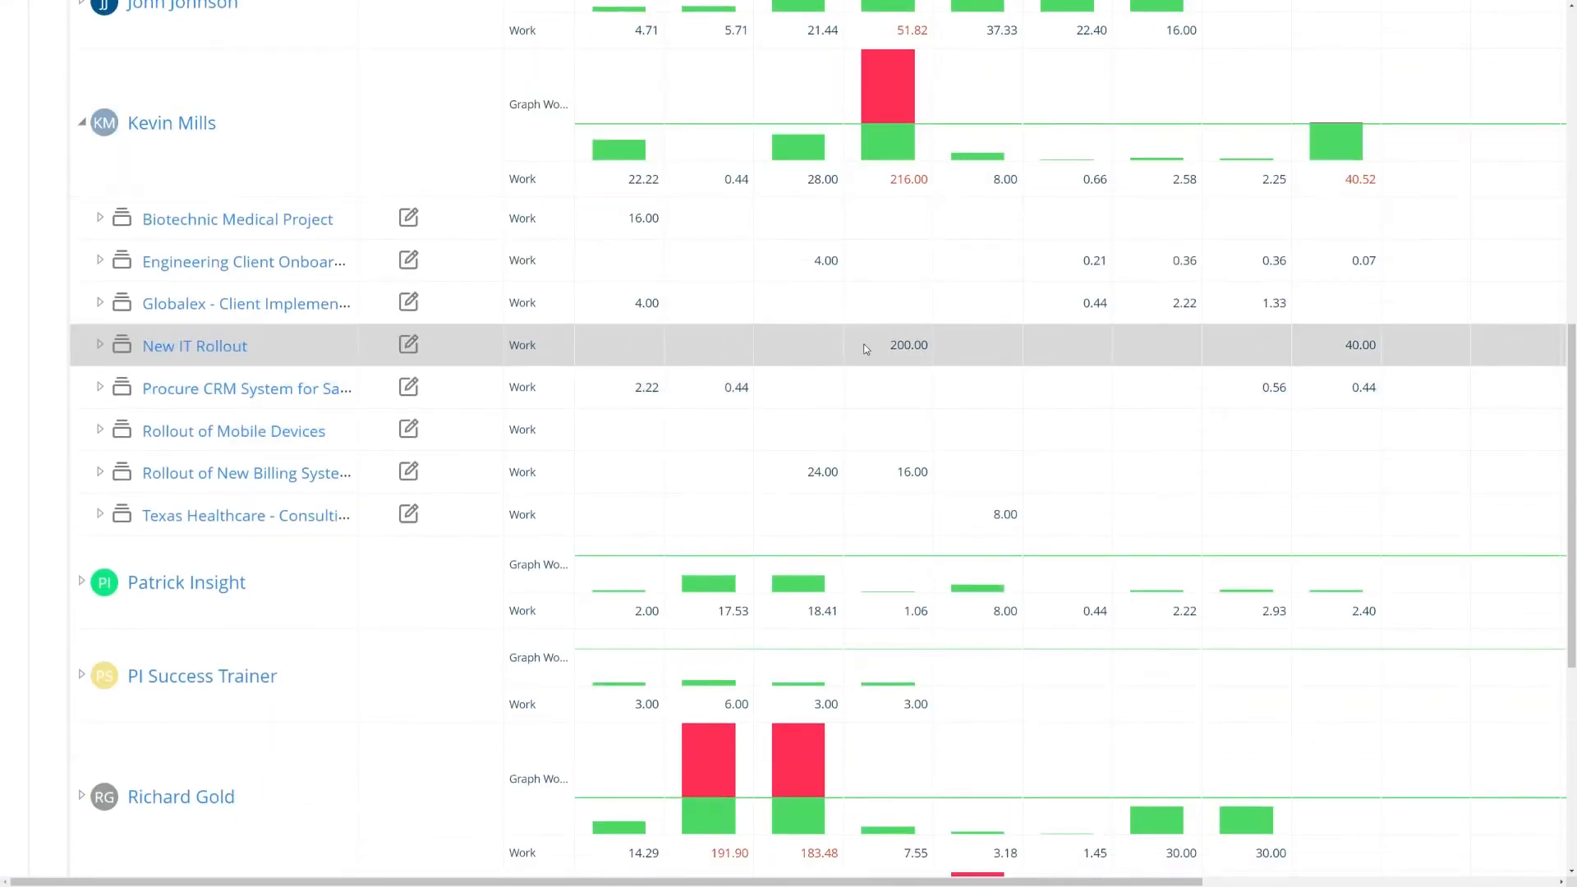
click(98, 345)
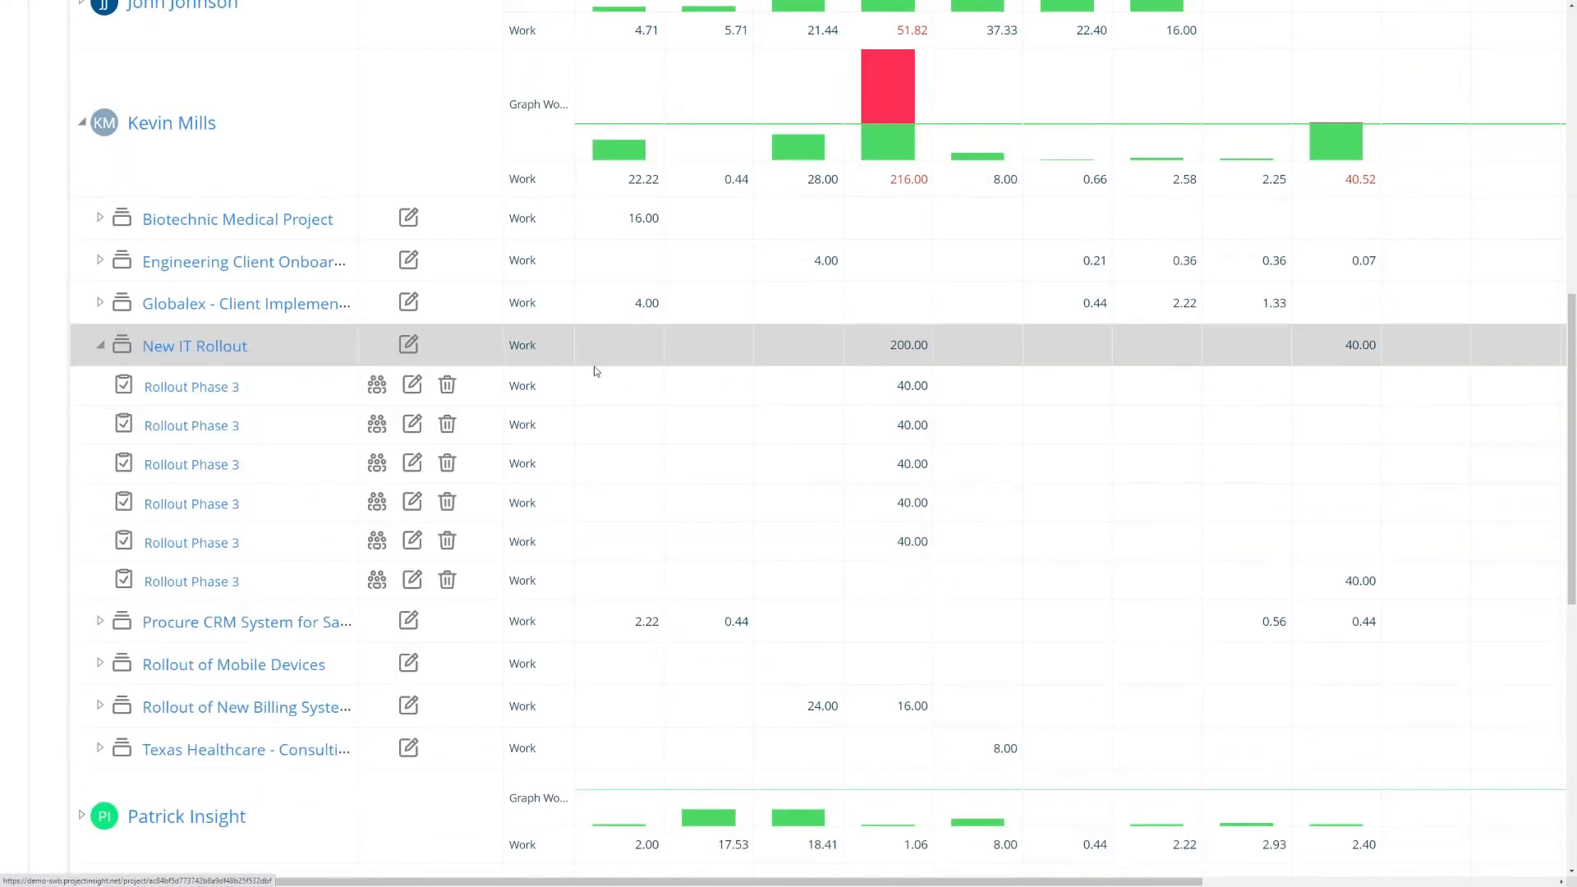
scroll(down, 3)
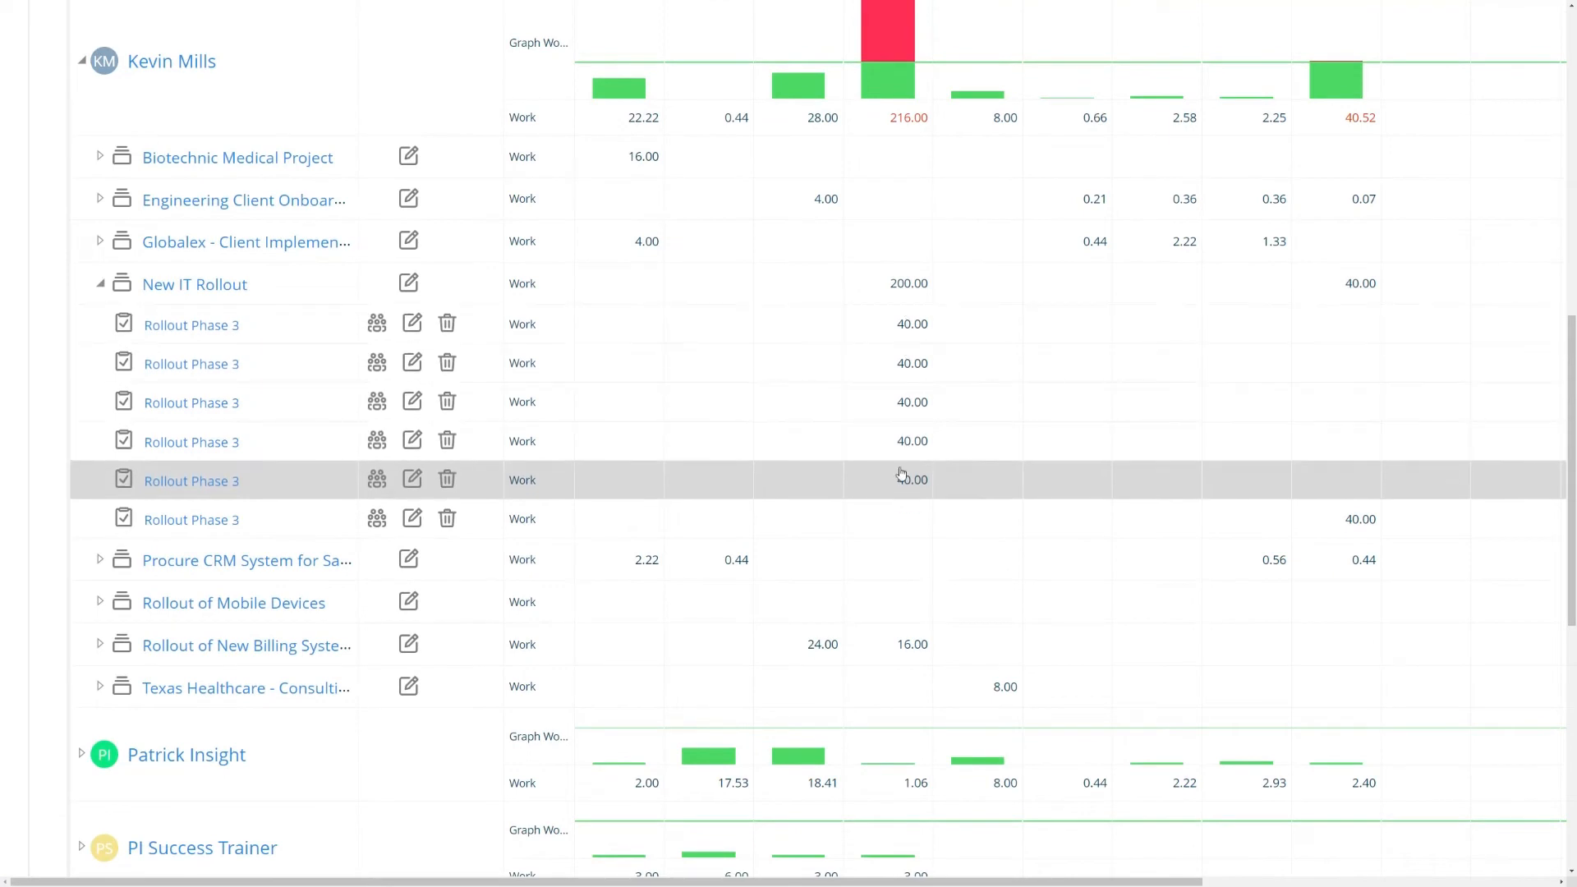
mouse_move(900, 475)
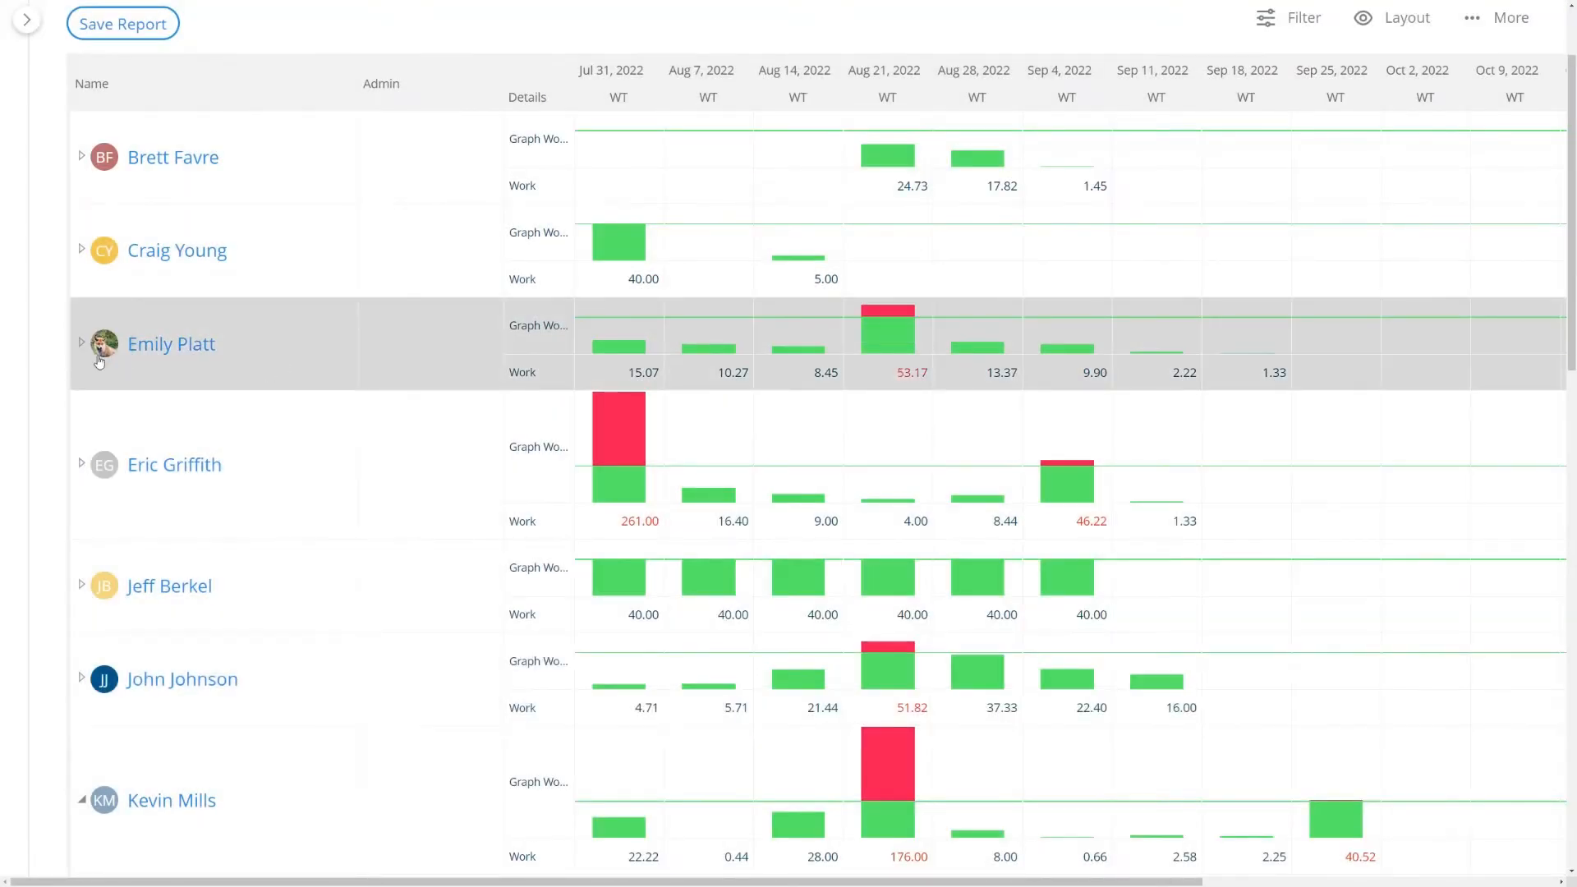
click(80, 800)
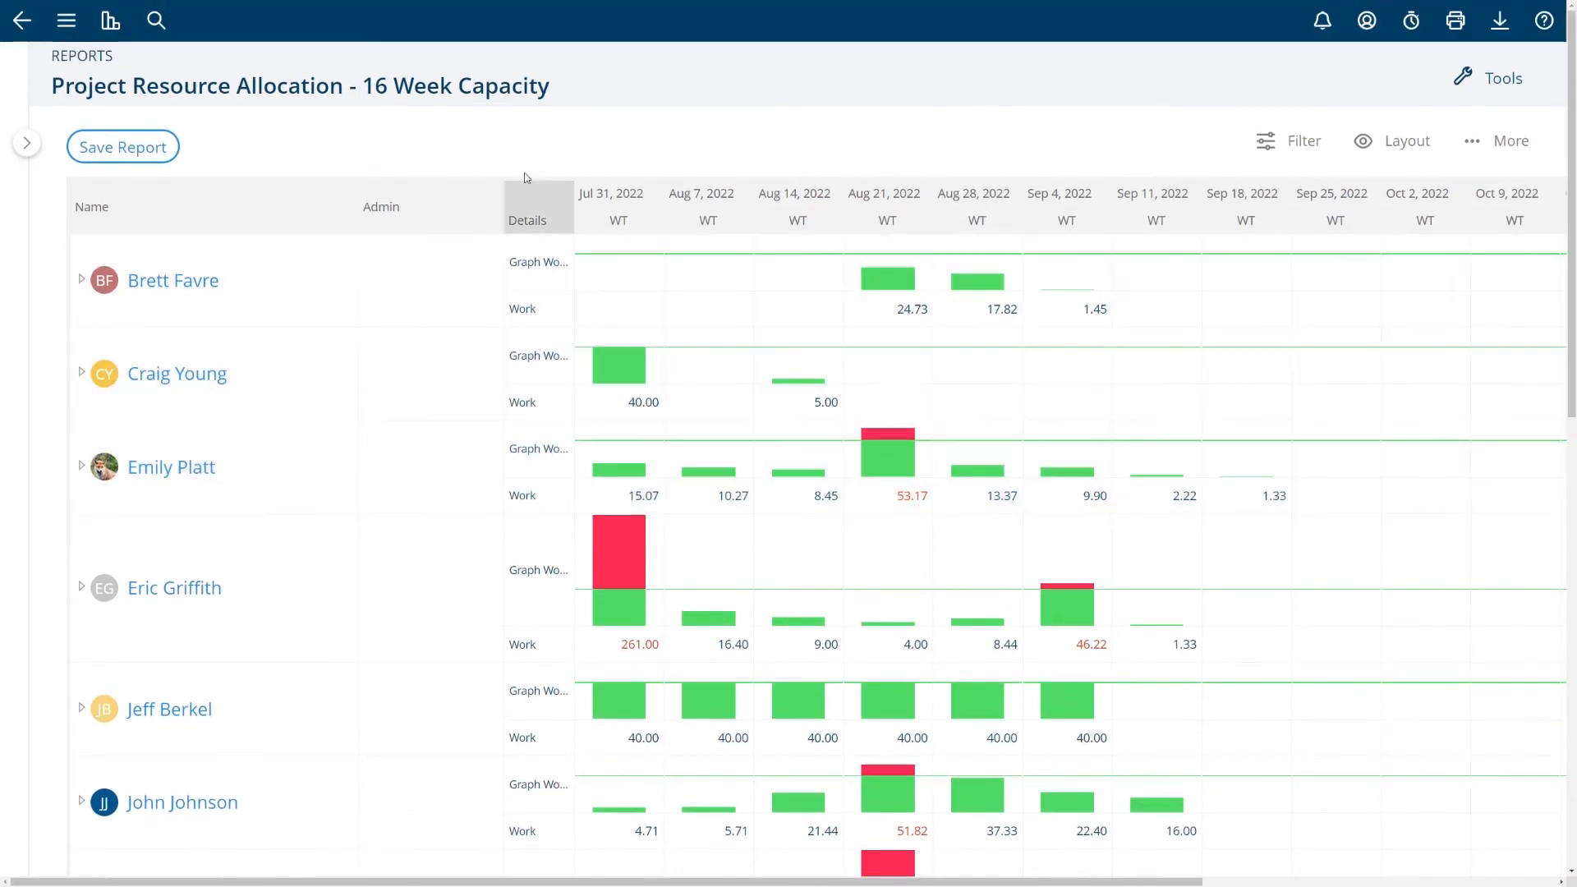
Save the report keeping the name 16 Week Capacity
click(122, 146)
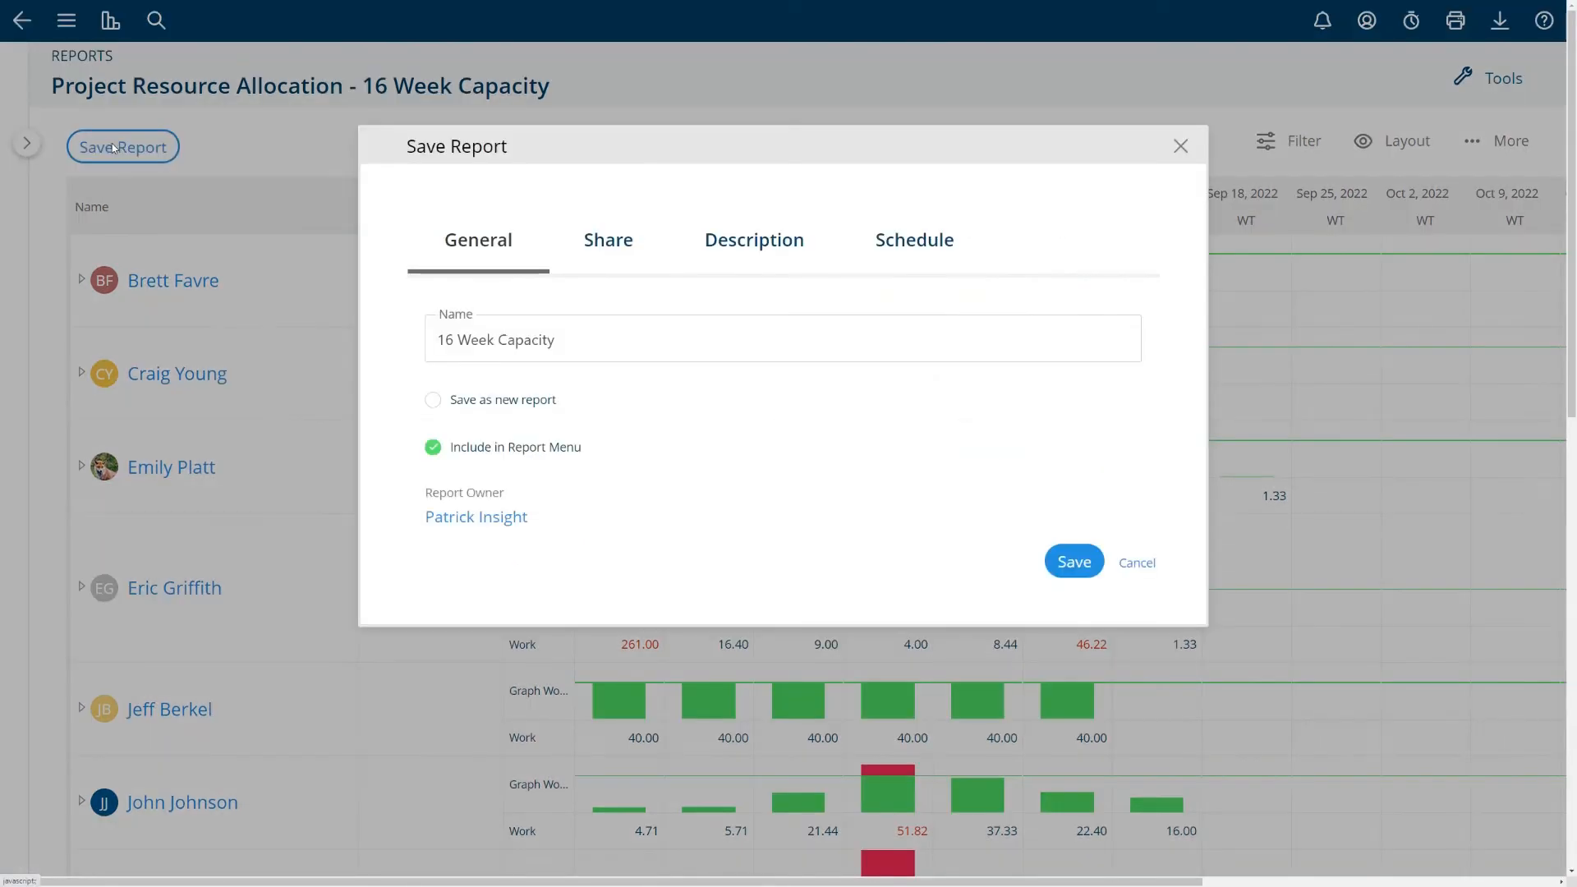
mouse_move(1123, 564)
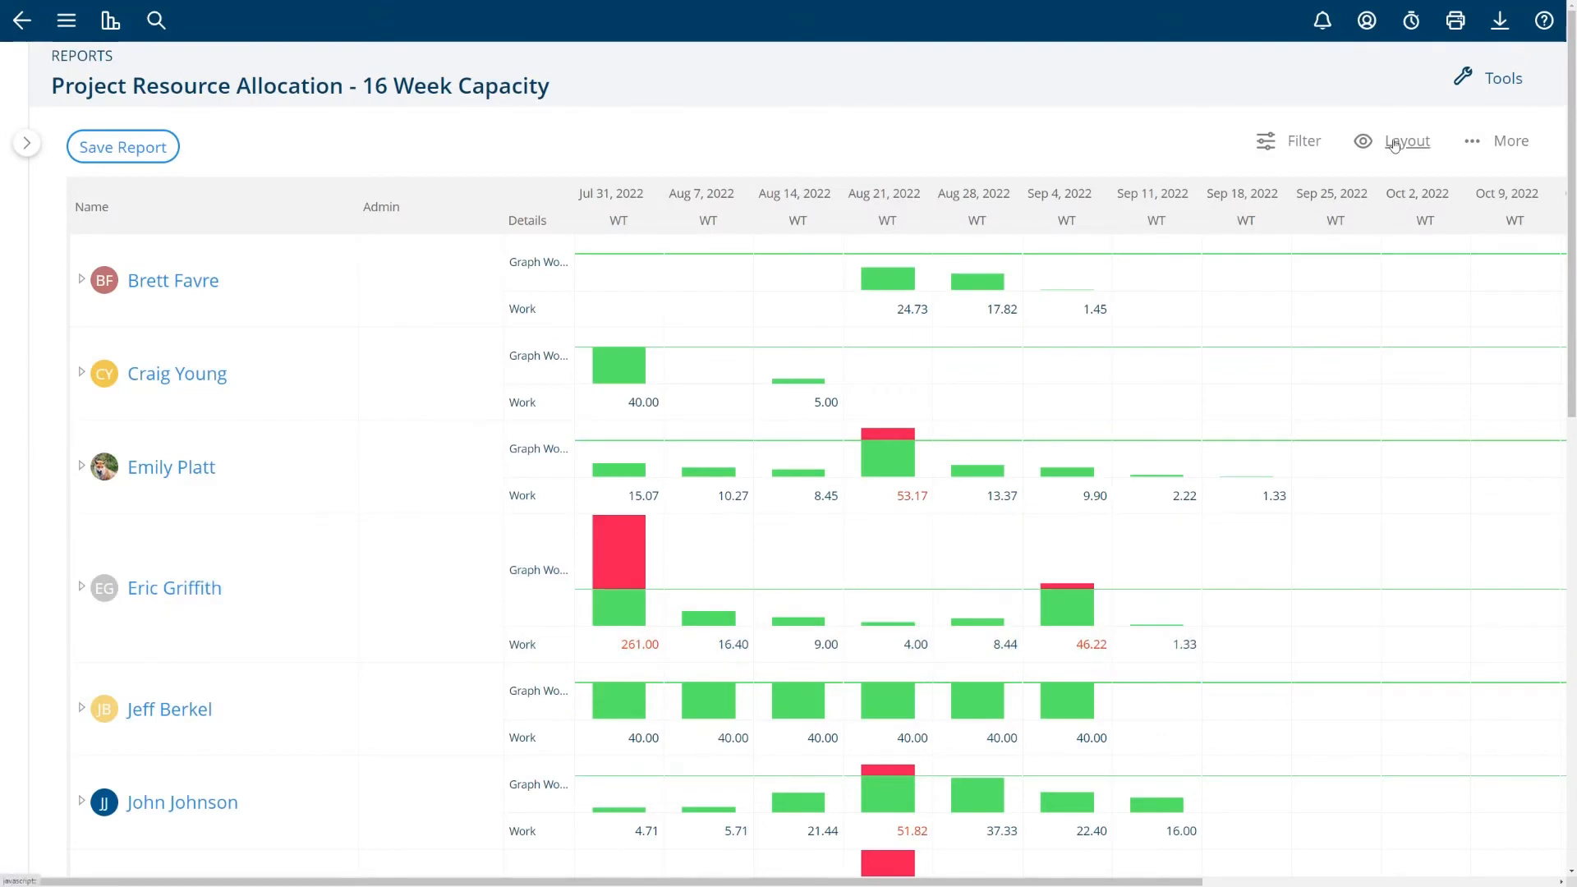
click(1405, 142)
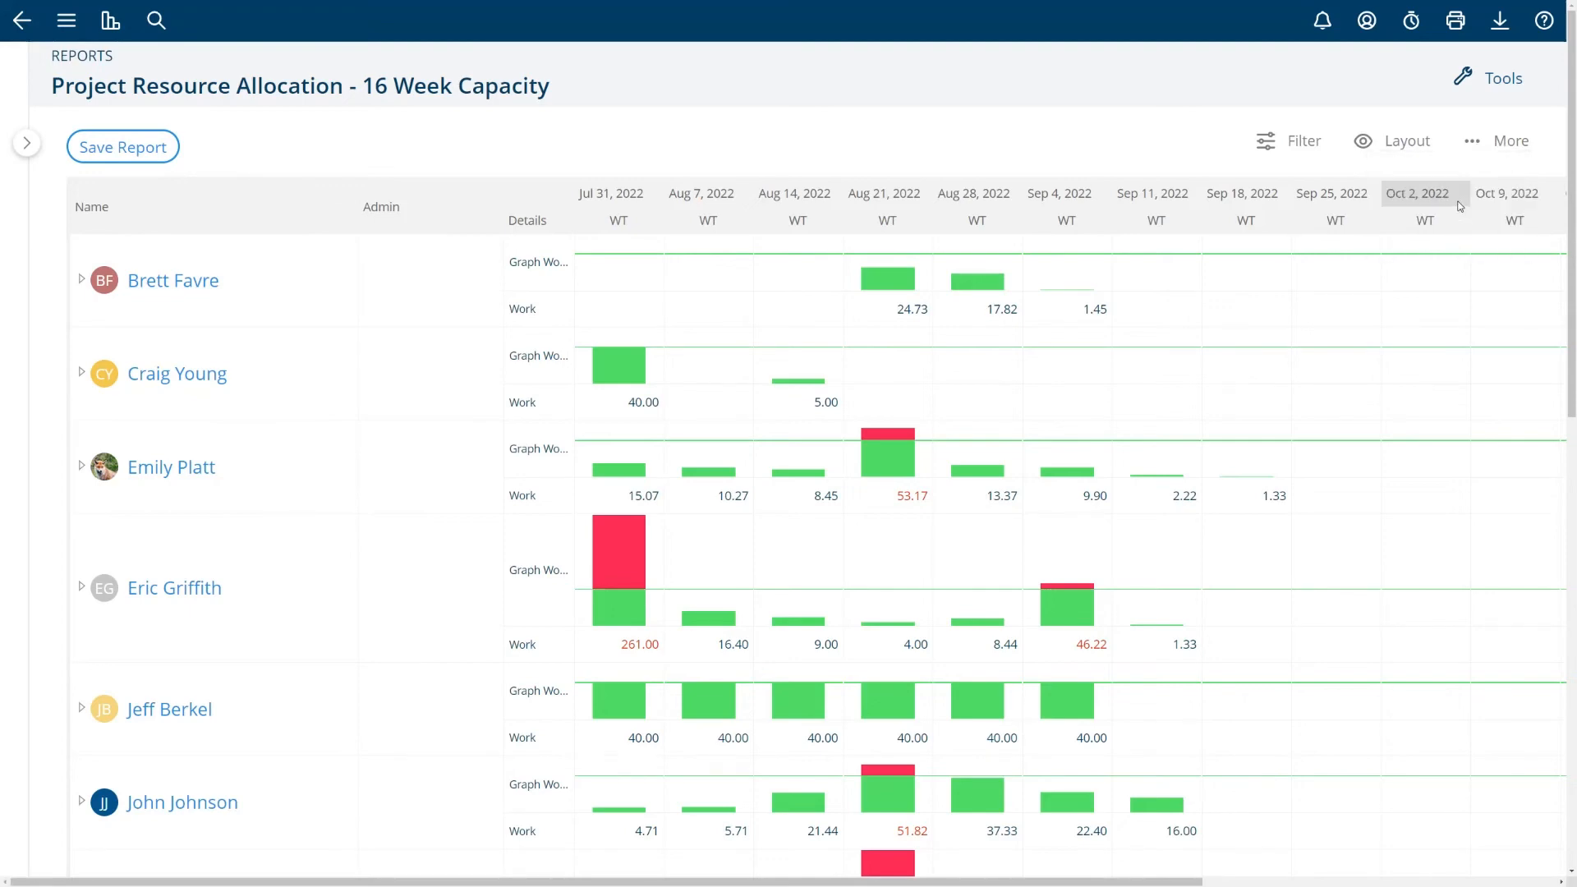
scroll(down, 3)
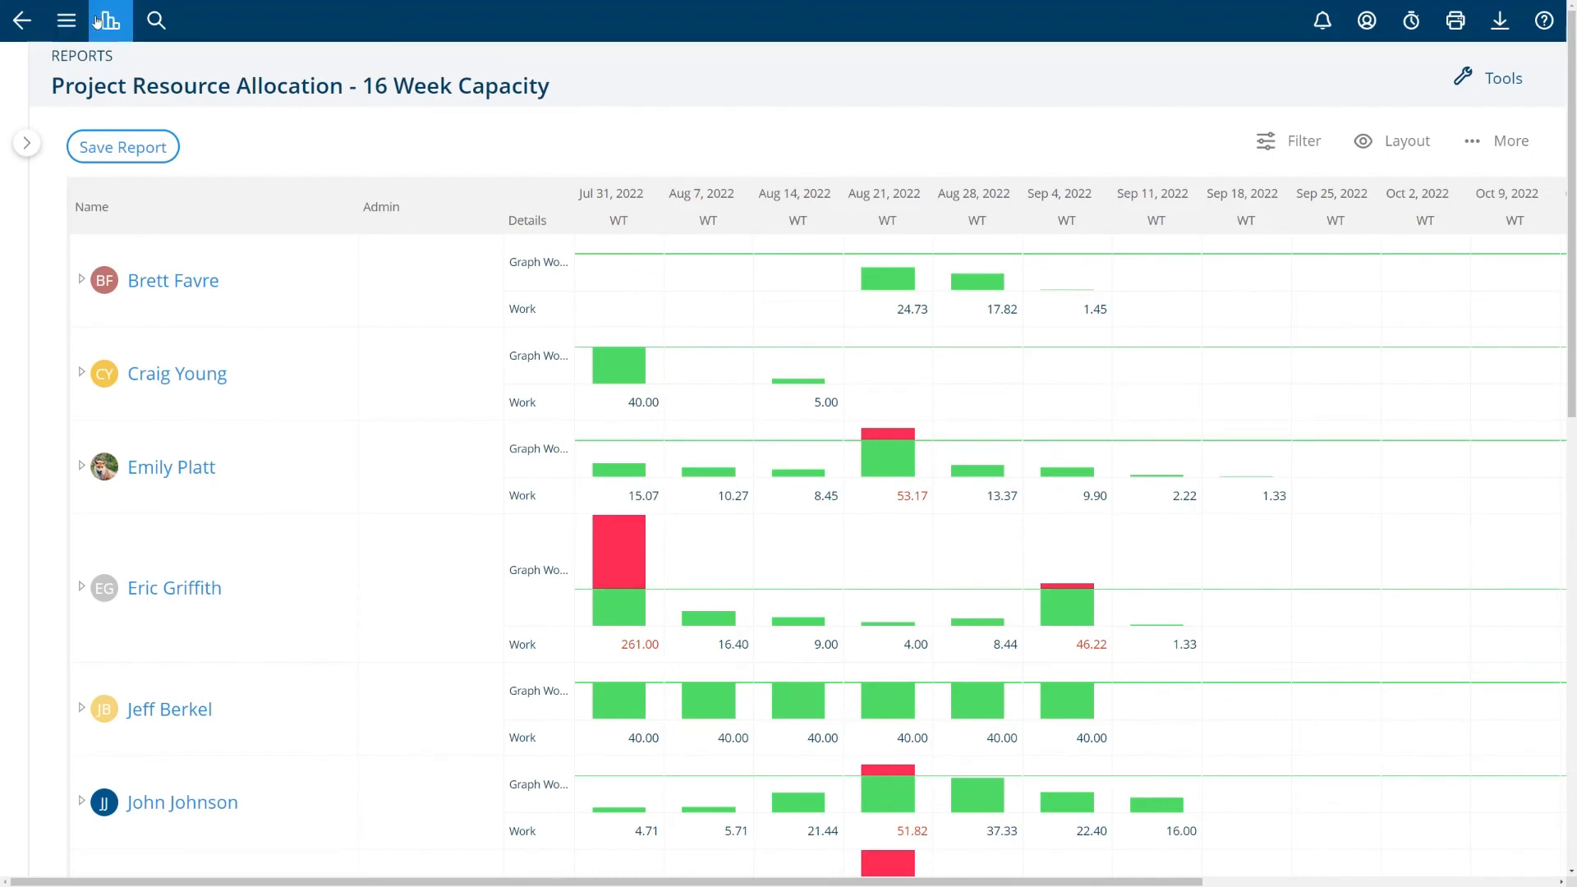
Open Time Entries Last Month - By Person from Reports > Time Reports
click(109, 19)
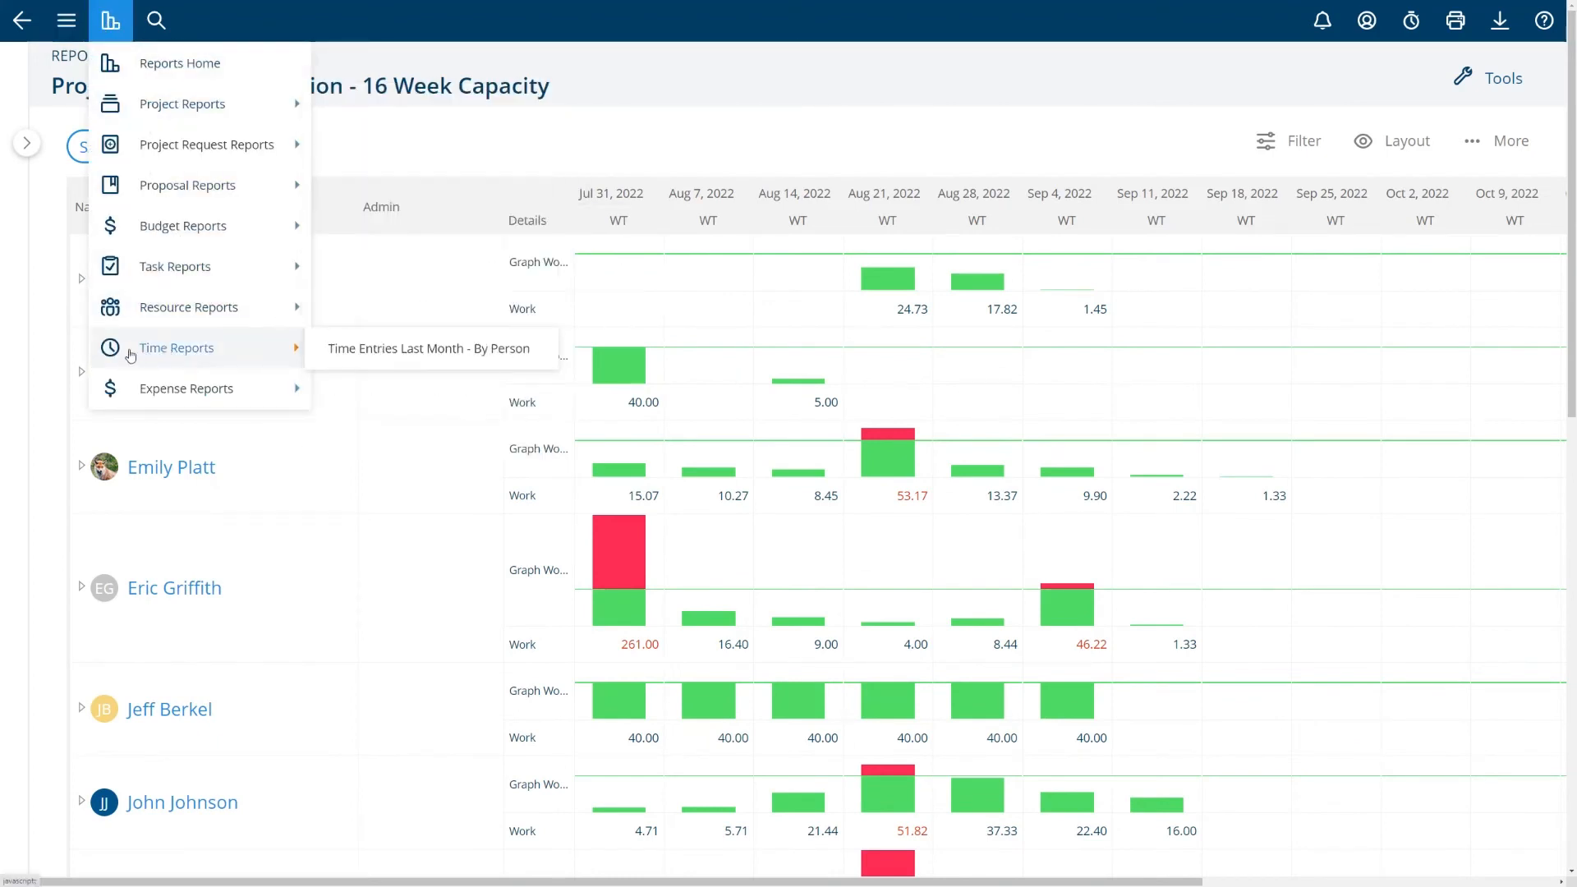
mouse_move(156, 360)
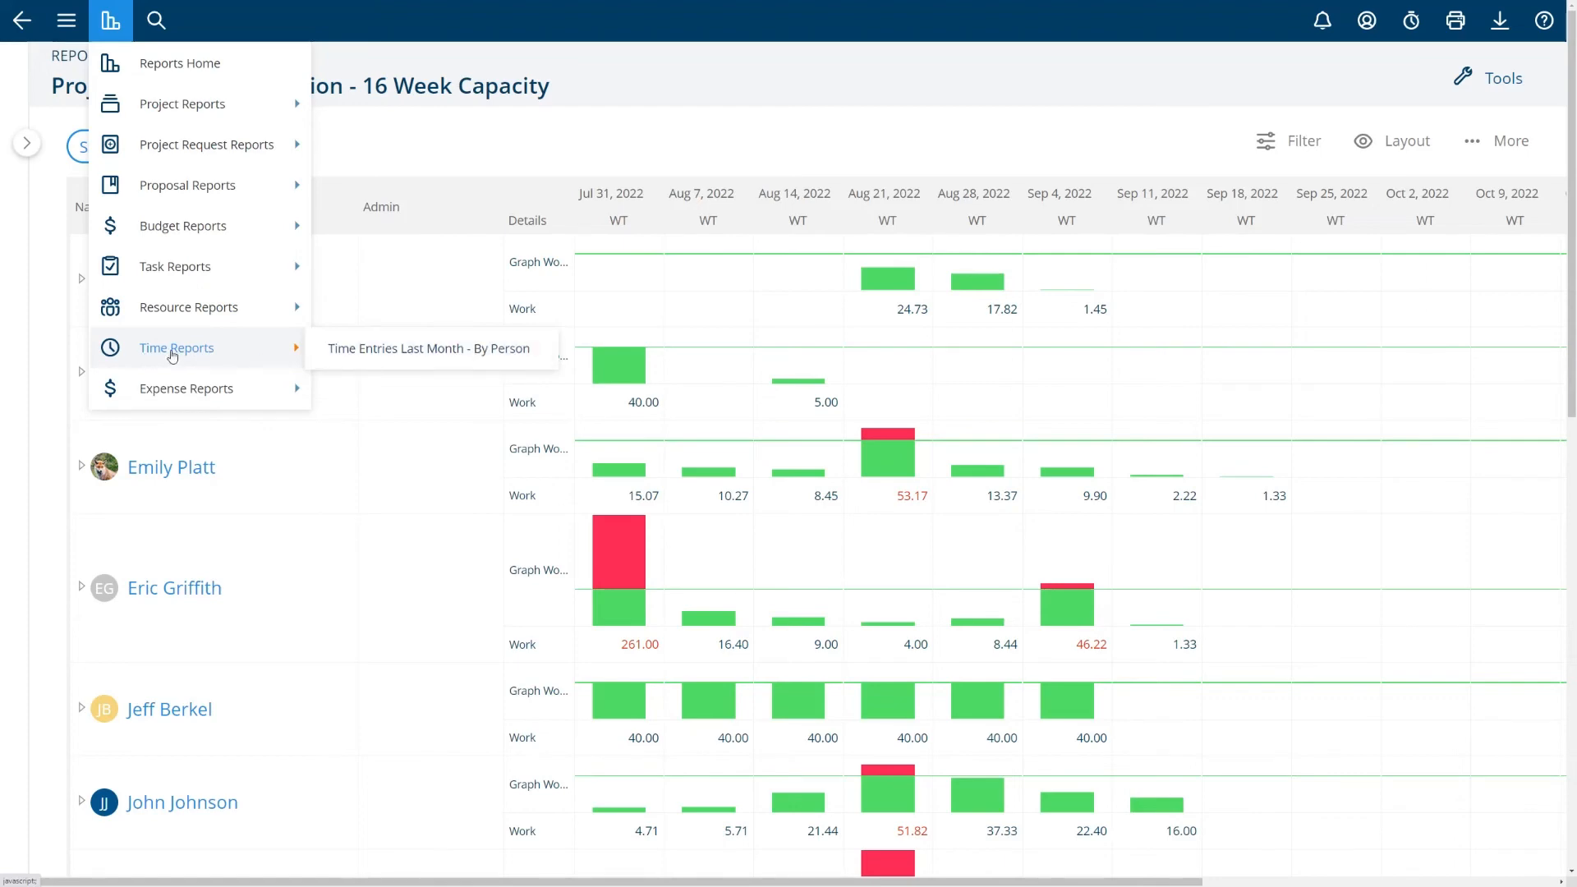
click(427, 348)
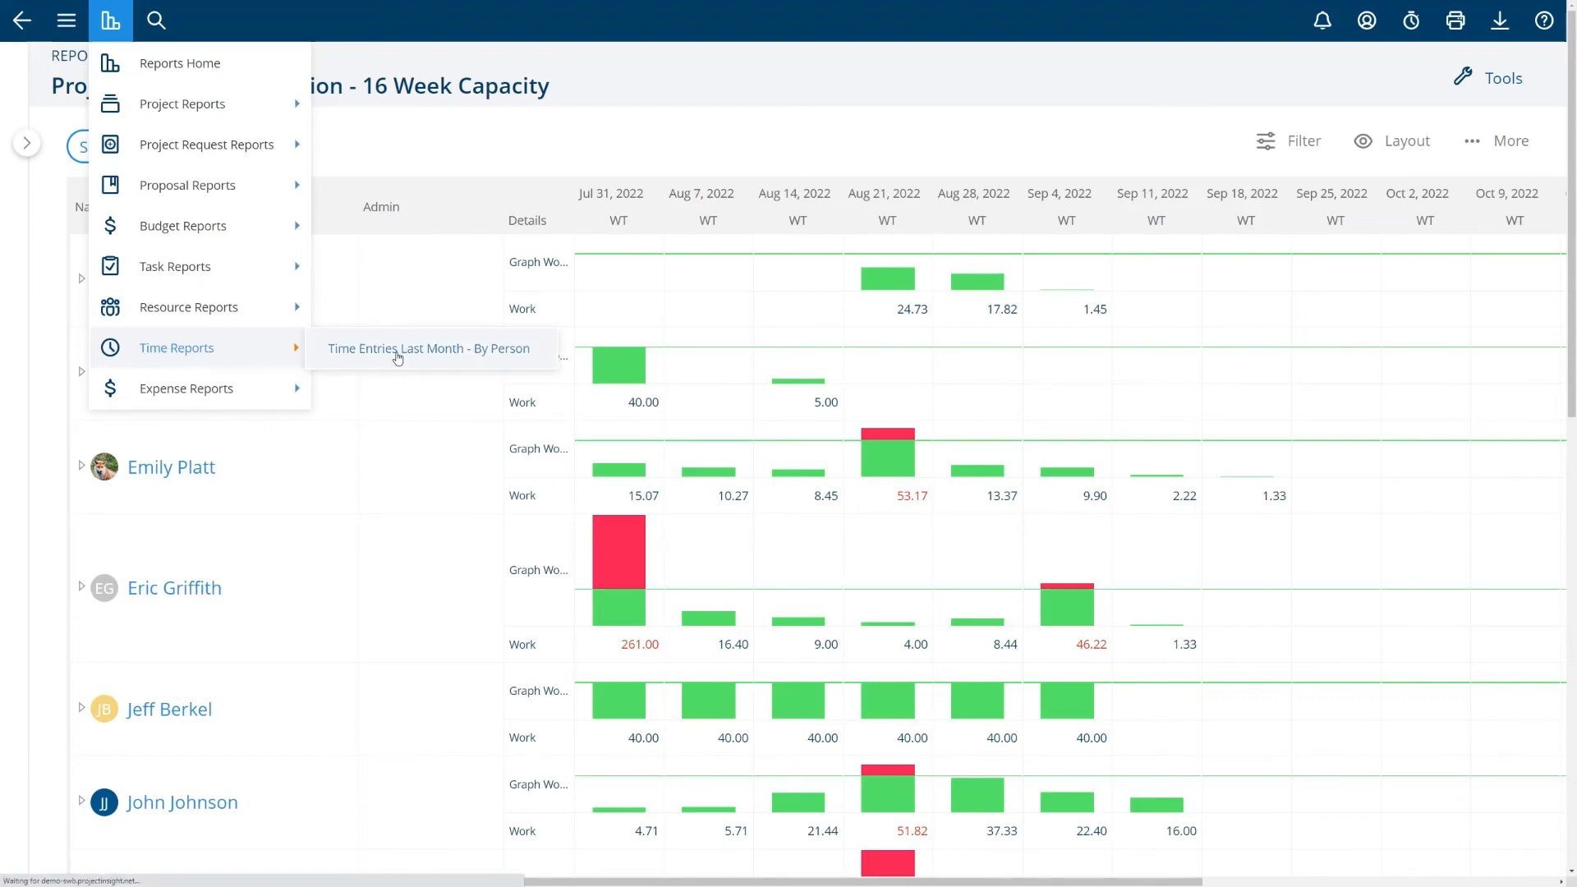
click(427, 349)
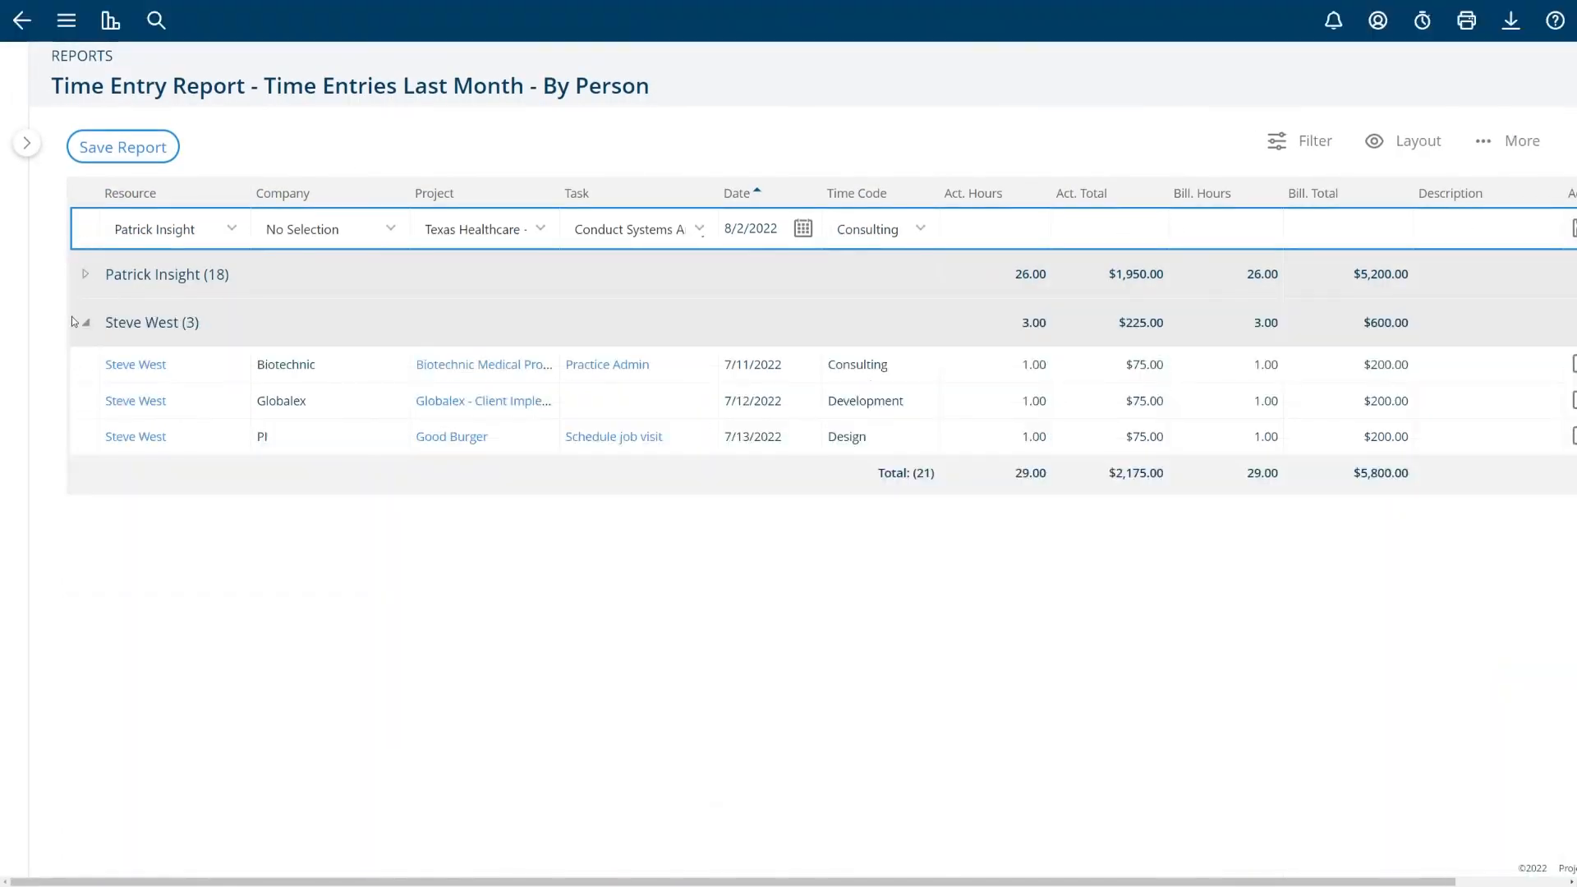
Expand and collapse the first person's time entries, then go to Reports Home
click(84, 274)
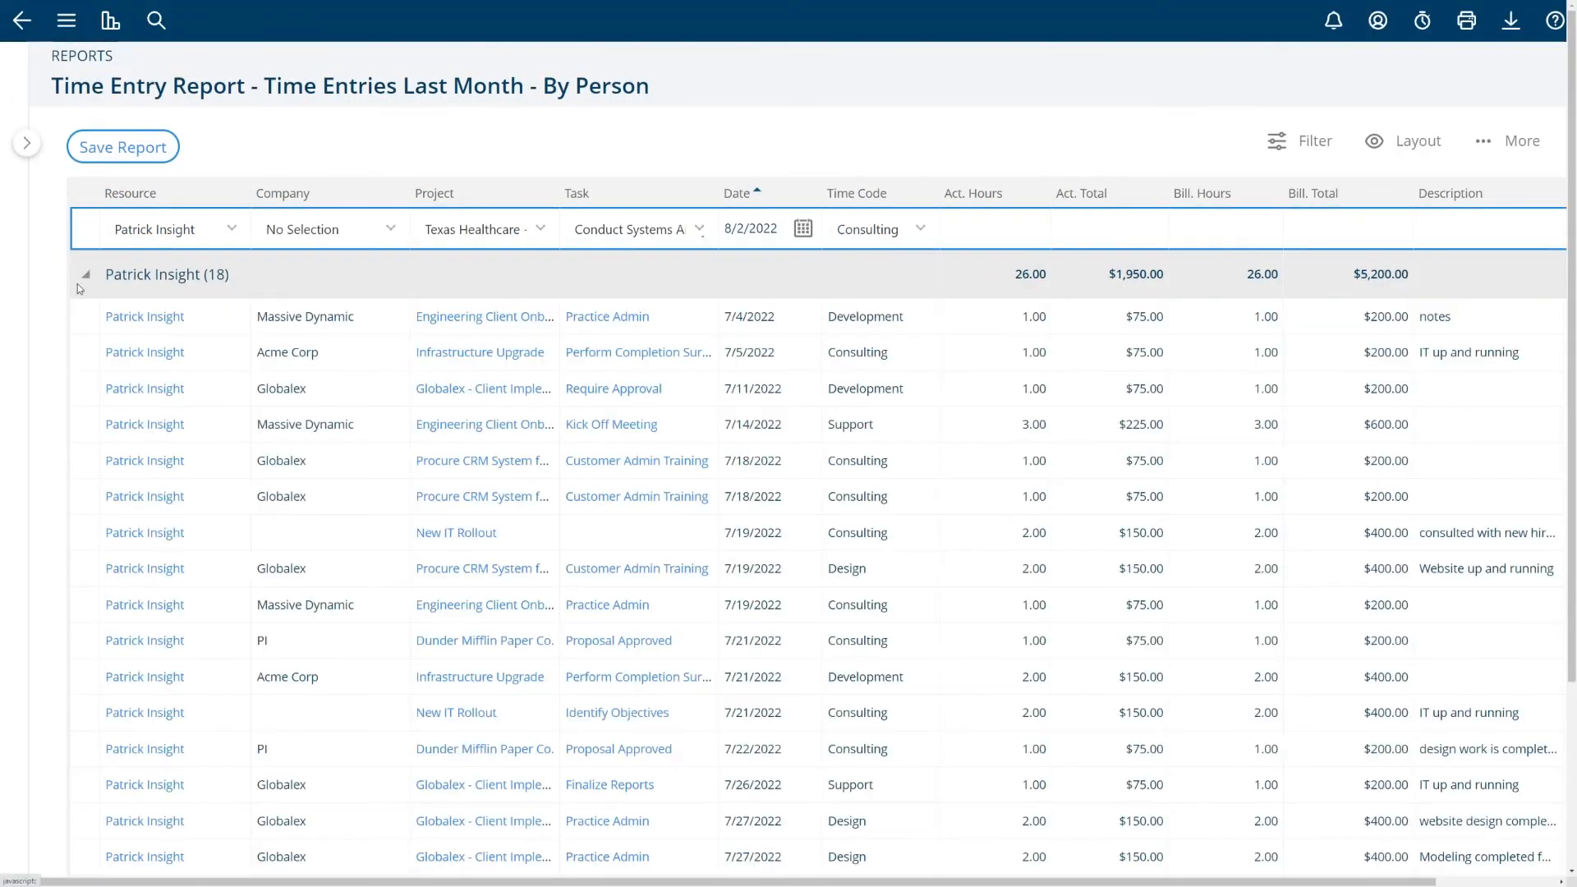
click(84, 274)
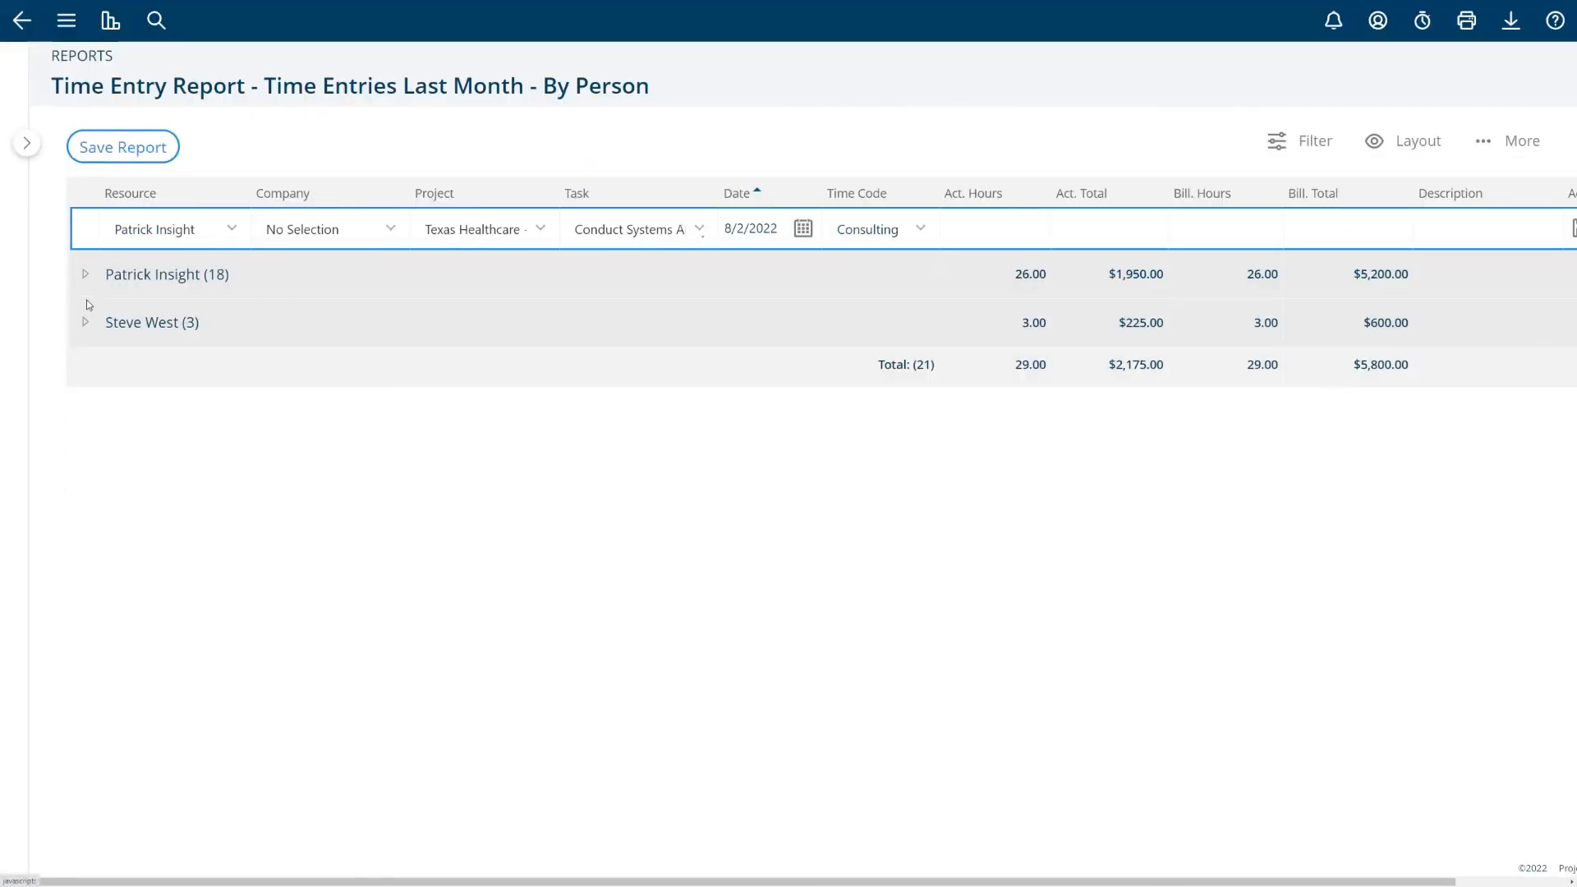
click(85, 274)
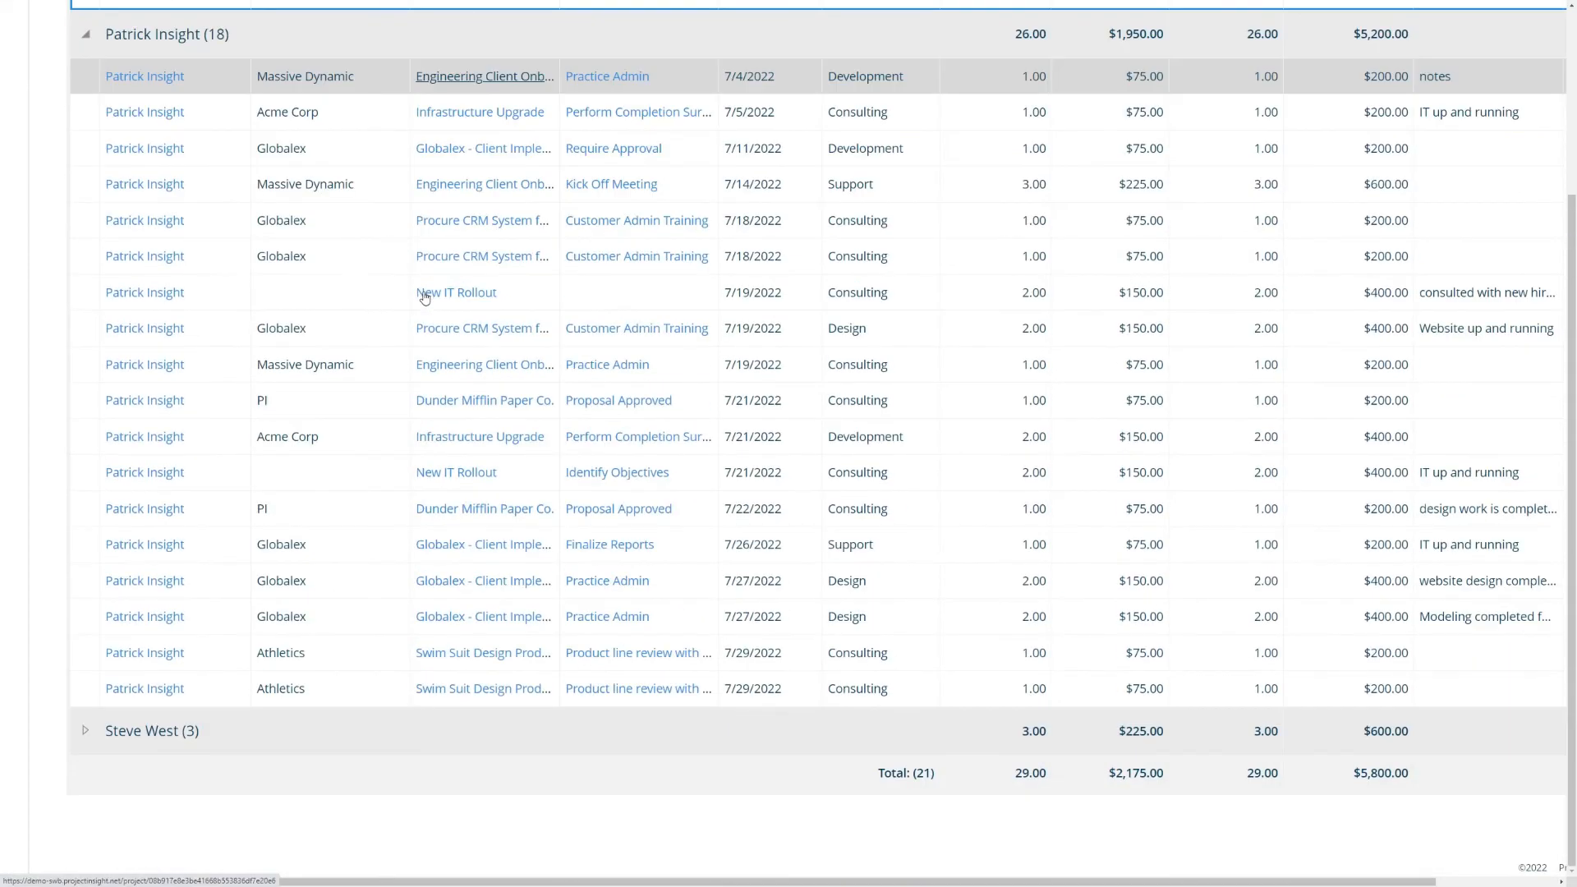
click(110, 20)
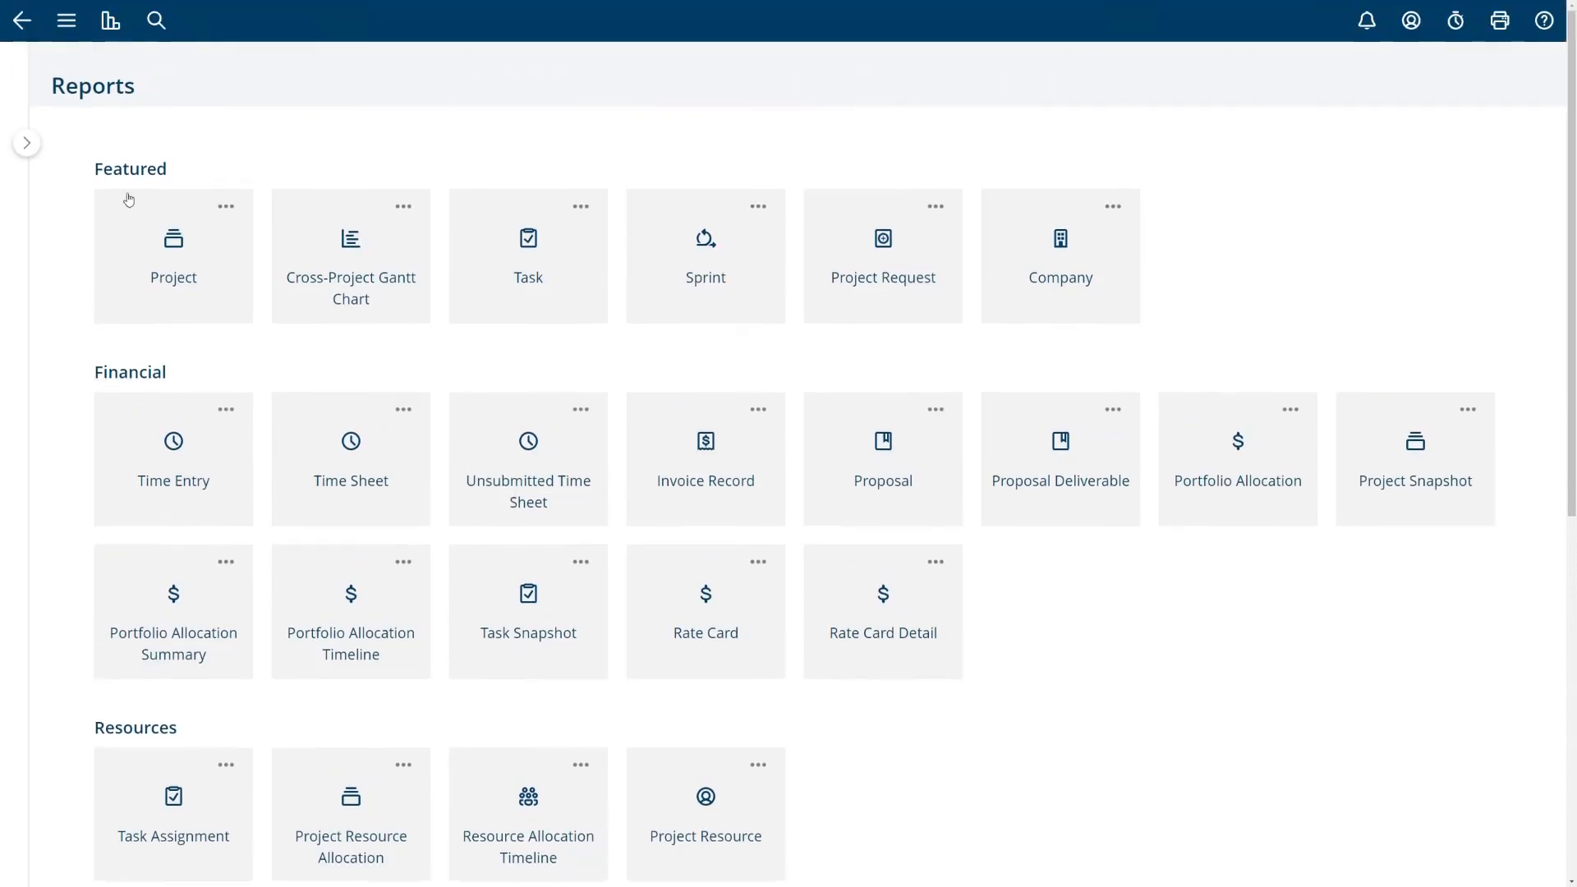
Reopen Time Entries Last Month - By Person and scroll to the 7/18/2022 Globalex row
click(110, 20)
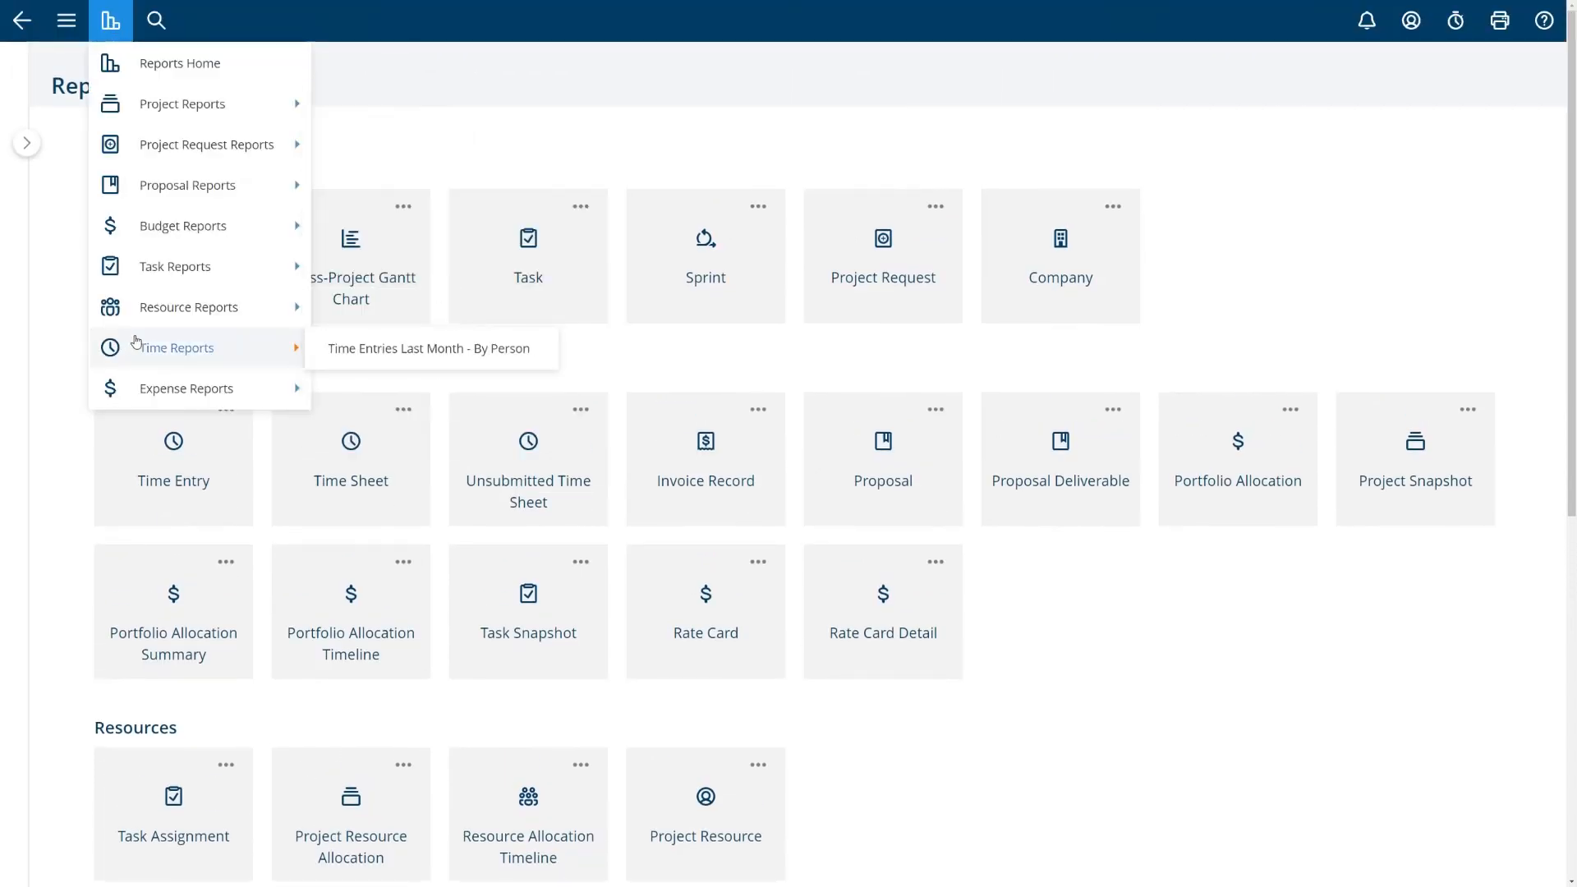
click(427, 348)
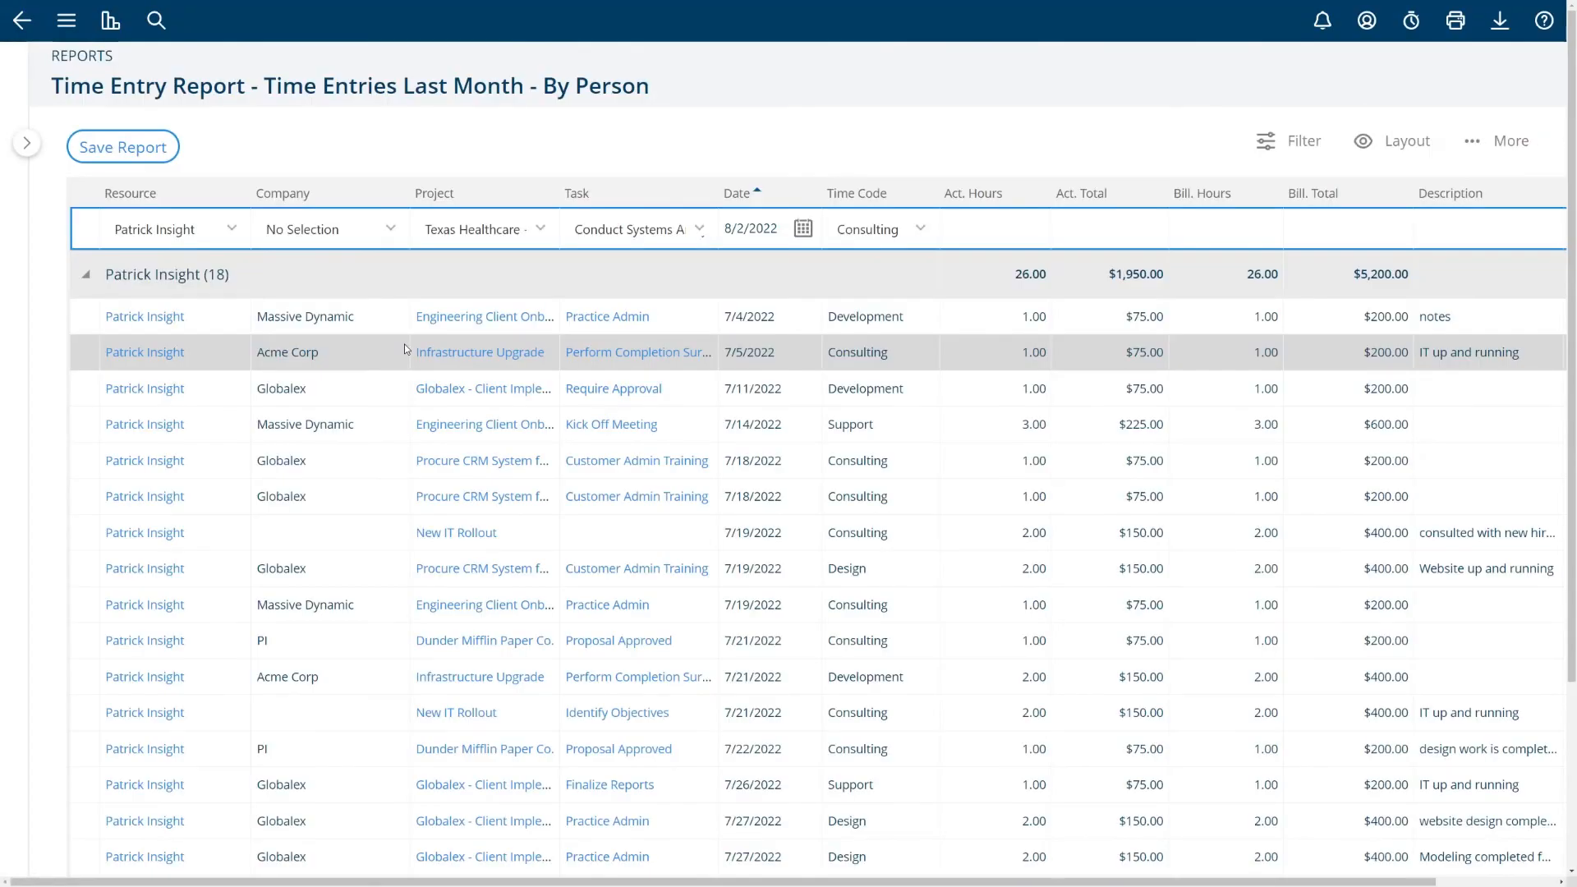
scroll(down, 3)
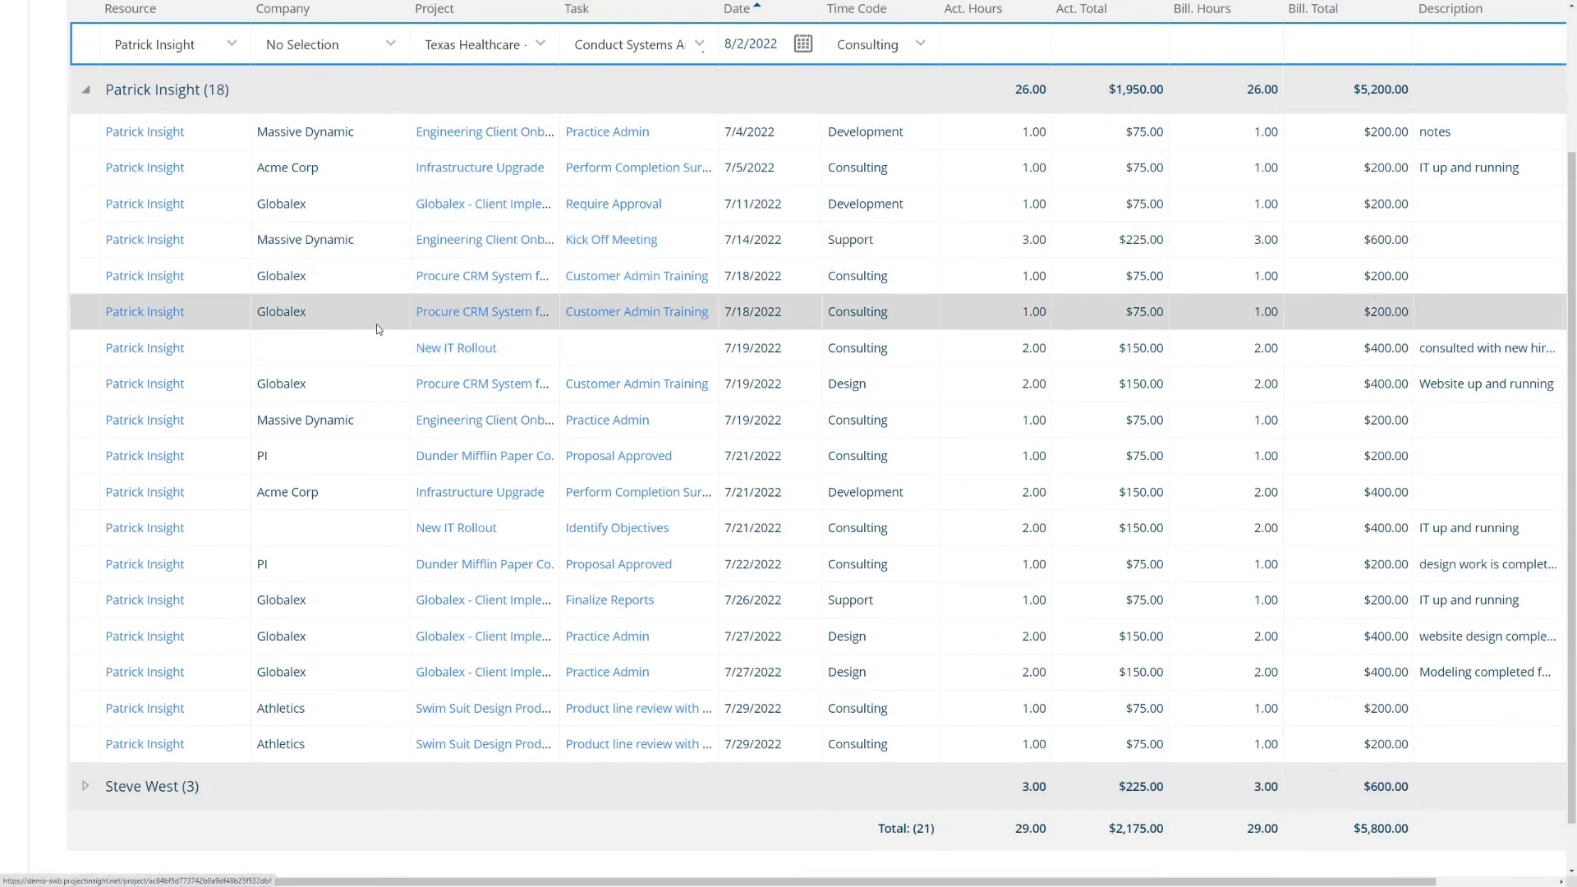
mouse_move(360, 318)
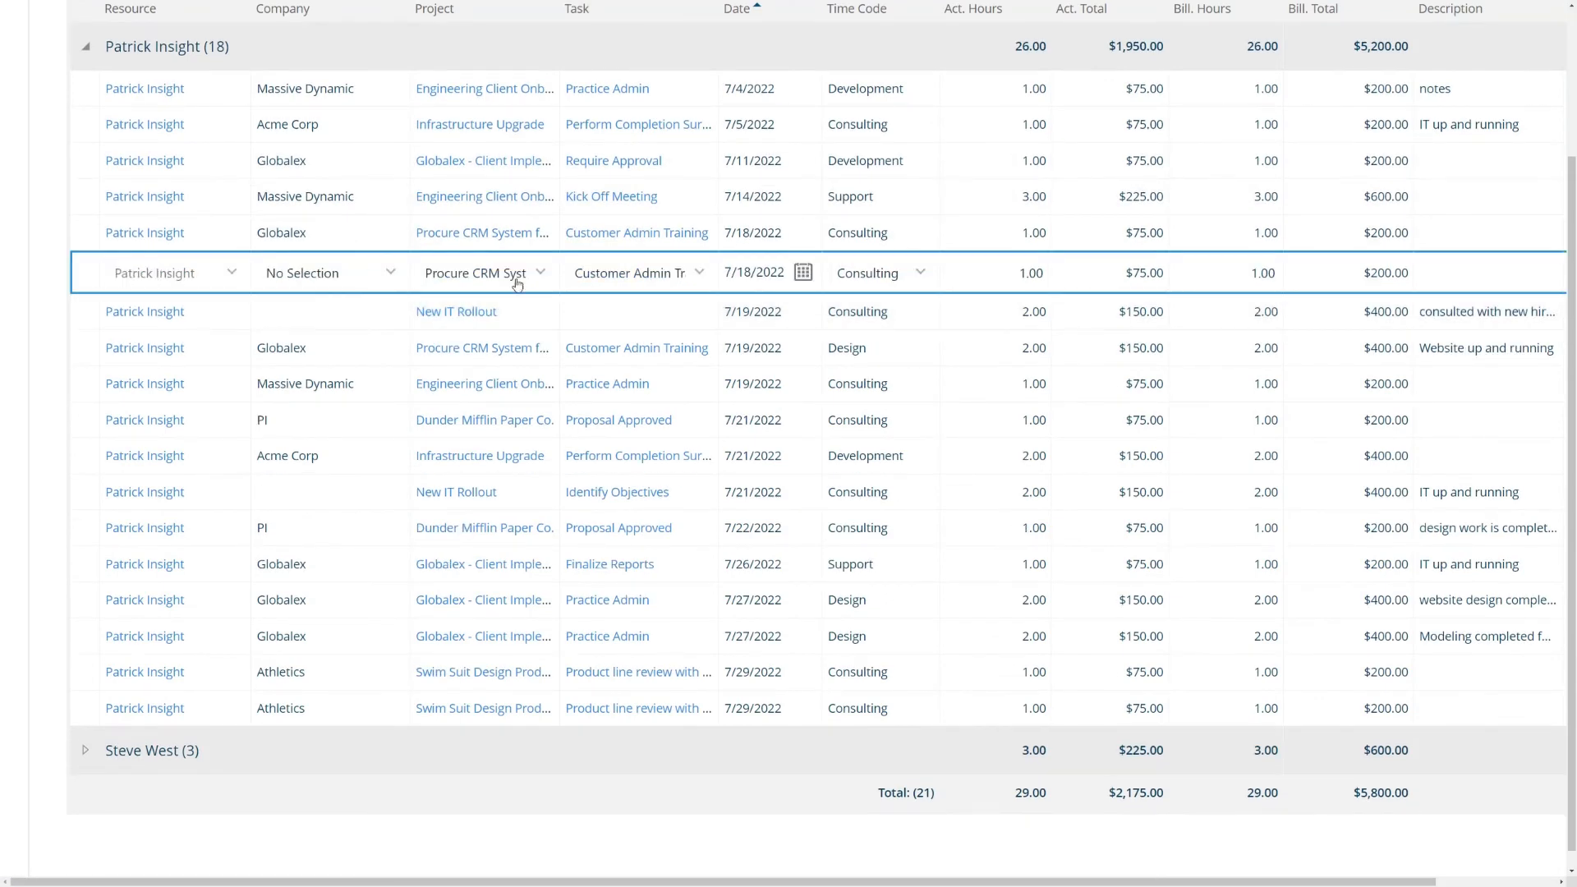
Set the 7/18/2022 Customer Admin Training entry's Act. Hours to 2, then return to the home dashboard
text(2)
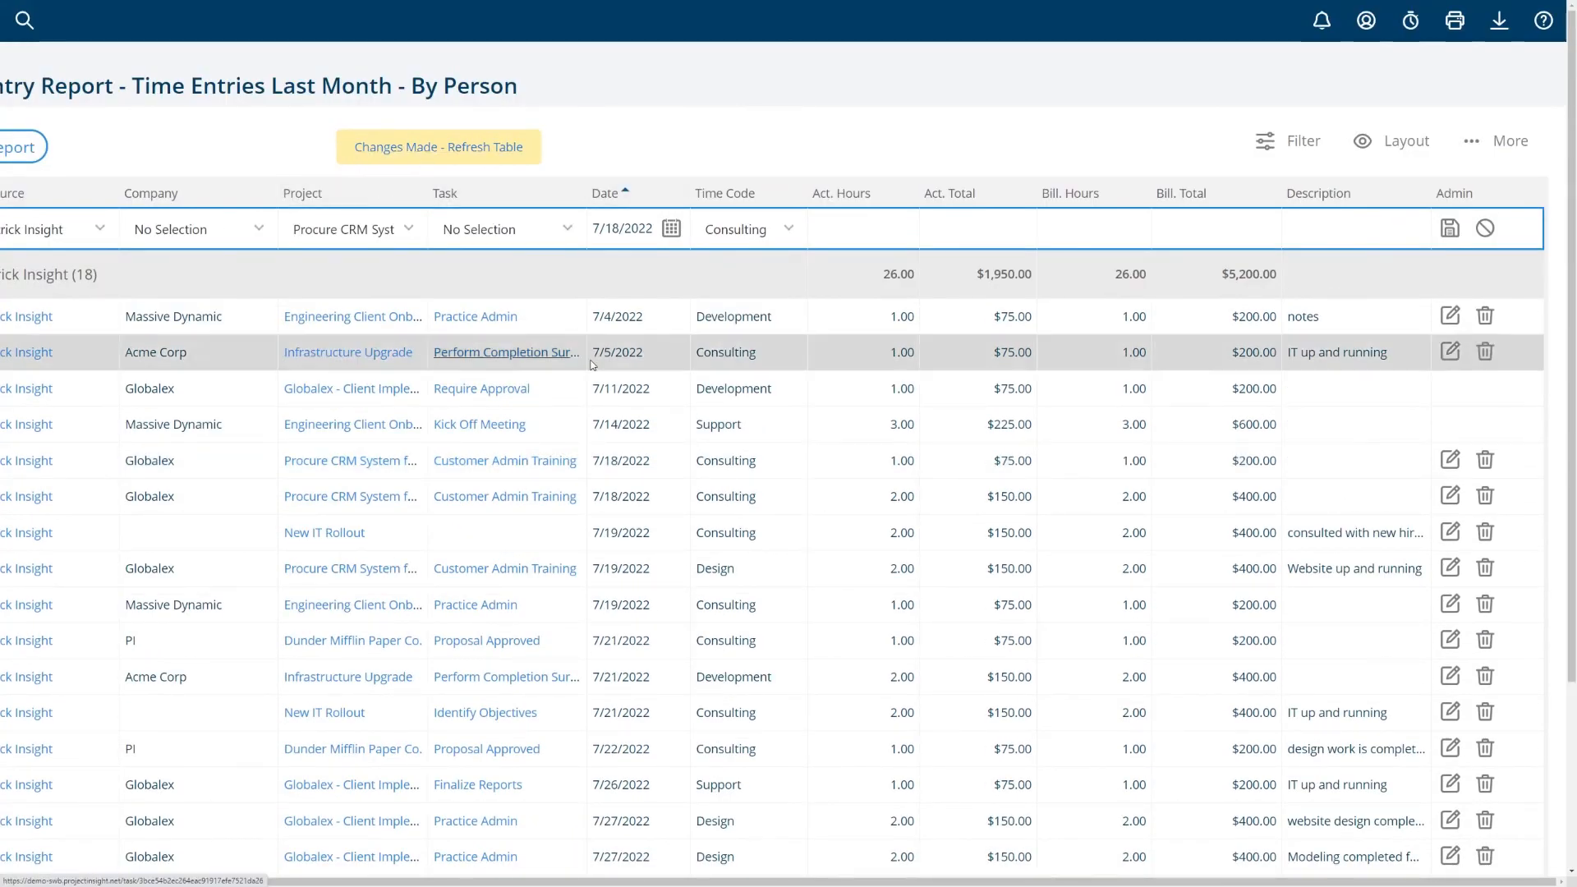
scroll(down, 3)
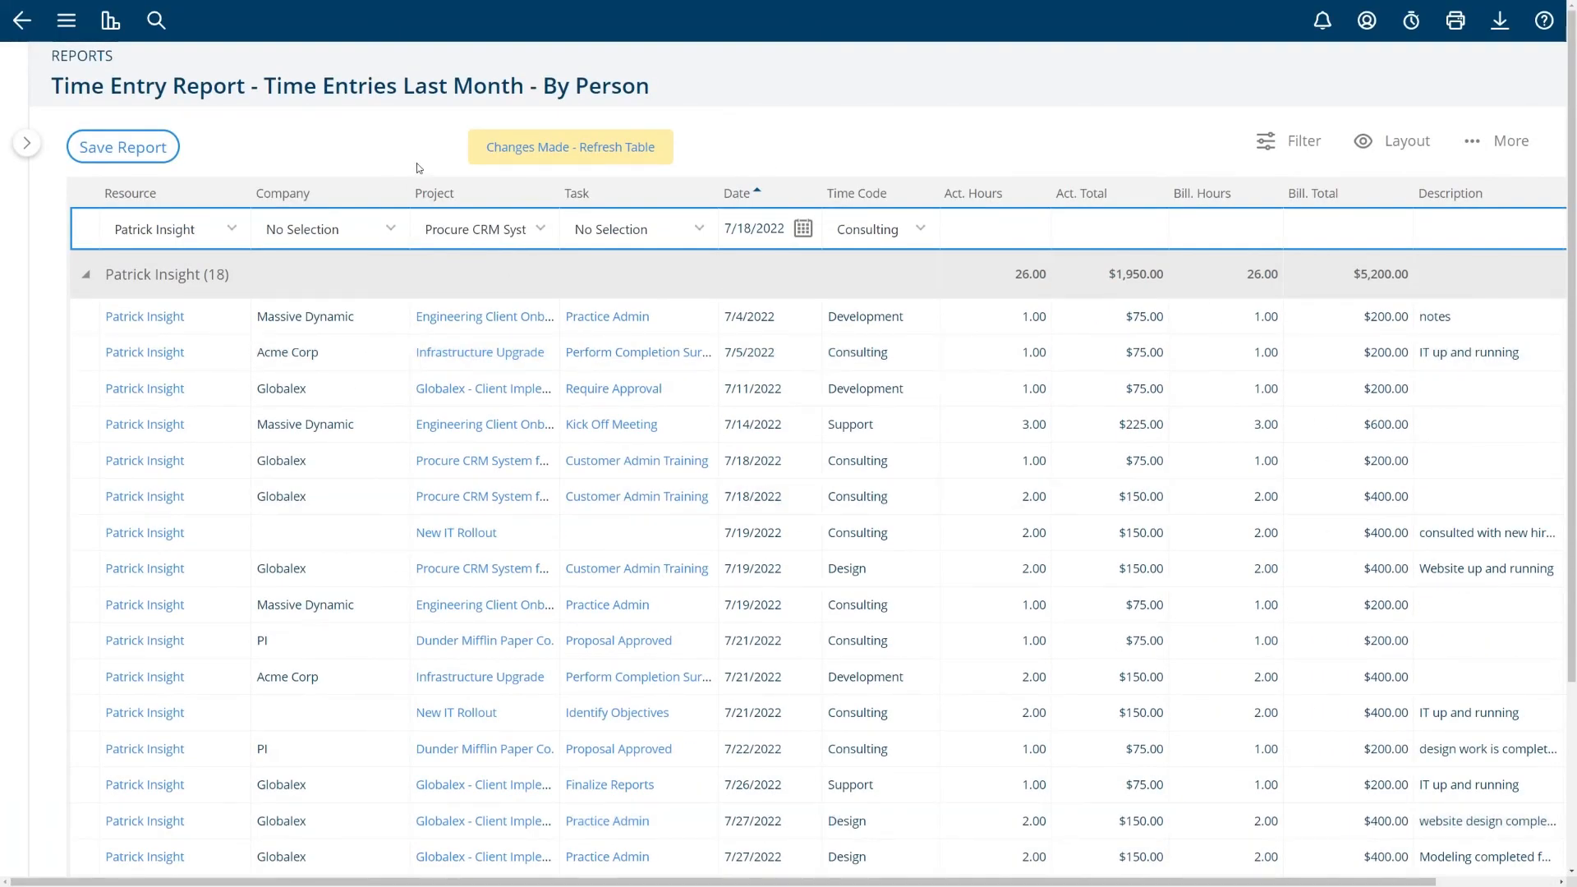
scroll(down, 3)
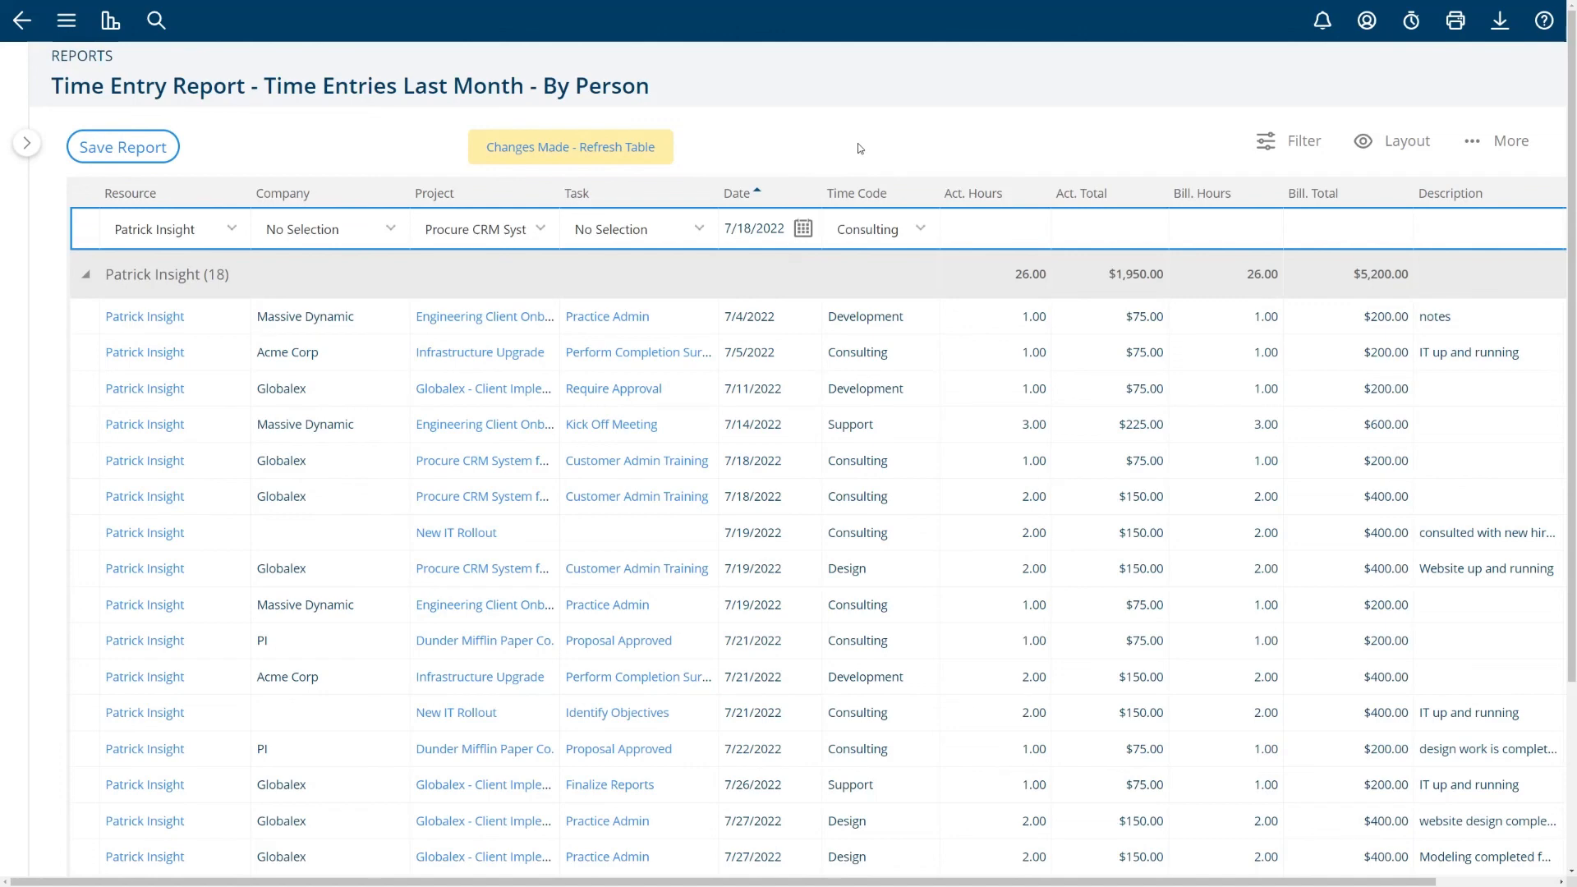
click(66, 20)
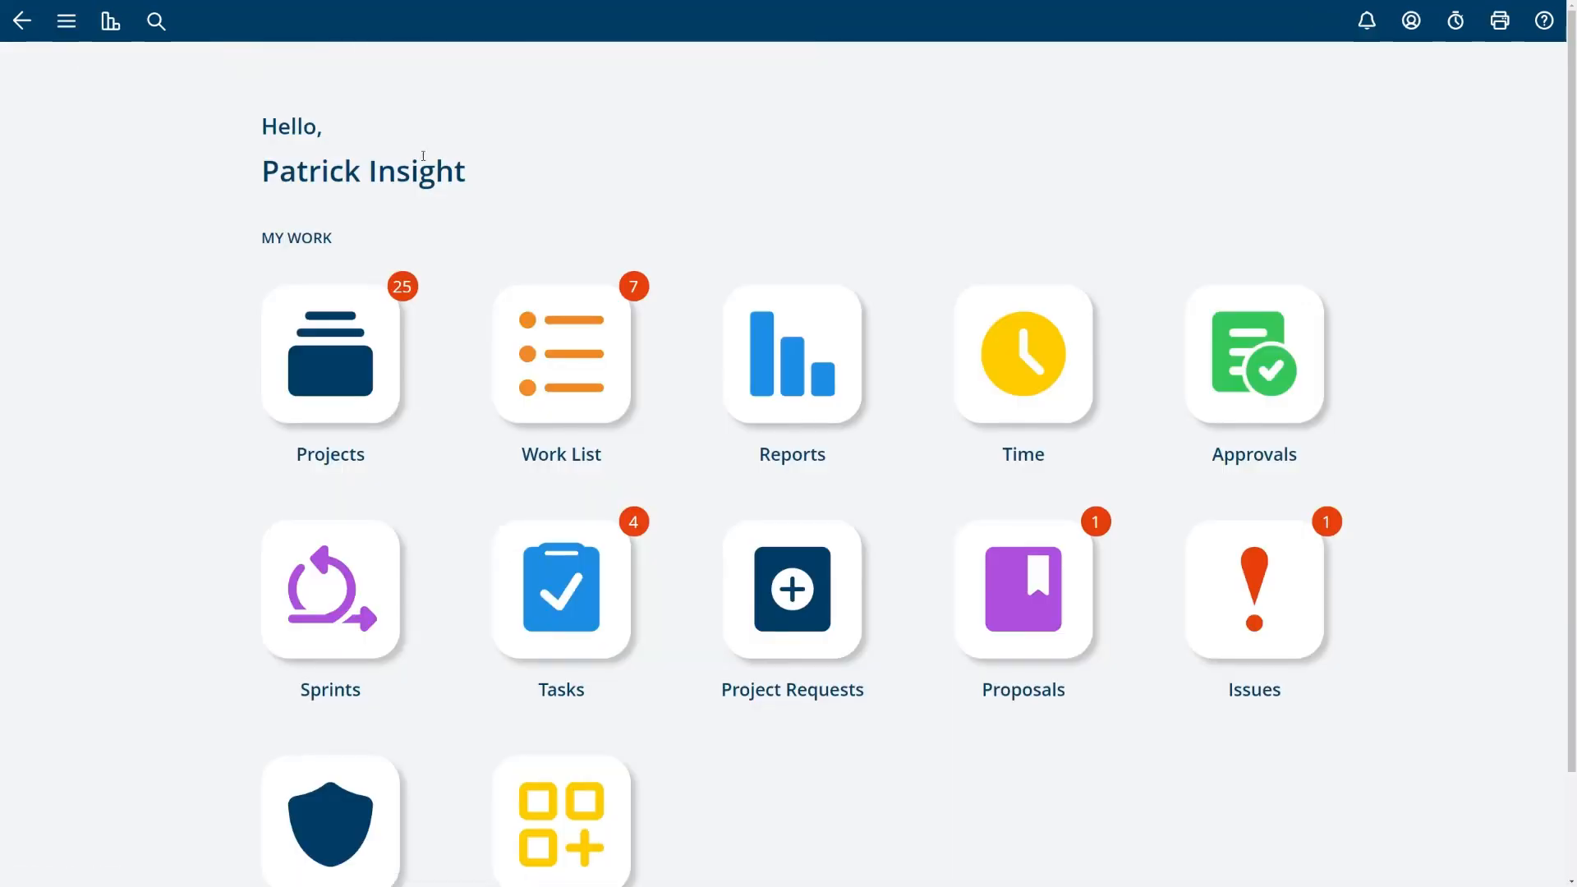
Open the Reports tile and browse Budget Reports and Project Reports in the Reports menu
scroll(down, 3)
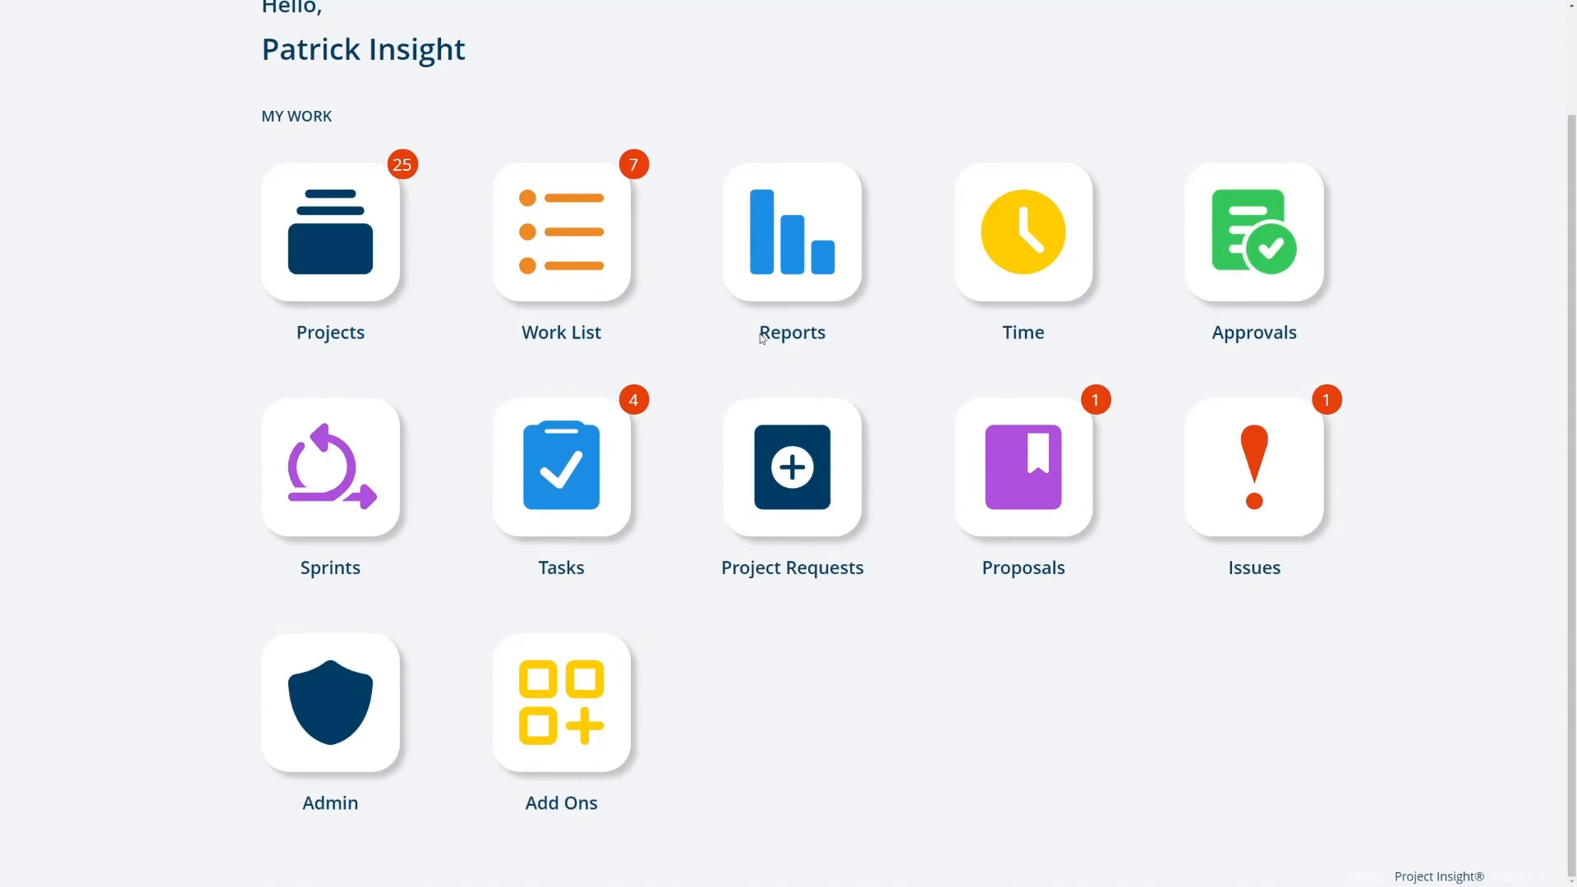
click(790, 232)
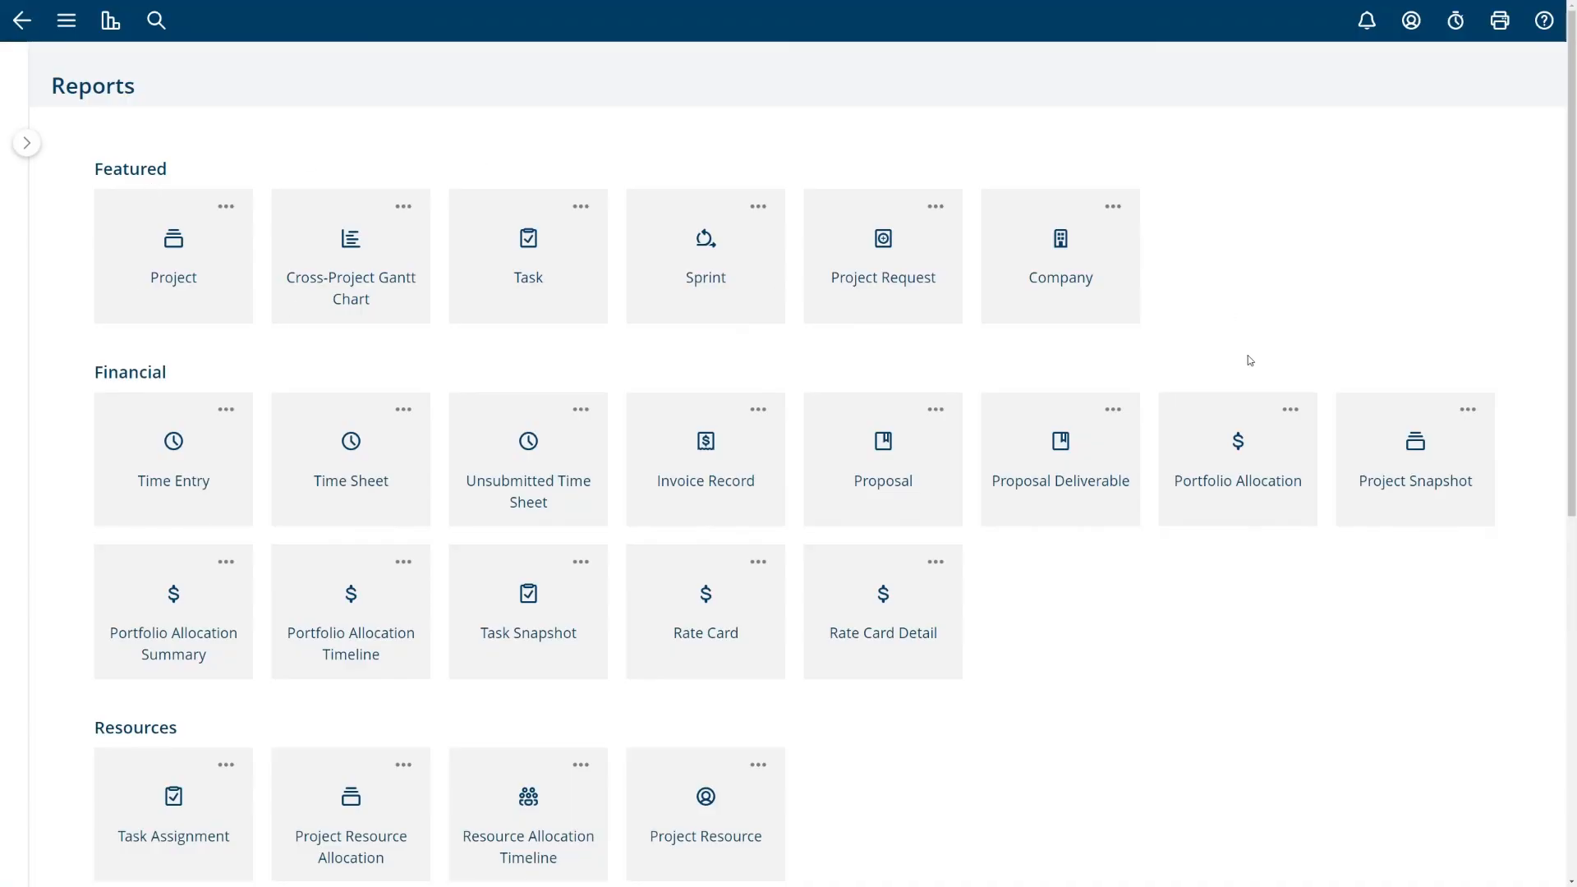
scroll(down, 3)
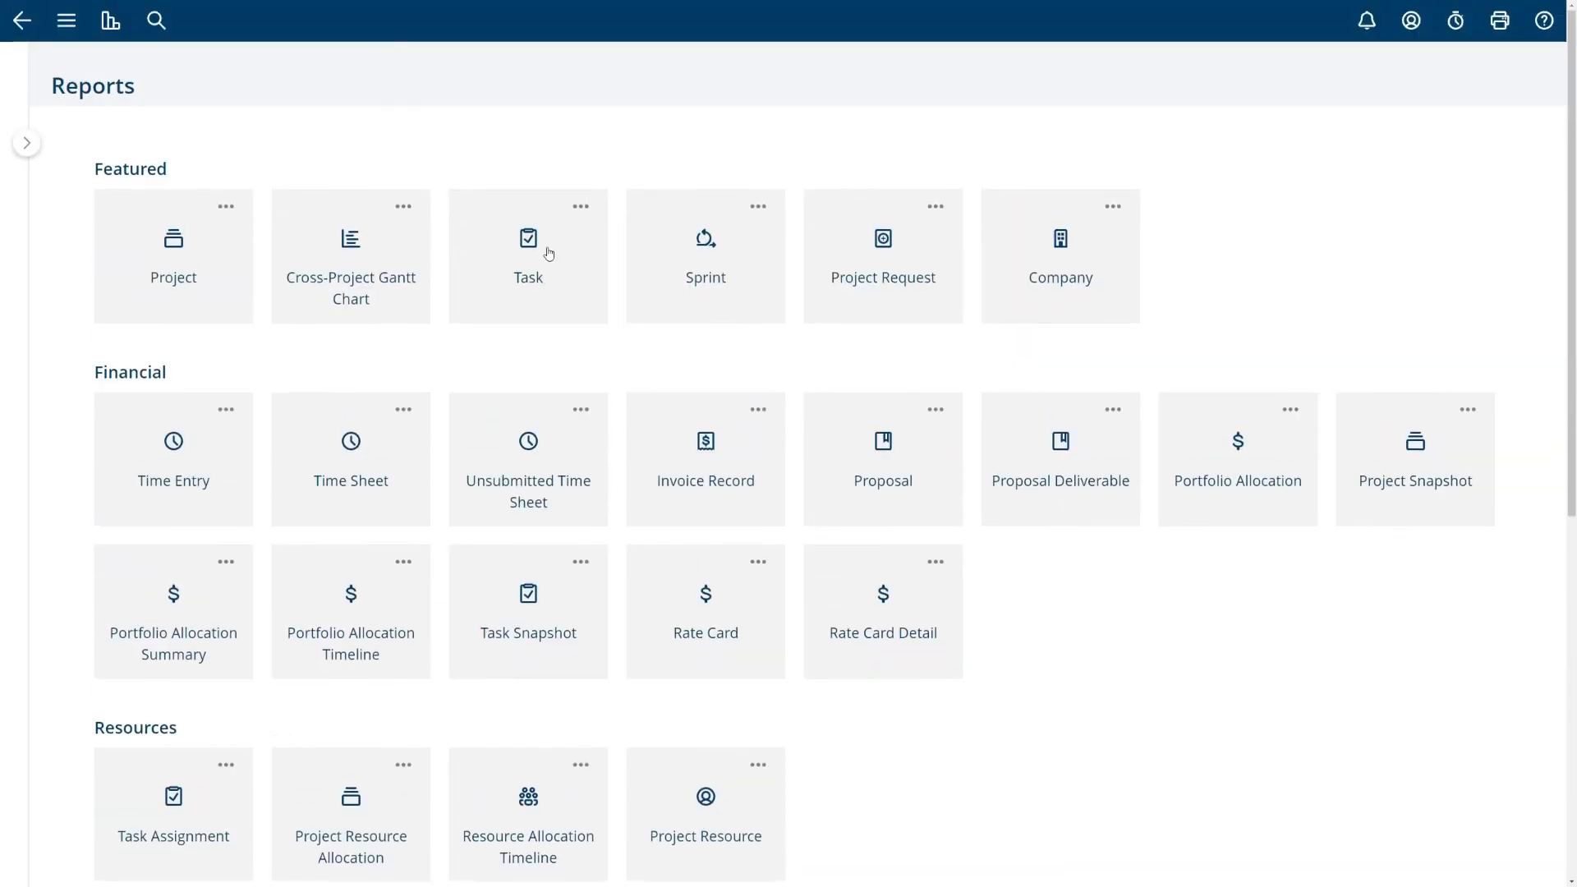
click(110, 20)
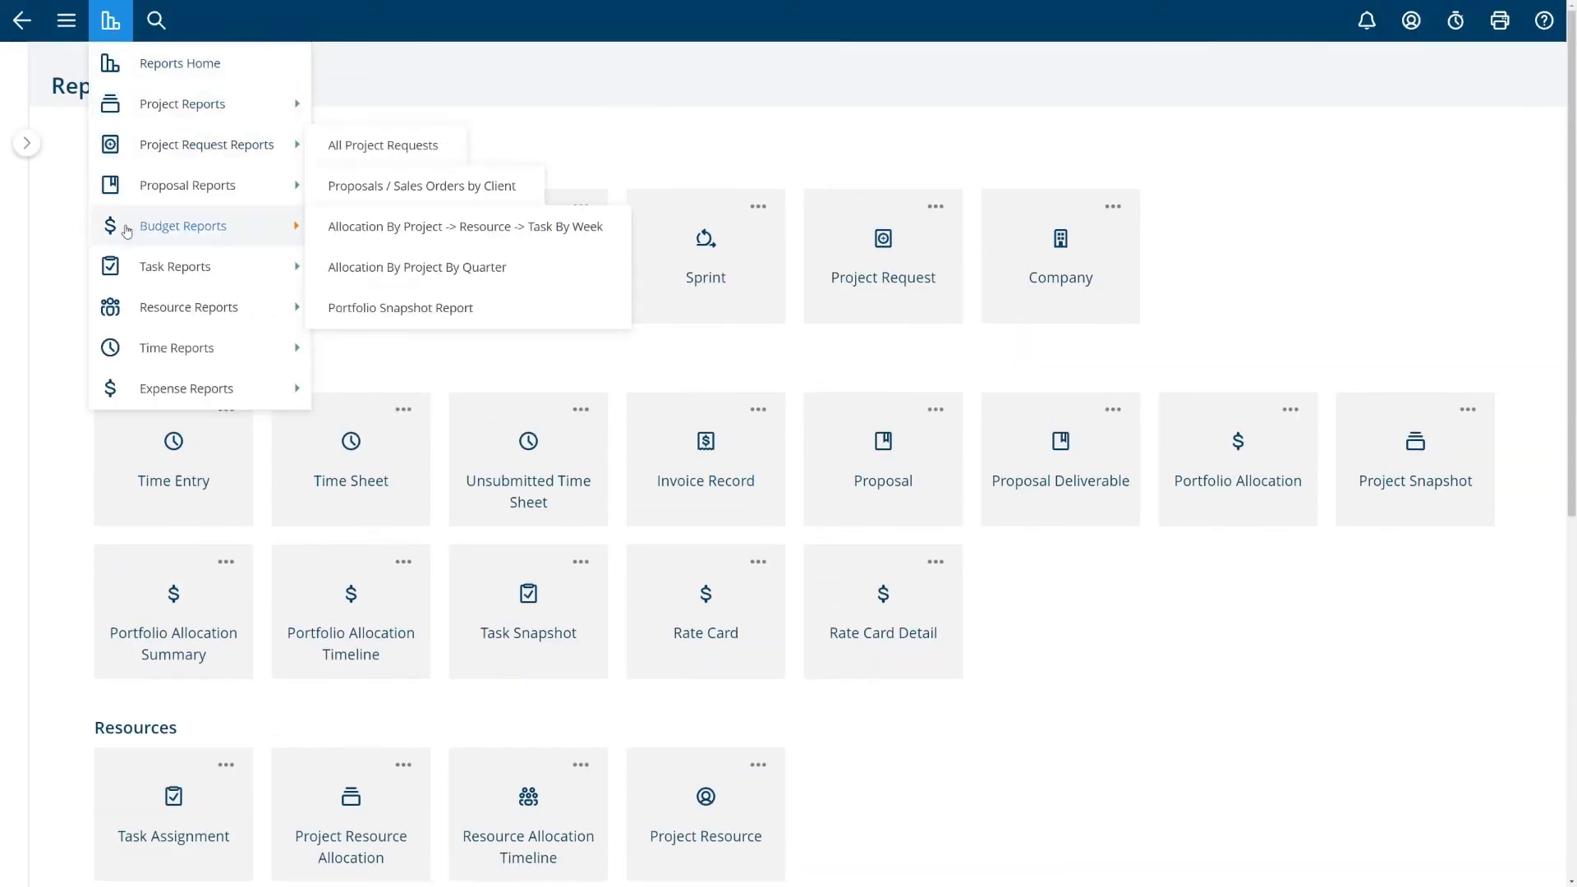
mouse_move(183, 103)
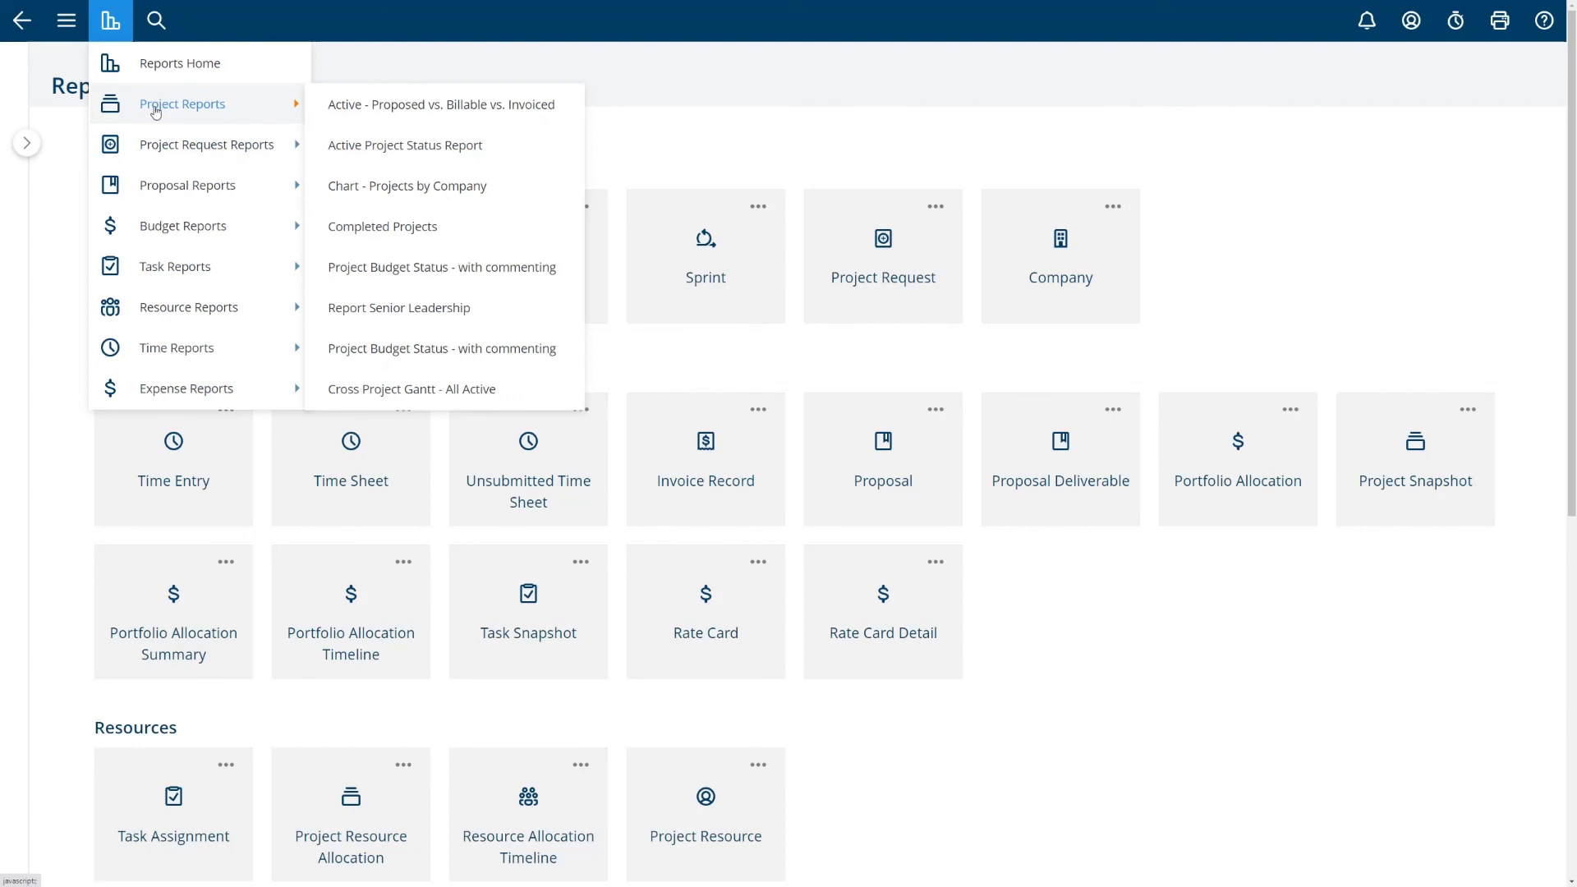